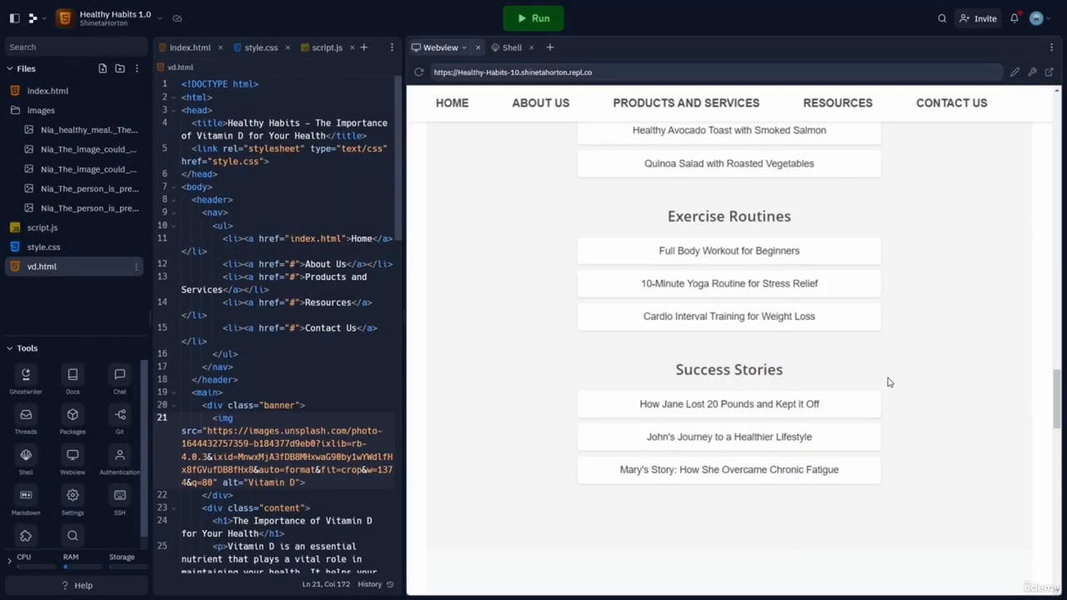
mouse_move(867, 440)
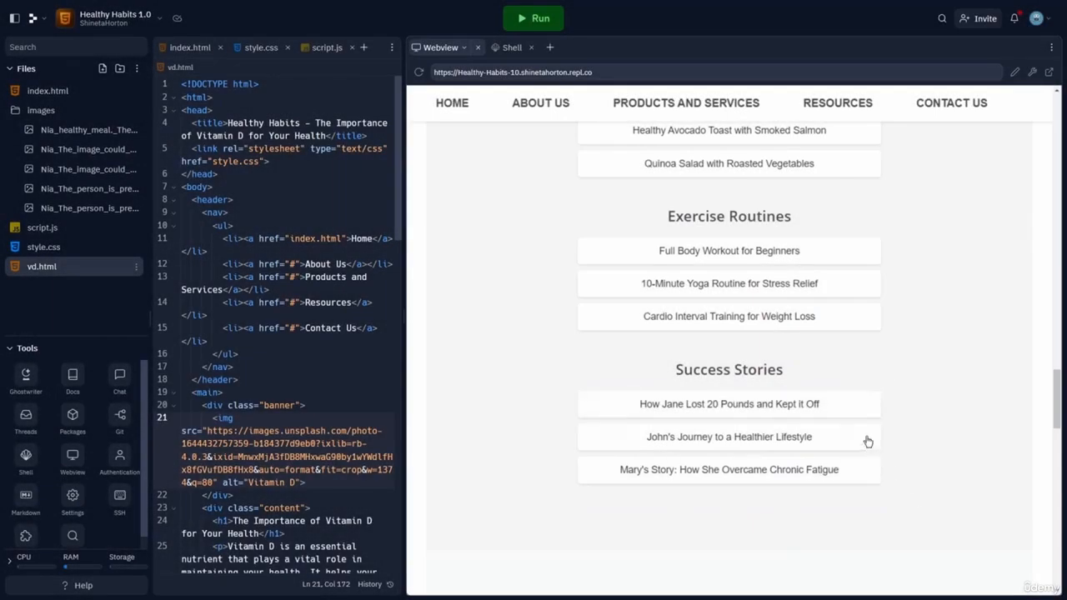
Step: Dictate and send 'create a code snippet for a recipe page on easy breakfast smoothie bowls'
scroll(up, 3)
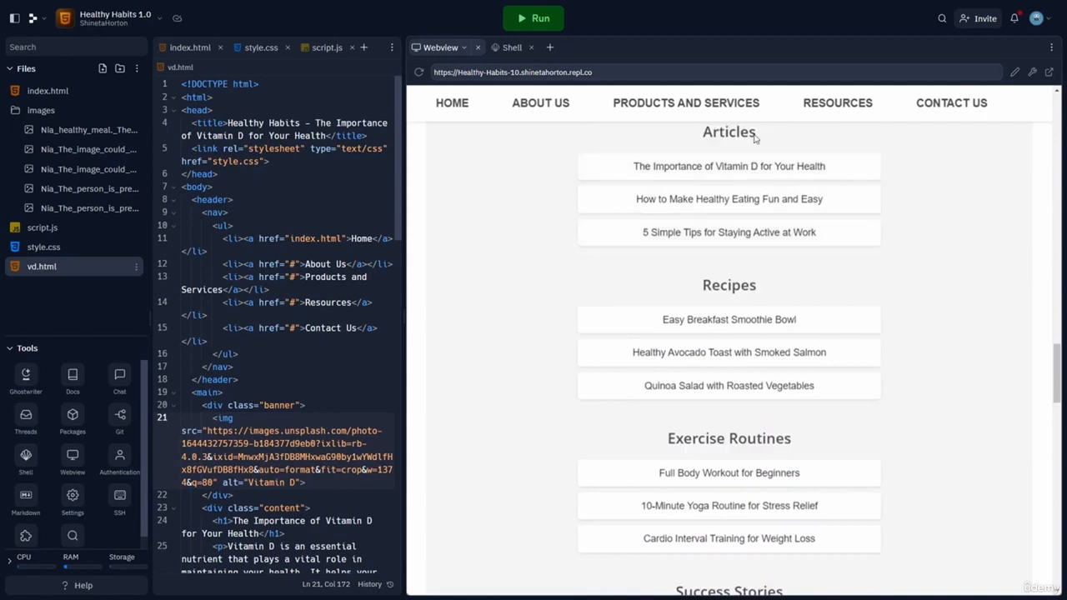
mouse_move(729, 320)
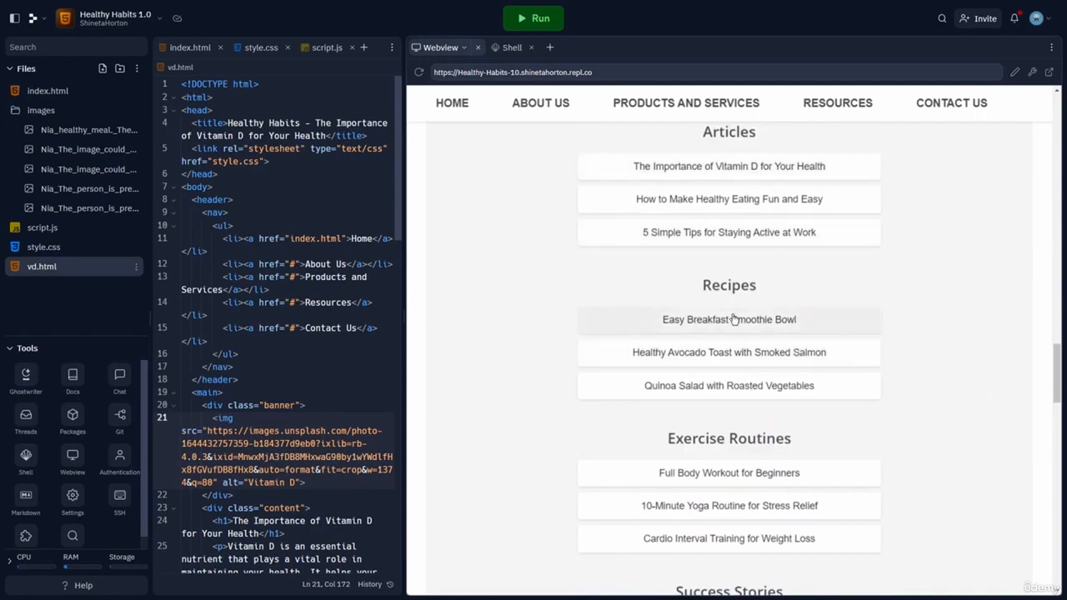
mouse_move(670, 370)
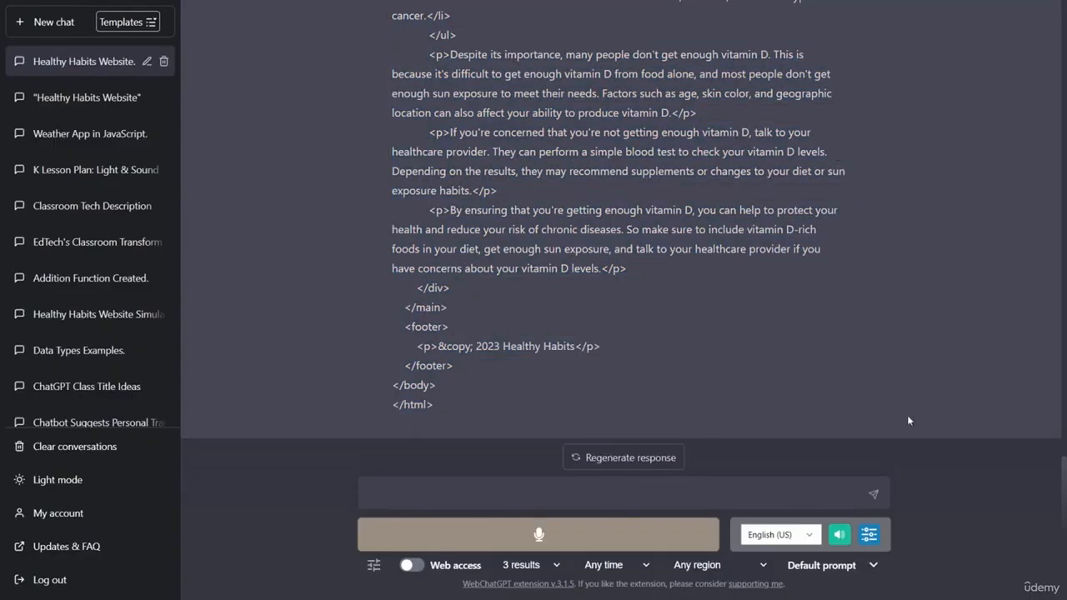
click(539, 533)
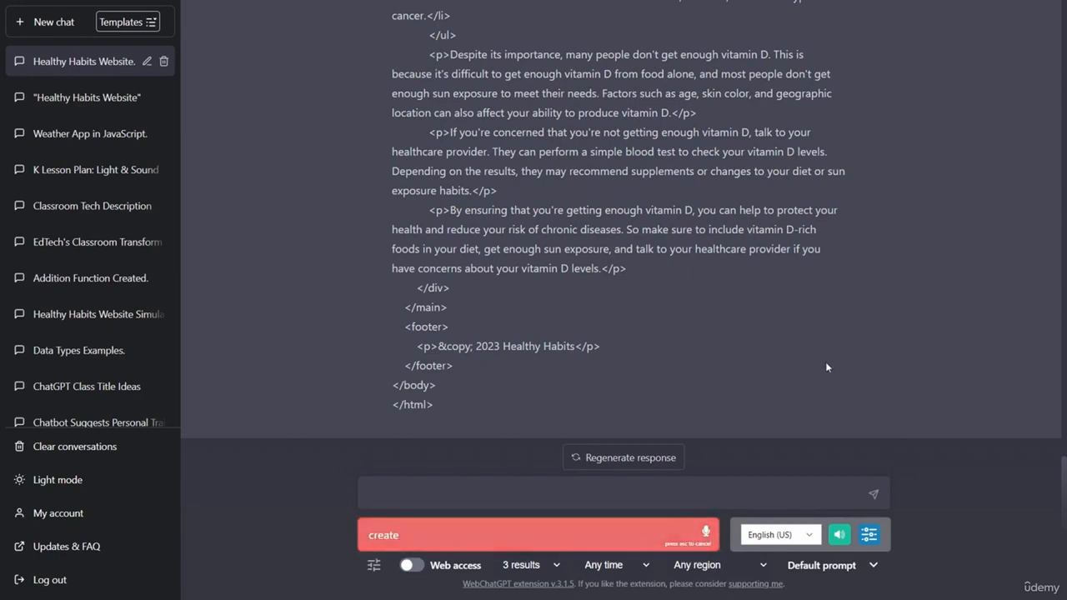
text(a code SN)
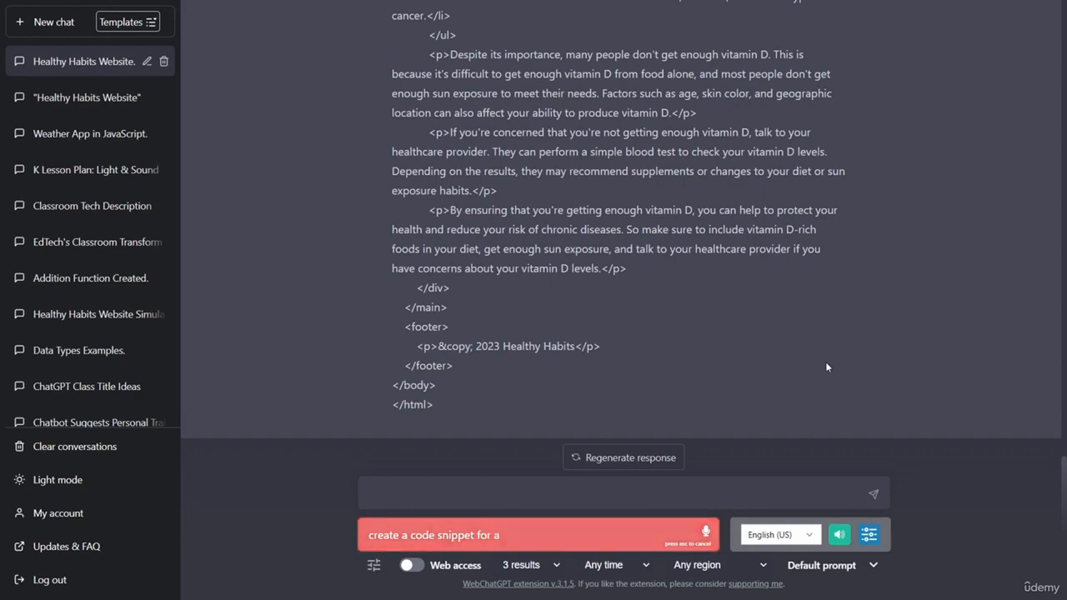
text(recipe page on eating breakfast smoothie bowls)
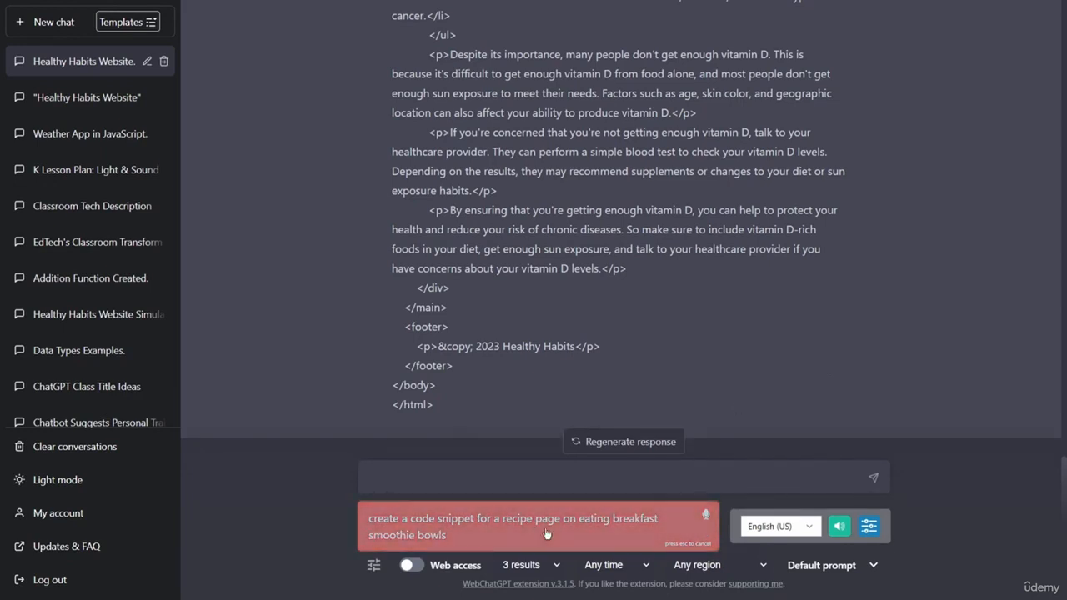
text(create a code snippet for a recipe page on easy breakfast smoothie bowls)
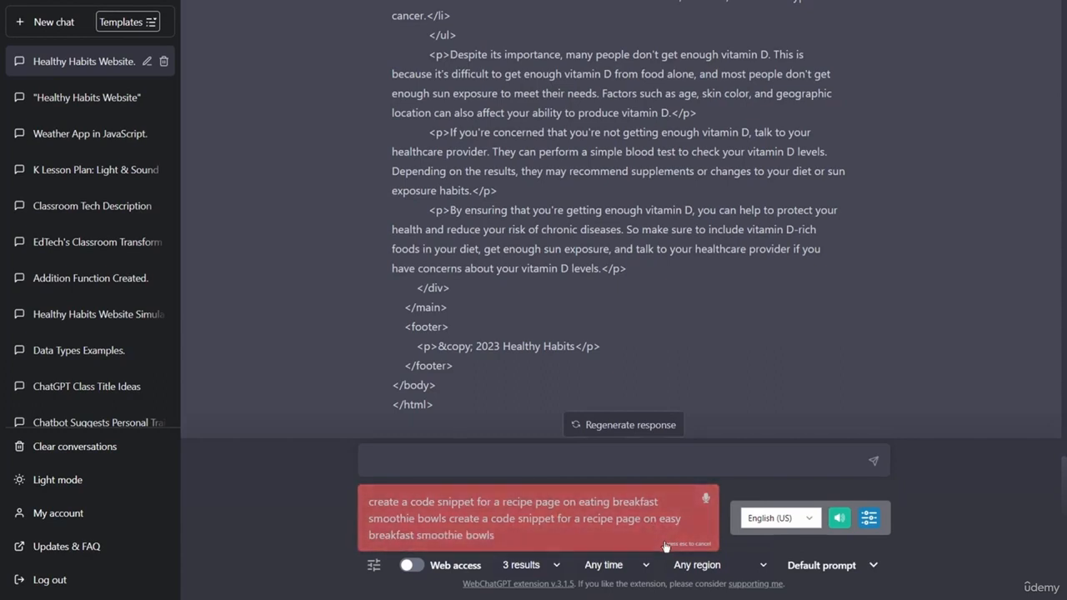
click(874, 460)
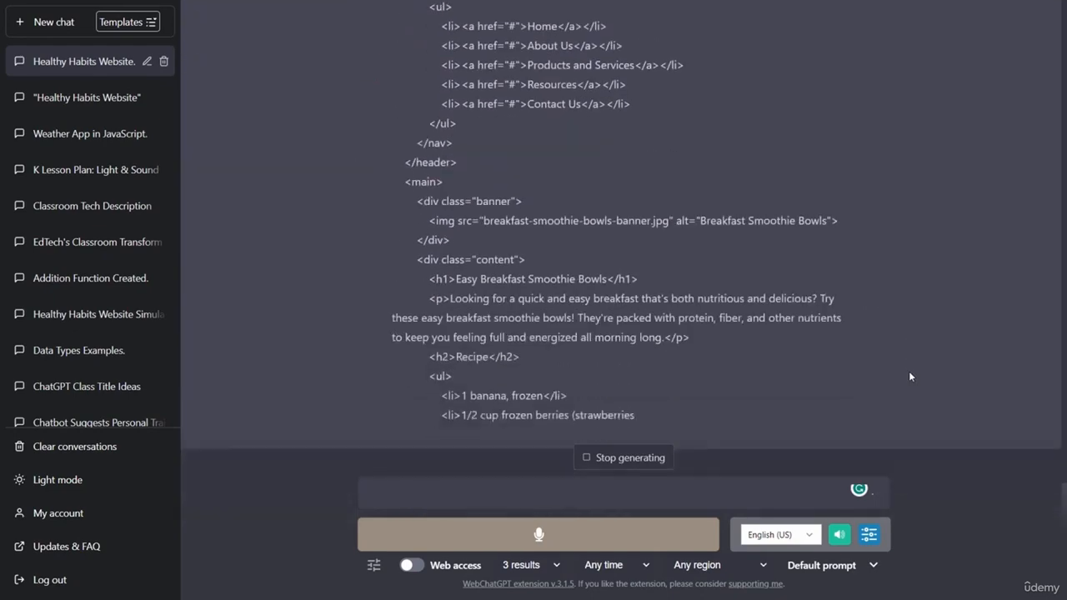
Step: Select the generated HTML from <!DOCTYPE html> to </html> and copy it
scroll(up, 3)
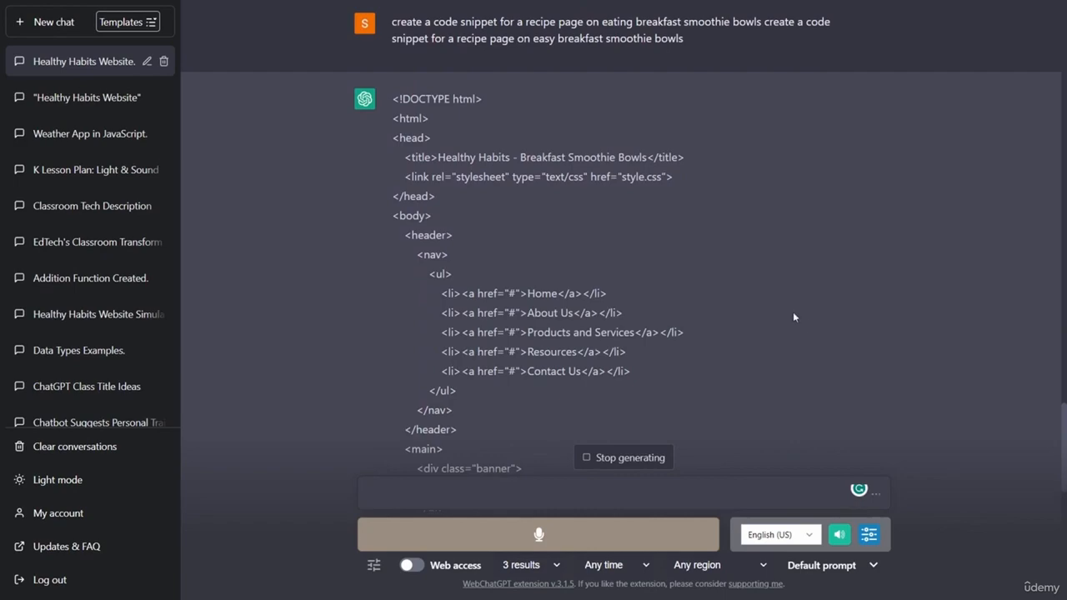
mouse_move(854, 423)
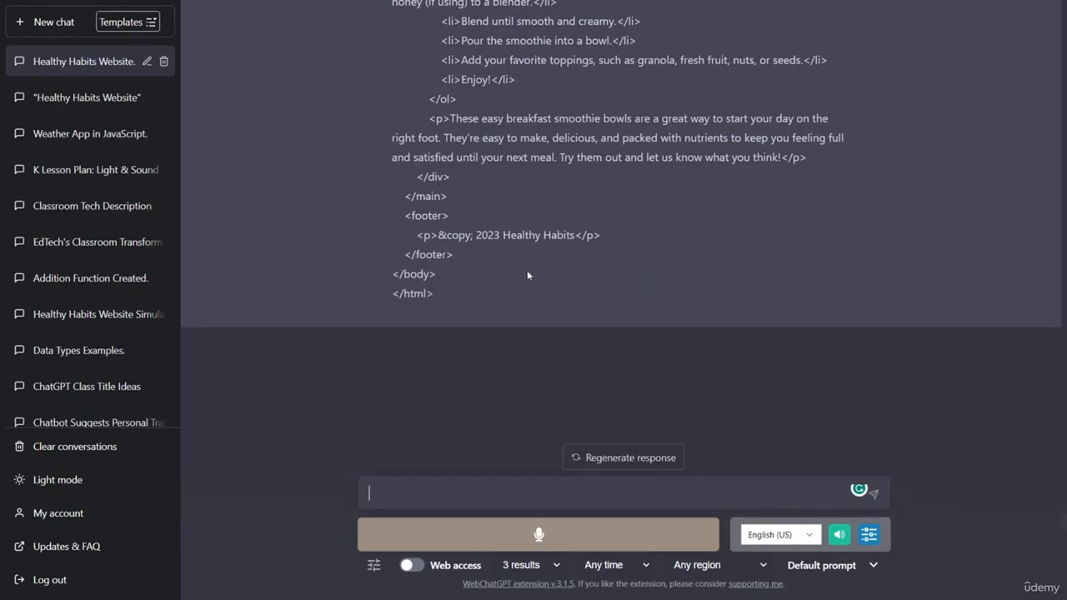
scroll(up, 3)
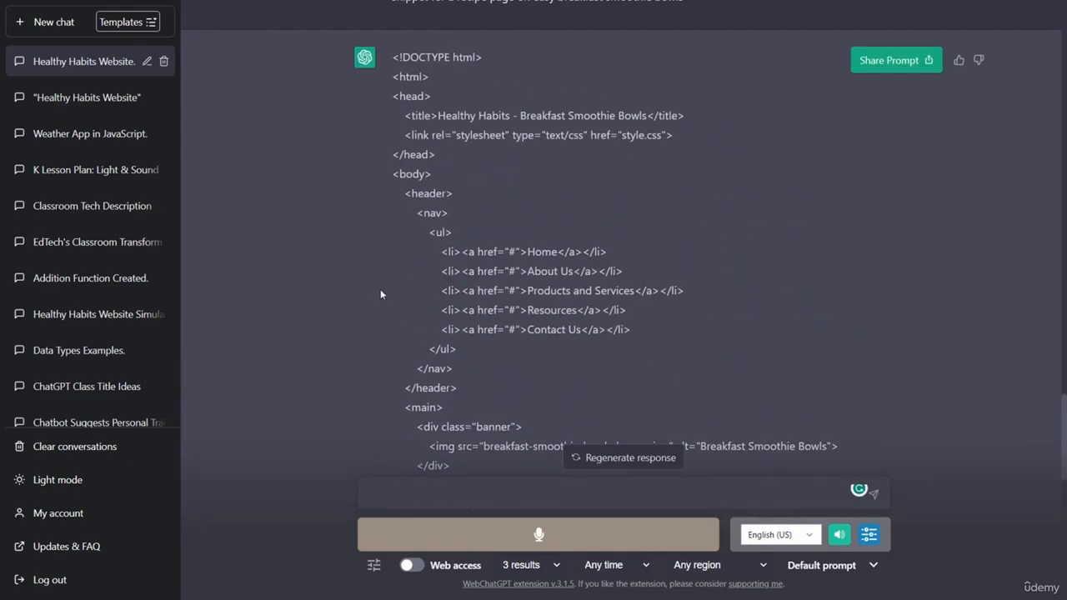
mouse_move(571, 384)
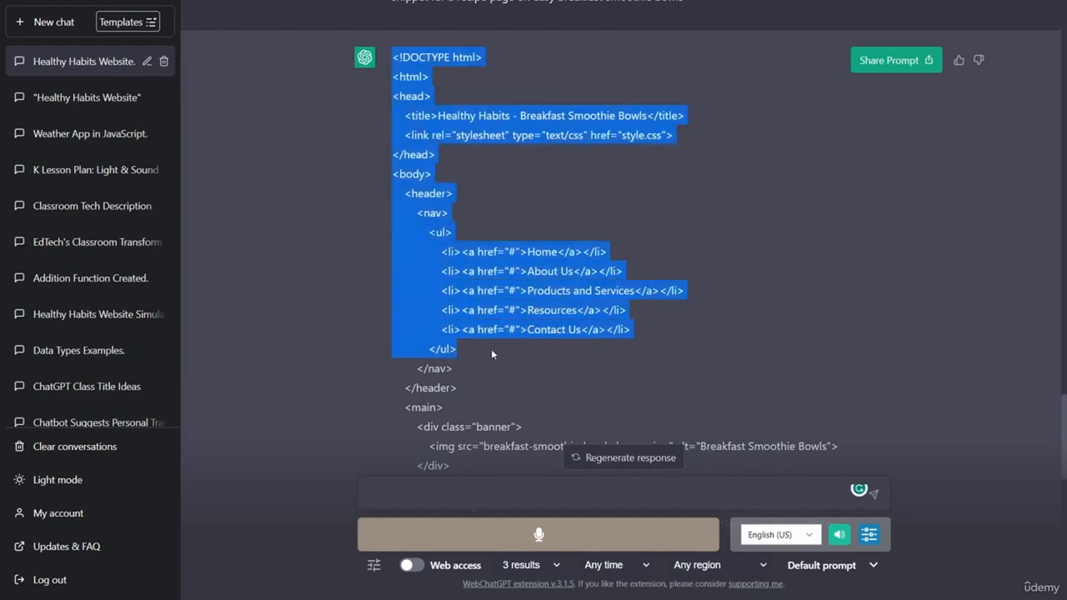
scroll(down, 3)
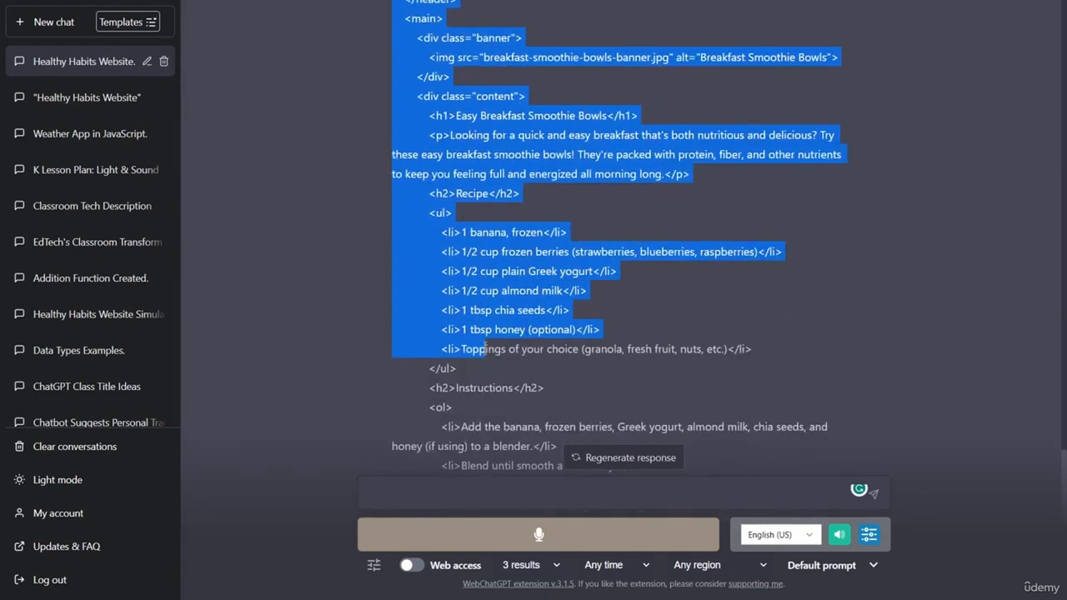
scroll(down, 3)
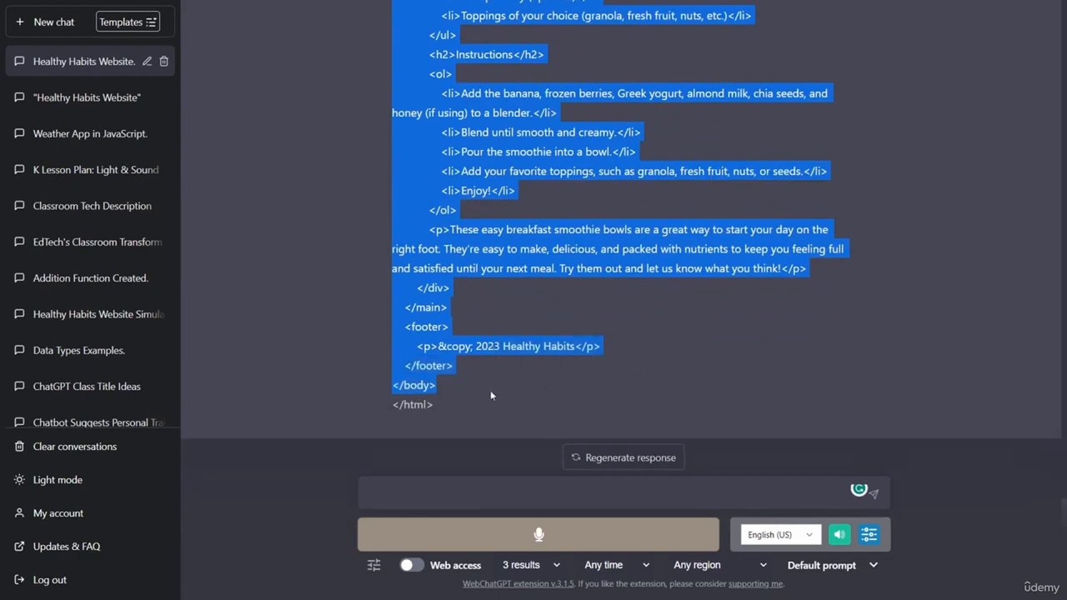
click(492, 405)
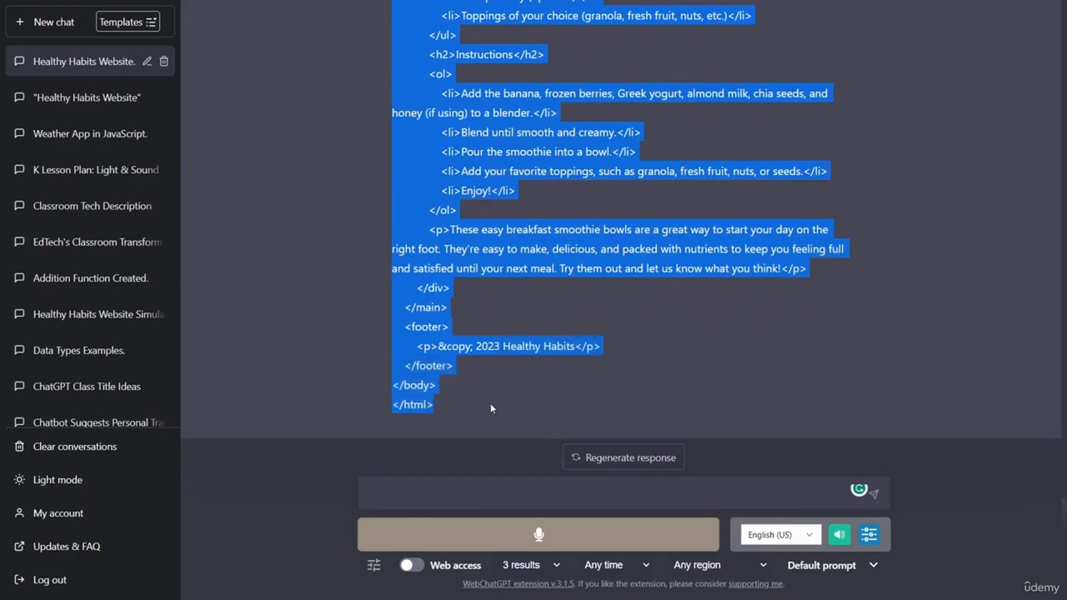
scroll(up, 3)
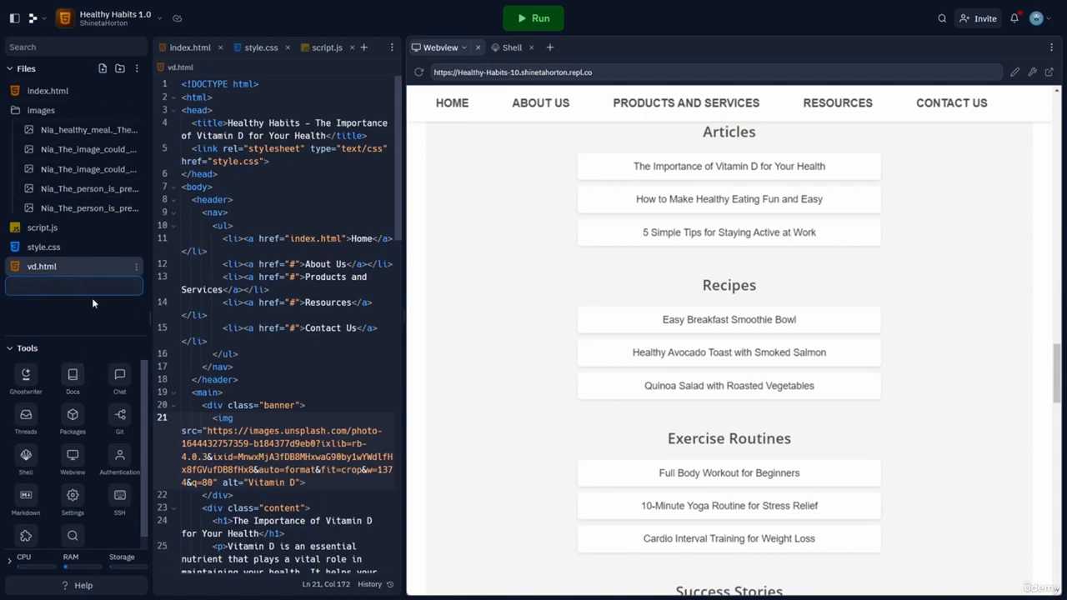
mouse_move(843, 303)
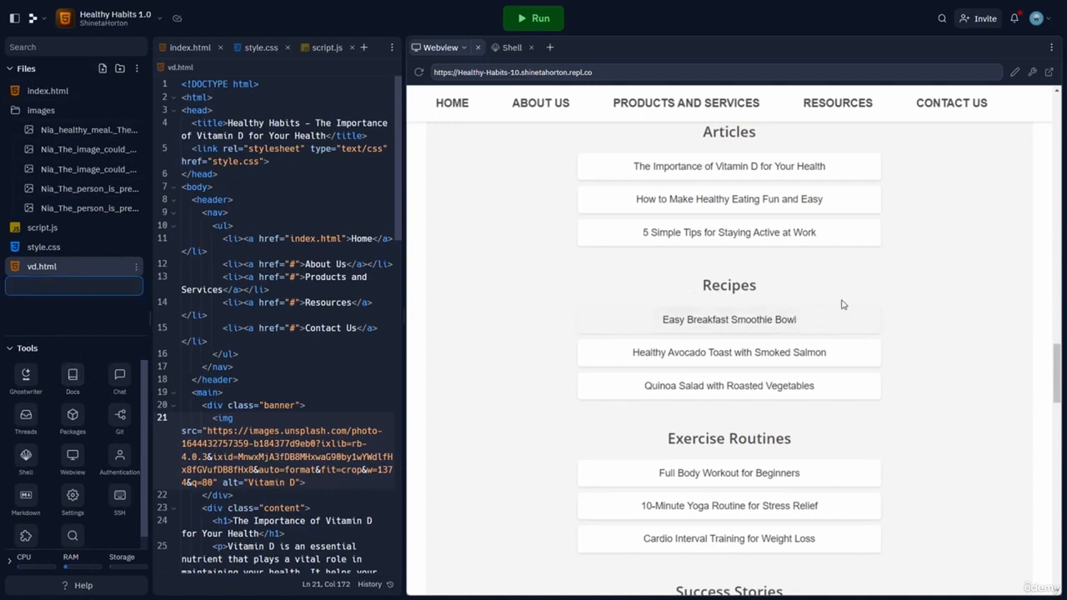
Step: Add a new file easyBowls.html and paste the smoothie bowl recipe HTML into it
click(42, 267)
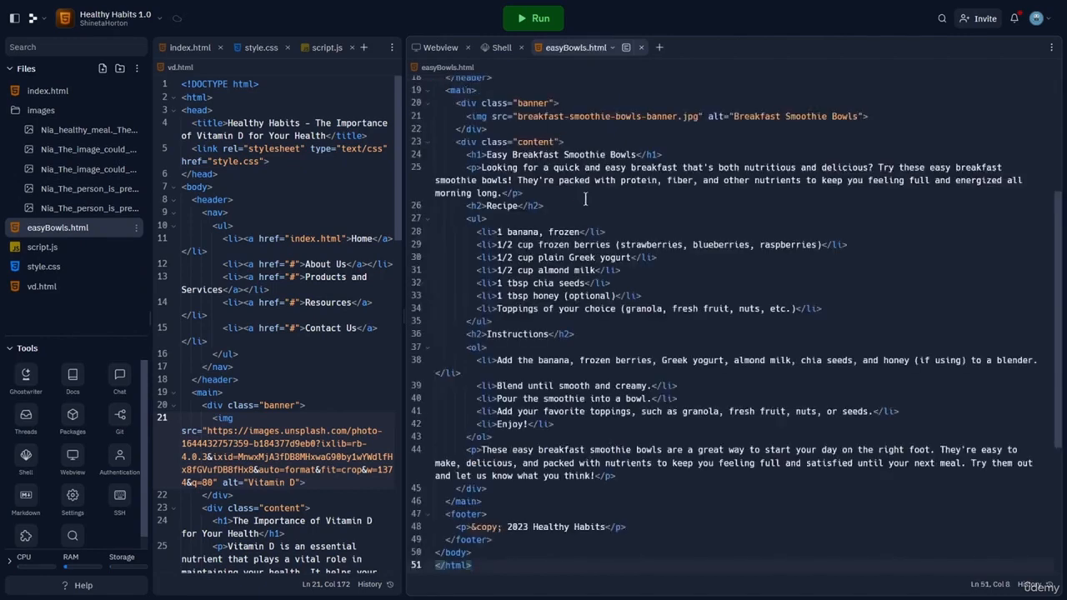
mouse_move(600, 178)
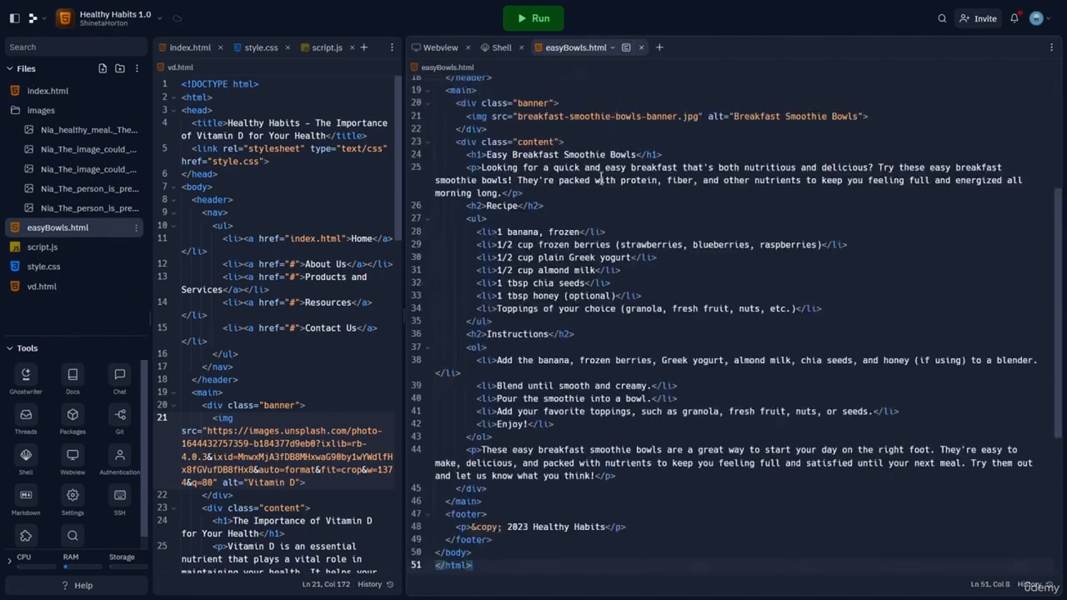
scroll(up, 3)
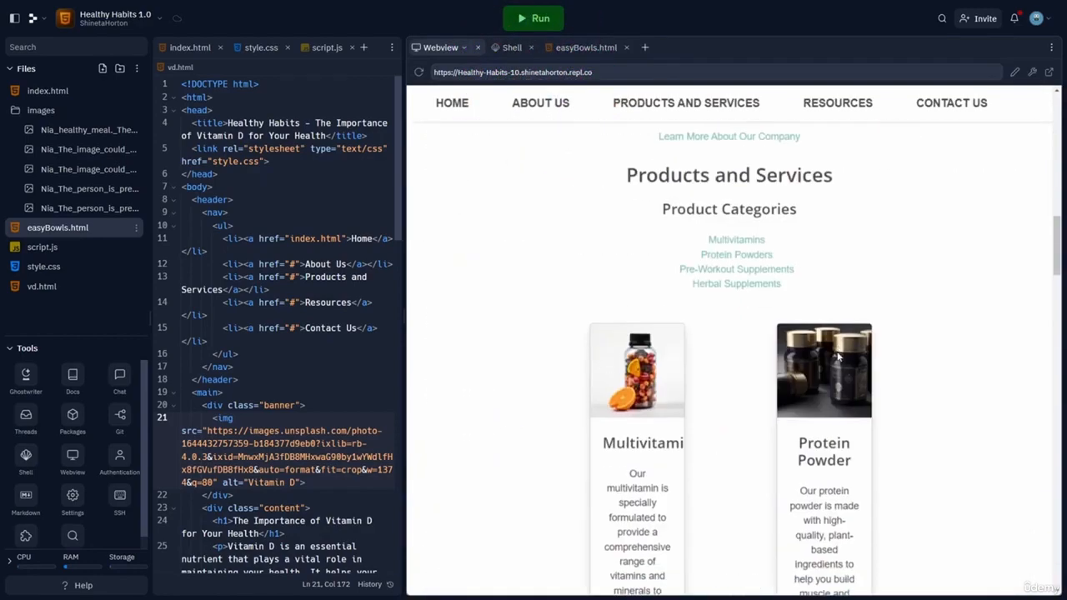
Step: Scroll the Webview and show the easyBowls.html code beside the live preview
scroll(down, 3)
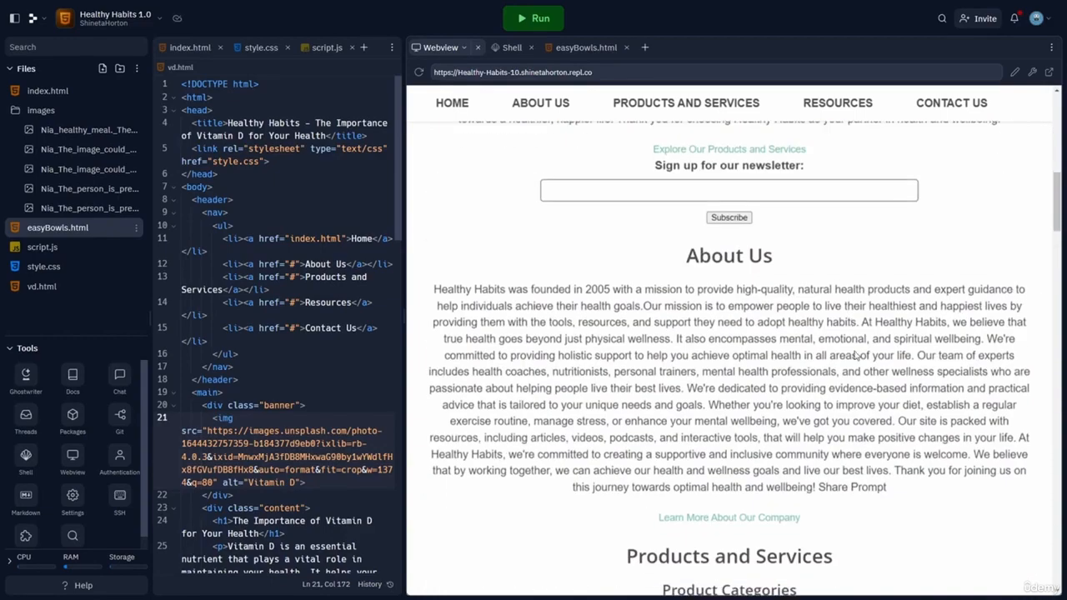
scroll(down, 3)
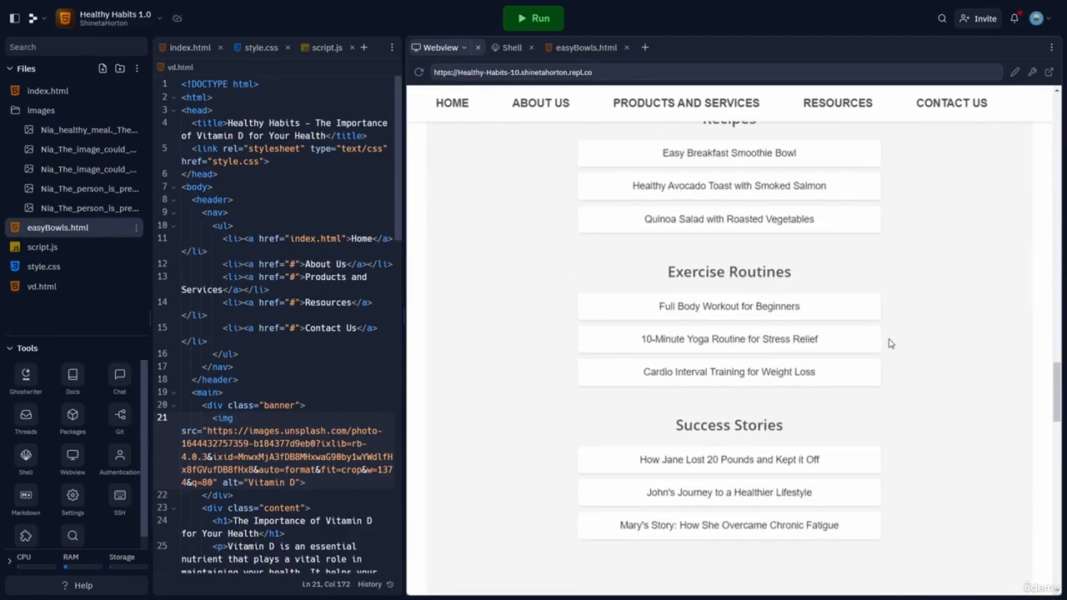
mouse_move(814, 466)
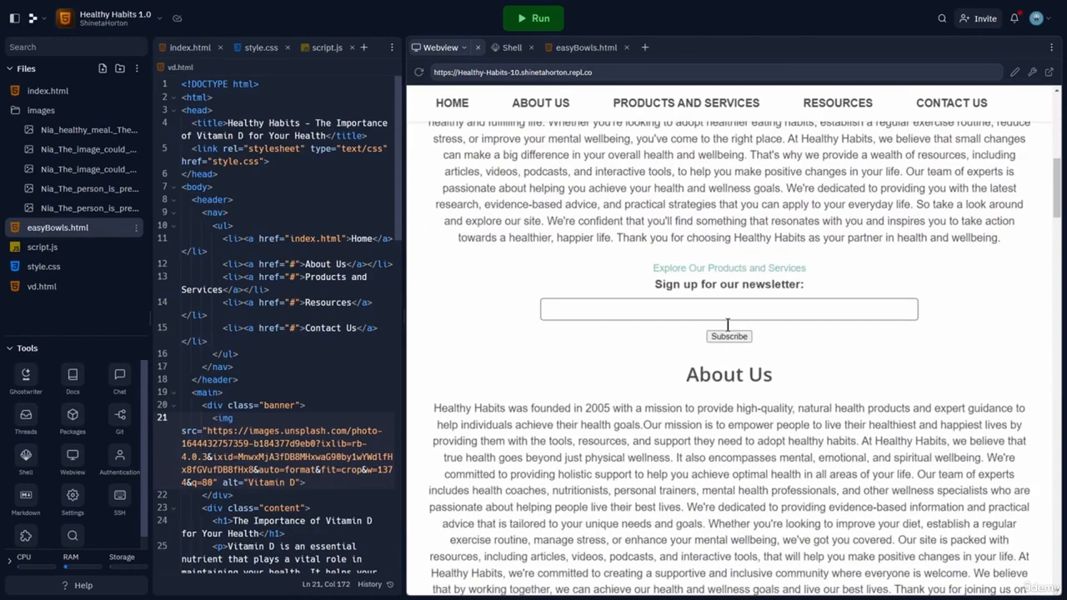
scroll(down, 3)
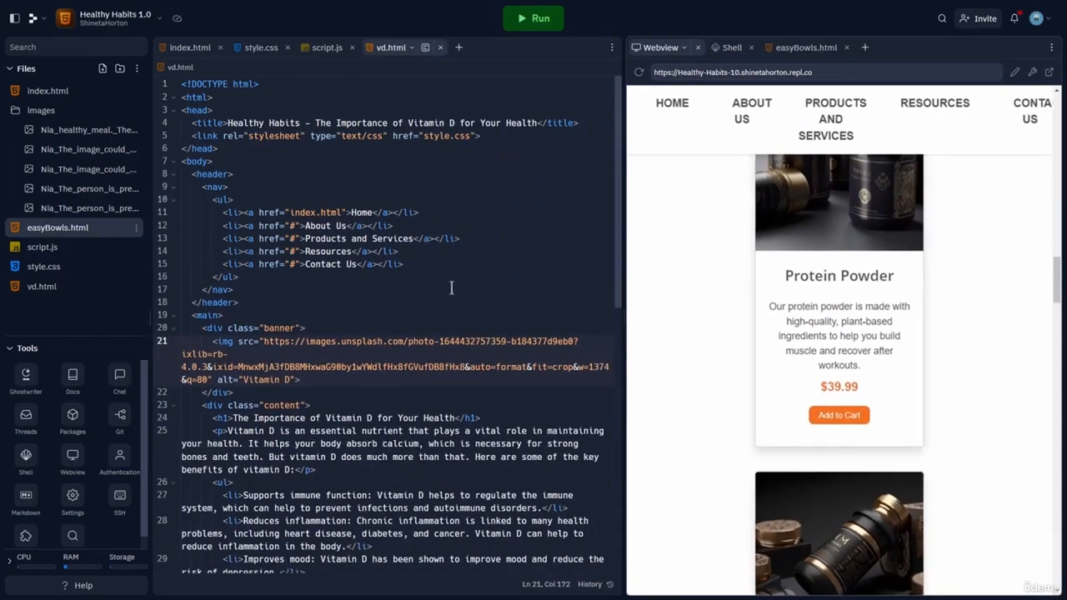
scroll(down, 3)
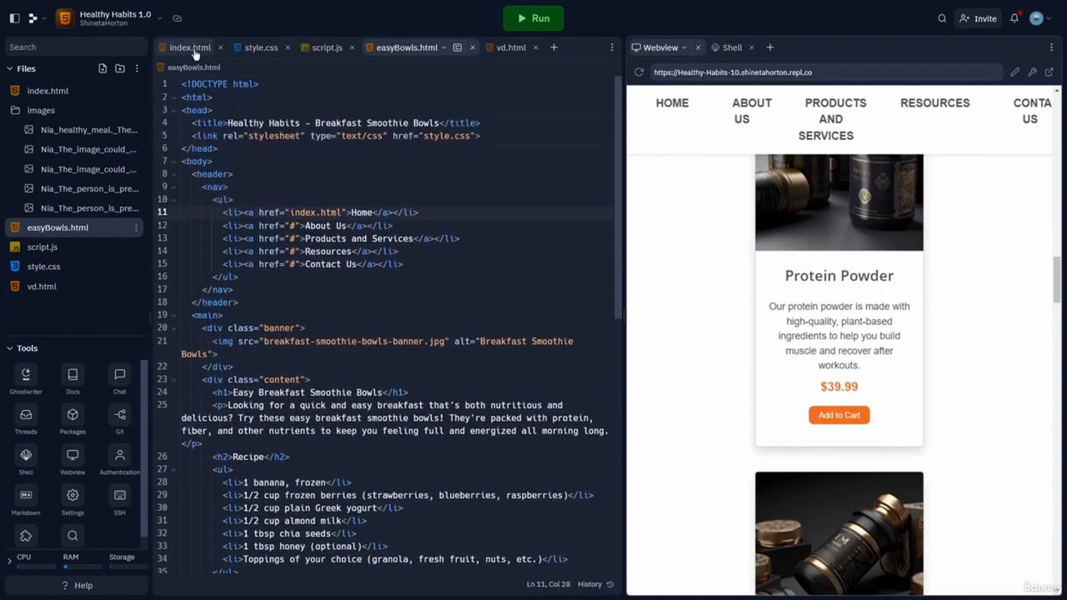
Step: In index.html, point the Easy Breakfast Smoothie Bowl list item's href to easyBowls.html
click(190, 46)
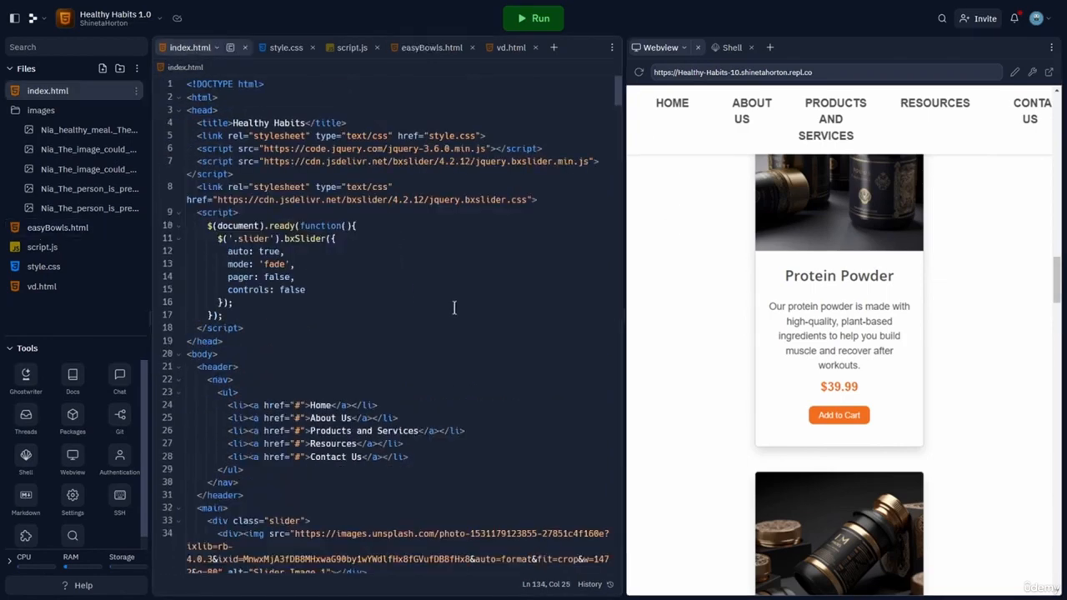
scroll(down, 3)
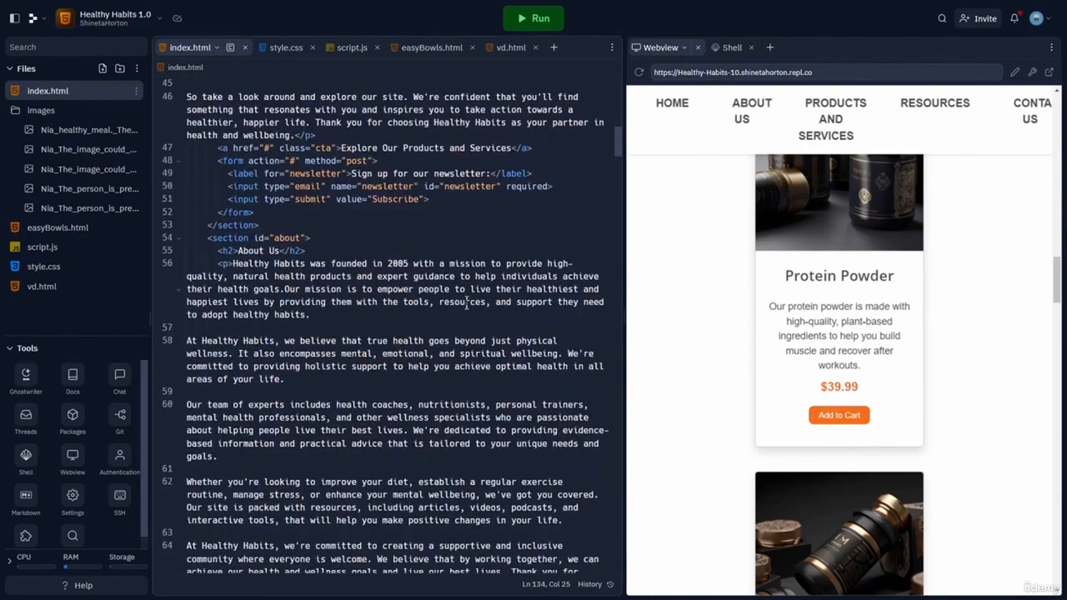
scroll(down, 3)
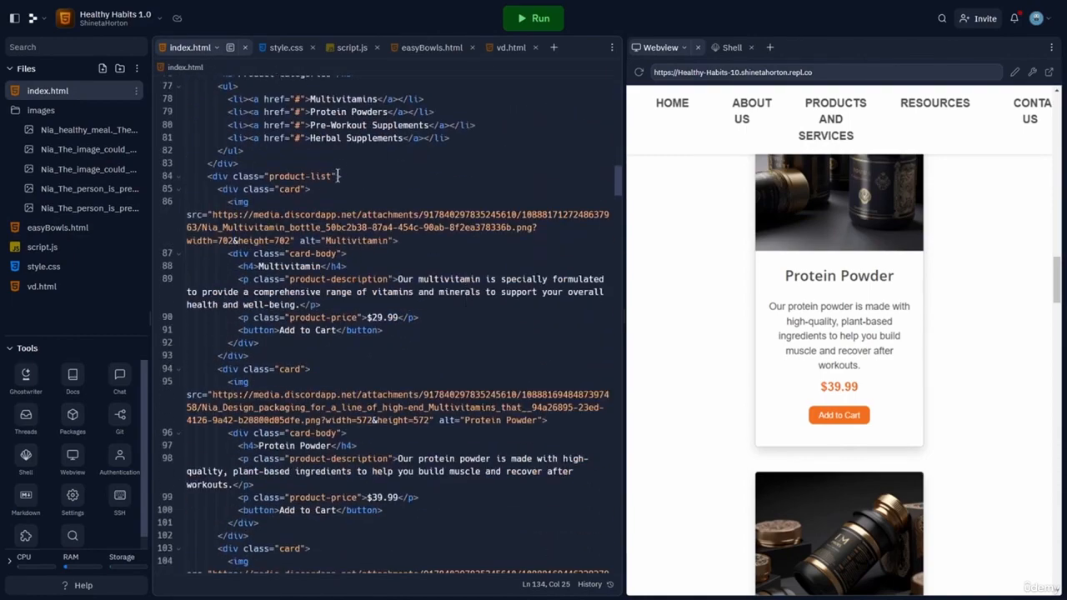
scroll(up, 3)
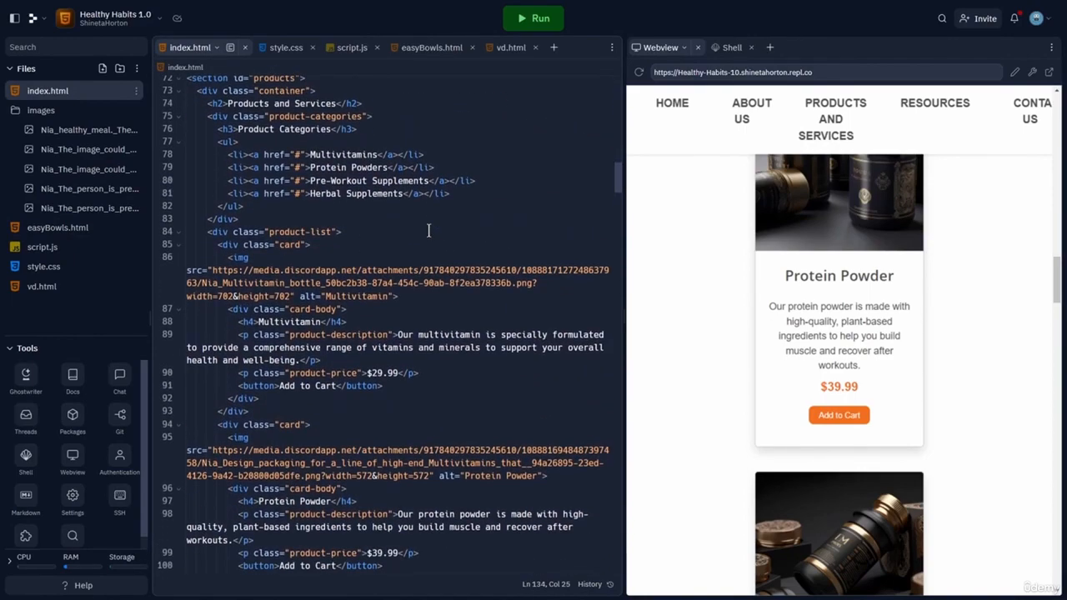
scroll(down, 3)
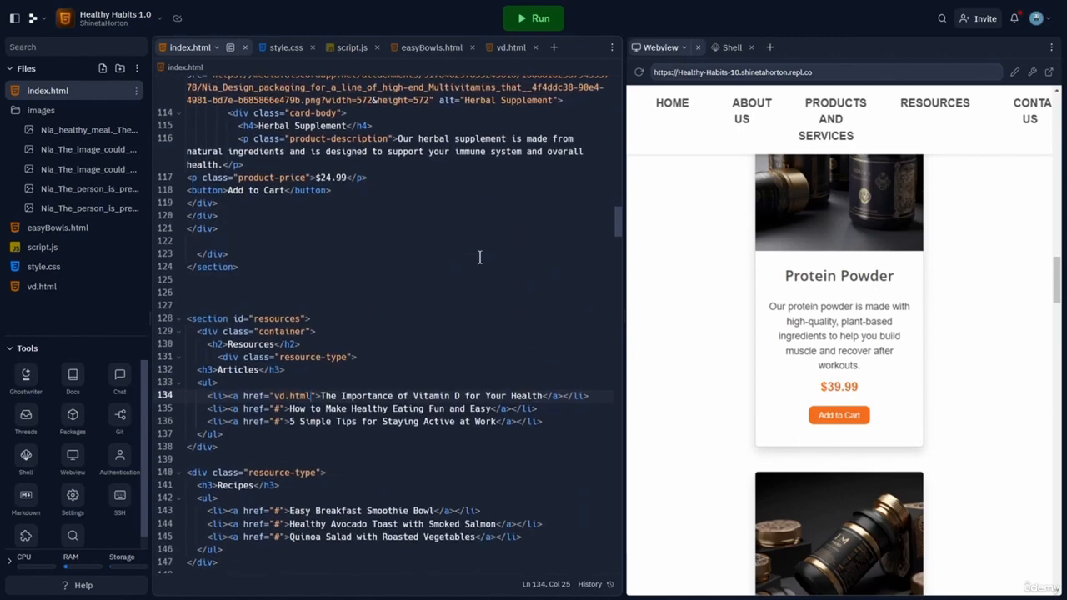
scroll(down, 3)
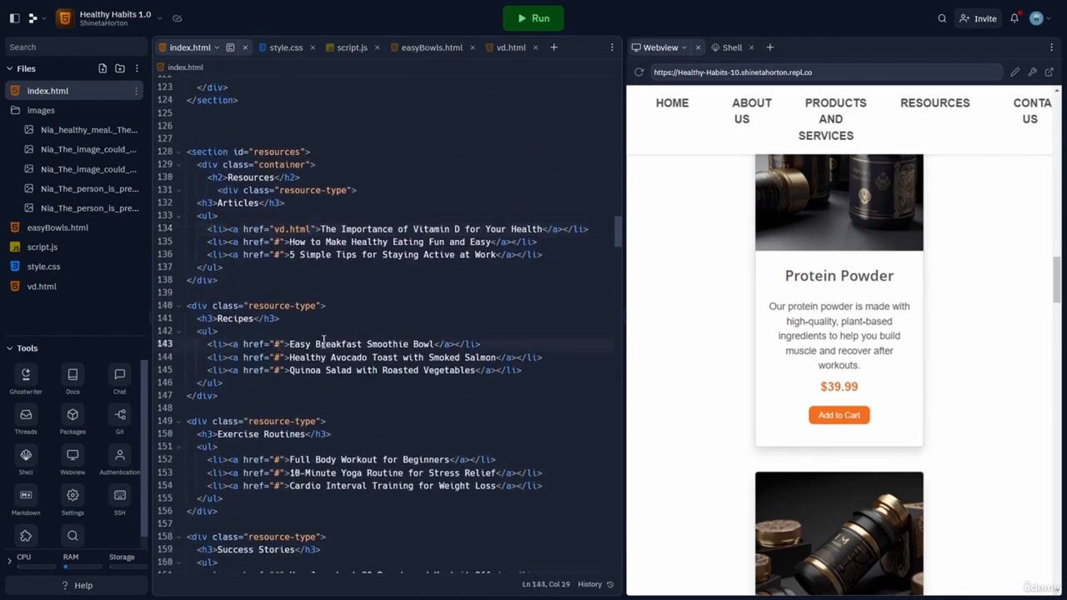
text(easyBowls.html)
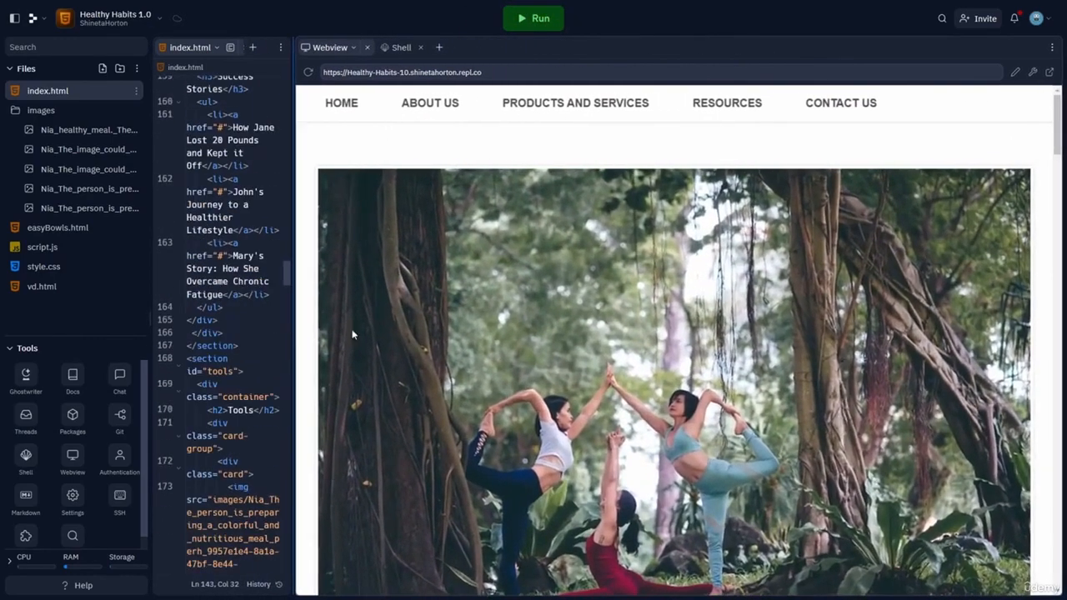
Step: Follow the Easy Breakfast Smoothie Bowl link in the preview's Resources list to its recipe page
scroll(down, 3)
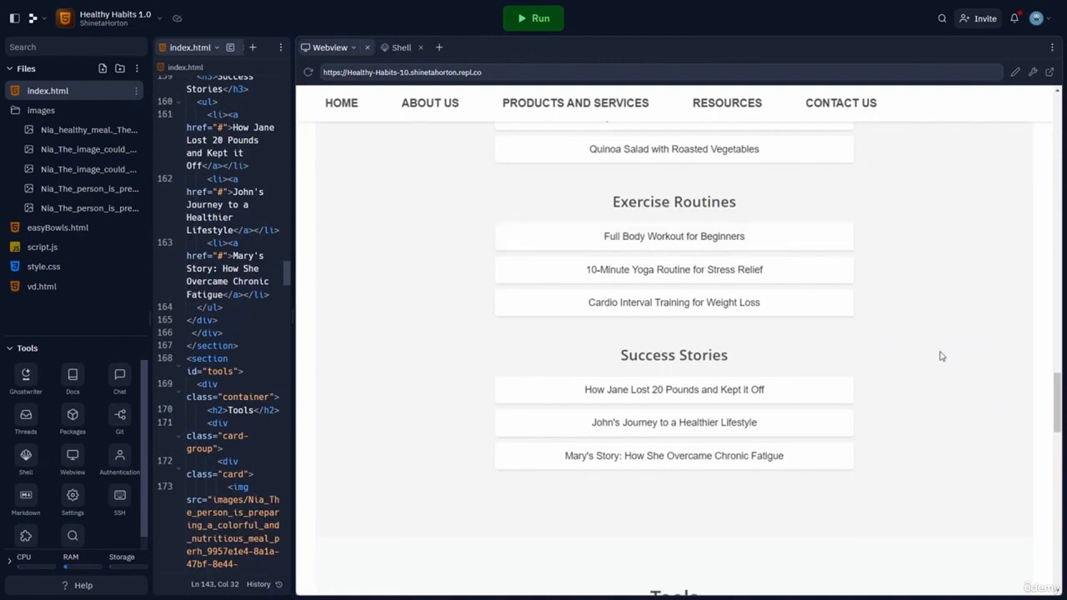
scroll(up, 3)
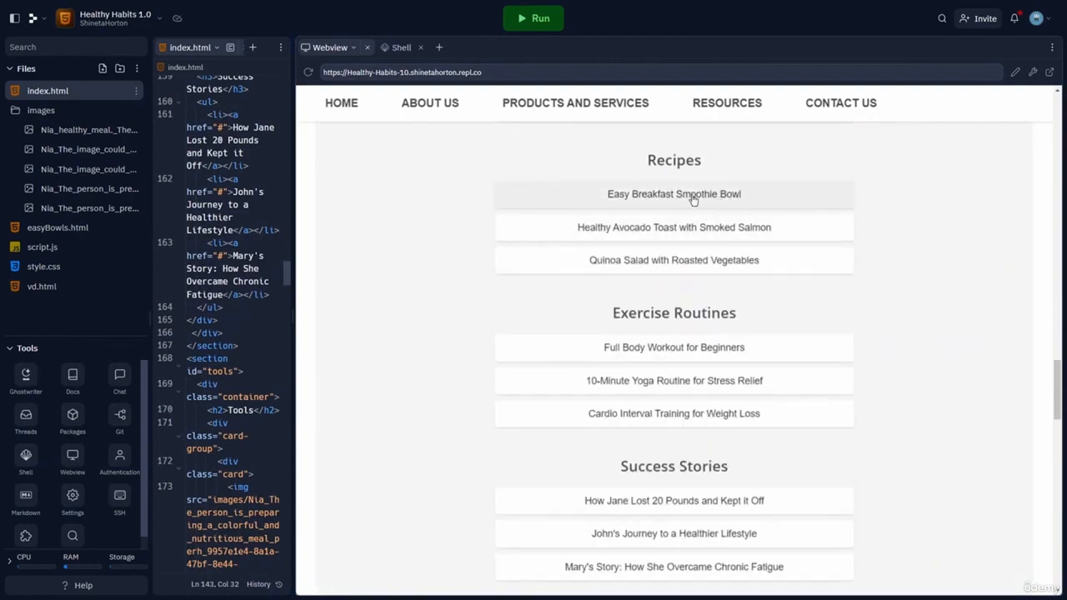
click(674, 194)
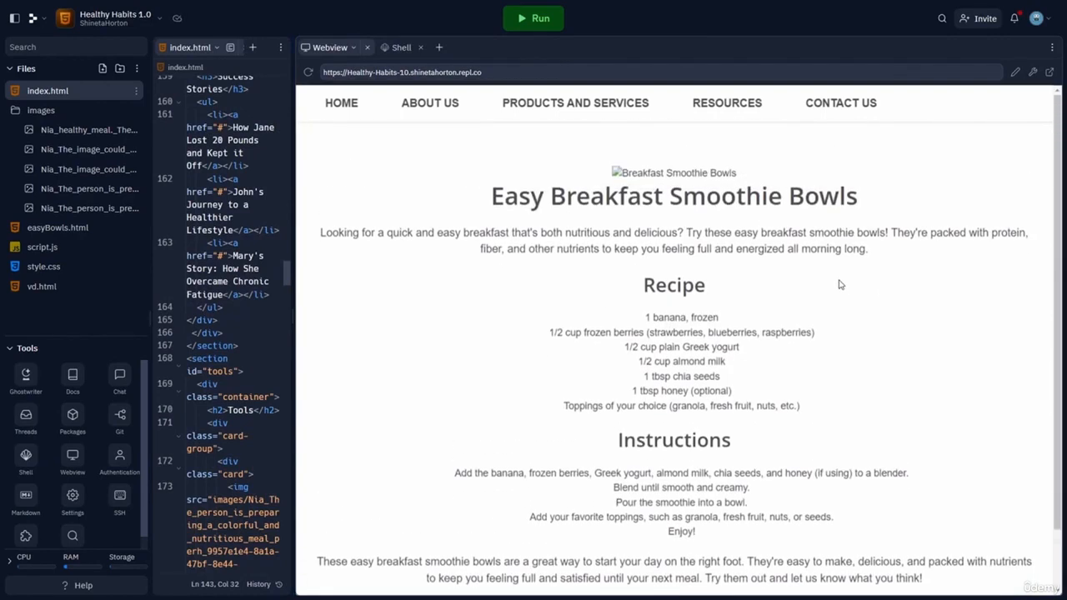
mouse_move(674, 233)
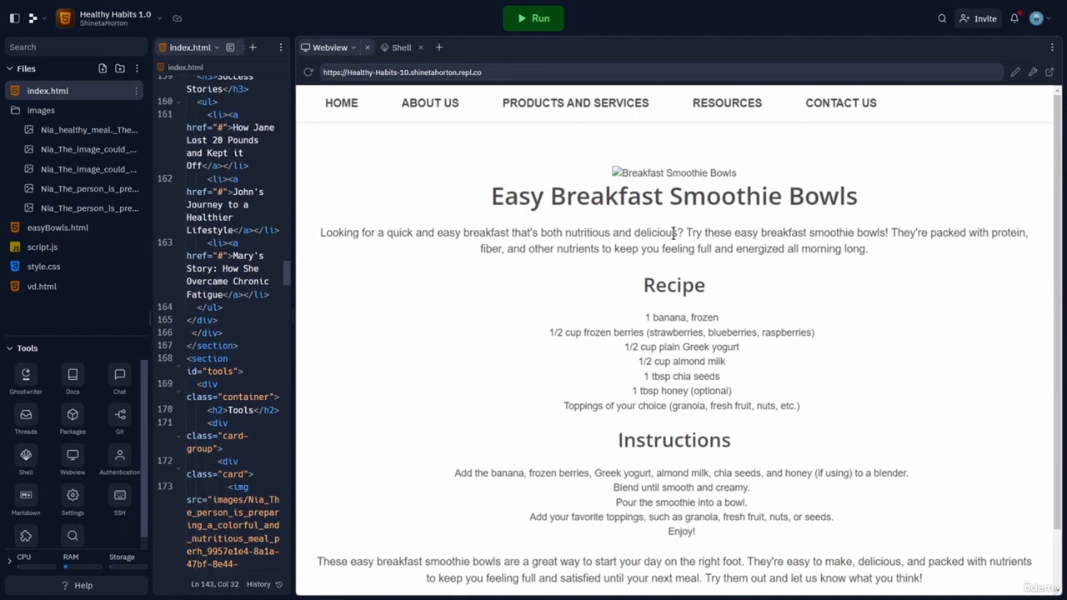
mouse_move(662, 317)
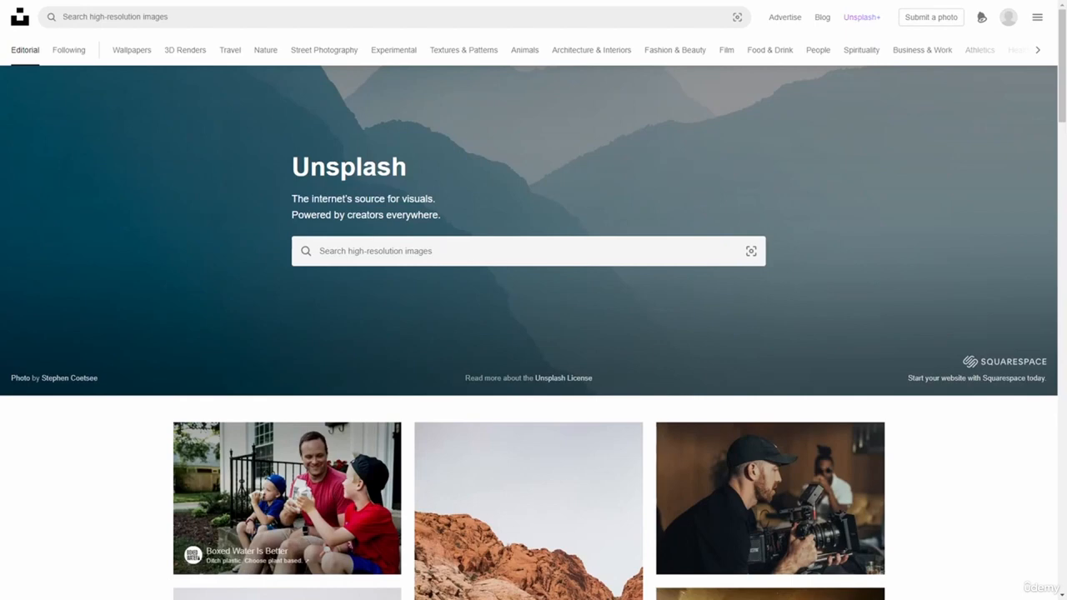
Step: Search Unsplash for 'Breakfast Smoothie Bowls' and browse the photo results
click(527, 250)
text(Breakfast Smoothie Bowls)
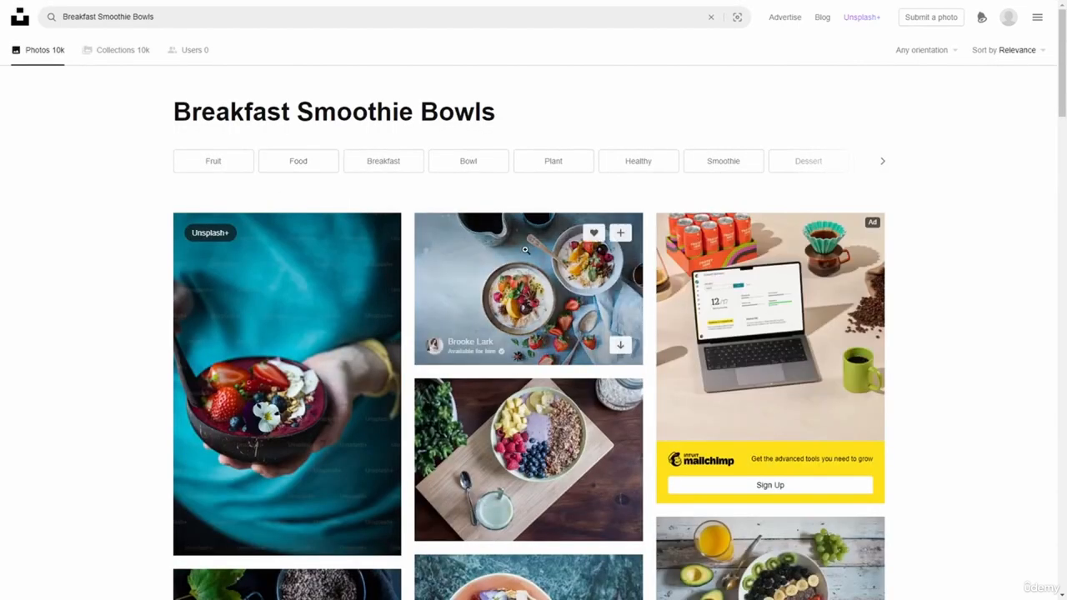
scroll(down, 3)
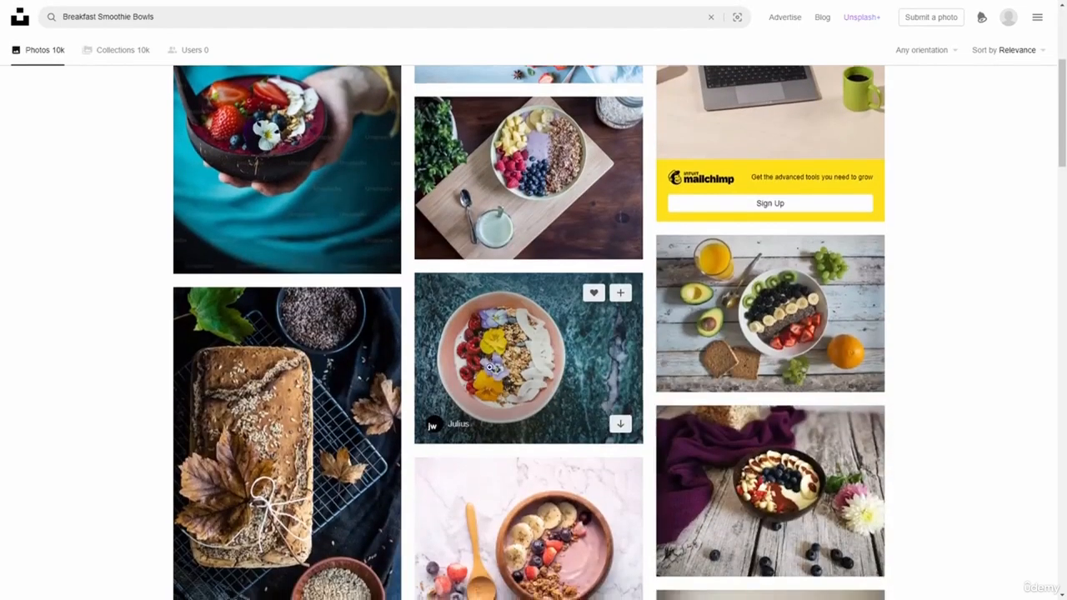
scroll(down, 3)
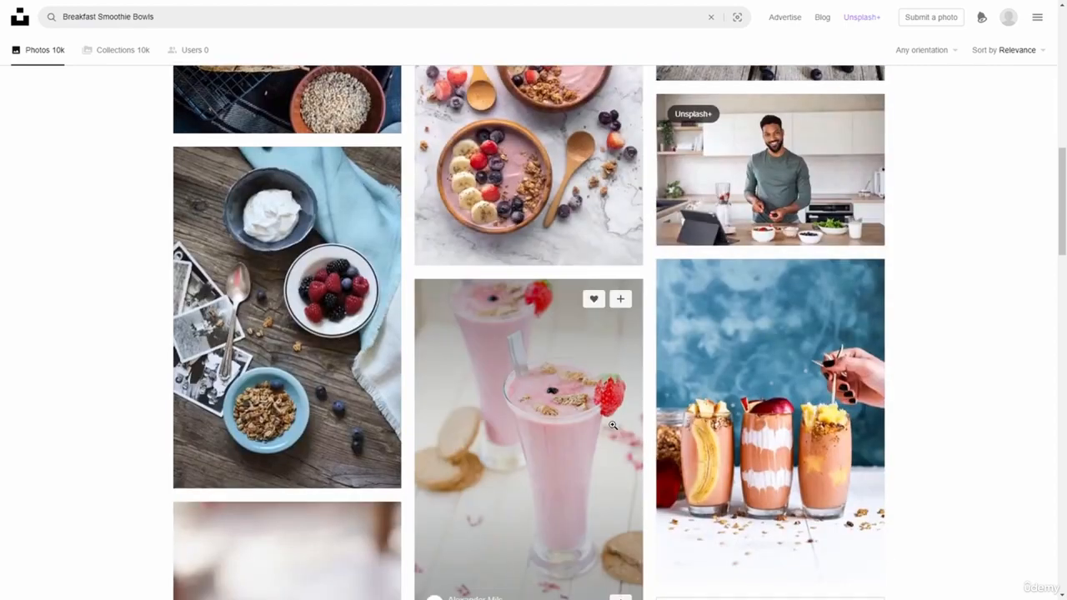
scroll(down, 3)
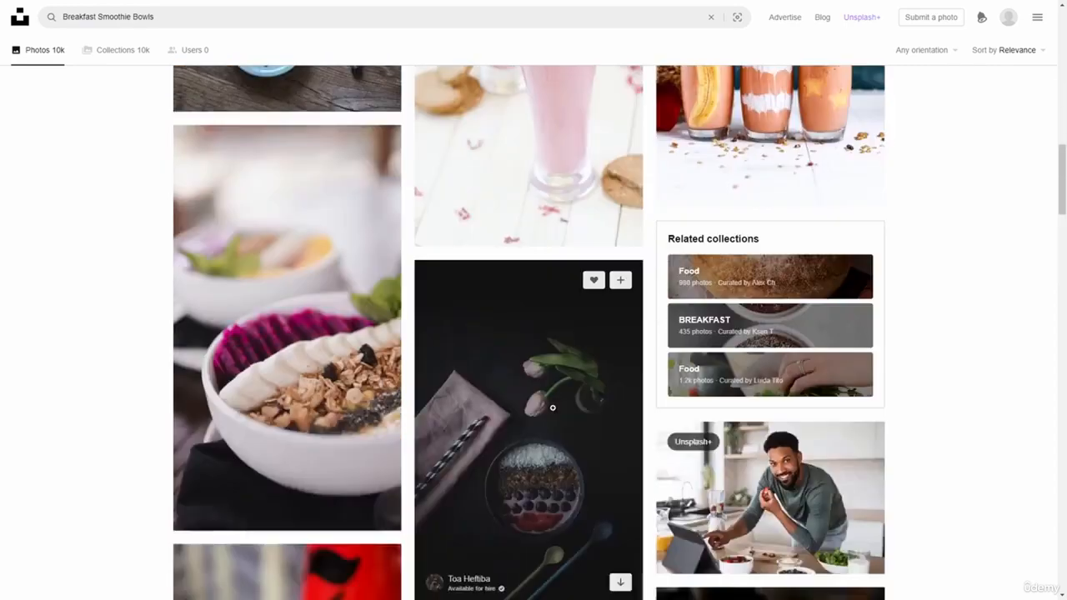
scroll(down, 3)
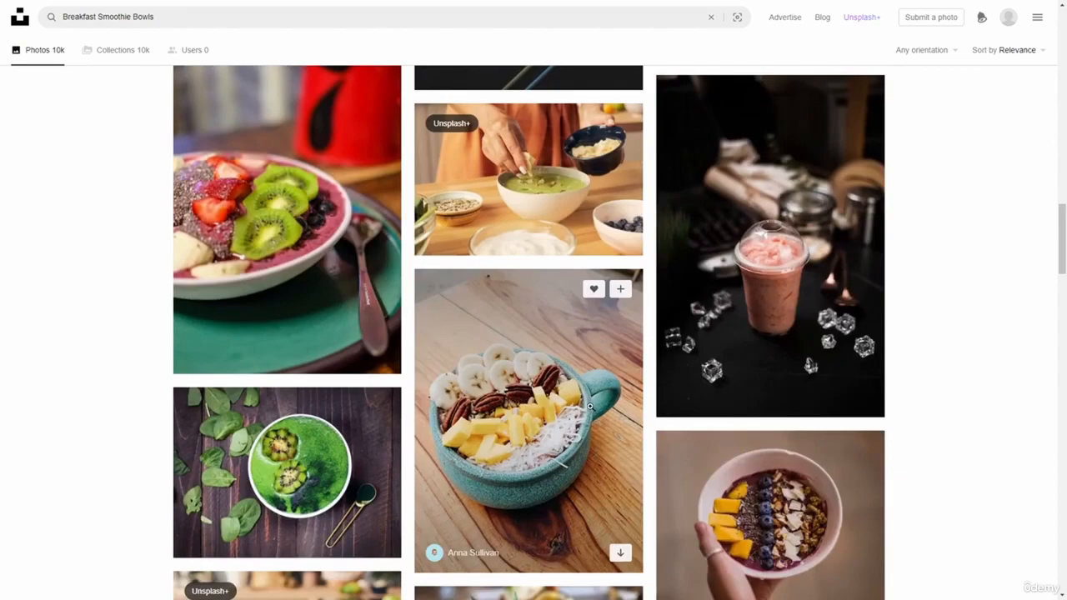
scroll(down, 3)
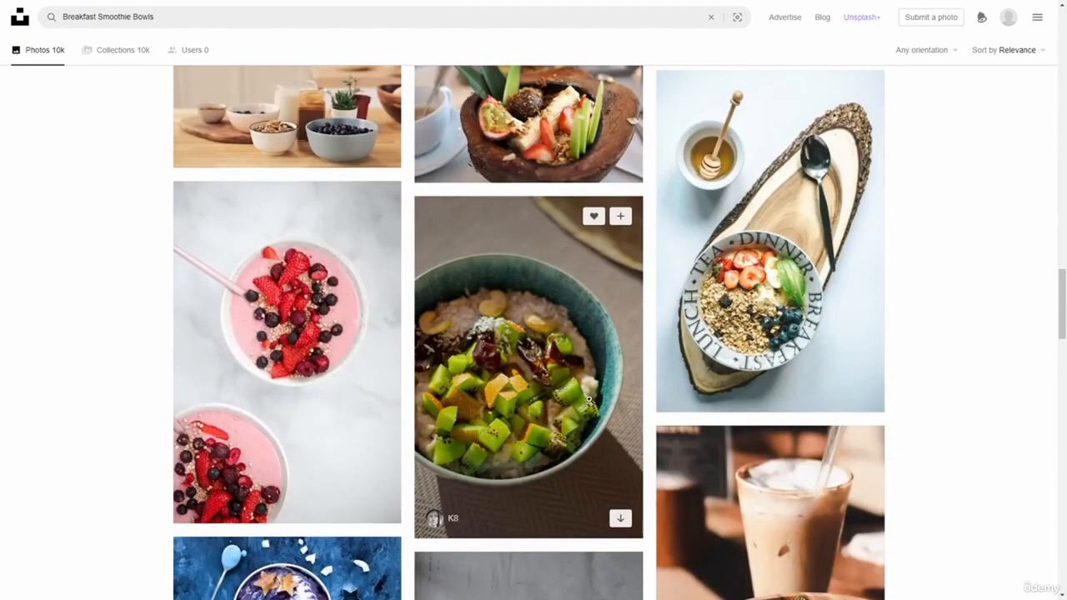
scroll(down, 3)
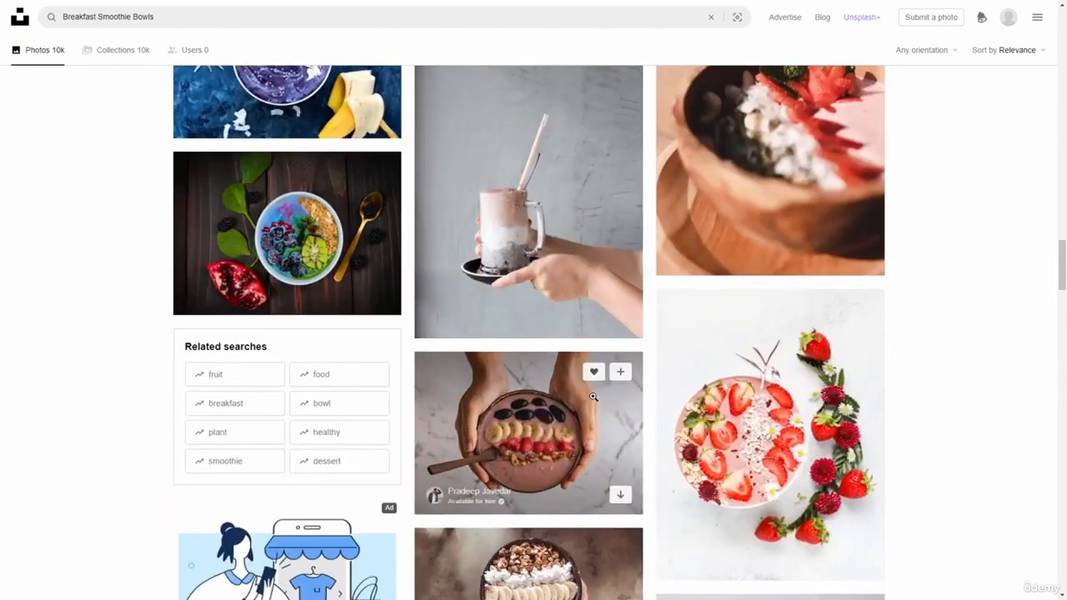
scroll(down, 3)
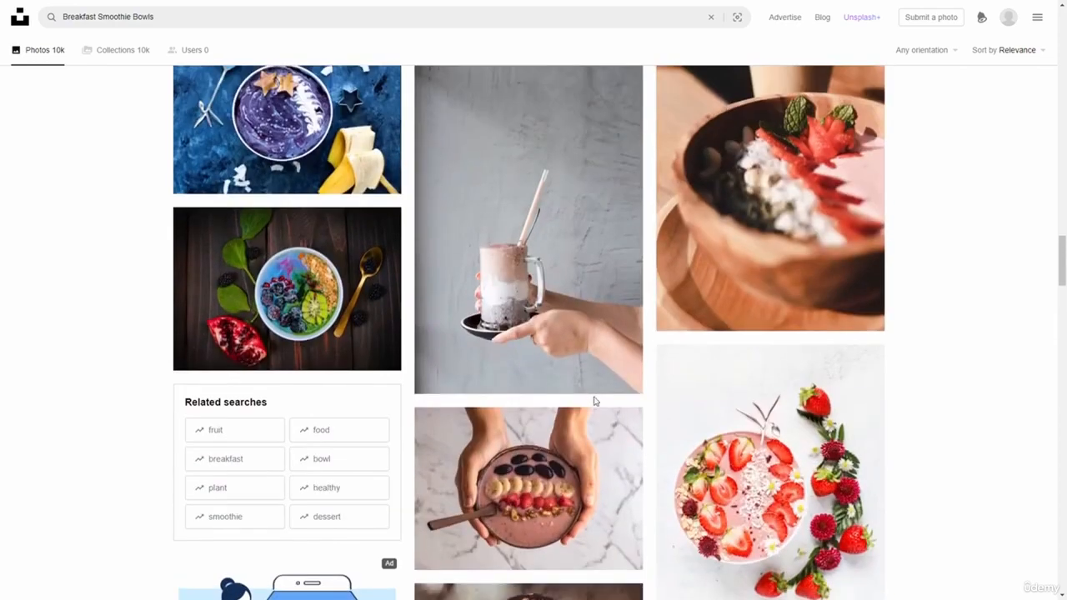
scroll(down, 3)
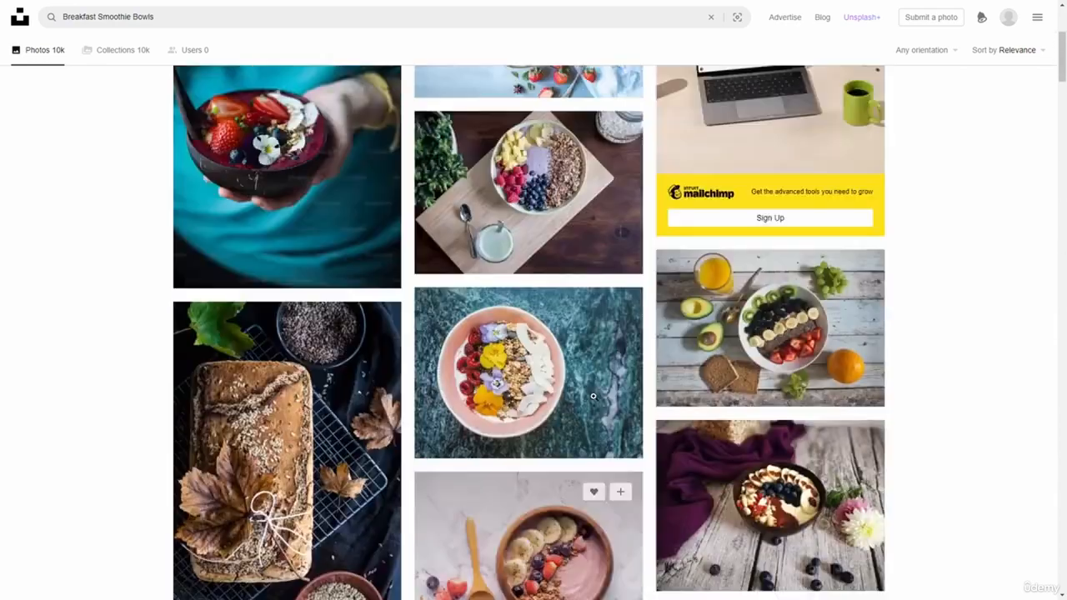
scroll(up, 3)
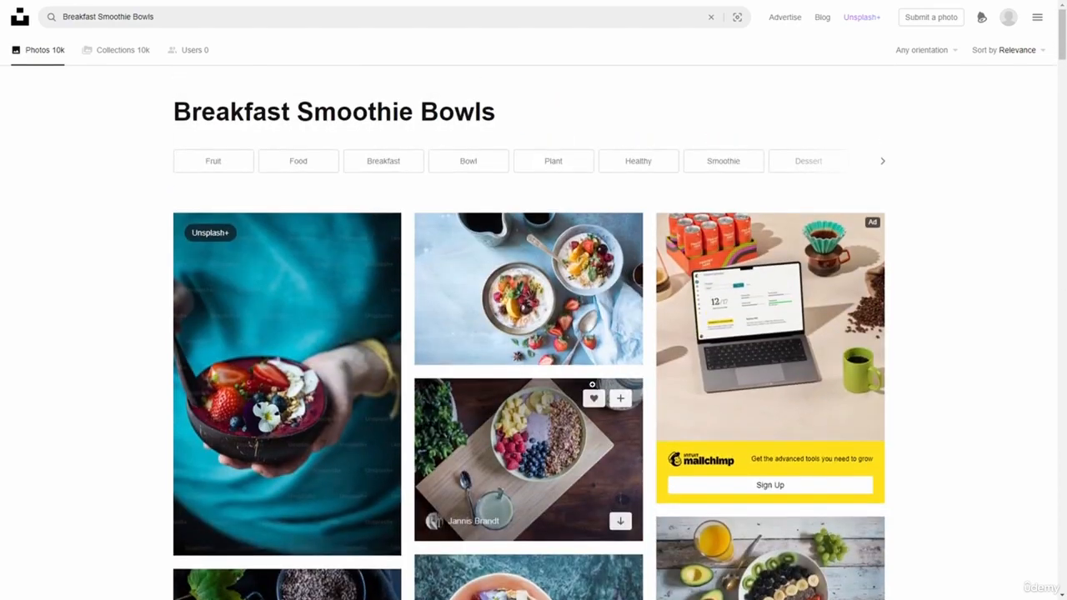
scroll(down, 3)
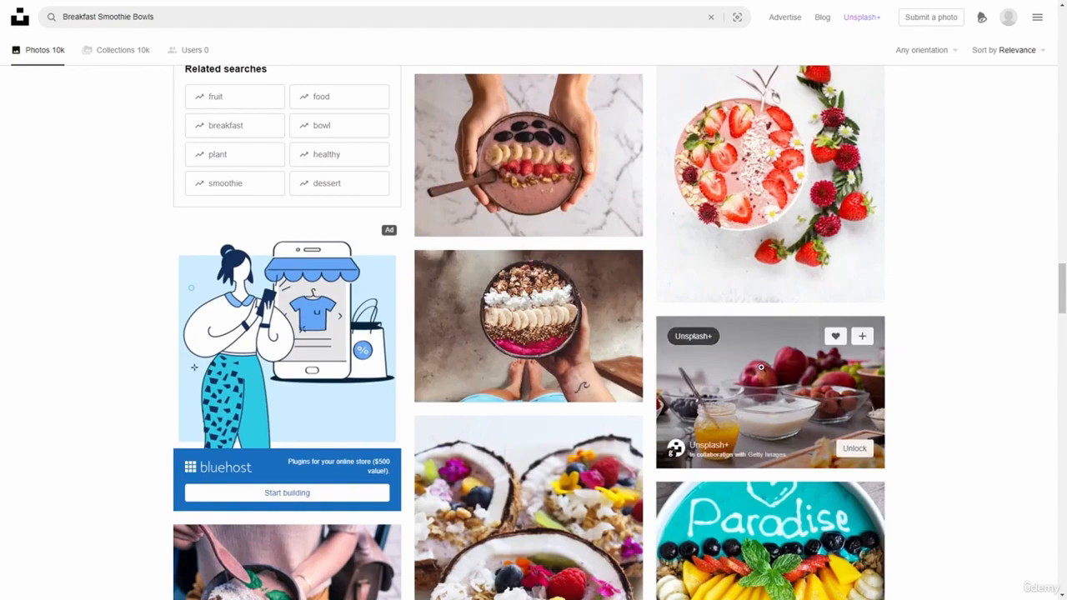
scroll(down, 3)
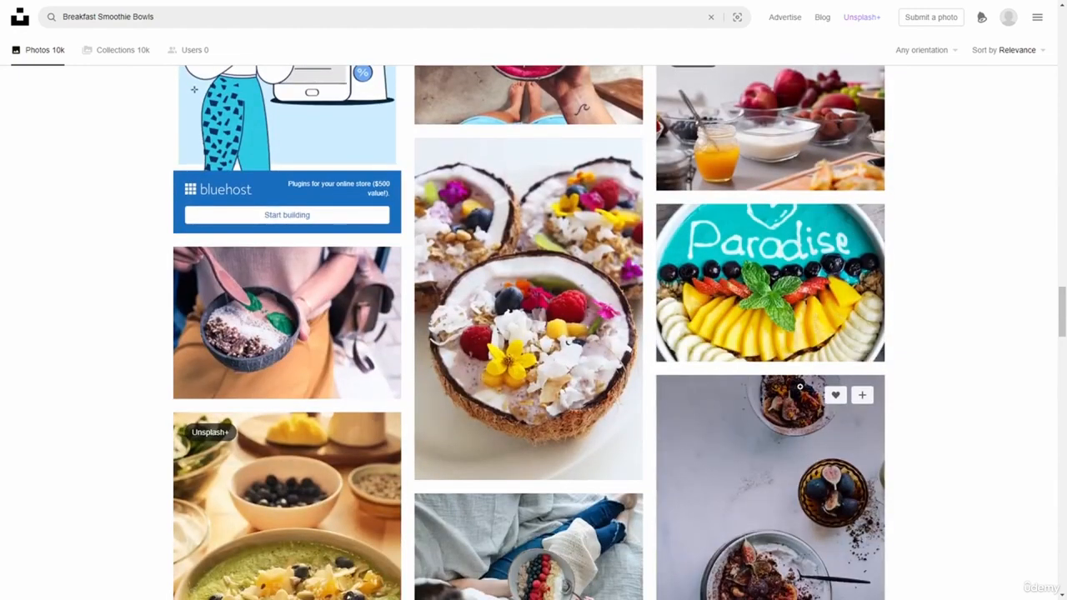
scroll(down, 3)
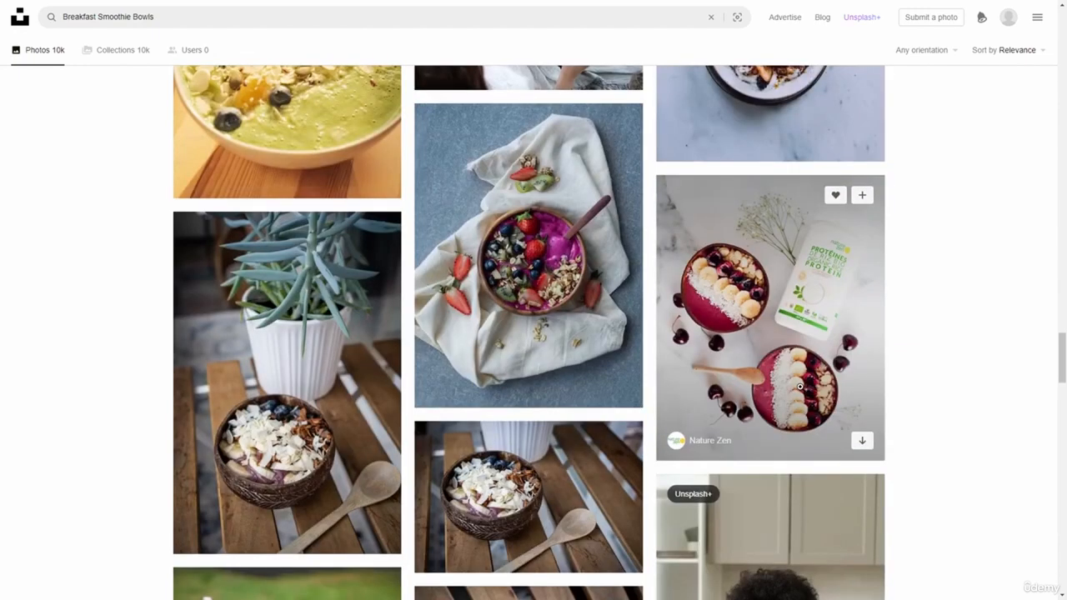
mouse_move(529, 194)
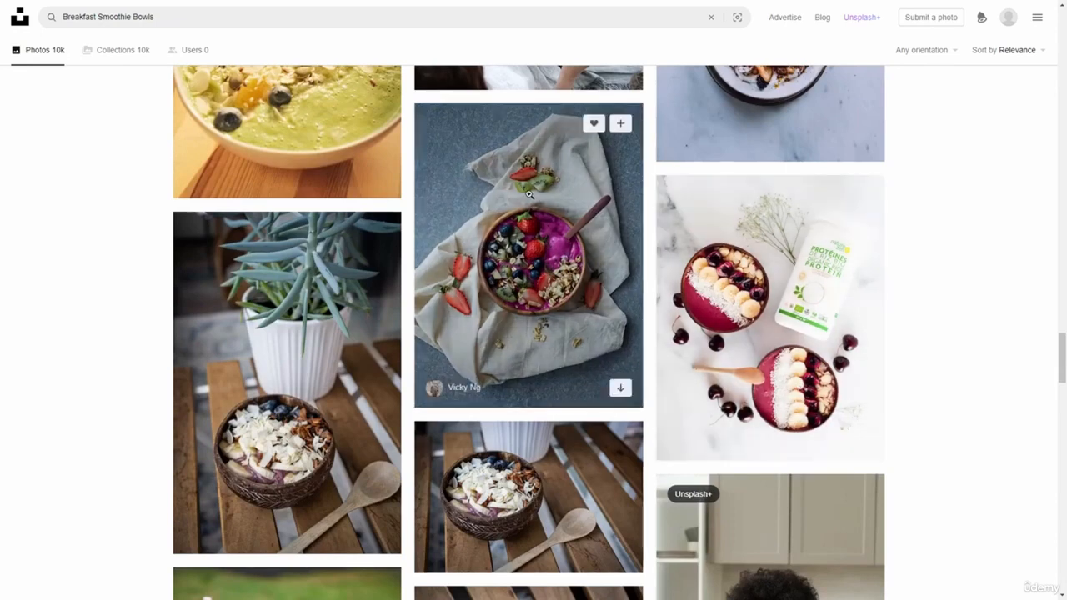
mouse_move(550, 287)
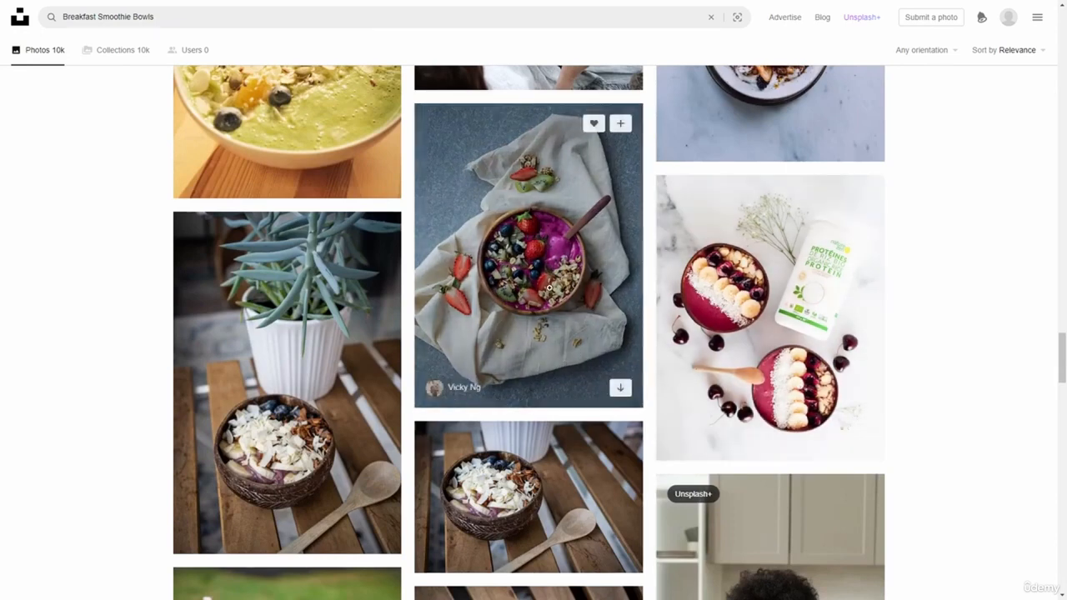
click(527, 257)
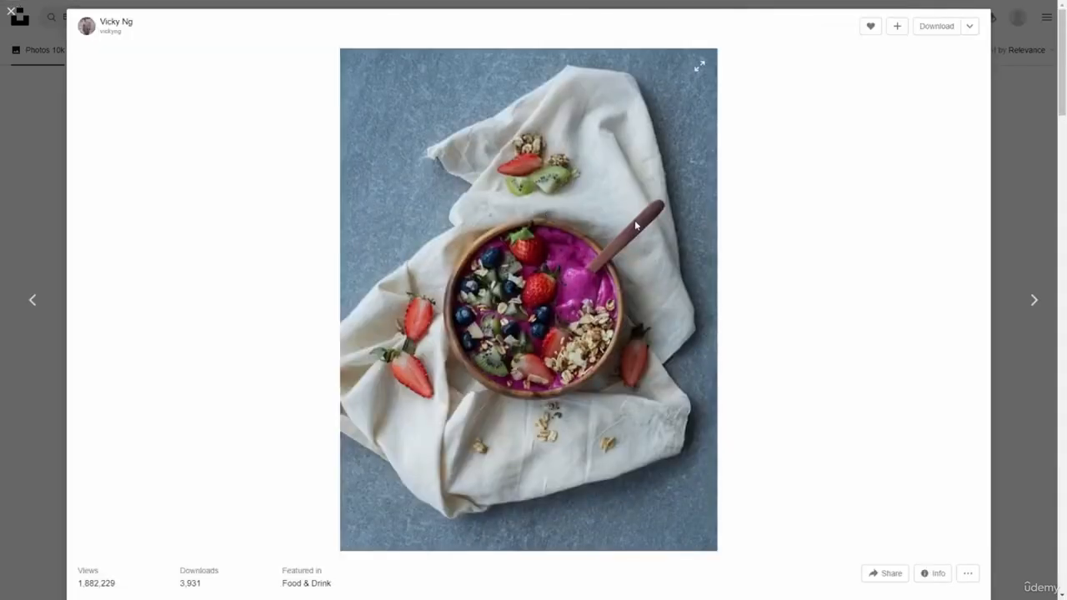
mouse_move(637, 270)
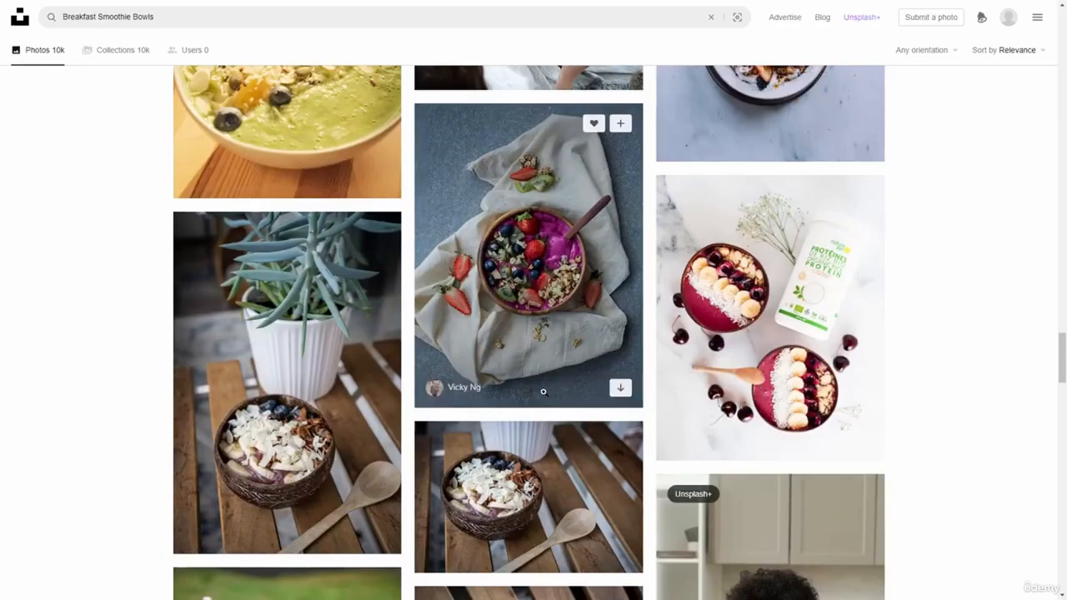
scroll(down, 3)
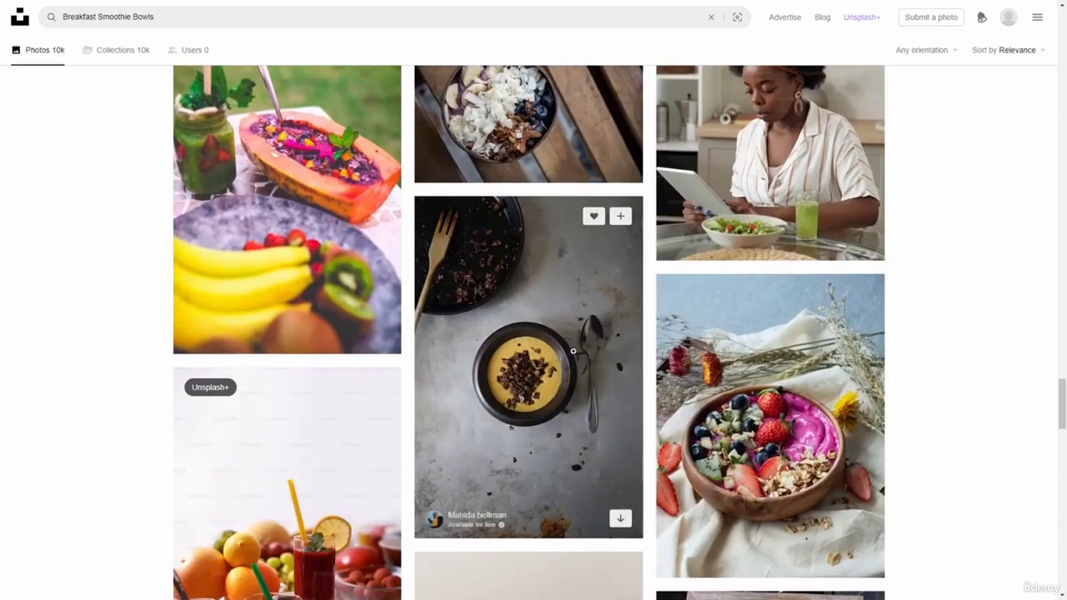
scroll(down, 3)
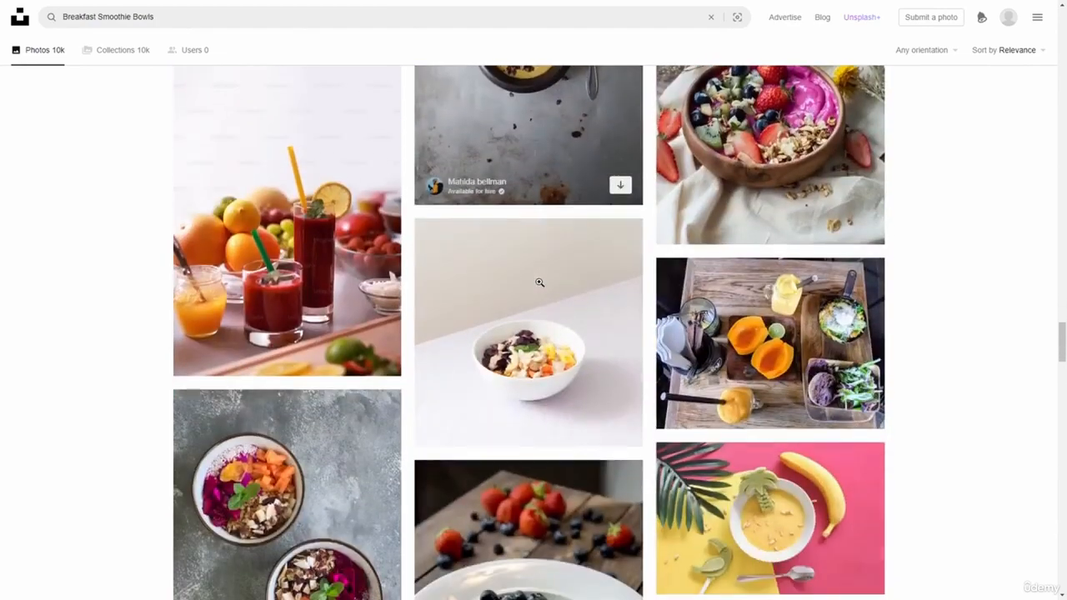
scroll(down, 3)
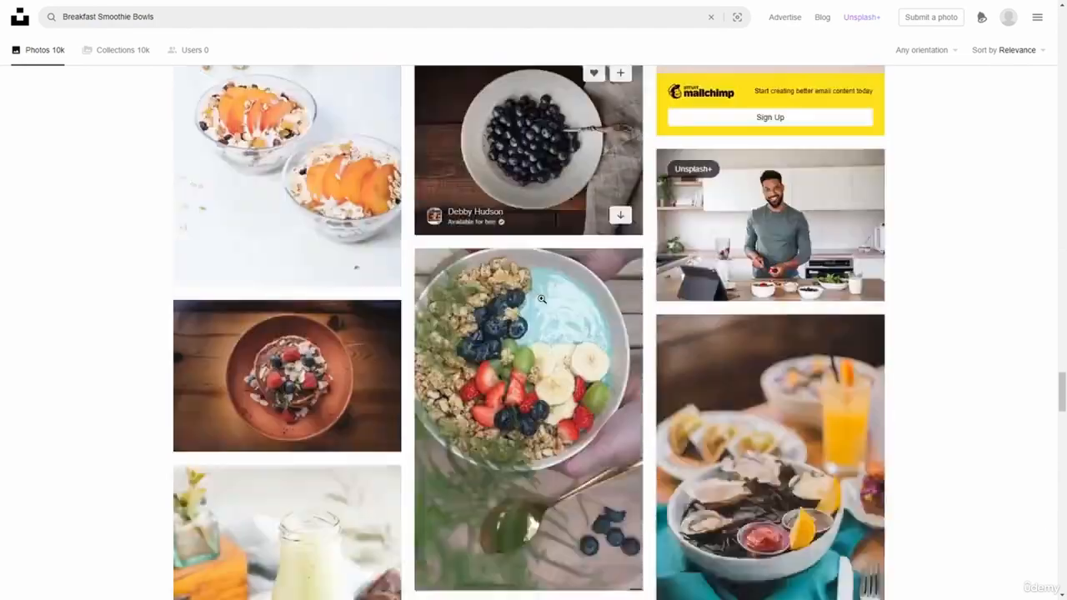
scroll(down, 3)
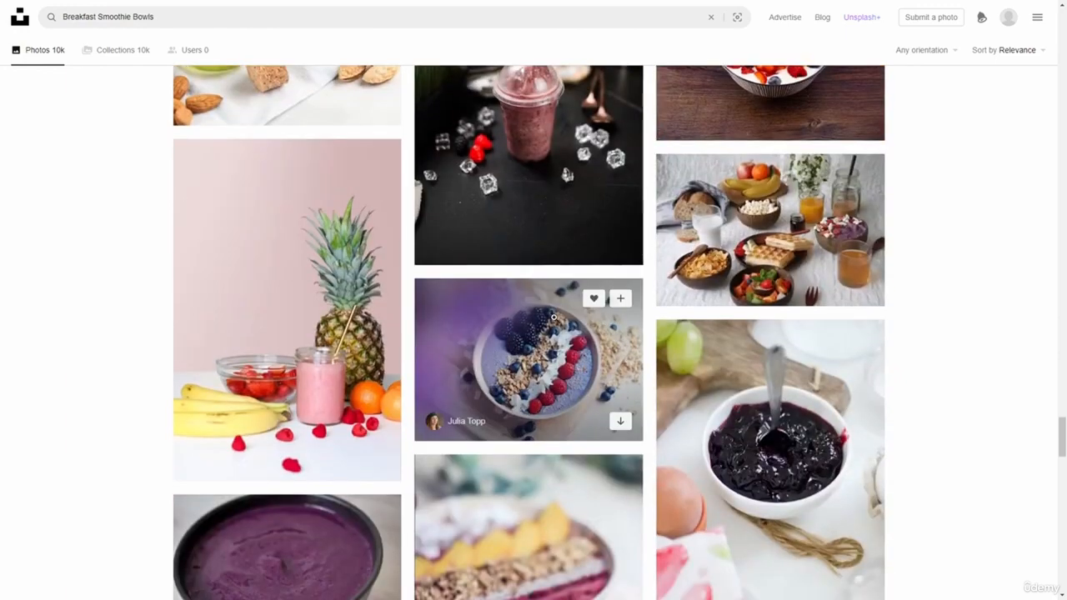
scroll(down, 3)
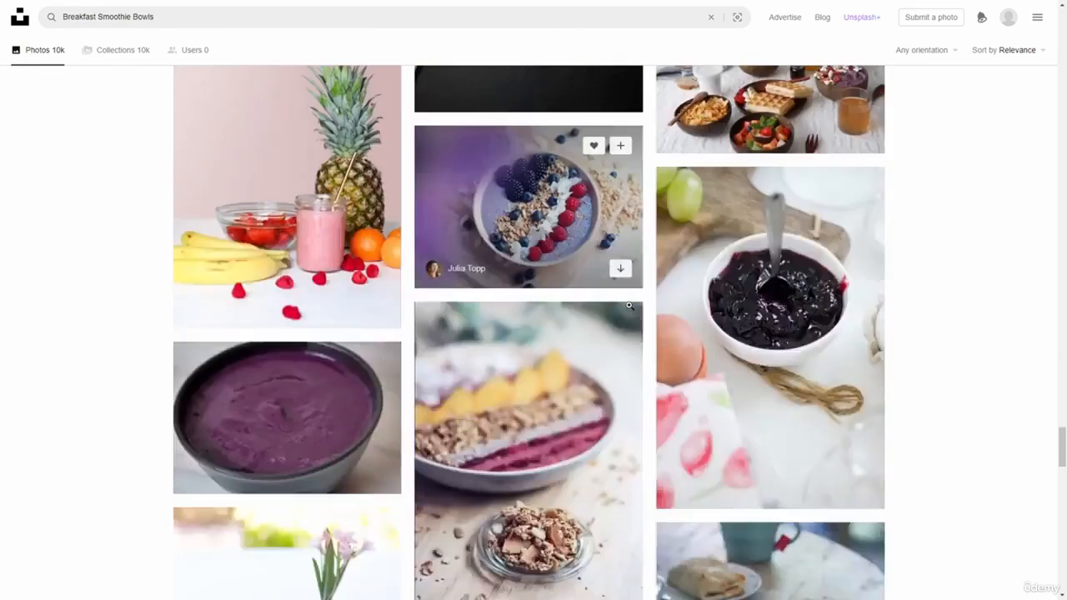
scroll(down, 3)
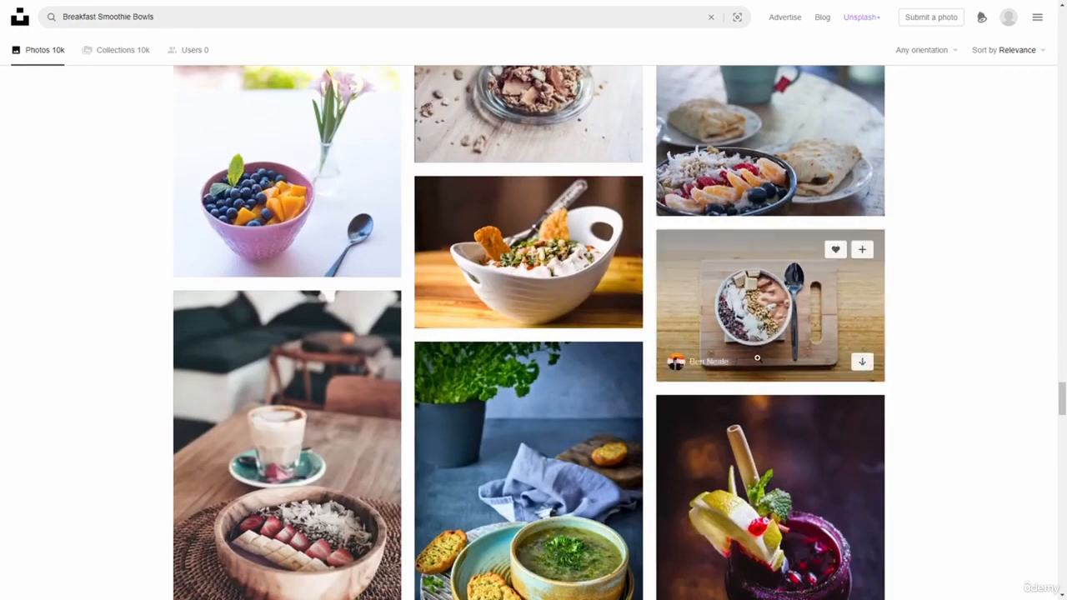
scroll(down, 3)
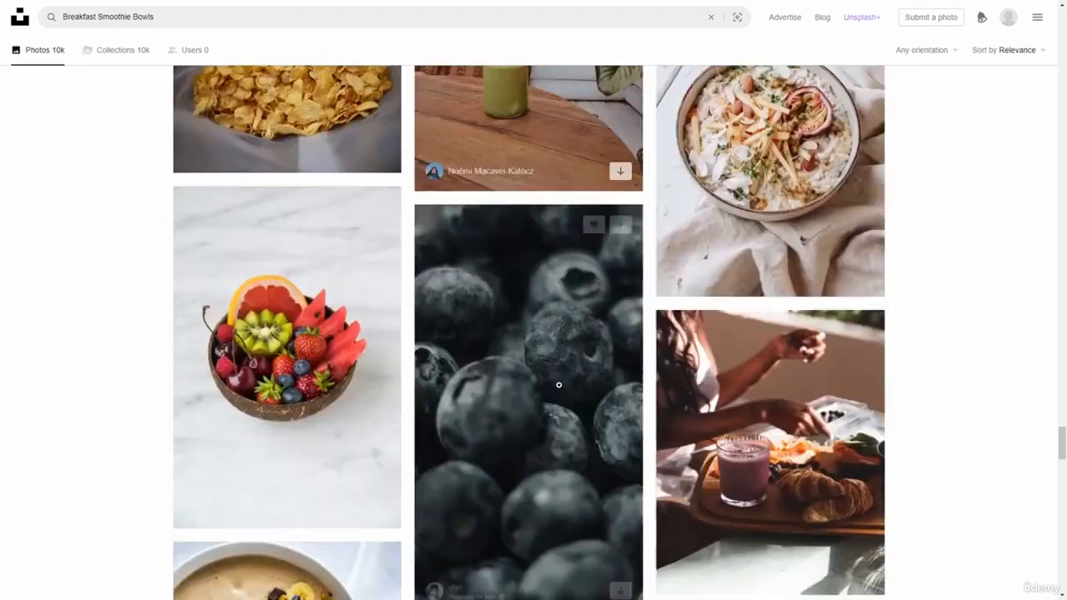
scroll(down, 3)
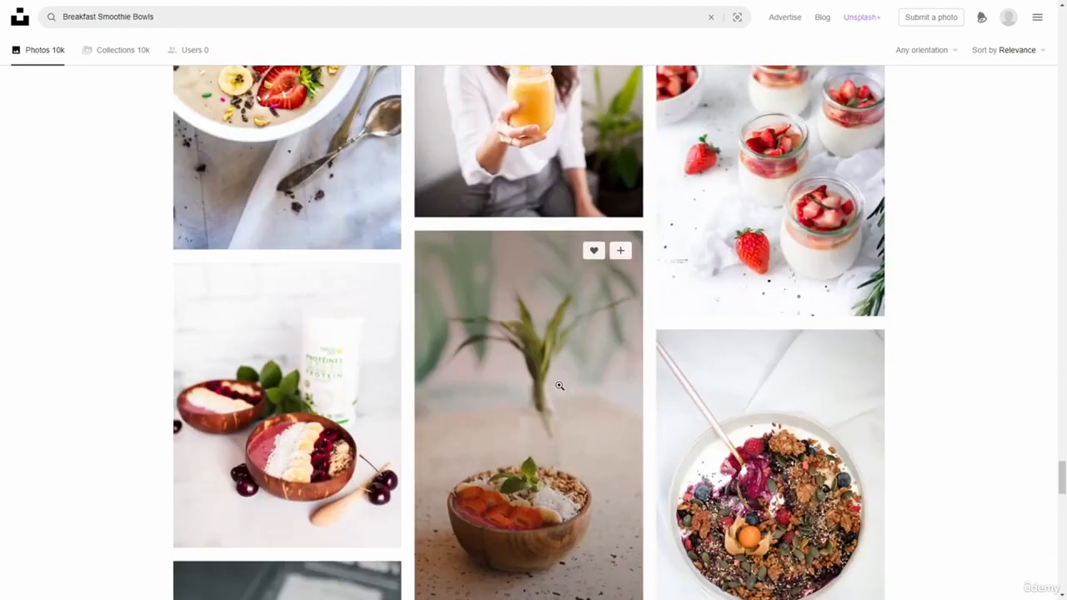
scroll(down, 3)
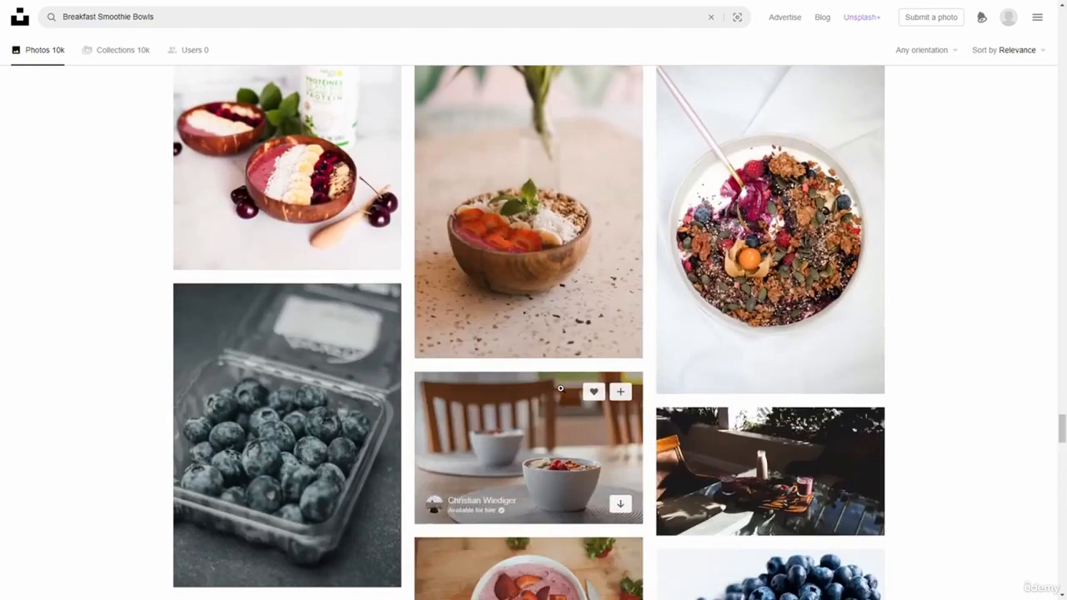
scroll(down, 3)
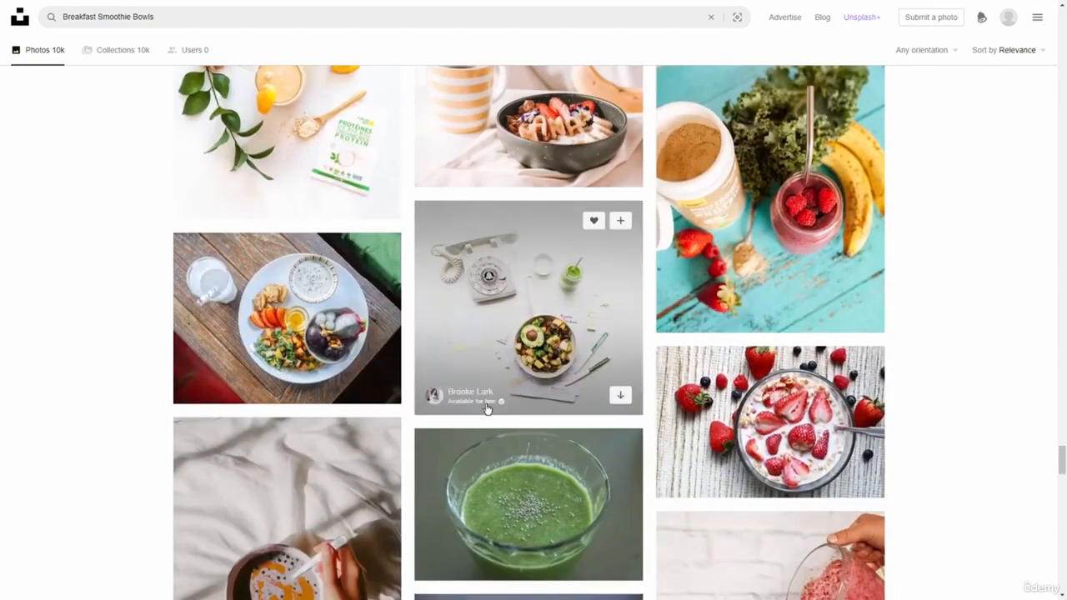
scroll(down, 3)
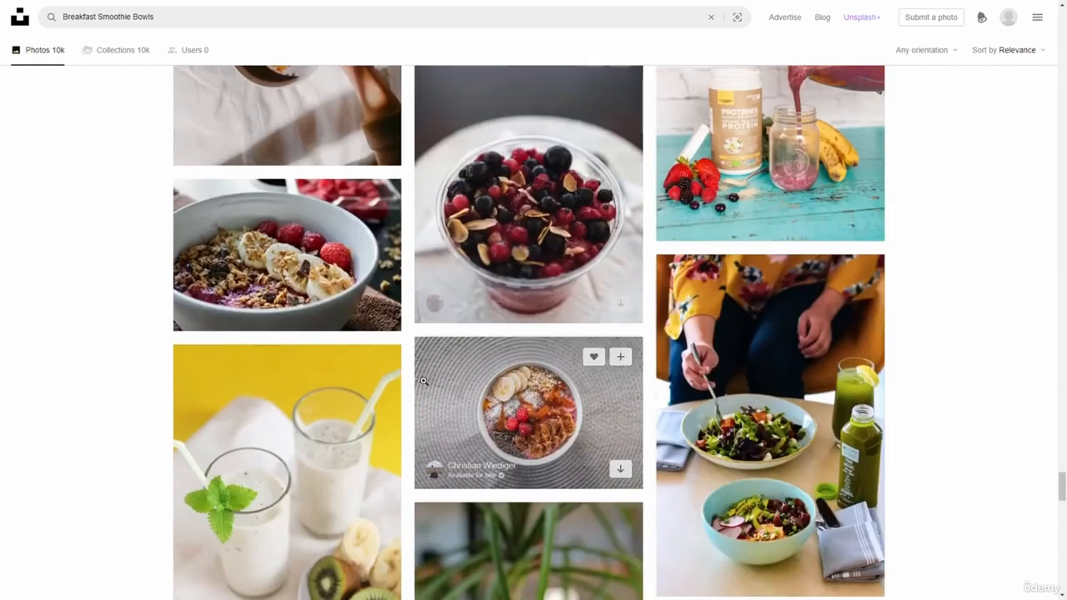
mouse_move(153, 378)
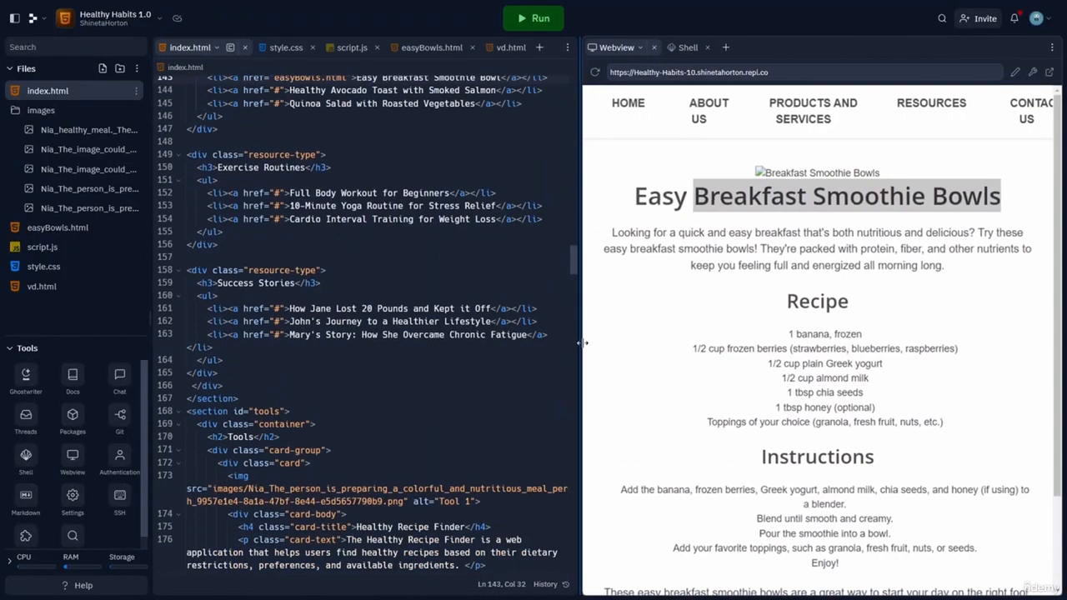
Step: Replace the easyBowls.html banner img src with the copied Unsplash smoothie bowl photo URL
scroll(down, 3)
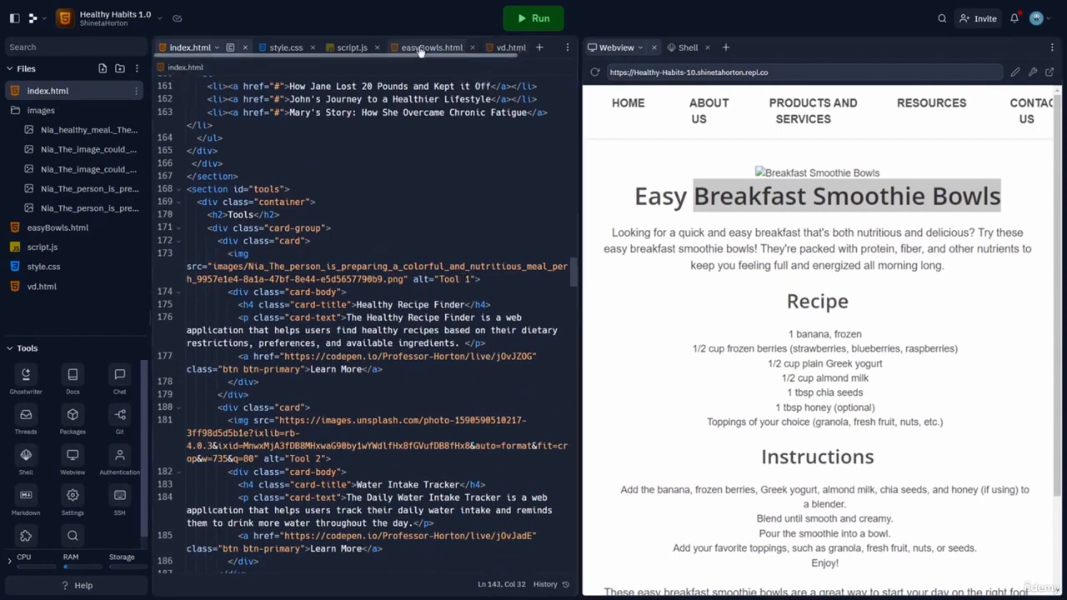
click(432, 46)
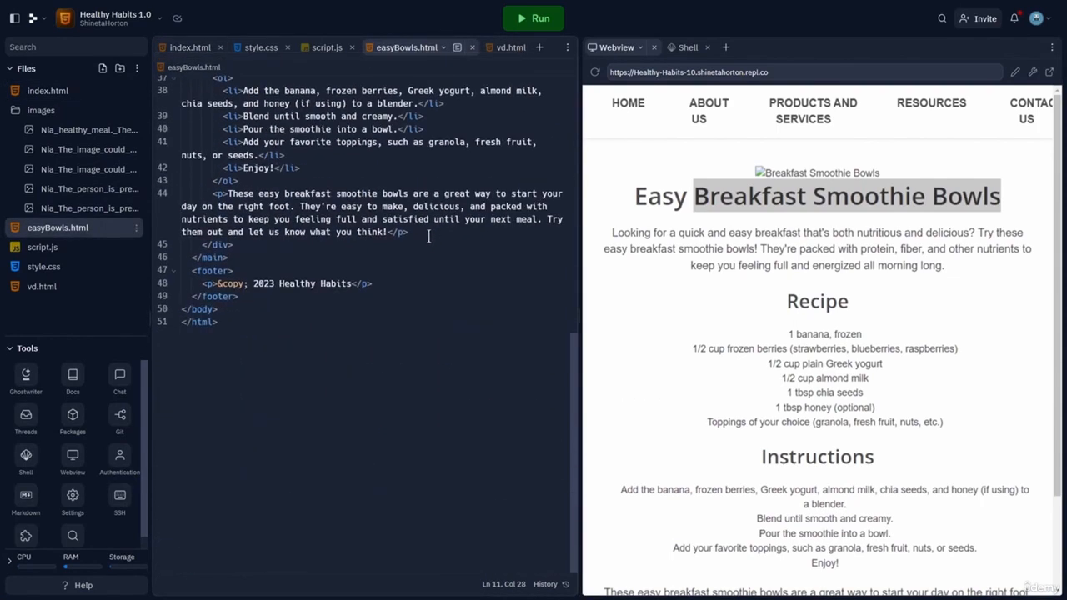
scroll(up, 3)
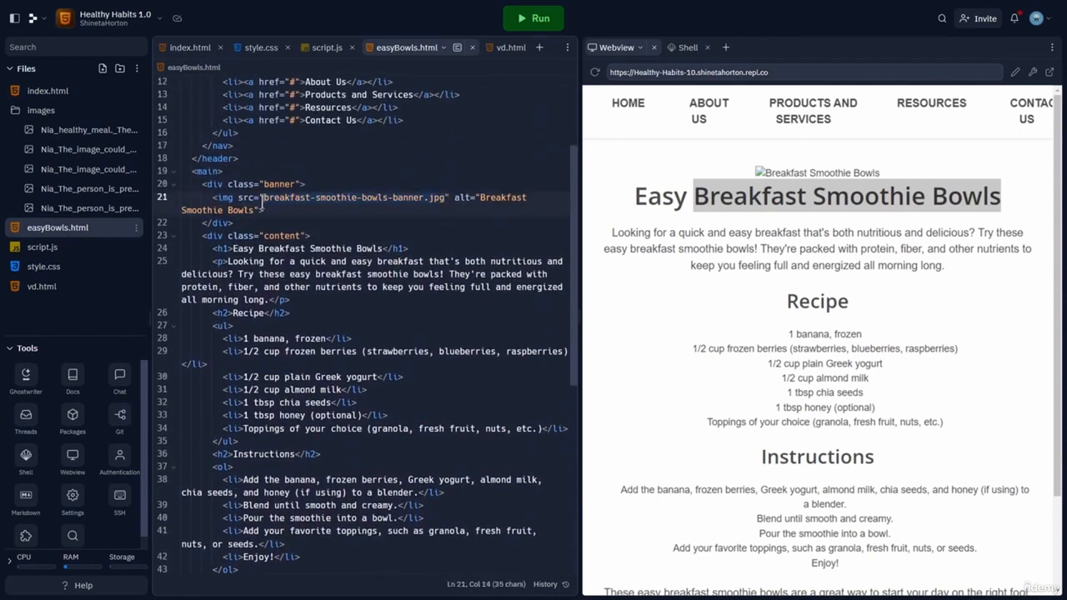
click(314, 210)
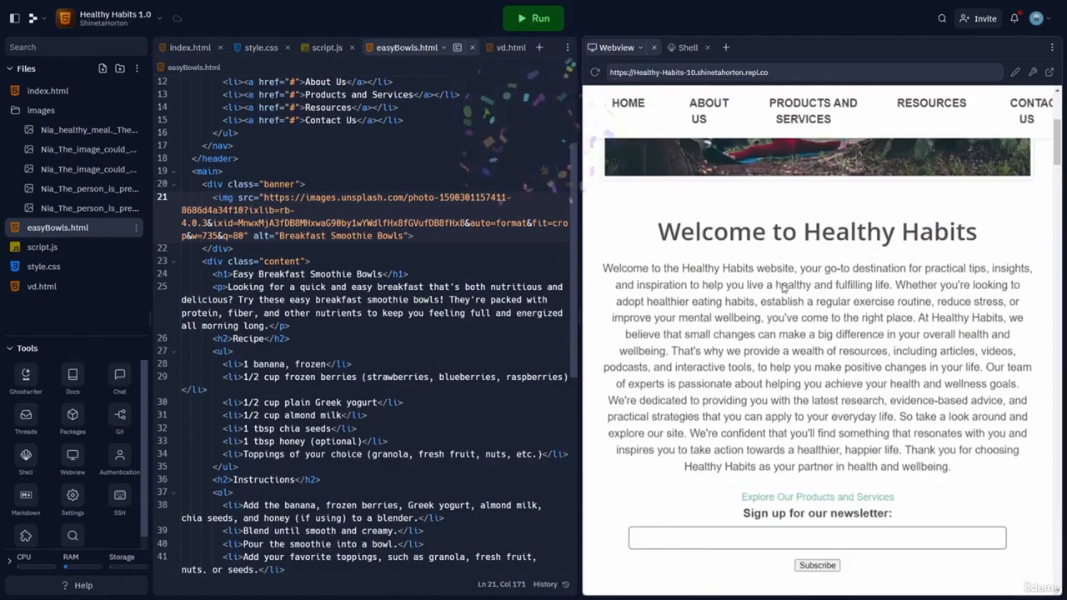
Step: Scroll the full-size preview to check the smoothie bowl photo banner above the recipe
scroll(down, 3)
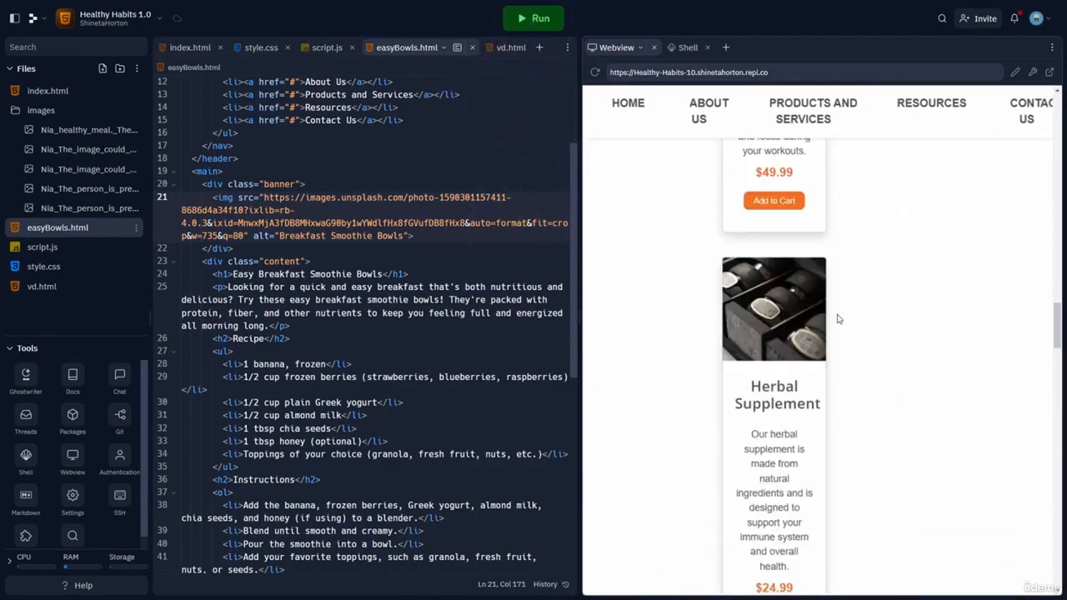
scroll(down, 3)
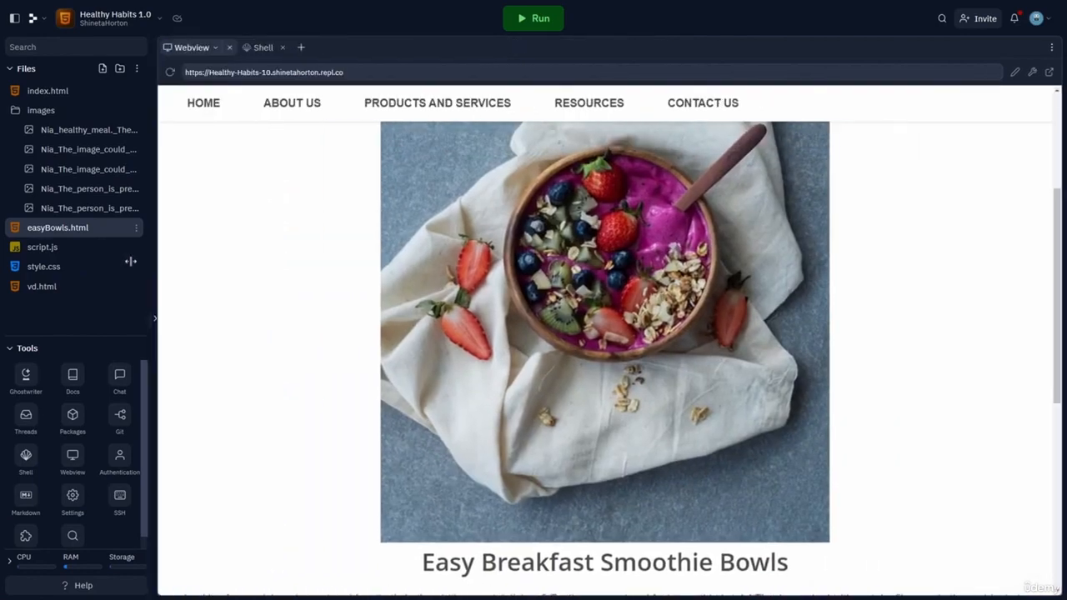
scroll(down, 3)
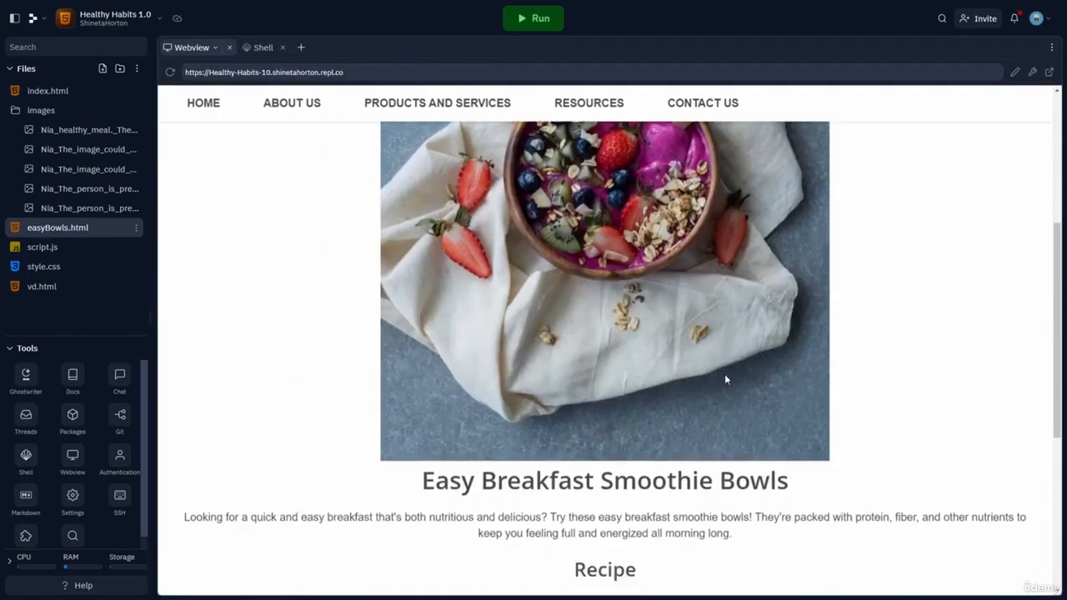
scroll(down, 3)
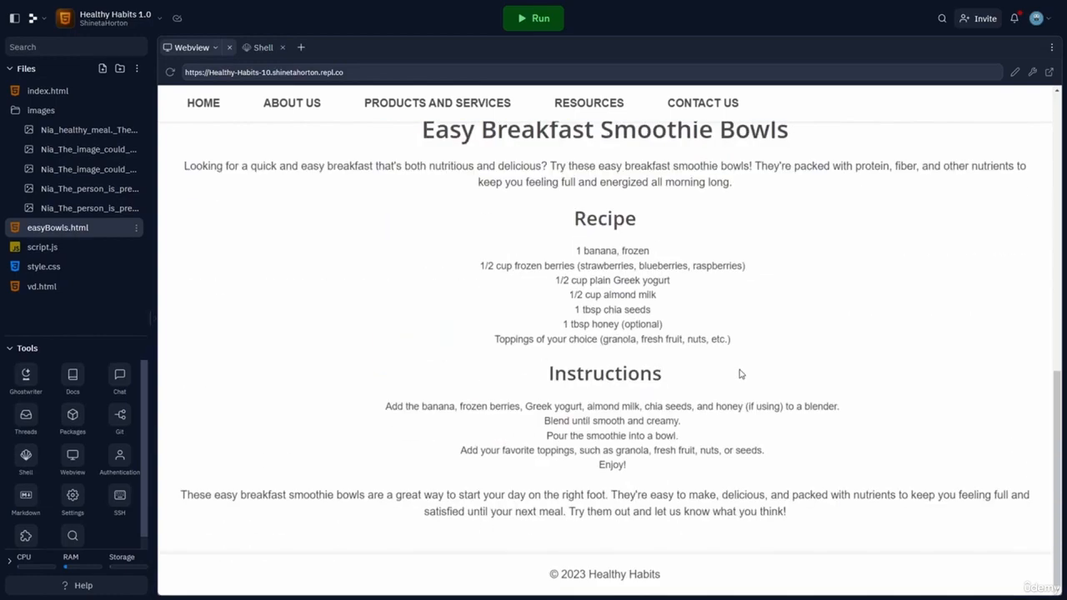
scroll(up, 3)
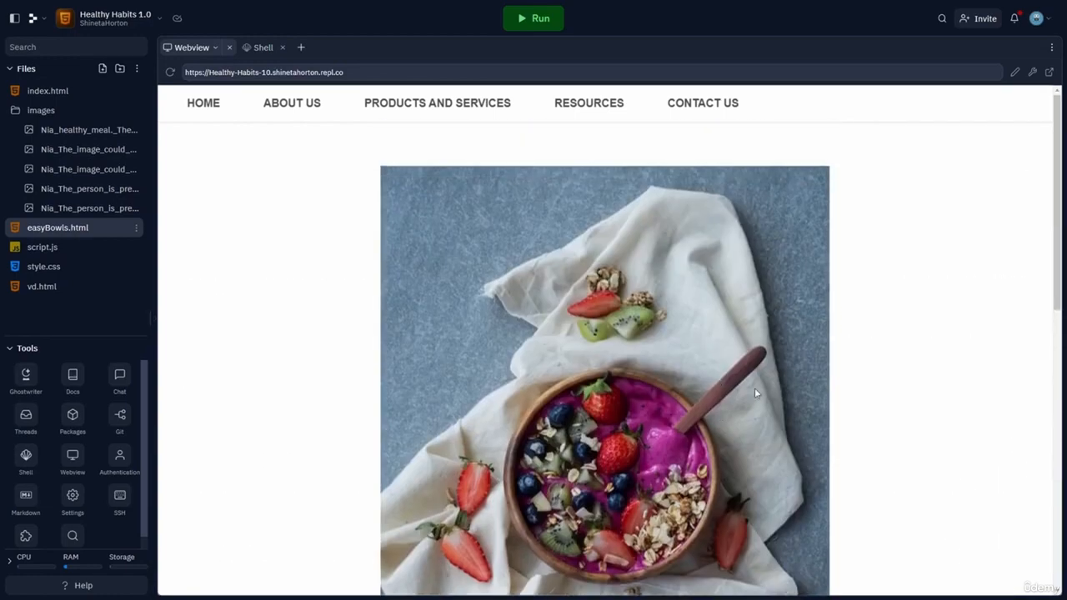
scroll(down, 3)
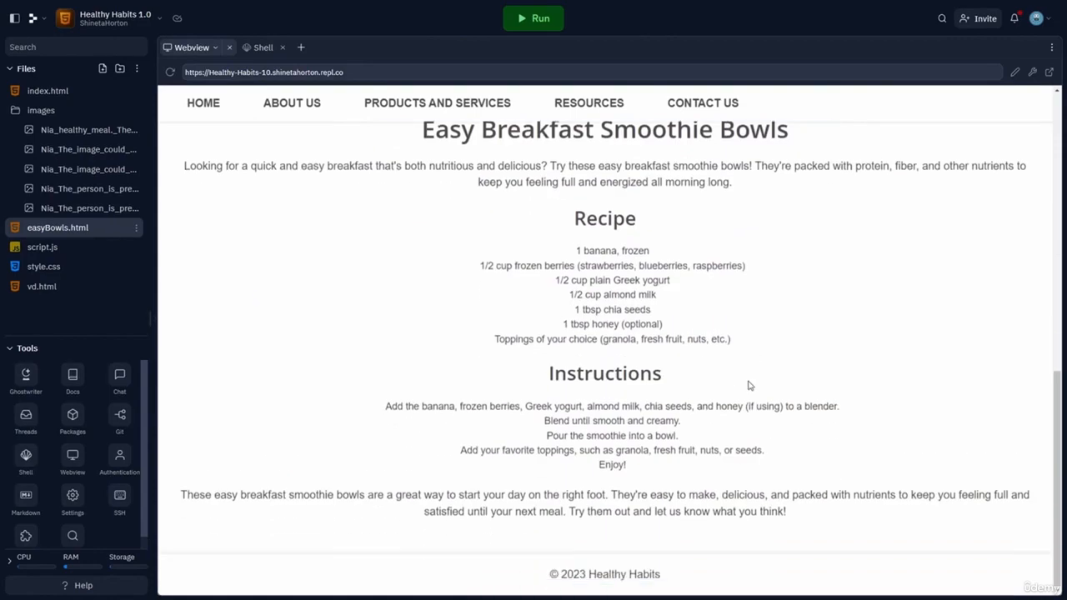
scroll(up, 3)
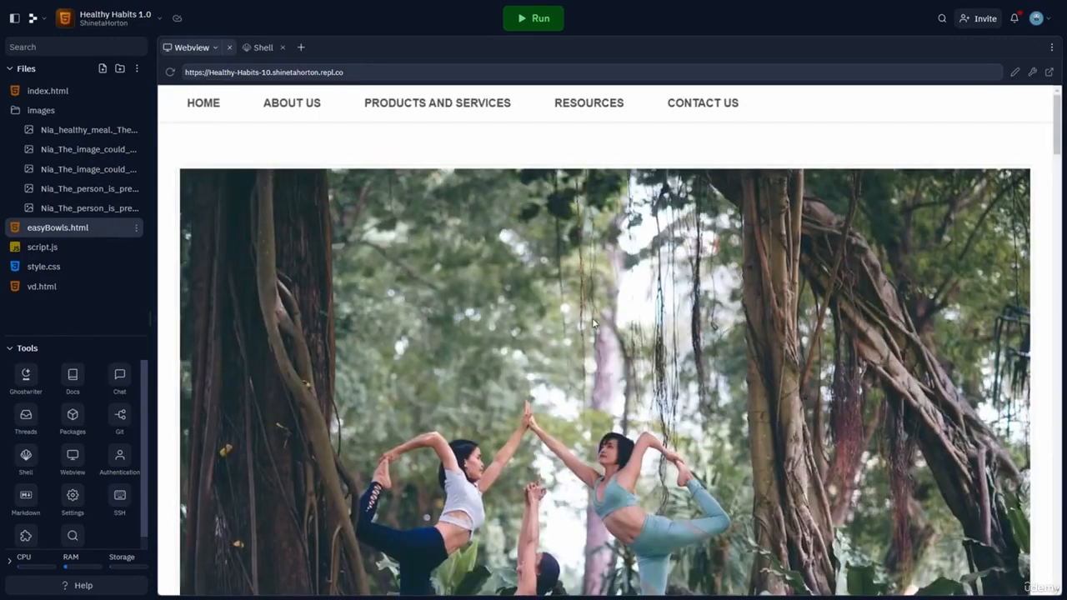
Step: Scroll the home page preview down to the Recipes and Exercise Routines resource lists
scroll(down, 3)
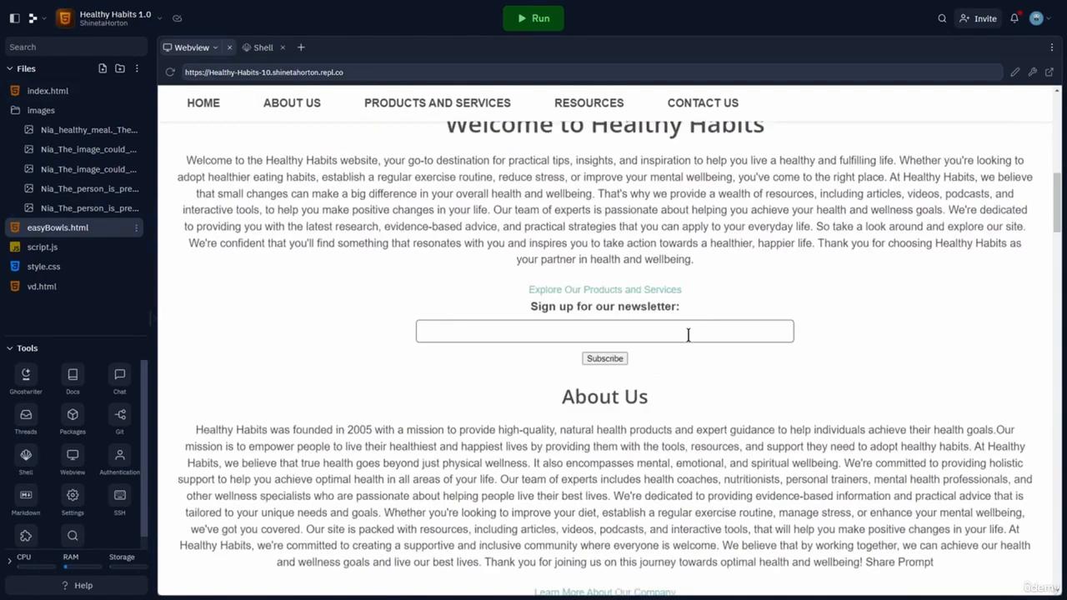
scroll(down, 3)
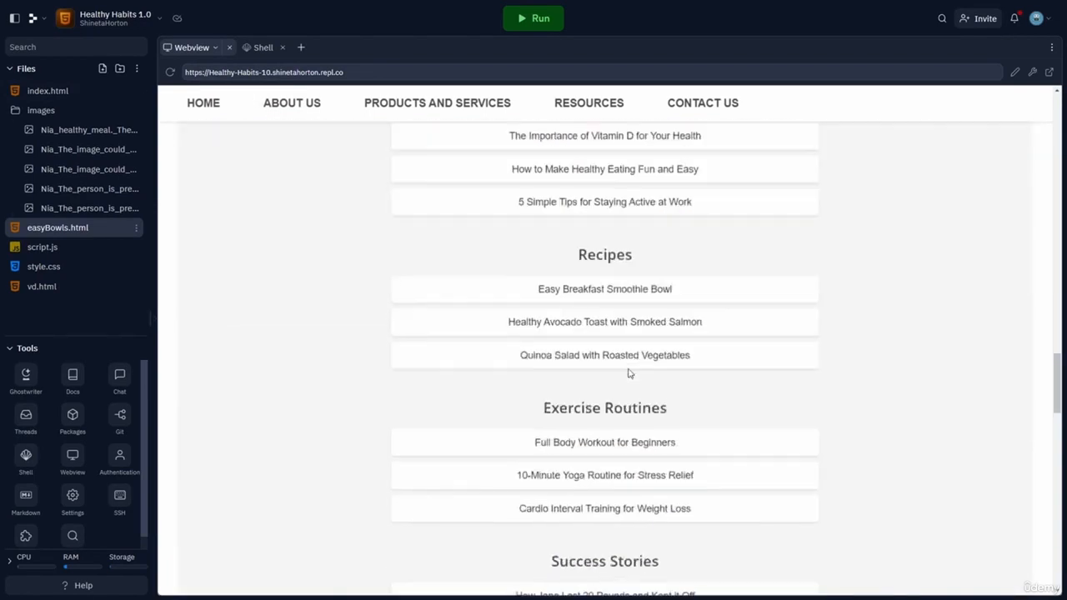
scroll(down, 3)
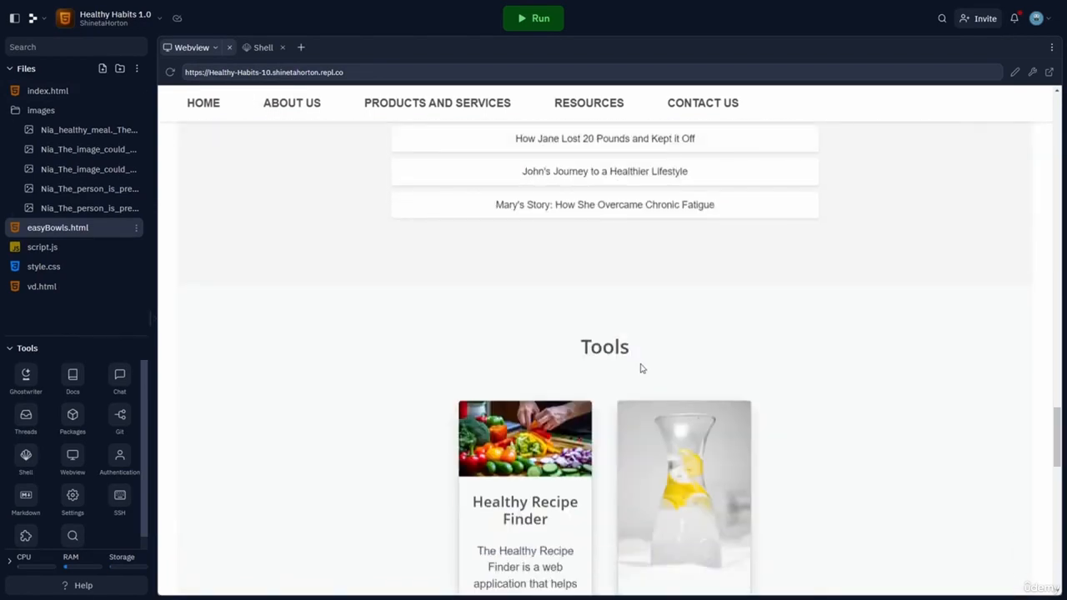
scroll(down, 3)
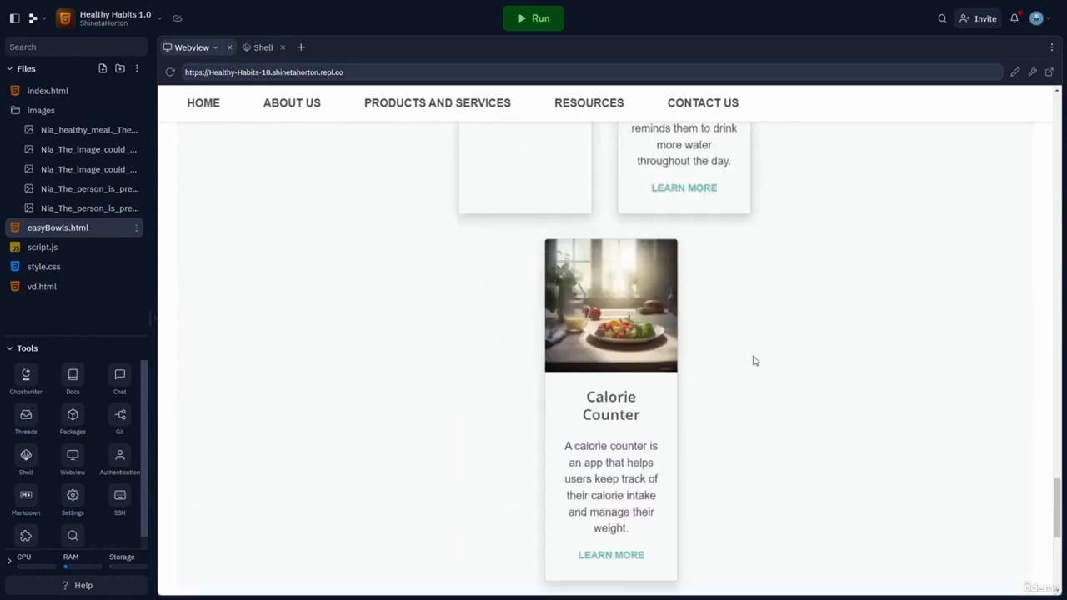
scroll(down, 3)
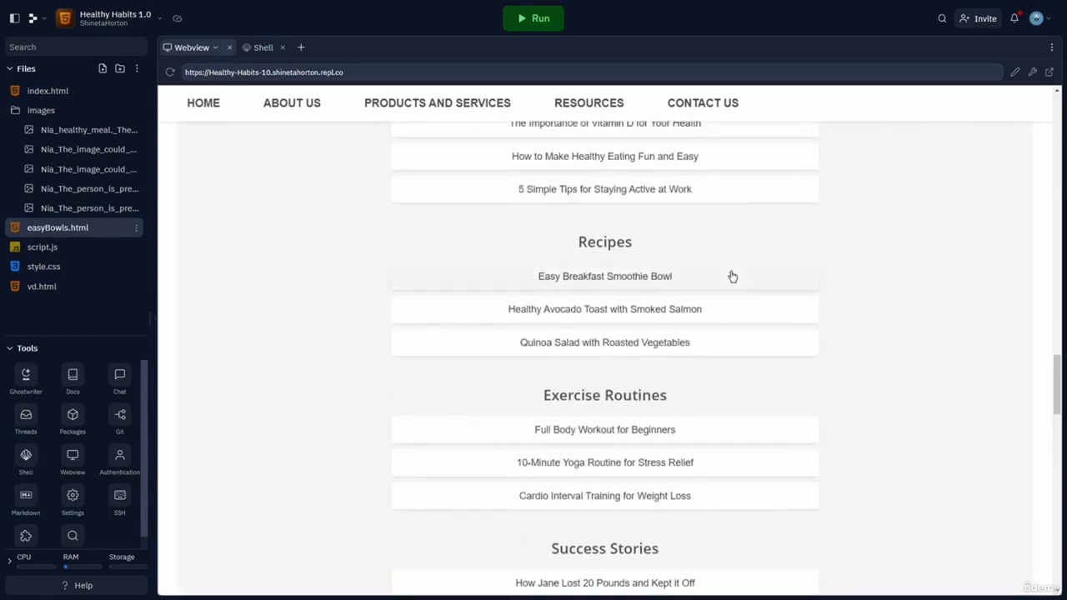
mouse_move(692, 382)
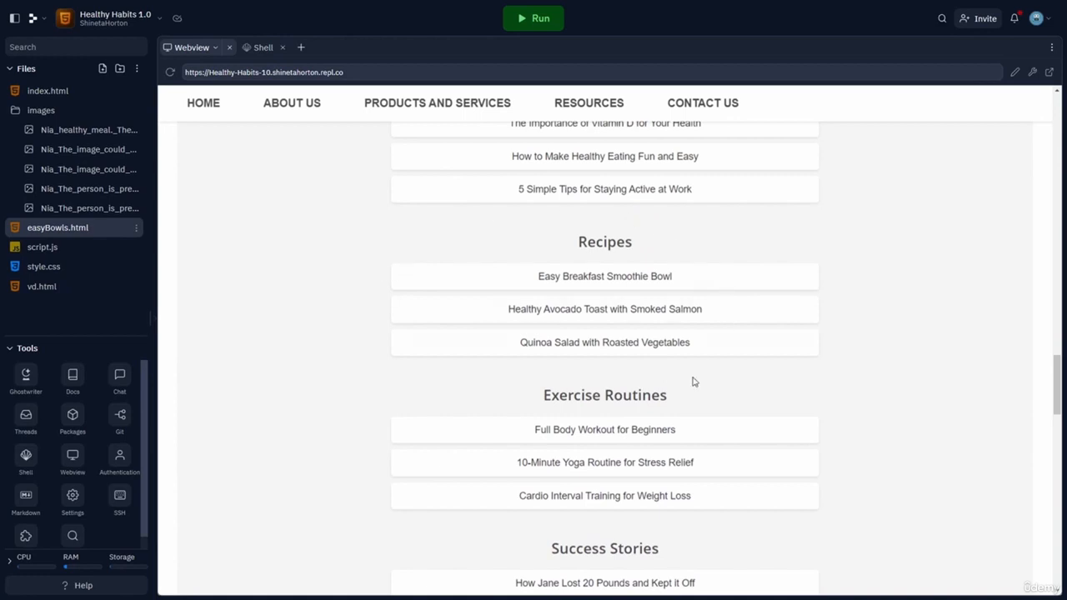
mouse_move(440, 413)
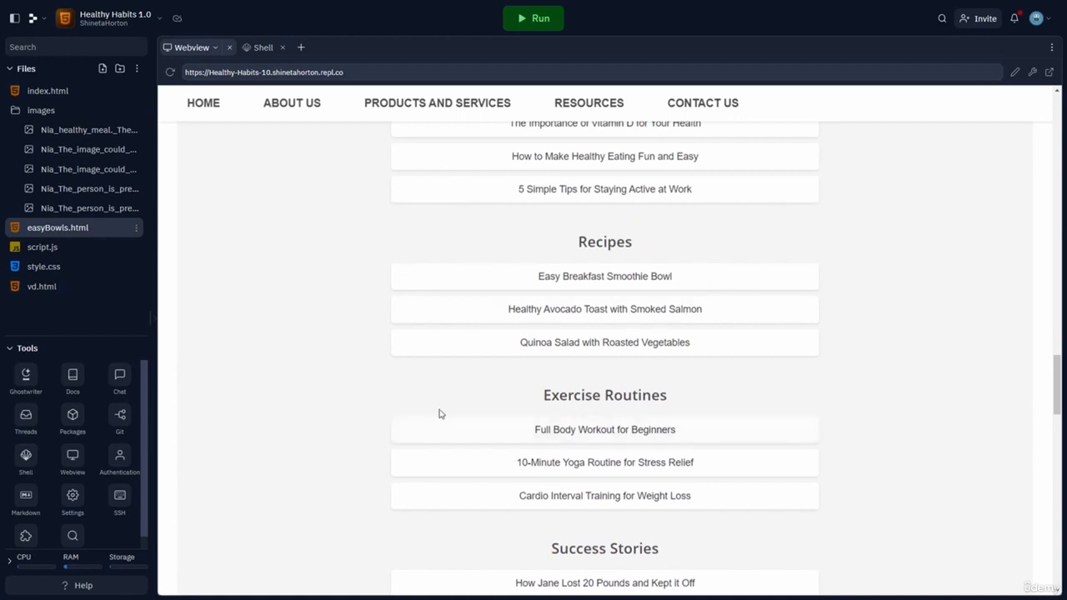
mouse_move(699, 437)
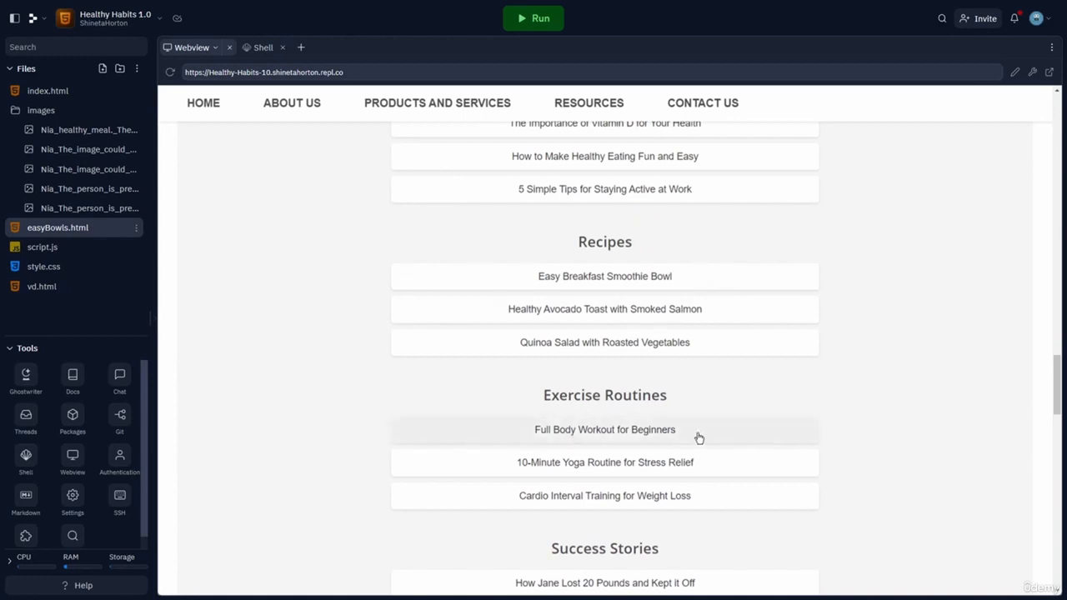
mouse_move(667, 441)
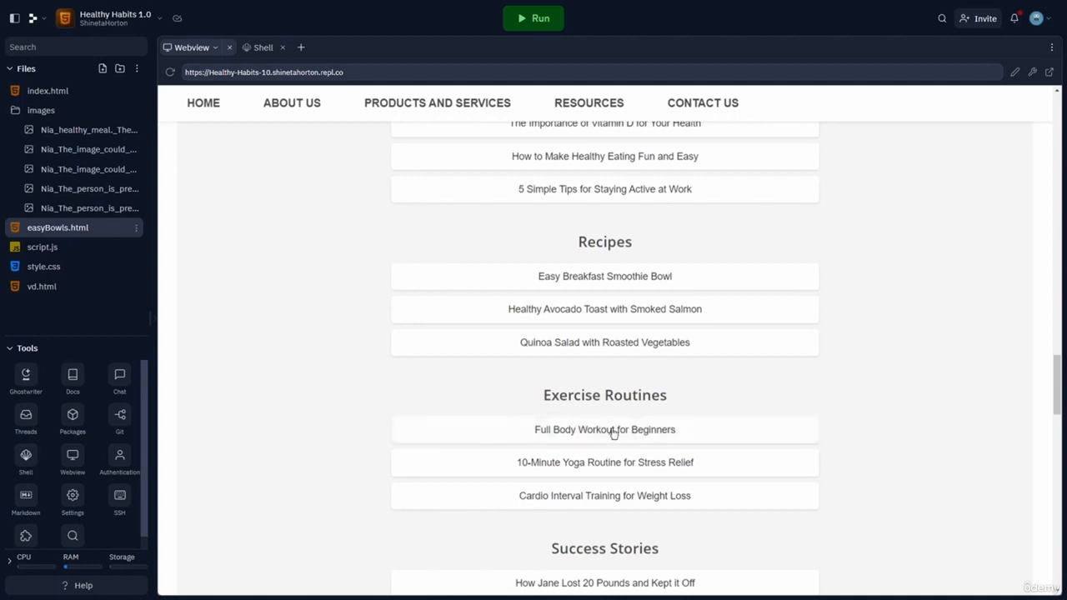
mouse_move(534, 440)
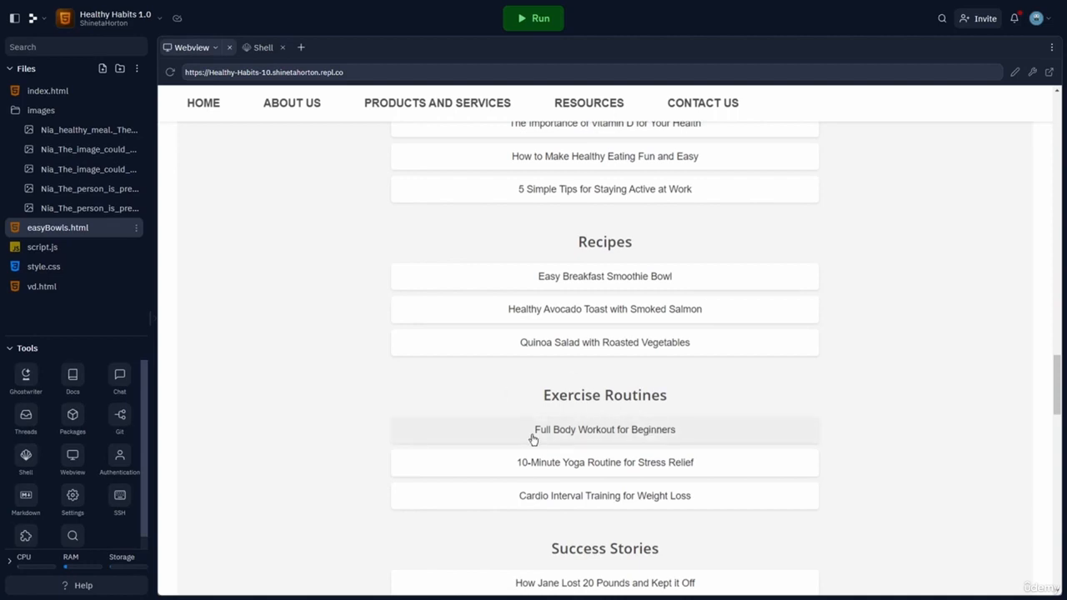
mouse_move(726, 434)
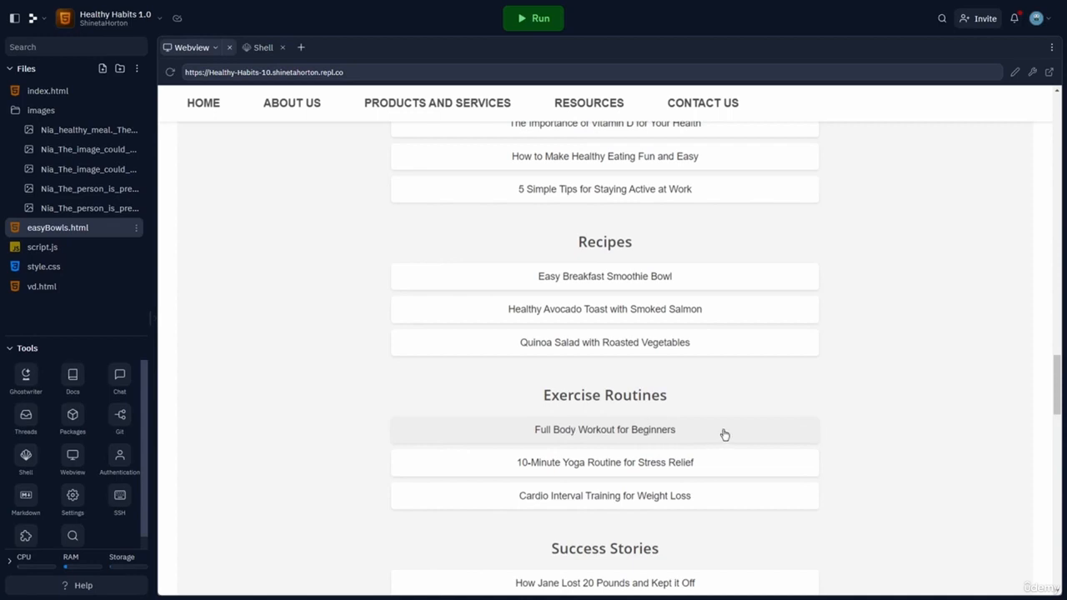
mouse_move(917, 447)
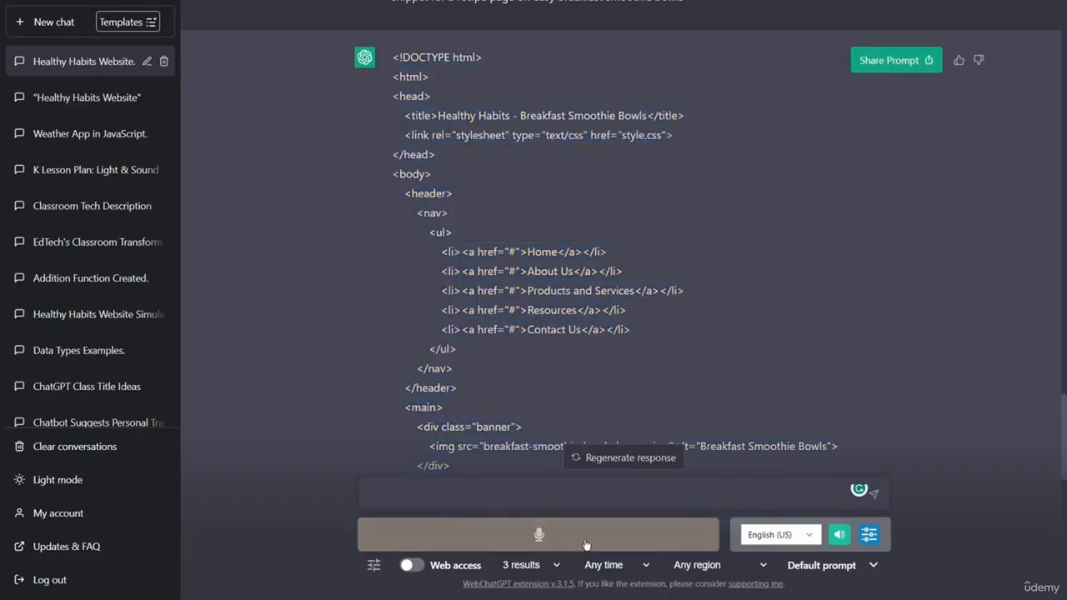
Step: Dictate 'create a page that talks about full body workouts for beginners' as a new prompt
click(539, 534)
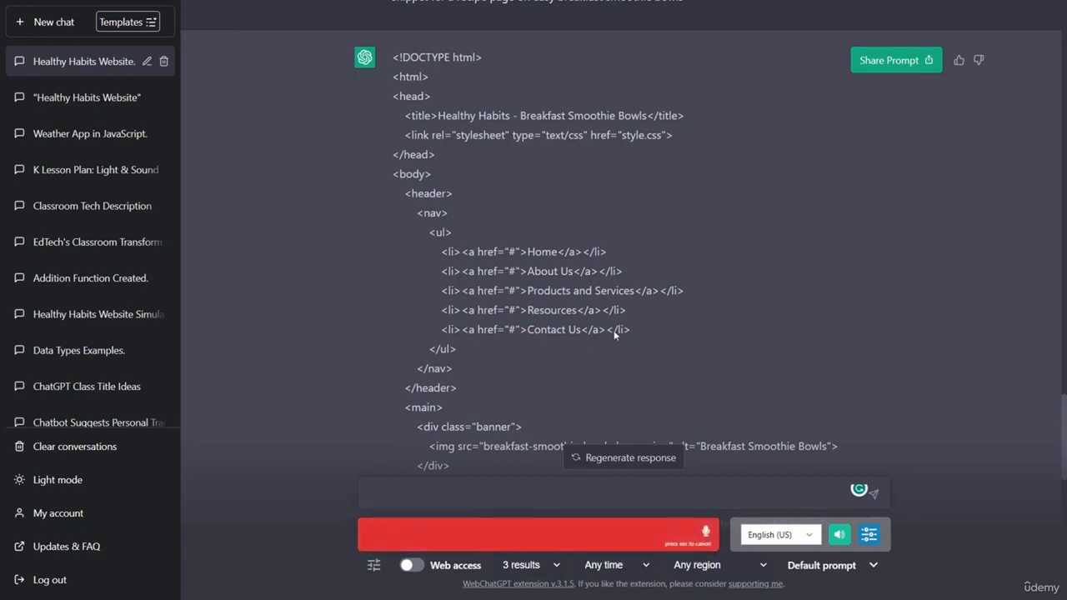
text(create a page)
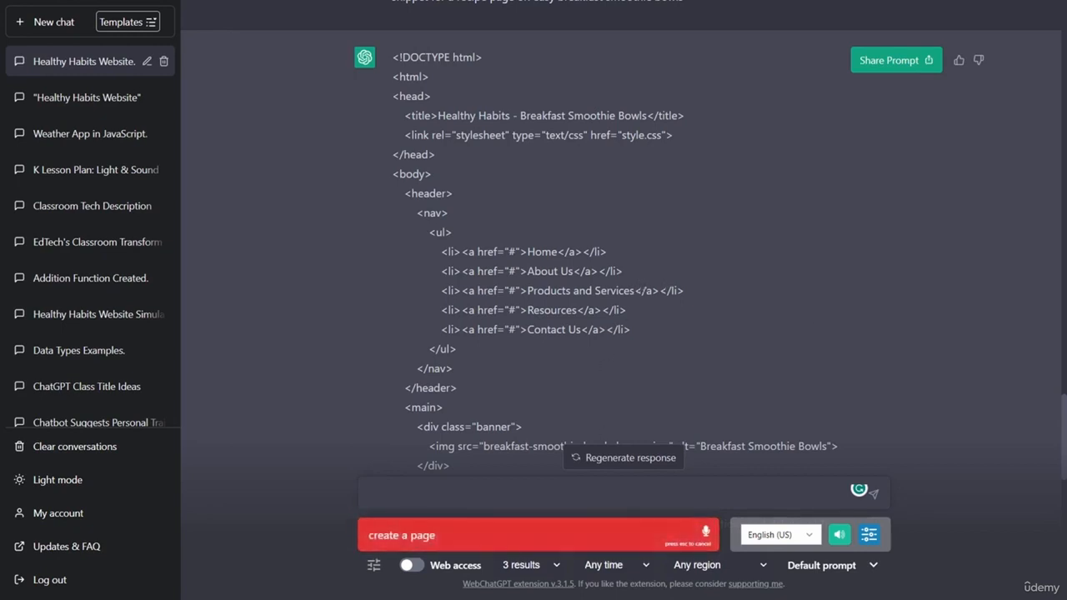
text(that talks about)
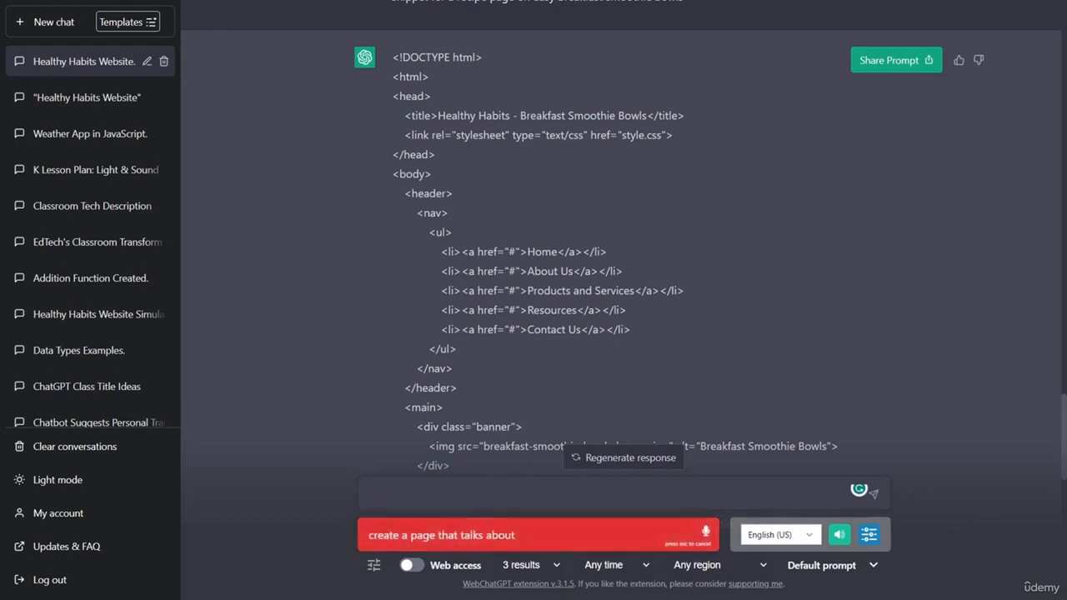
text(full body)
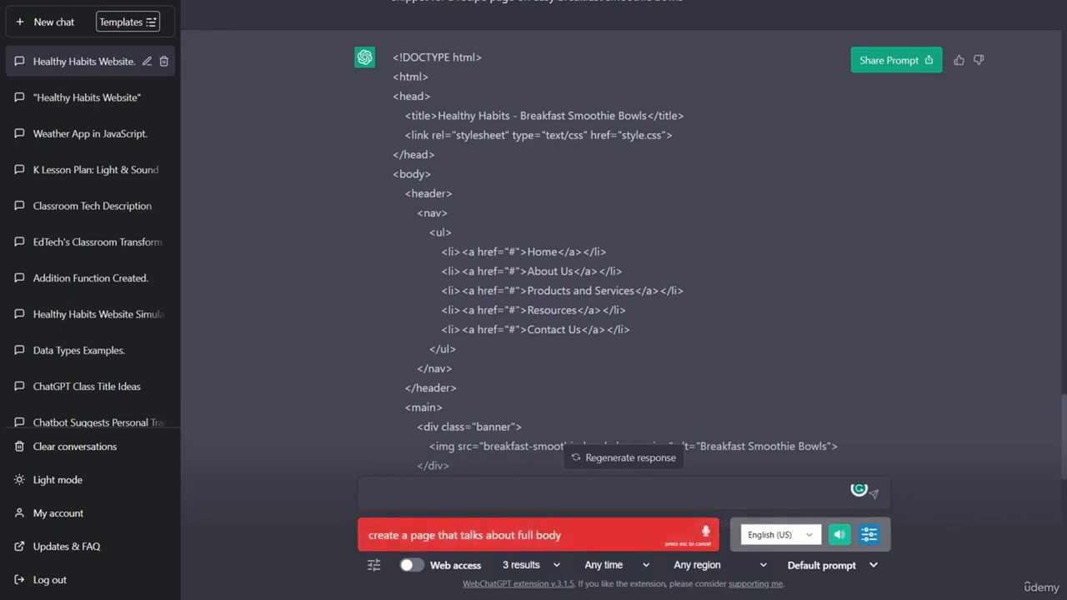
text(workouts for beg)
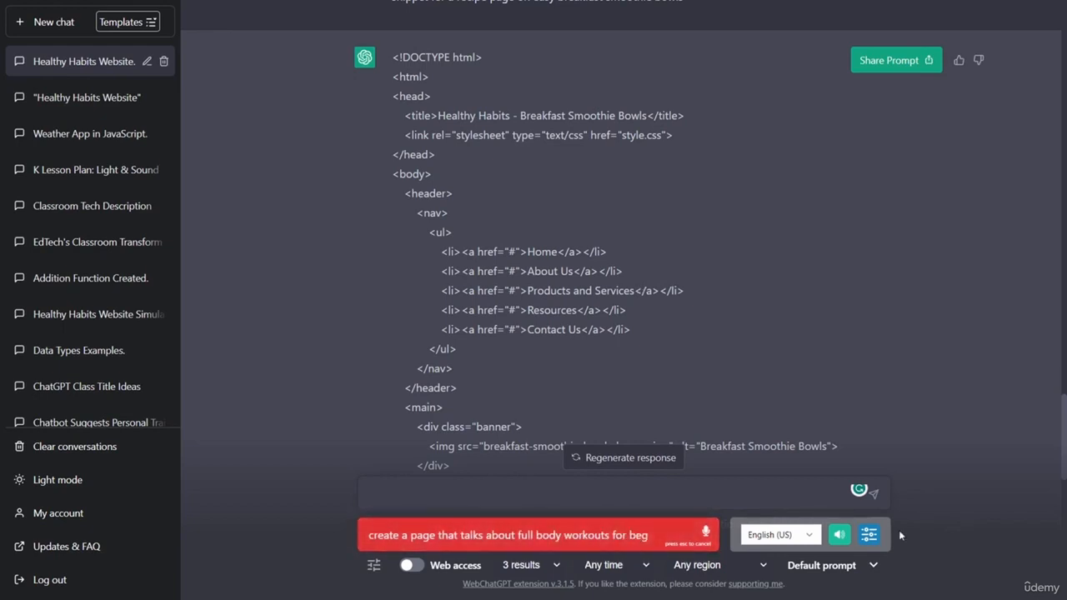
click(705, 533)
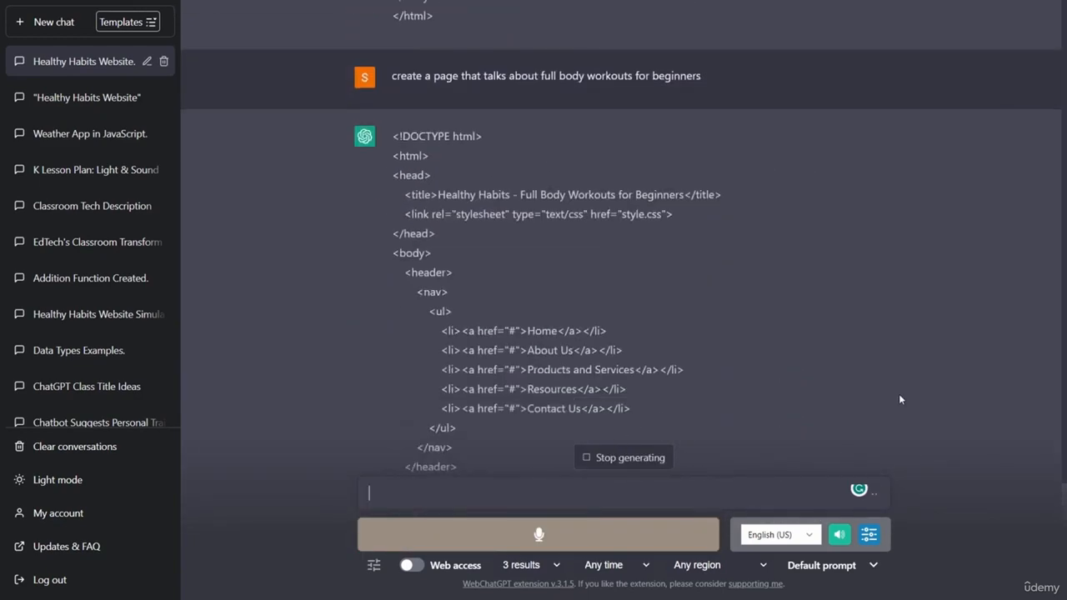
Step: Review the finished Full Body Workouts for Beginners HTML and select all of it to copy
scroll(down, 3)
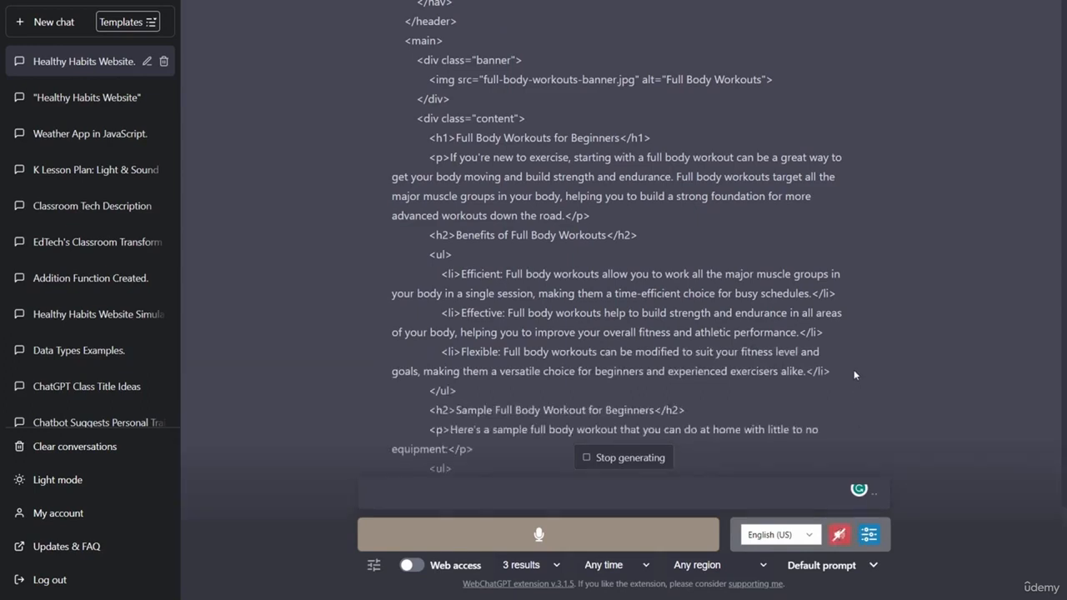
scroll(down, 3)
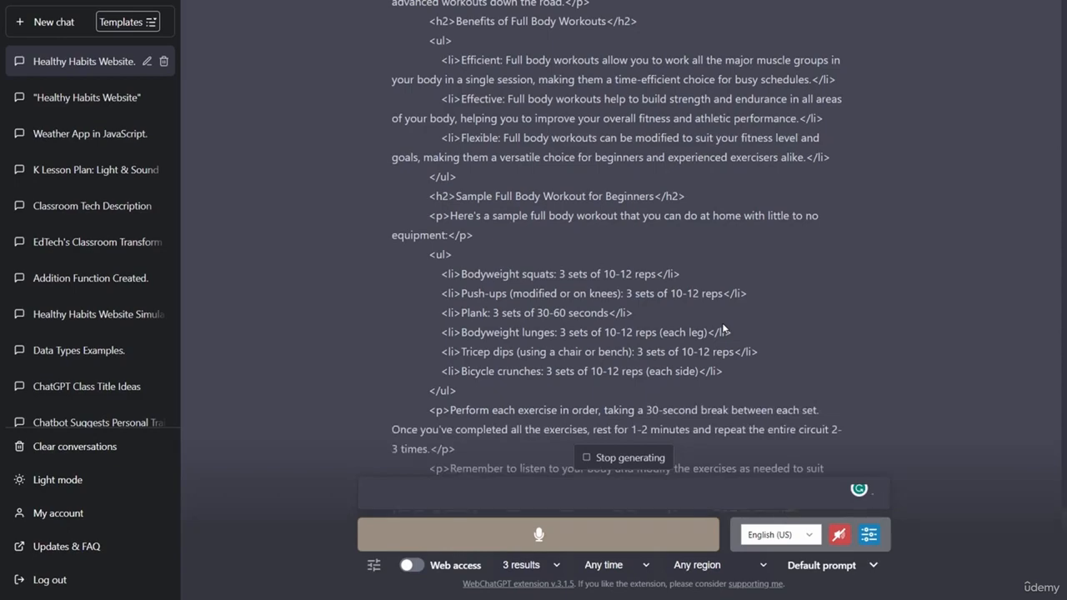
scroll(down, 3)
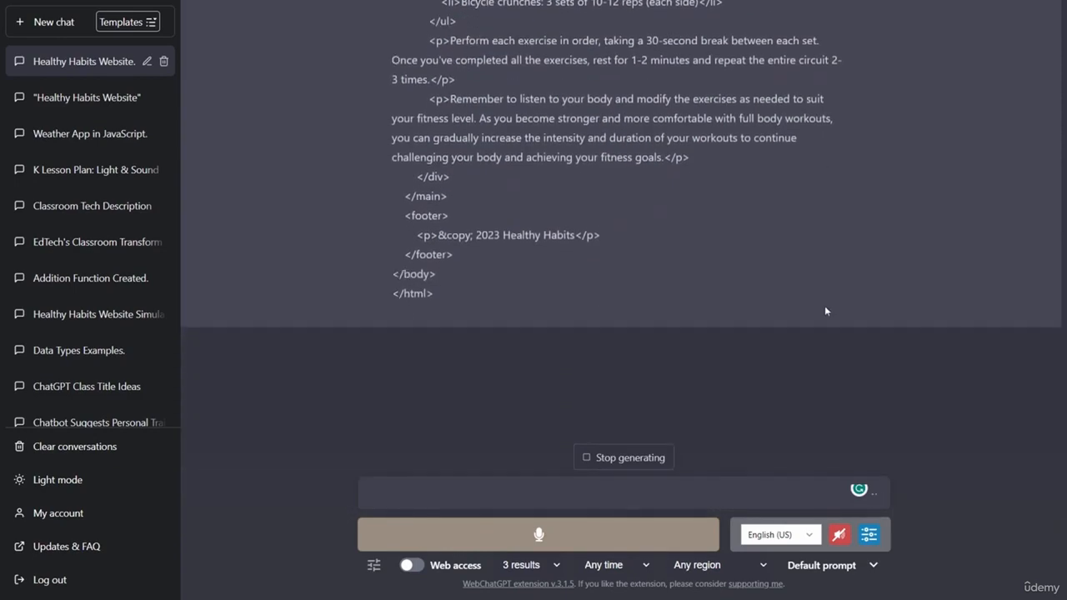
scroll(up, 3)
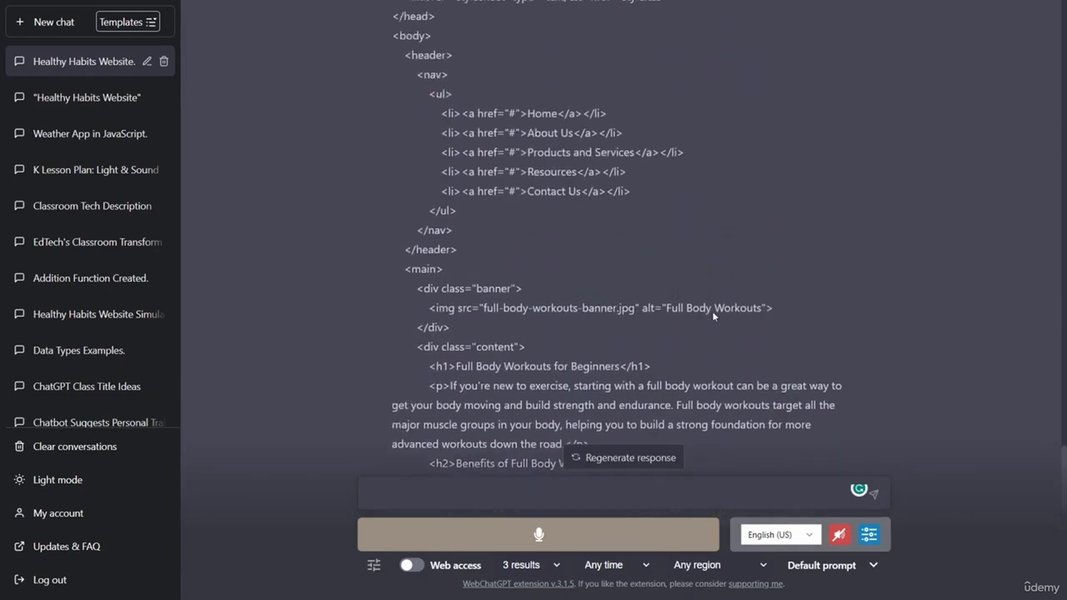
scroll(up, 3)
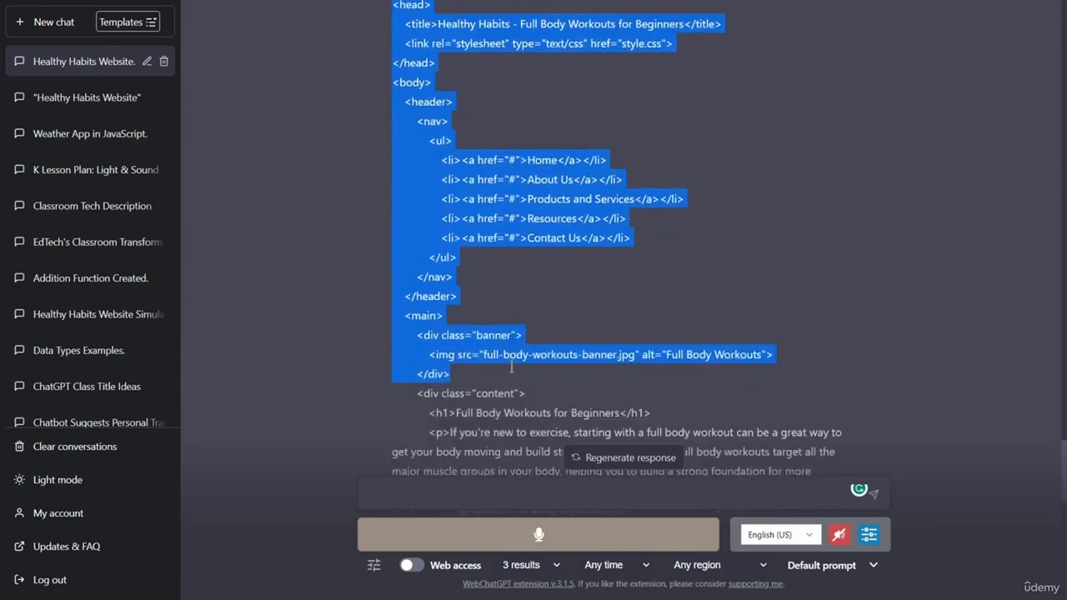
scroll(down, 3)
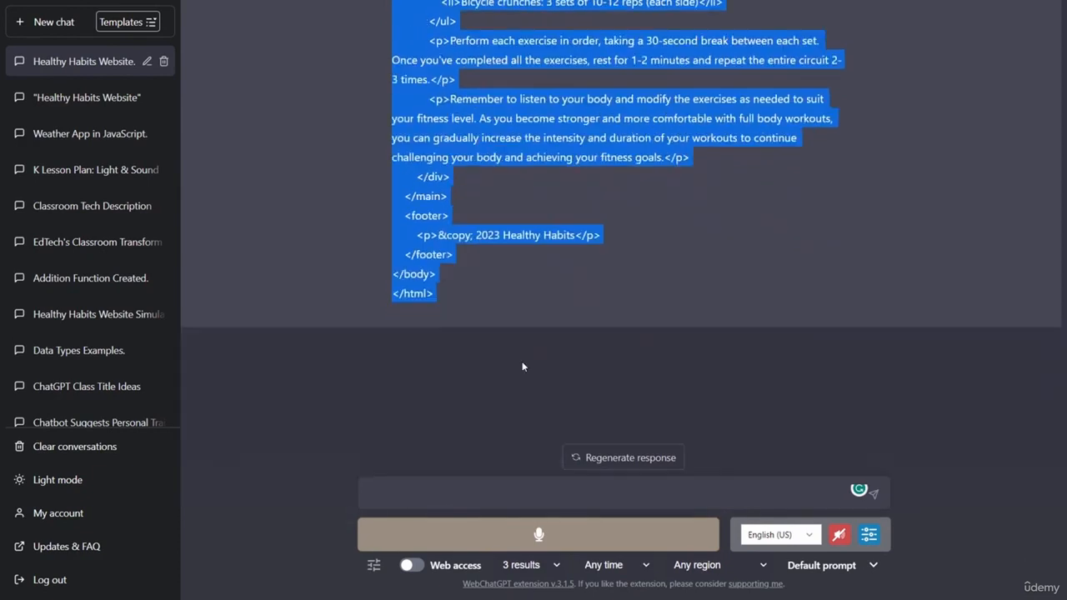
mouse_move(513, 350)
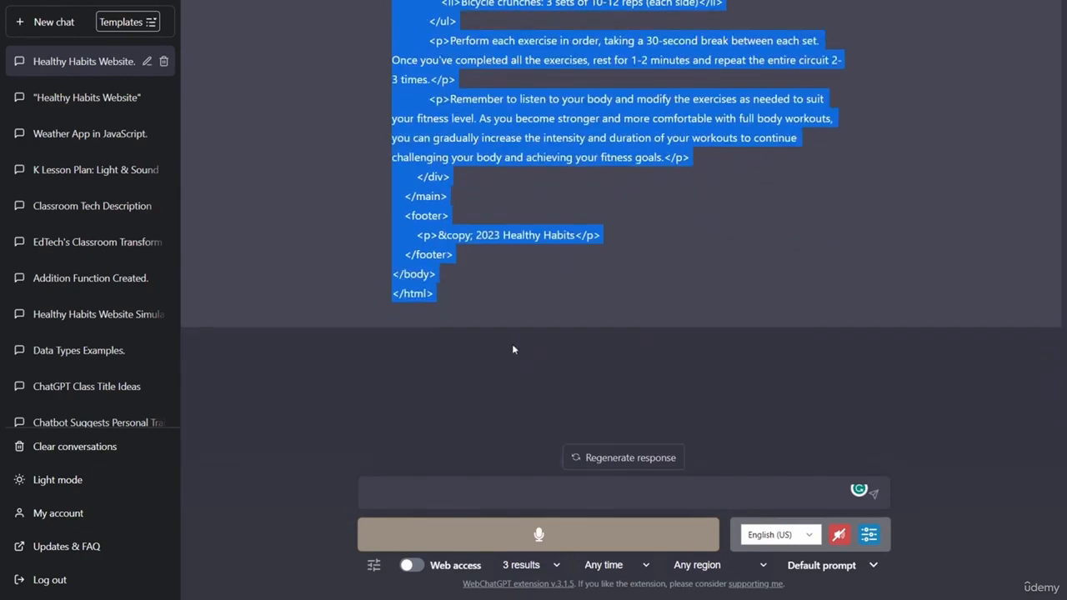
mouse_move(532, 325)
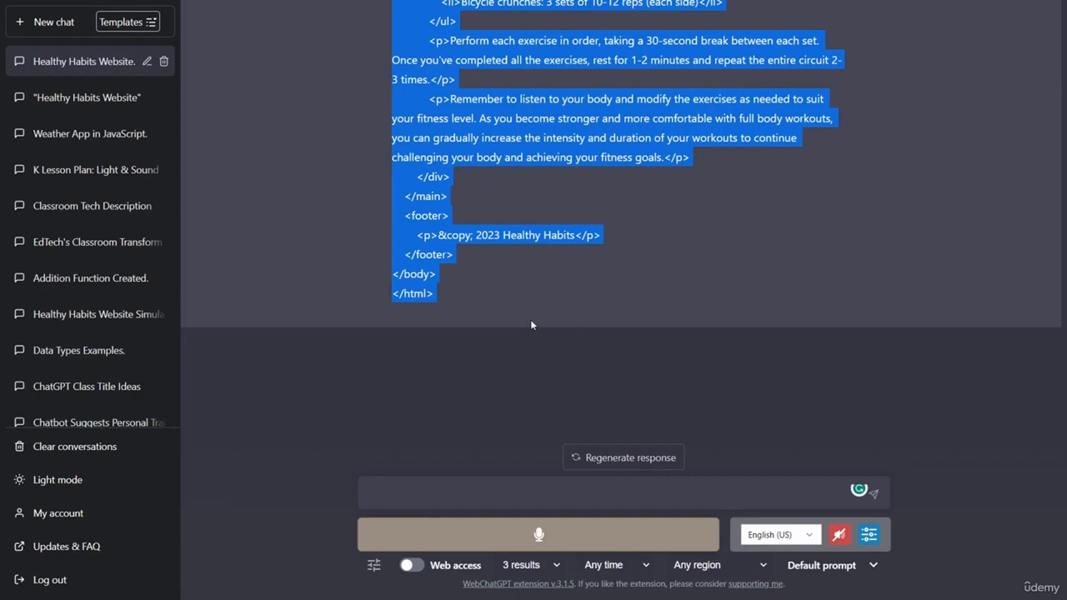
scroll(up, 3)
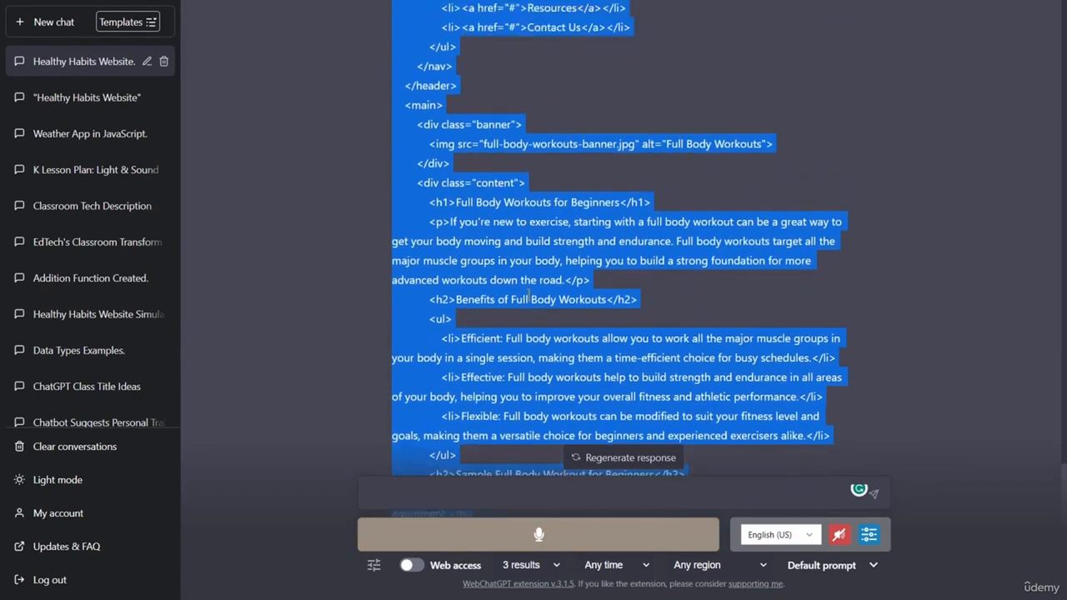
scroll(up, 3)
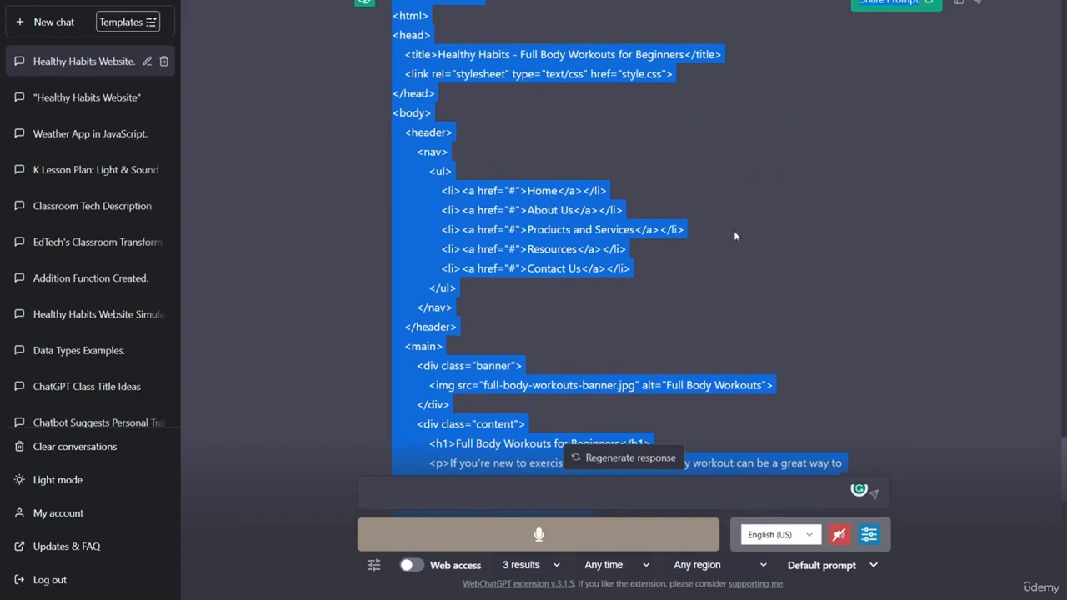
mouse_move(734, 236)
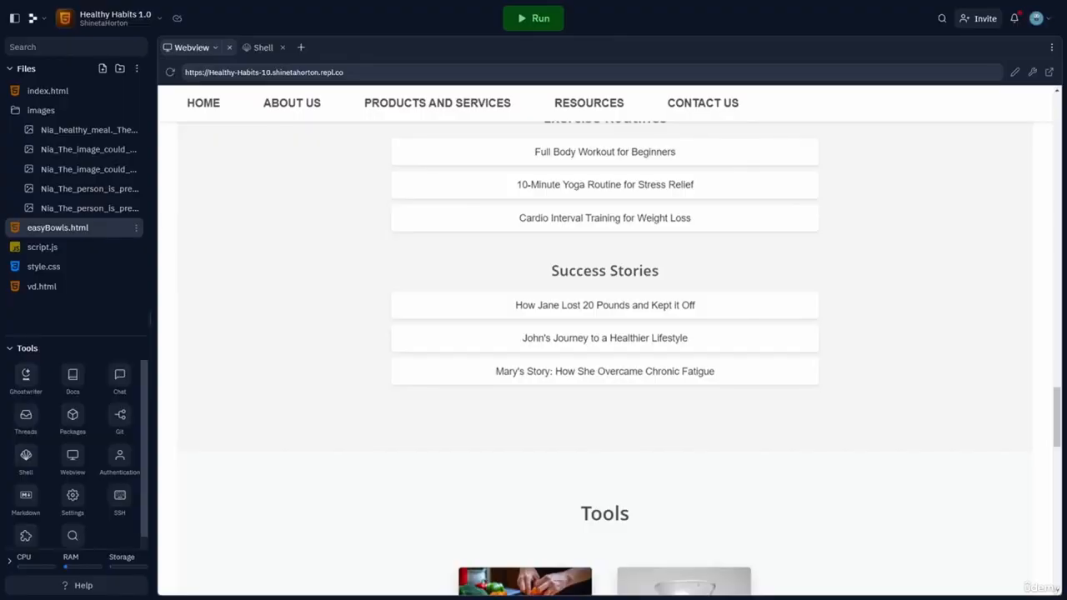
Step: Create bodyWorkout.html with the pasted workouts code and point its Home link at index.html
scroll(up, 3)
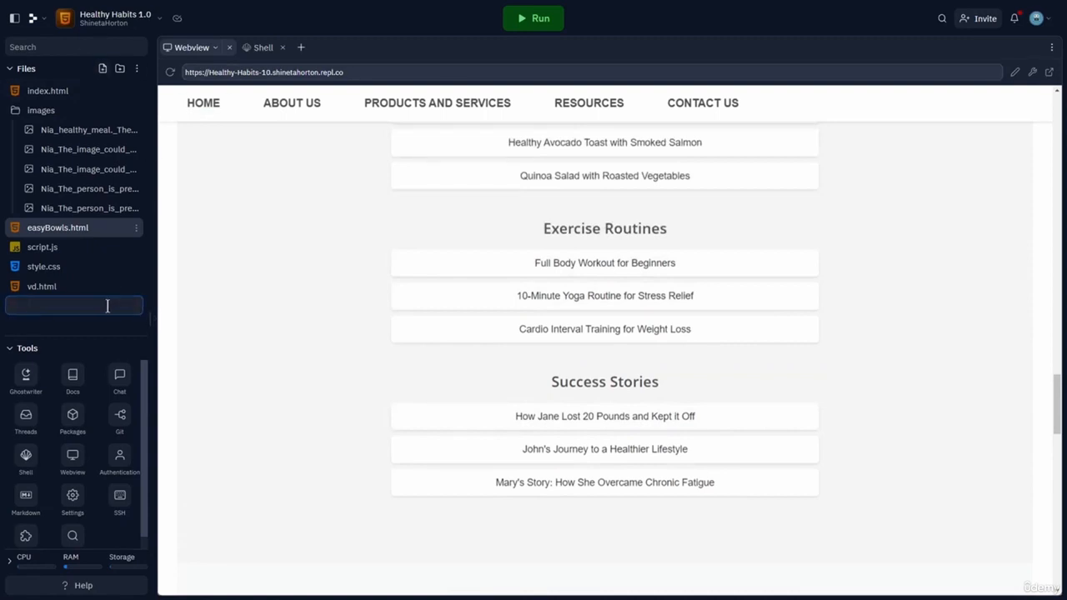
text(bodyWorkout.html)
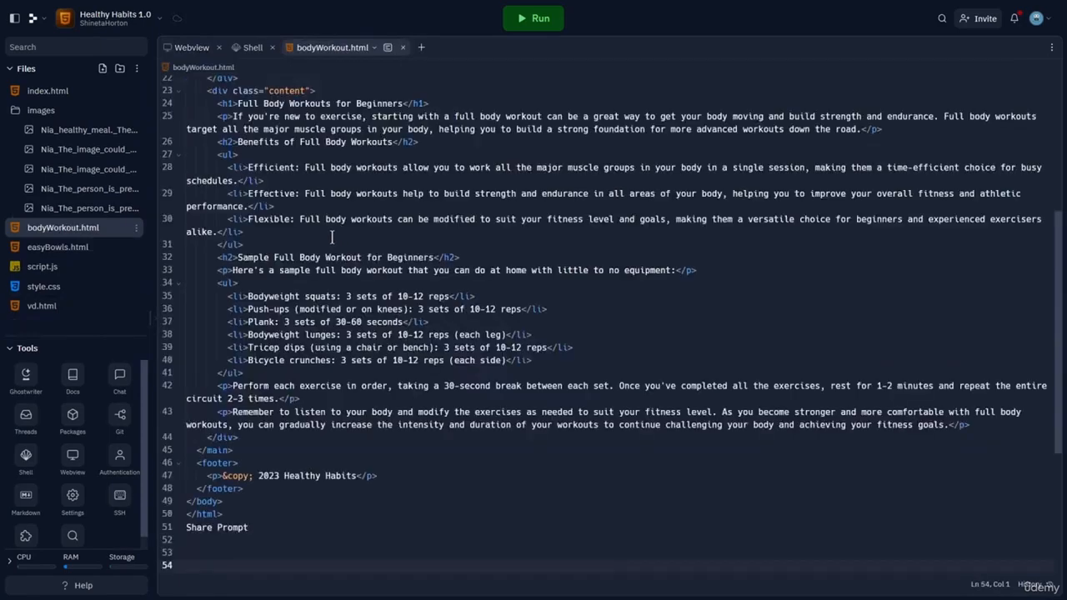
scroll(up, 3)
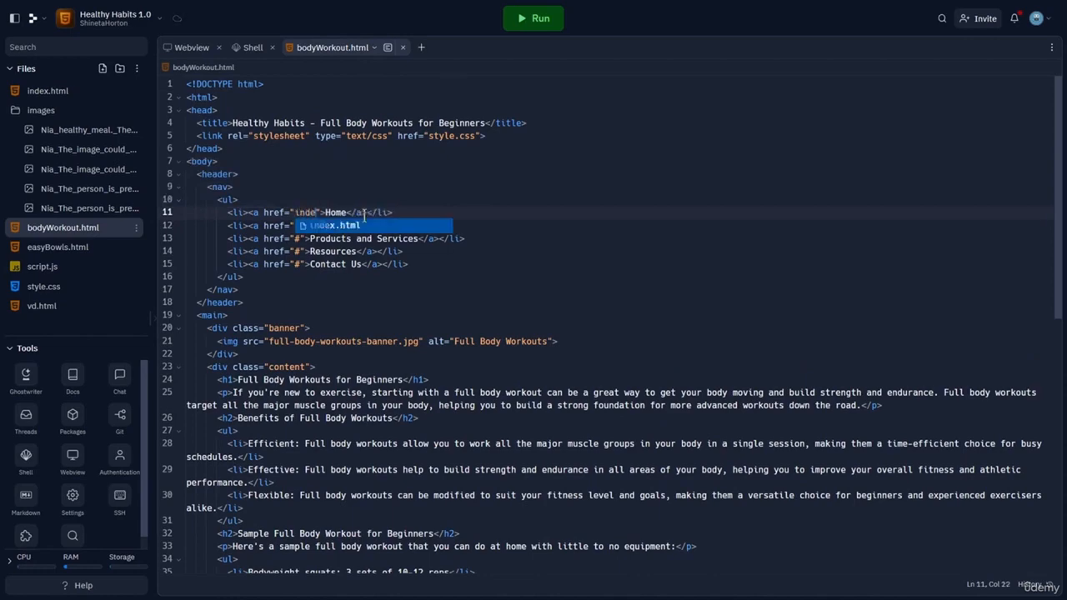
click(534, 16)
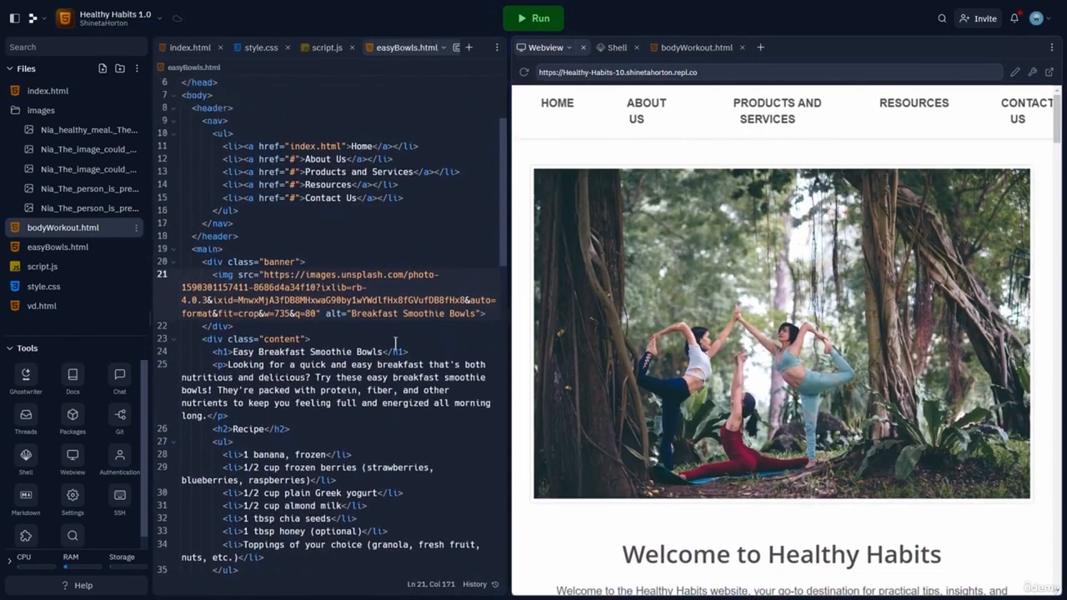
Step: Link Full Body Workout for Beginners in index.html to bodyWorkout.html and open it in the preview
scroll(down, 3)
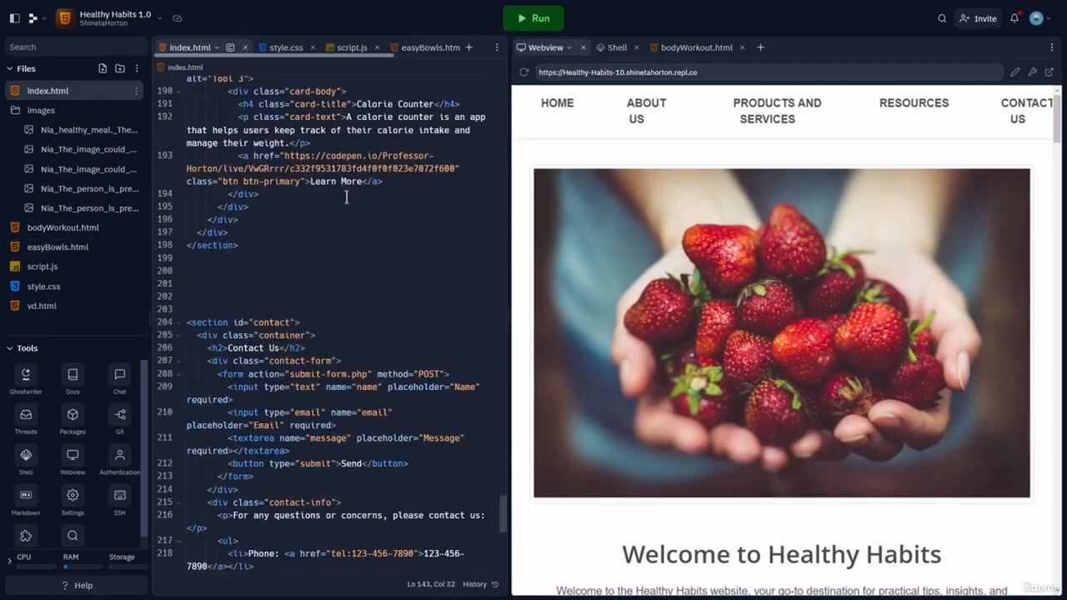
scroll(down, 3)
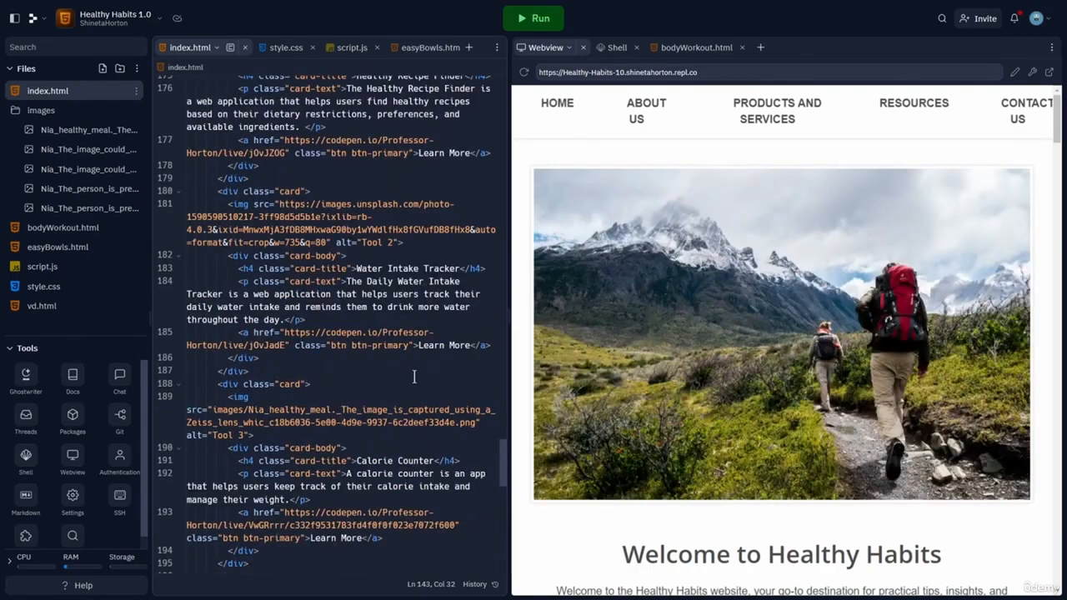
scroll(up, 3)
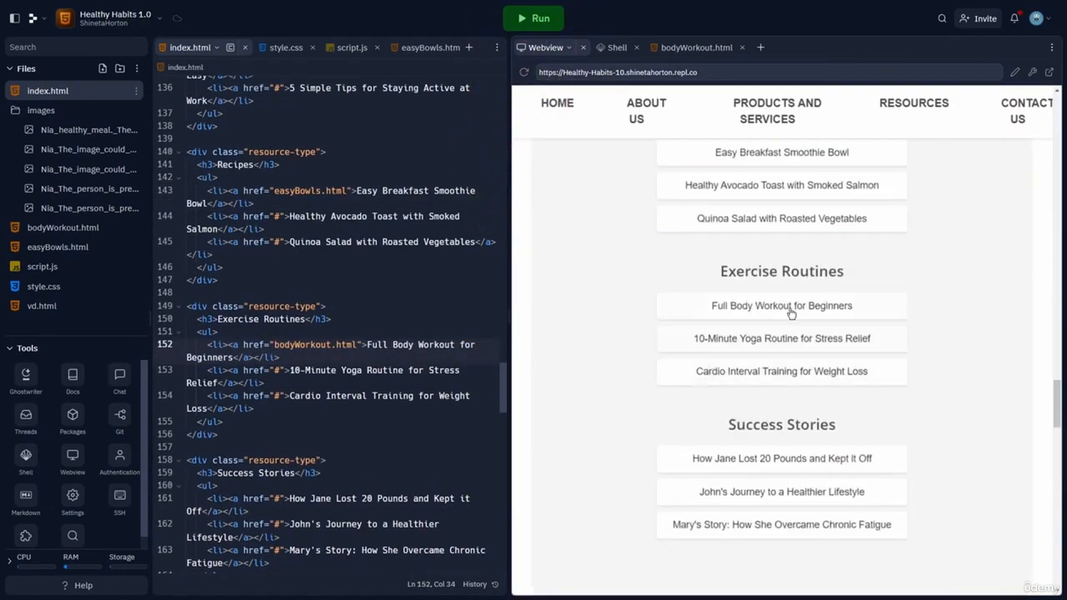
click(781, 306)
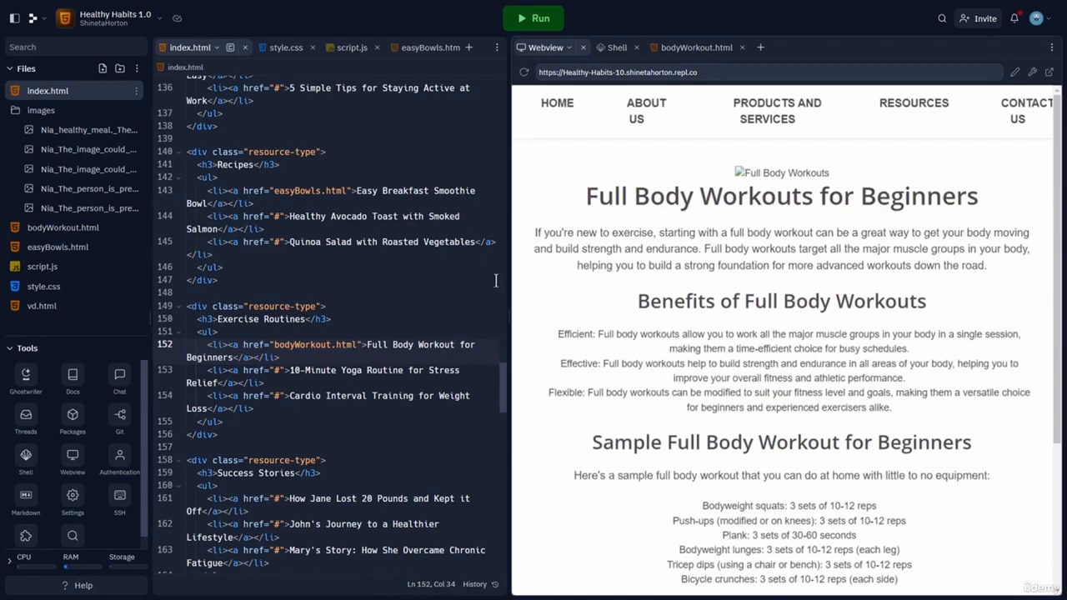
mouse_move(585, 197)
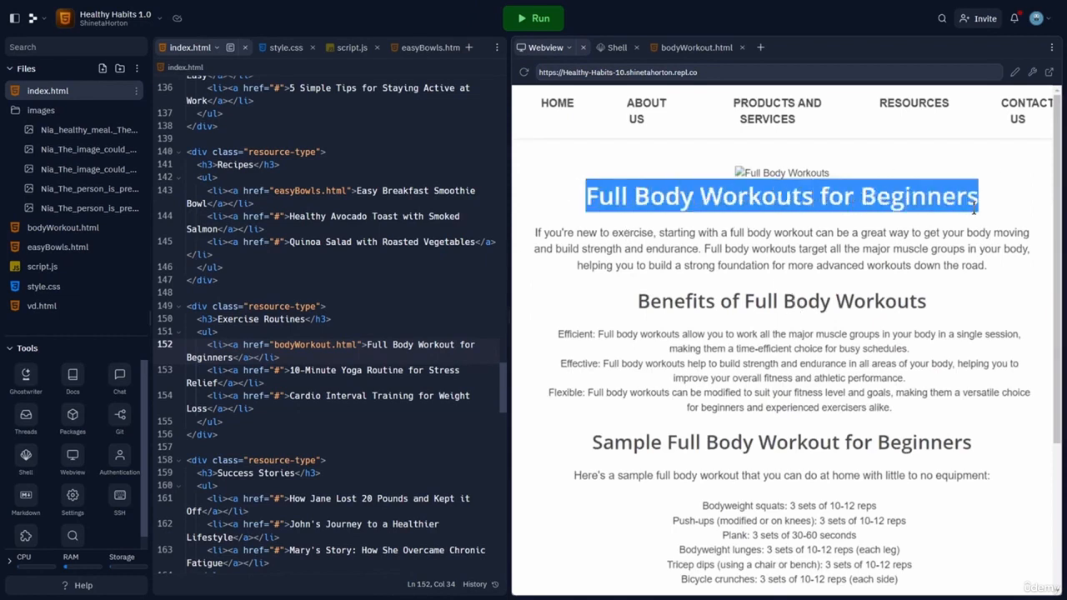
mouse_move(844, 223)
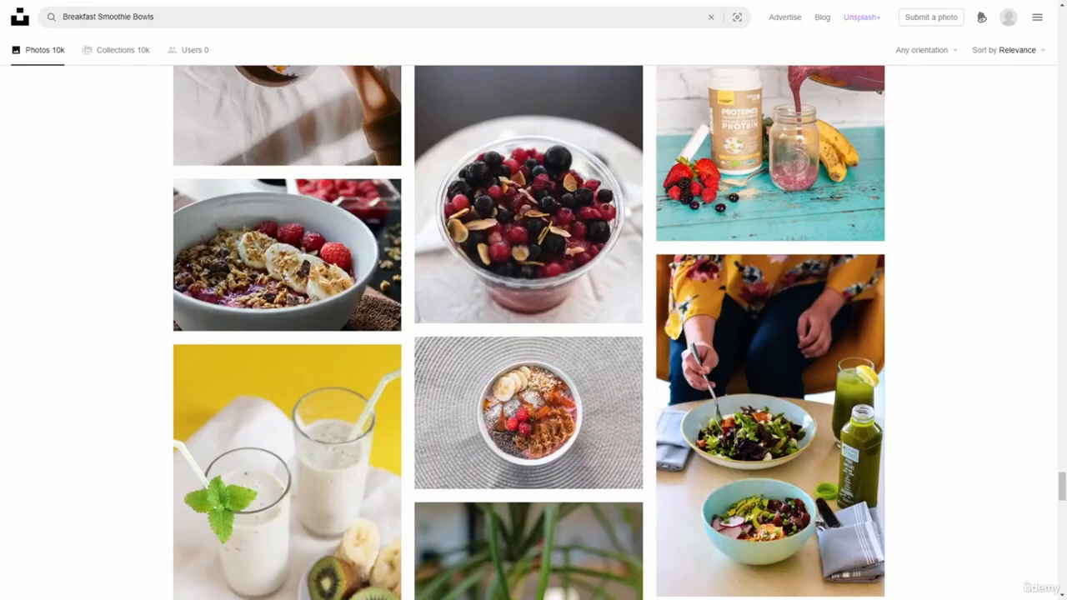
Step: Browse Unsplash results for Workouts for Beginners looking for a banner photo
scroll(down, 3)
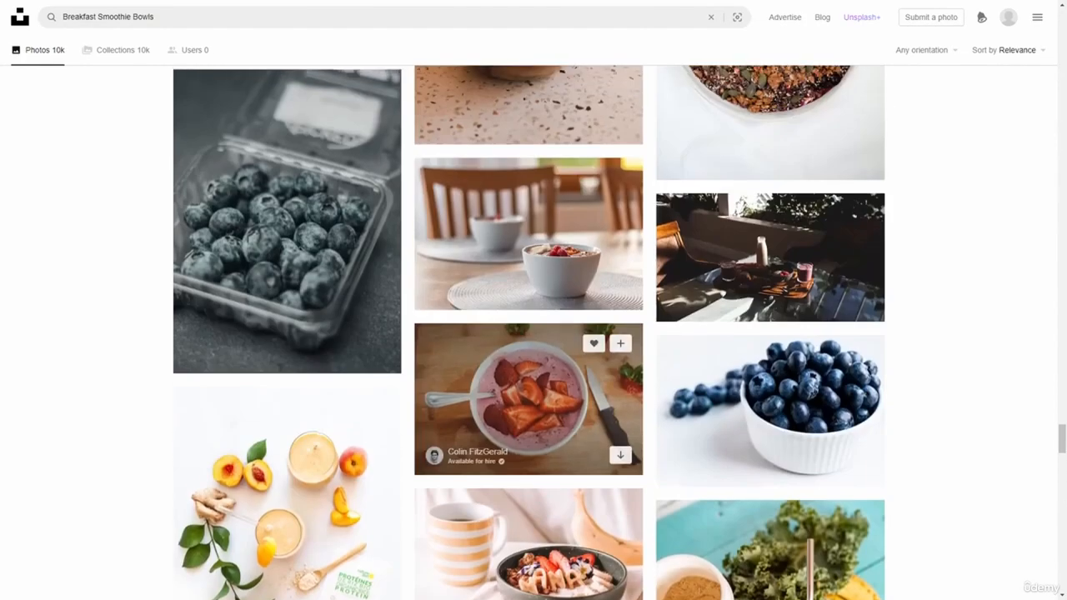
scroll(down, 3)
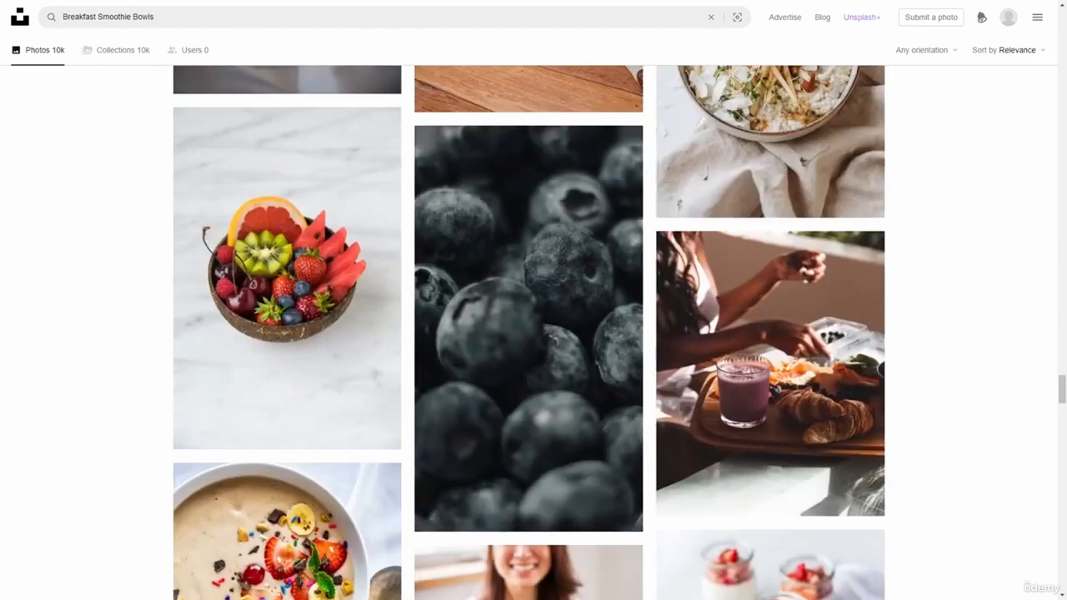
scroll(up, 3)
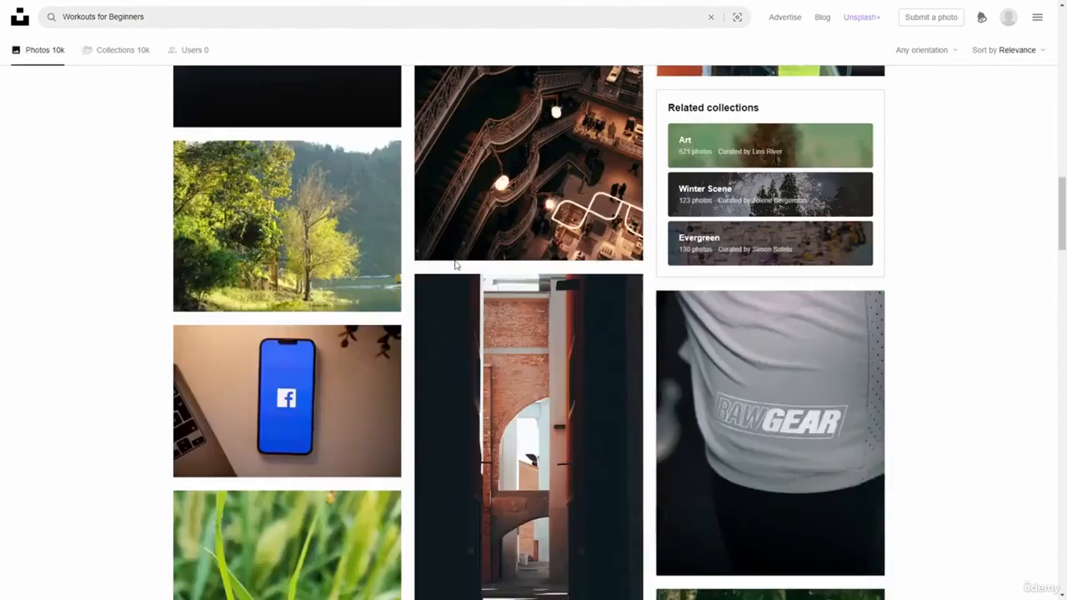
scroll(down, 3)
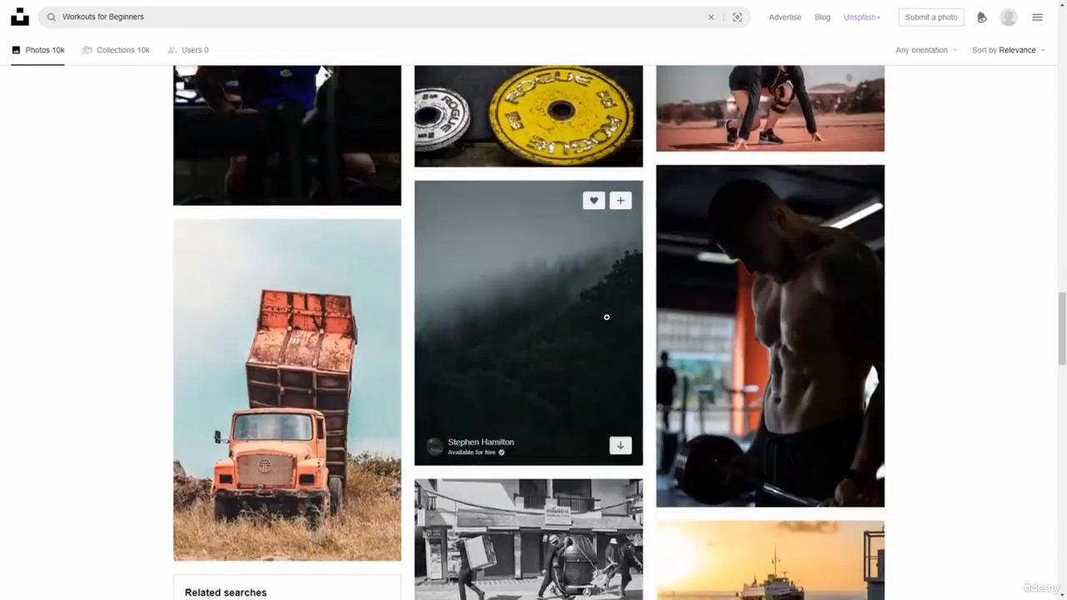
scroll(down, 3)
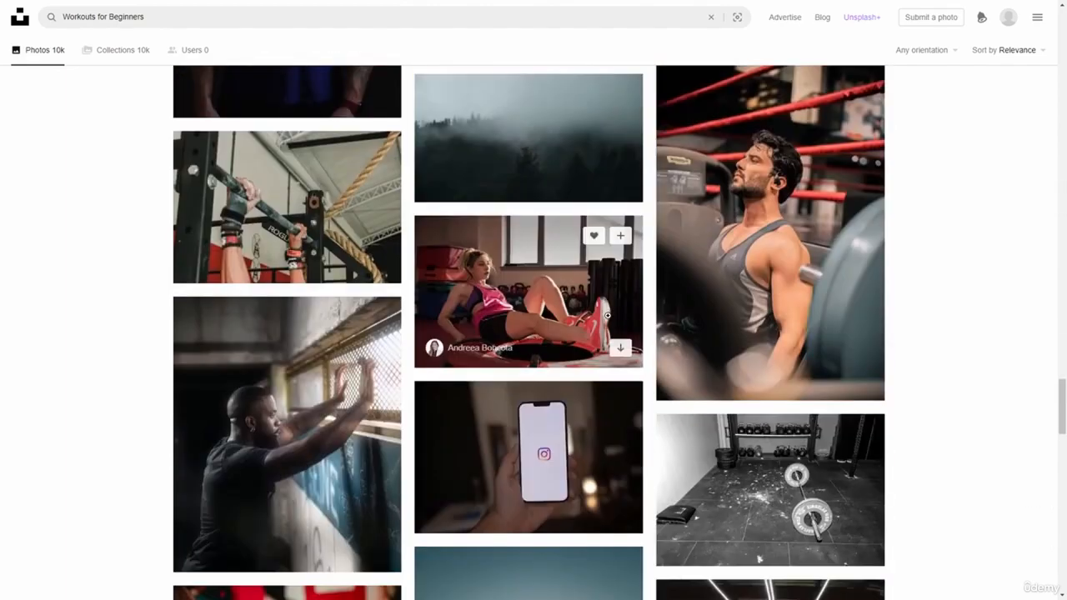
scroll(down, 3)
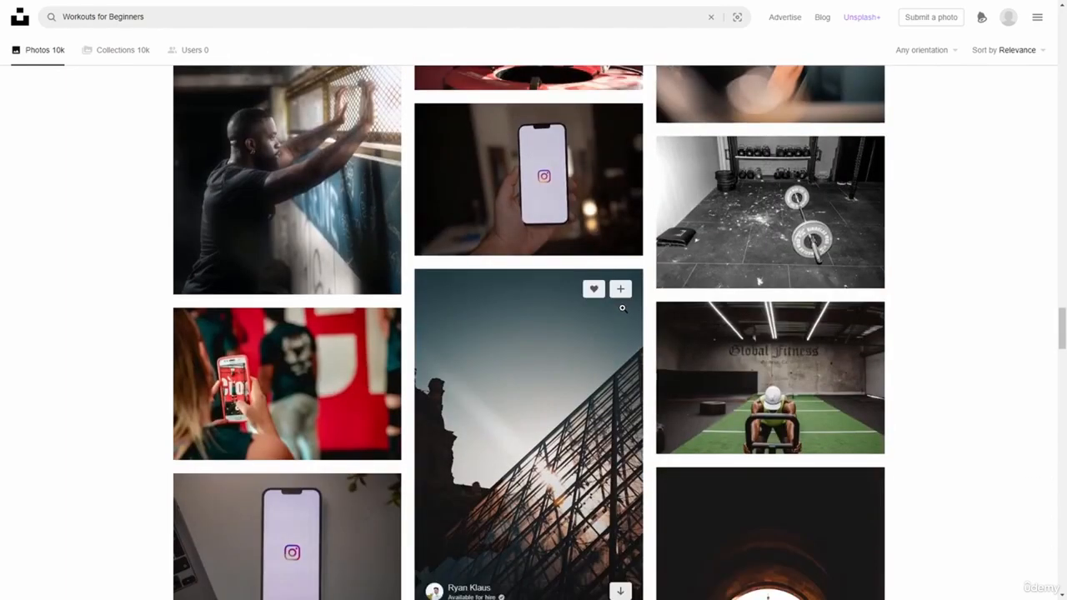
scroll(down, 3)
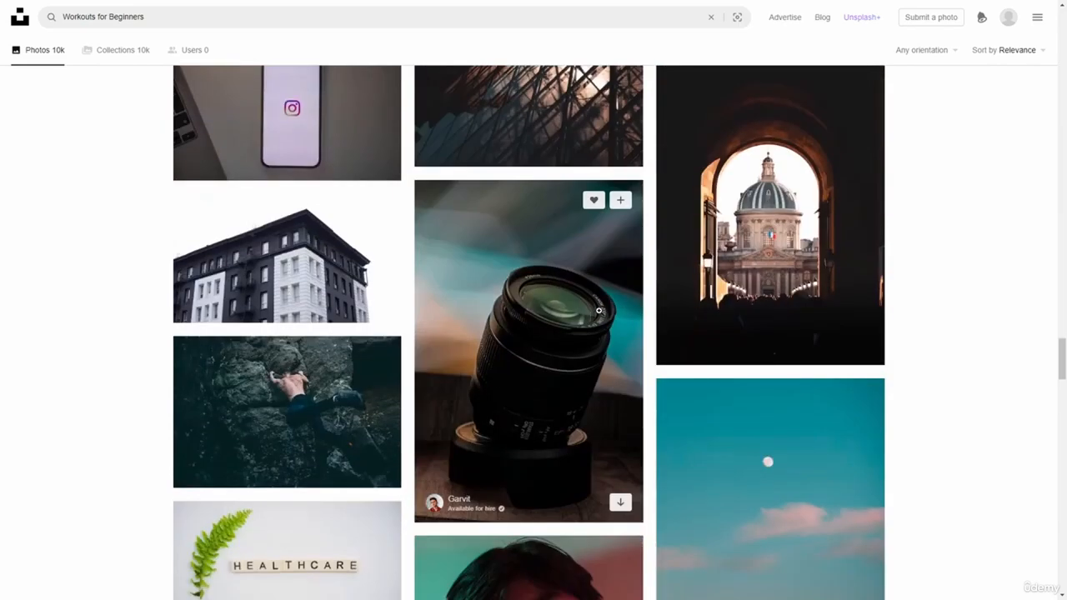
scroll(down, 3)
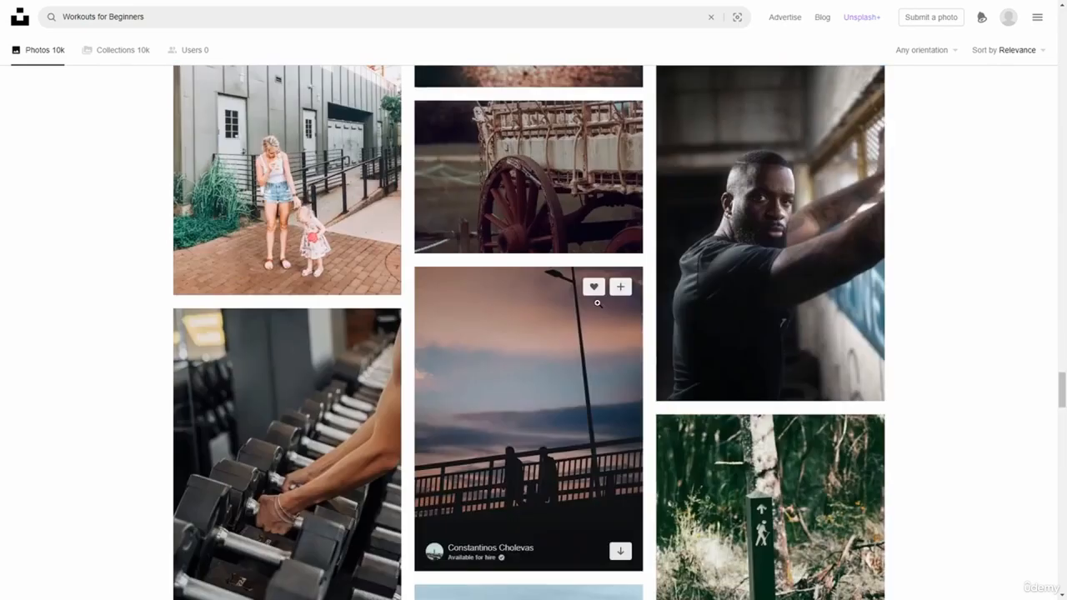
scroll(down, 3)
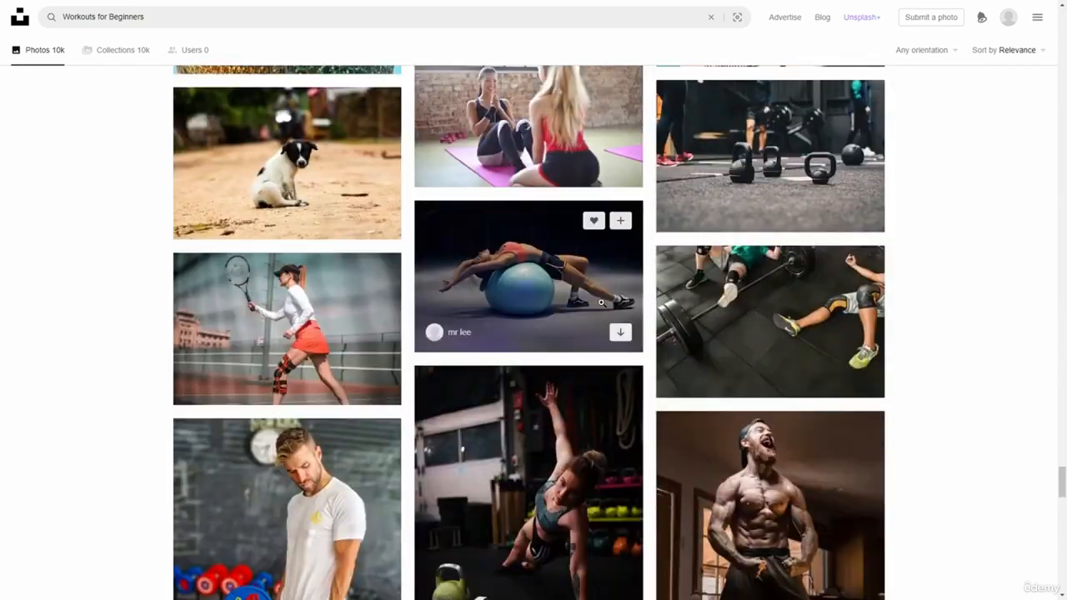
scroll(down, 3)
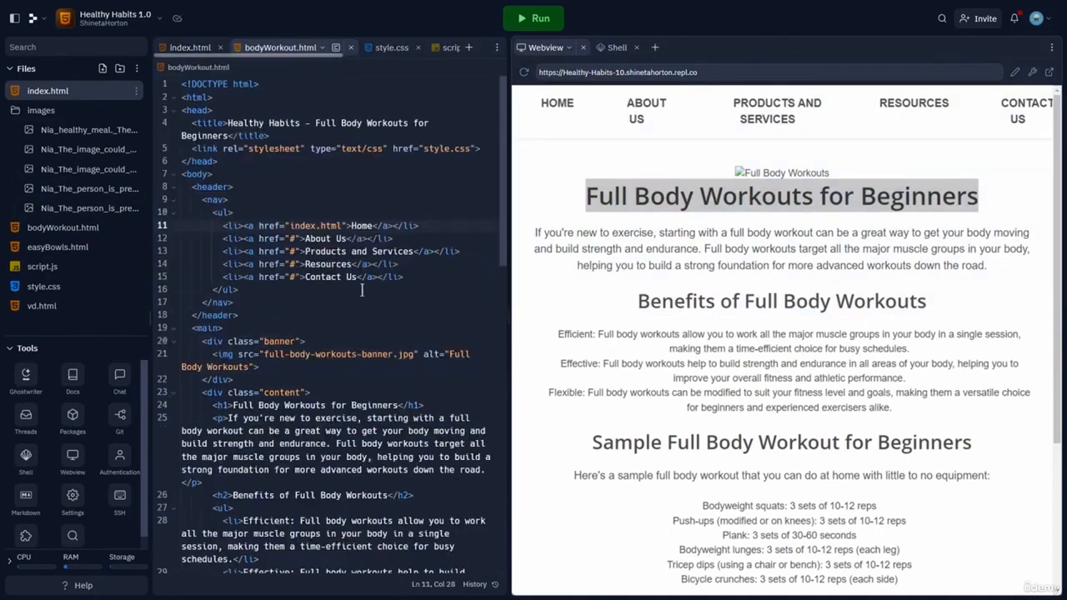
Step: Replace the banner img src in bodyWorkout.html with the Unsplash woman-on-mat photo URL
scroll(down, 3)
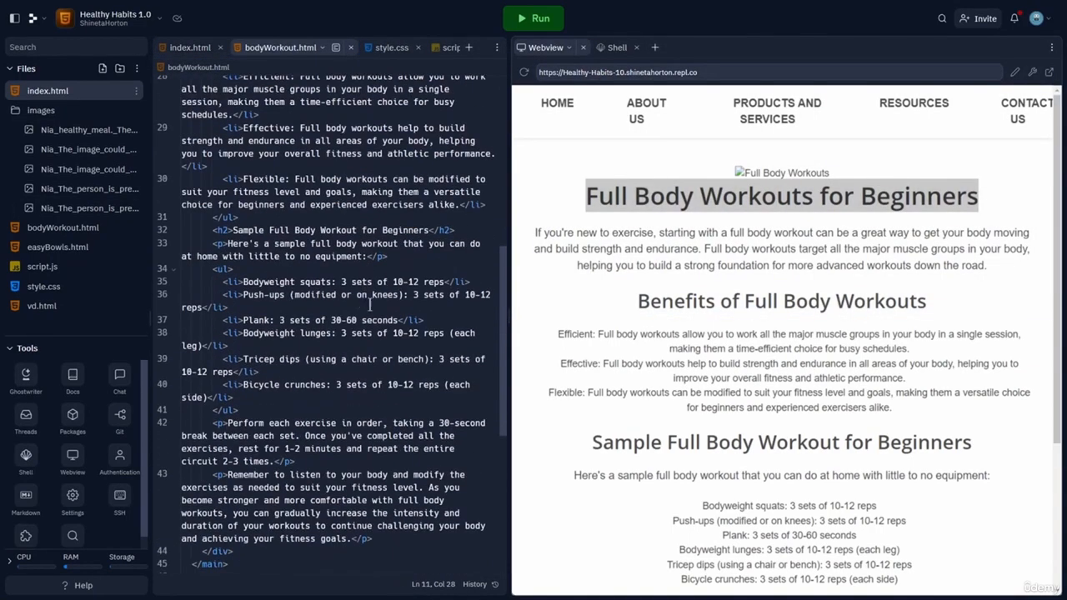
scroll(up, 3)
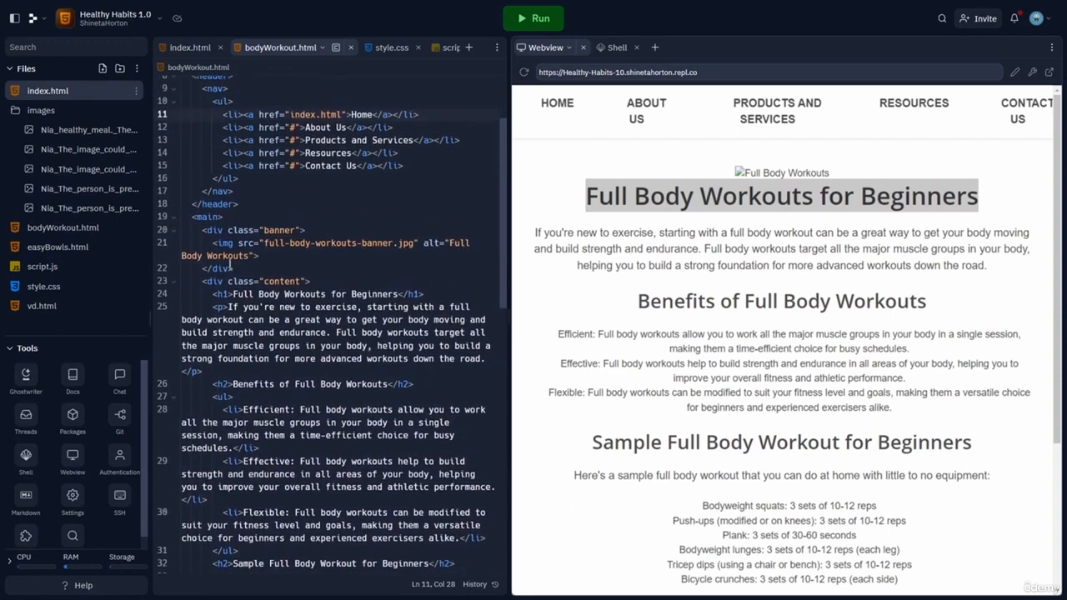
click(410, 243)
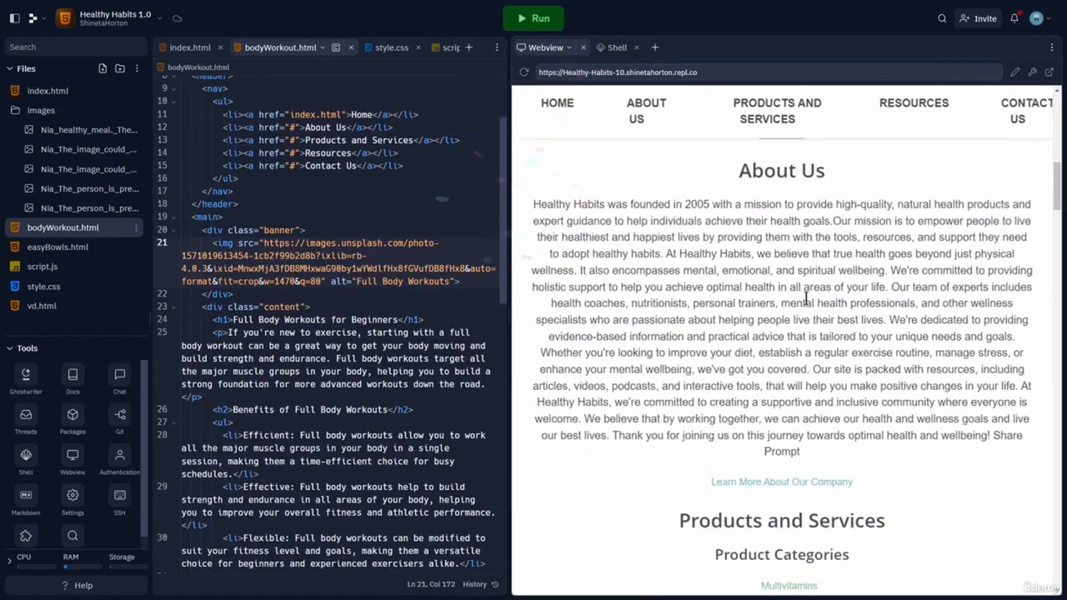
scroll(down, 3)
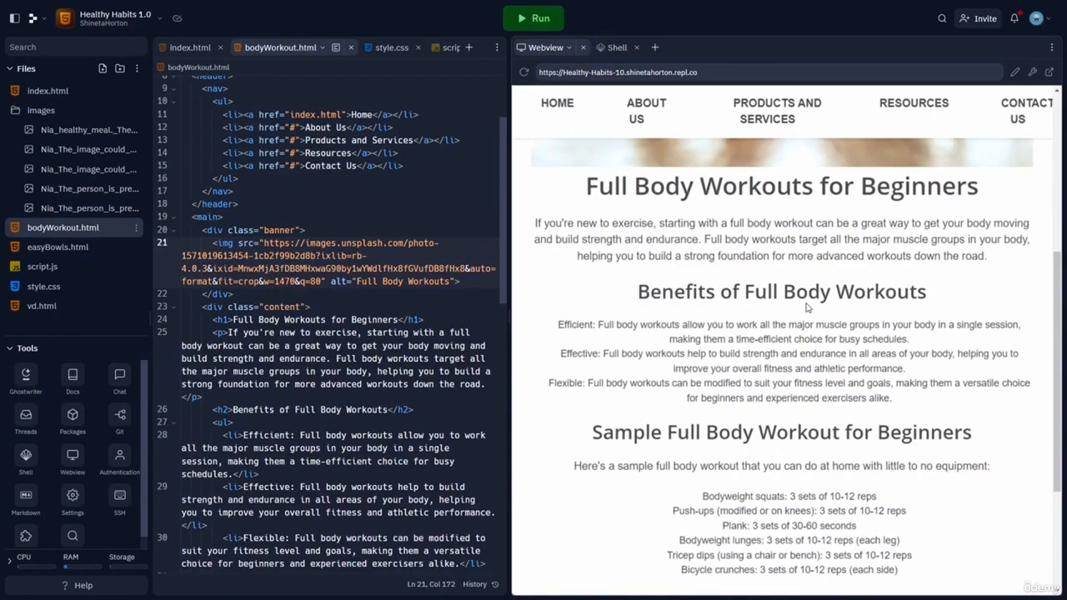
scroll(up, 3)
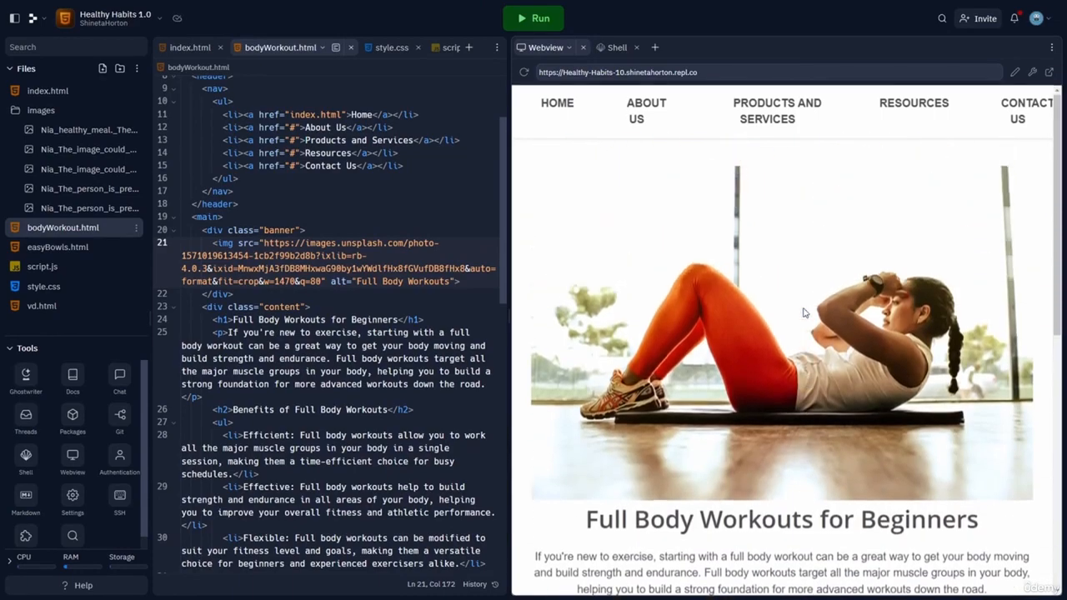
Step: Scroll the Webview preview to confirm the new banner photo loads on the workouts page
scroll(down, 3)
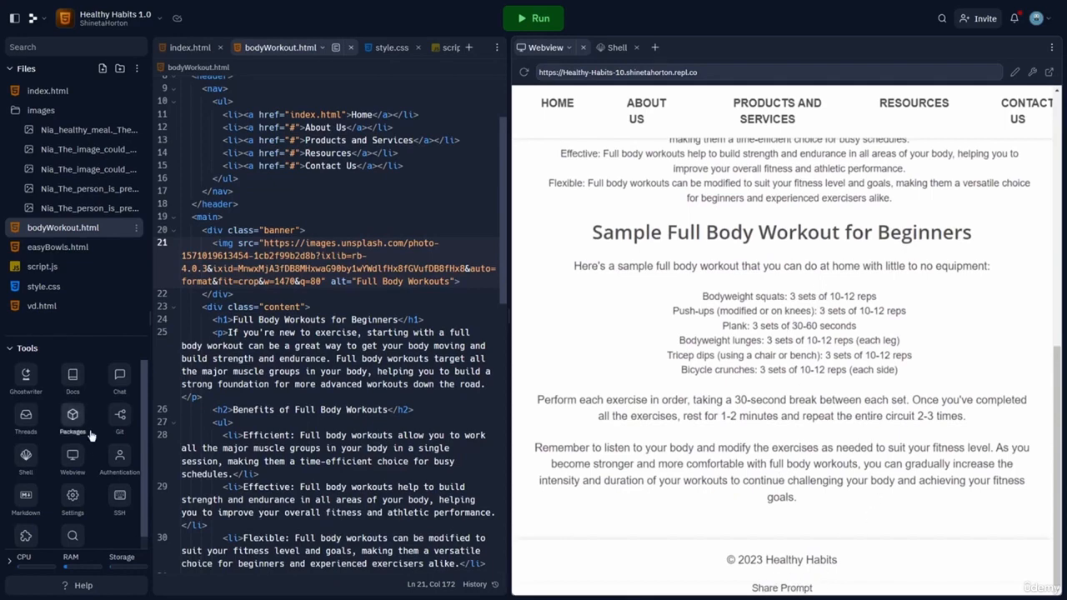
scroll(down, 3)
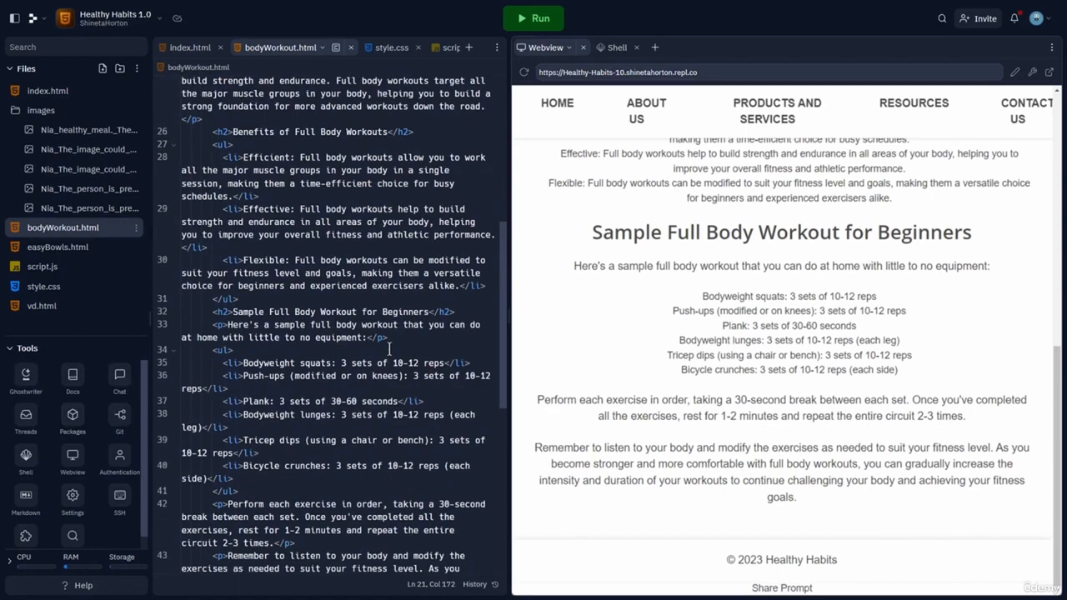
scroll(down, 3)
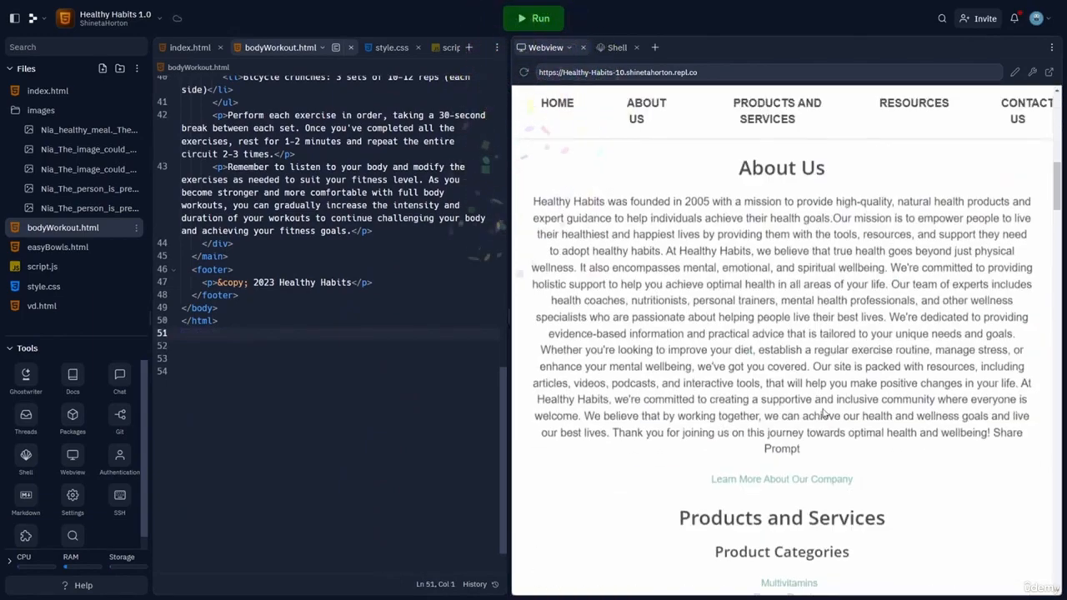
scroll(down, 3)
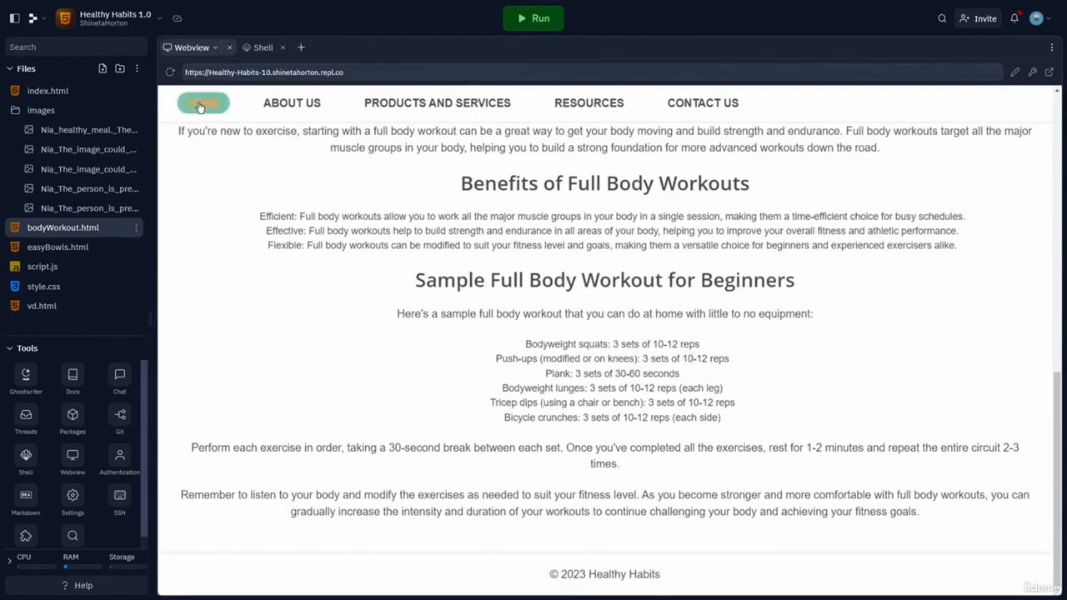
Step: Return the preview to the home page and scroll to the Success Stories list under Resources
click(203, 103)
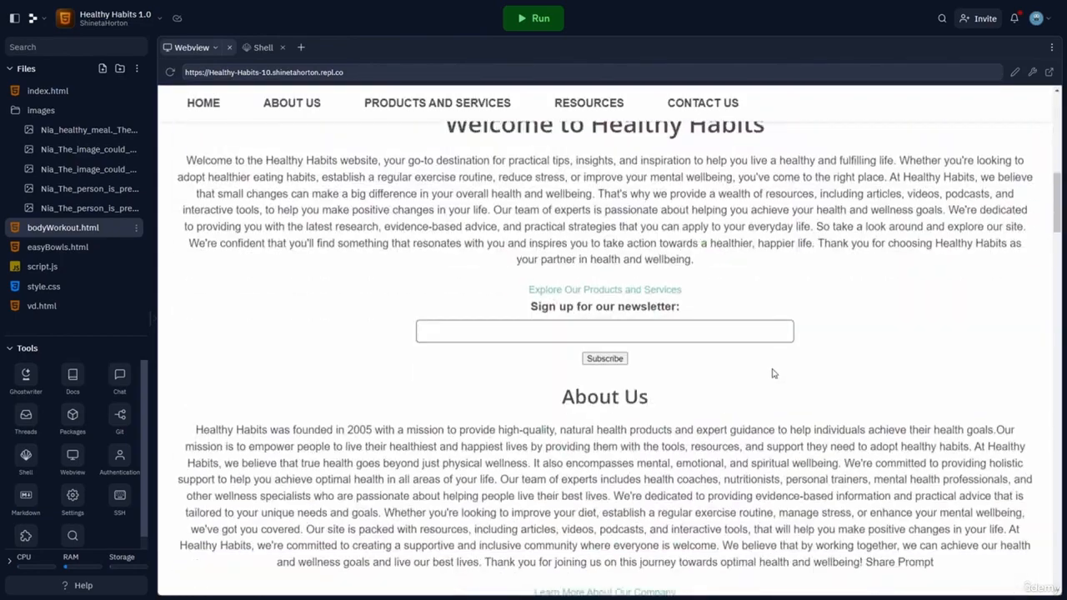
scroll(down, 3)
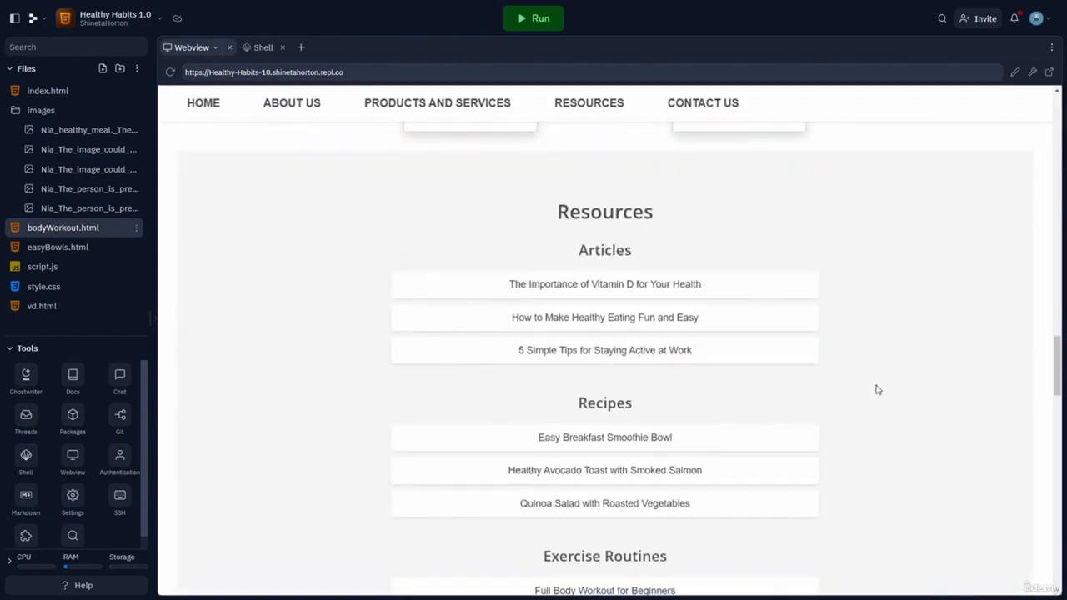
scroll(down, 3)
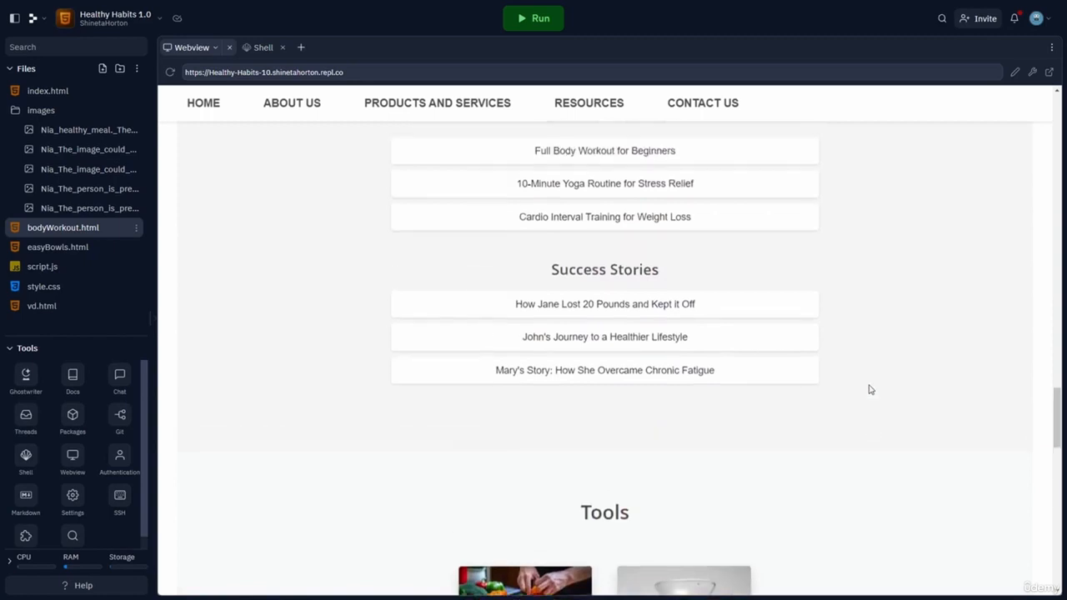
scroll(up, 3)
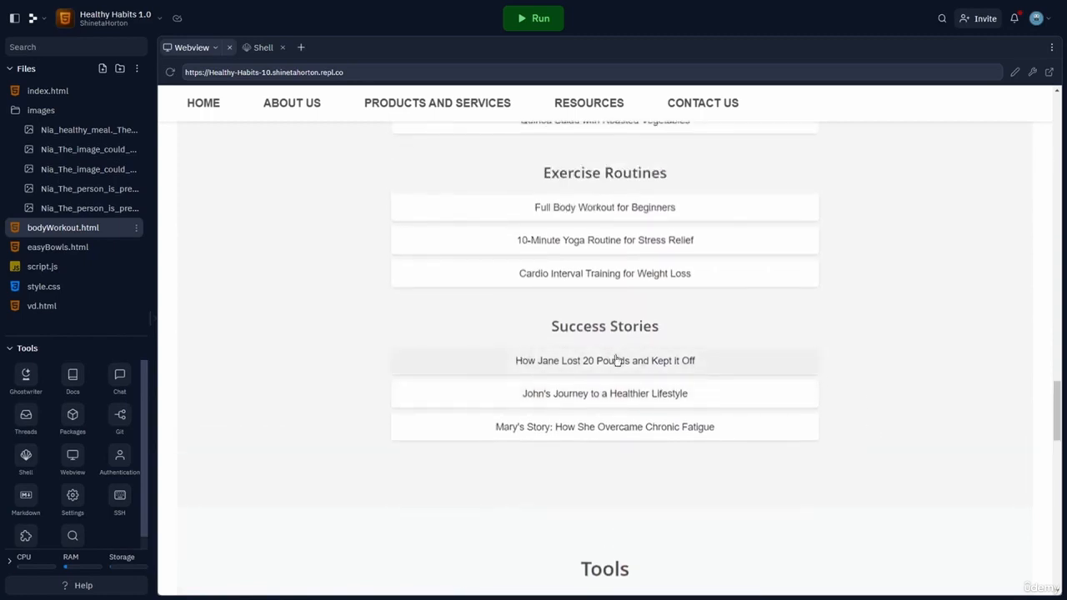
mouse_move(831, 392)
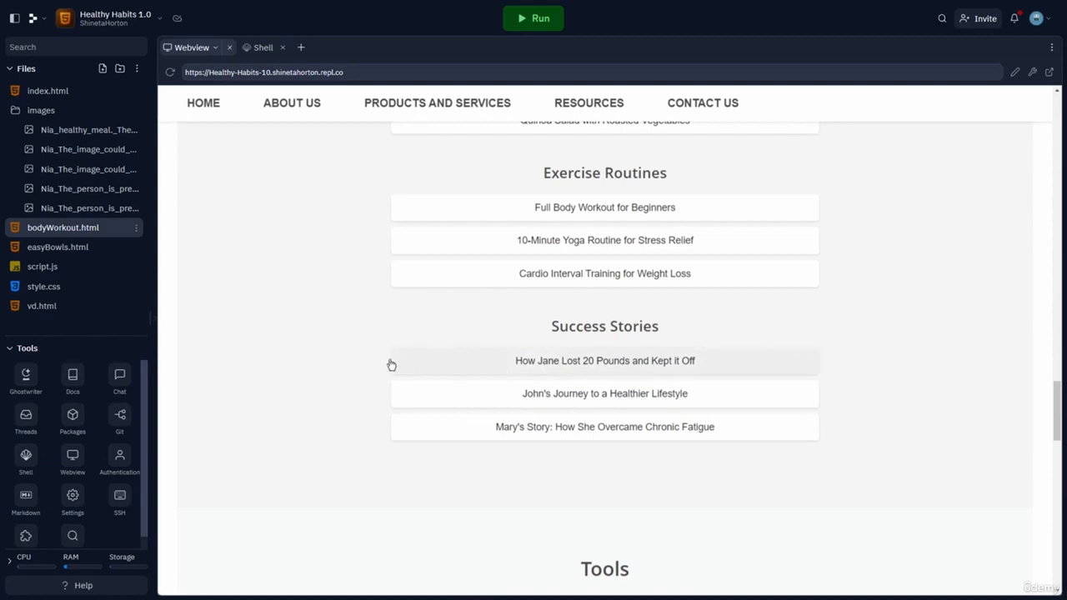
mouse_move(631, 375)
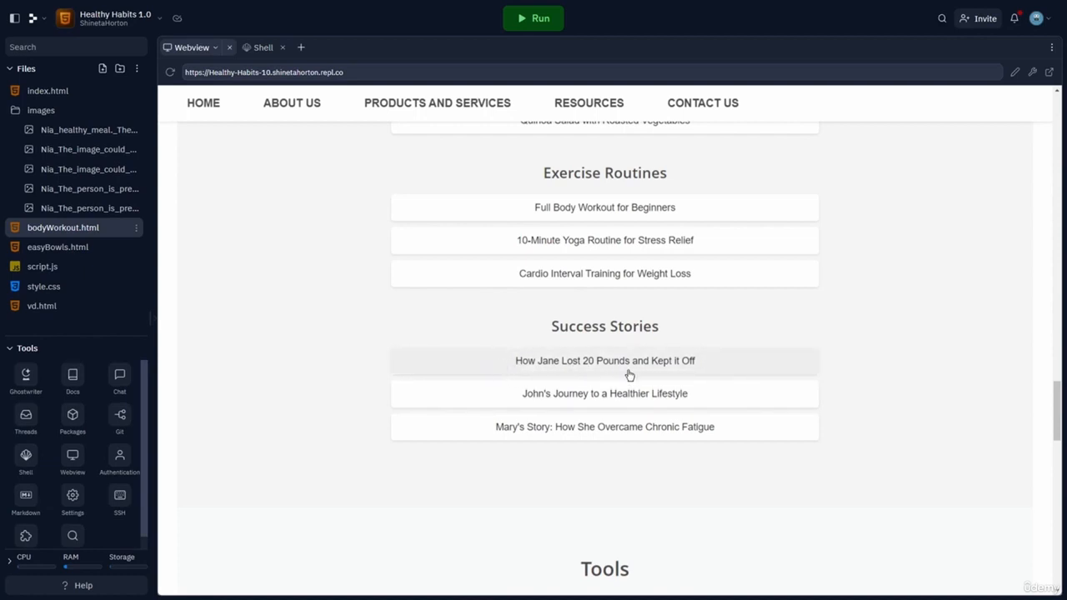
mouse_move(717, 373)
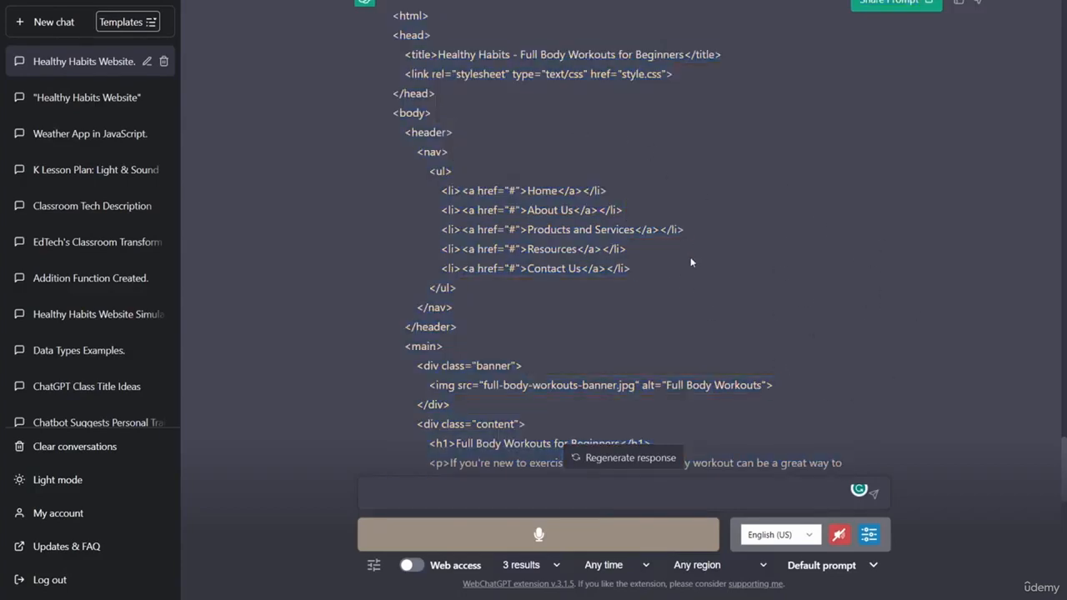
Step: Dictate 'create a page about a success story that covers how Jay lost 20 lb' and let it generate
click(539, 533)
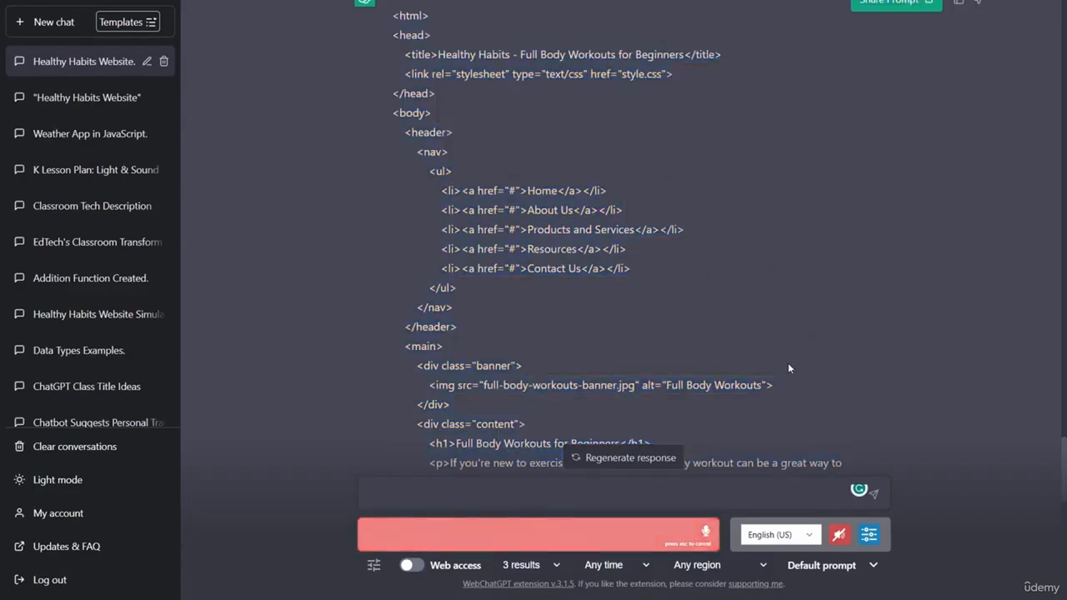
text(create a)
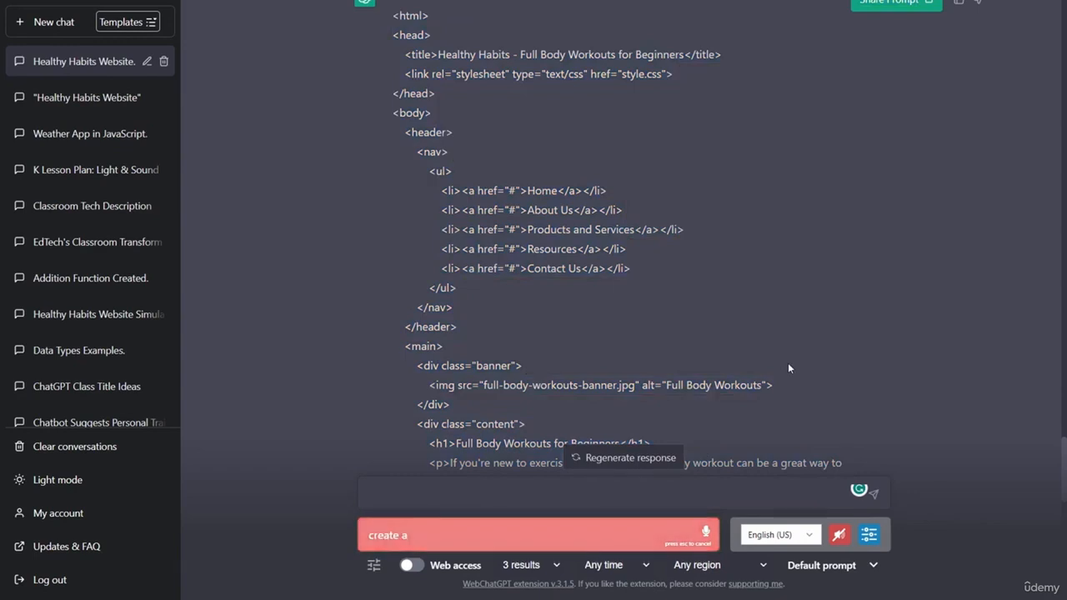
text(page about a)
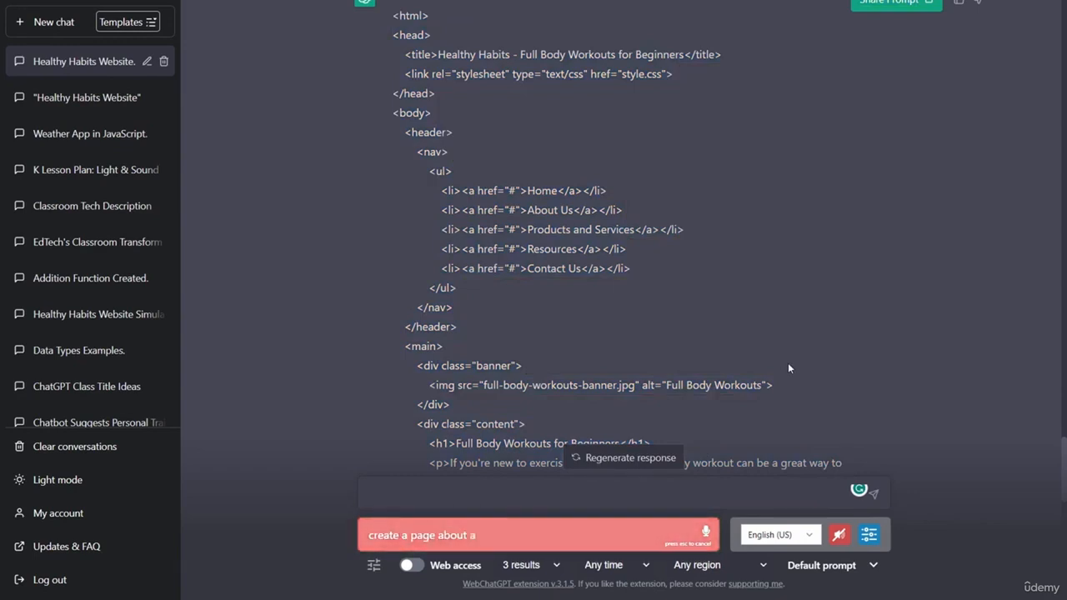
text(success story)
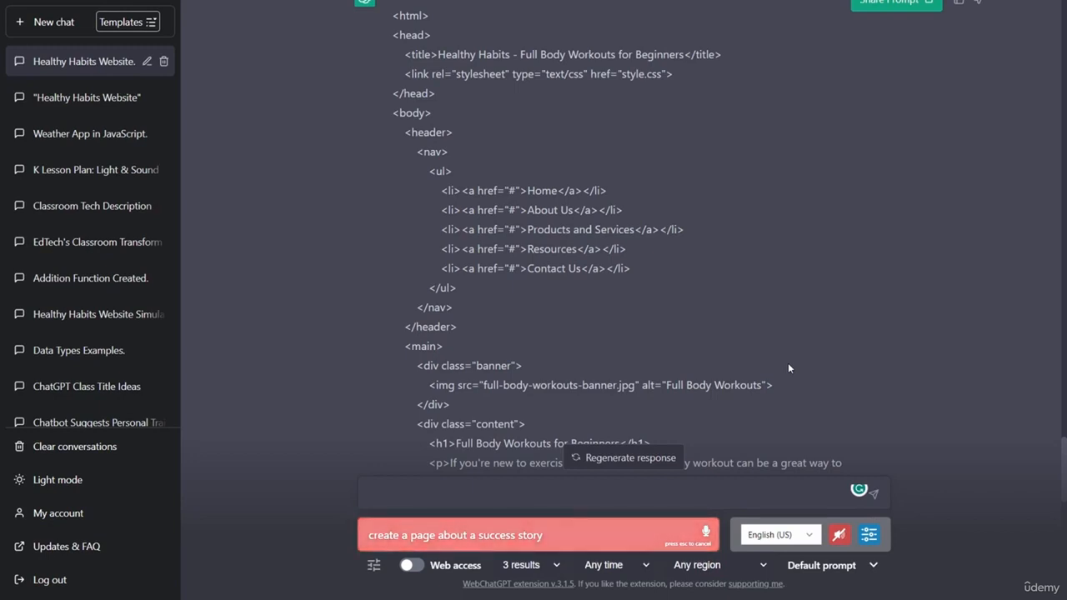
text(that covers)
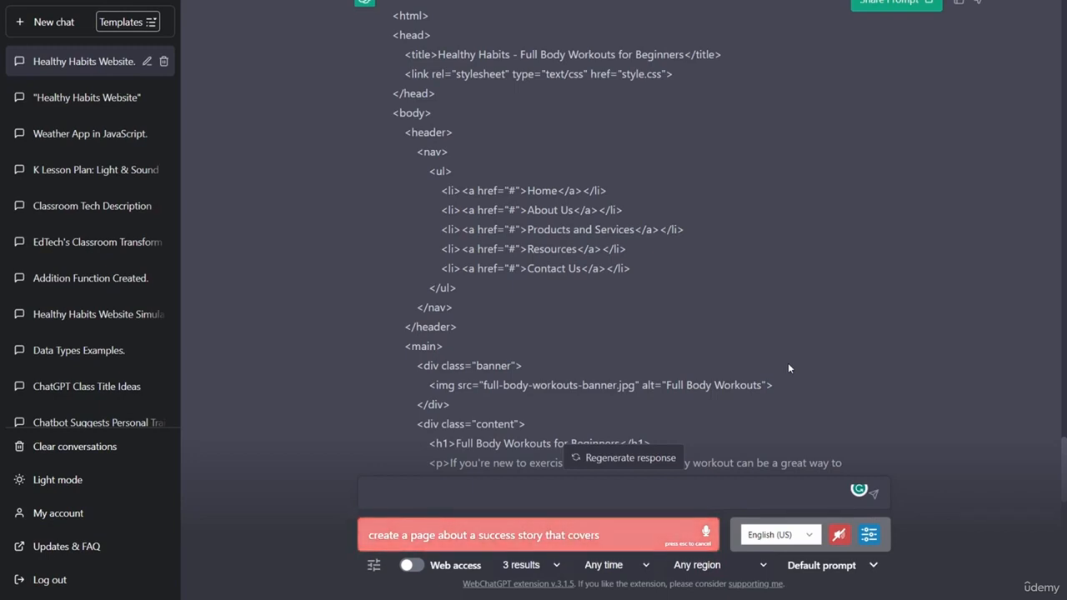
text(how jay)
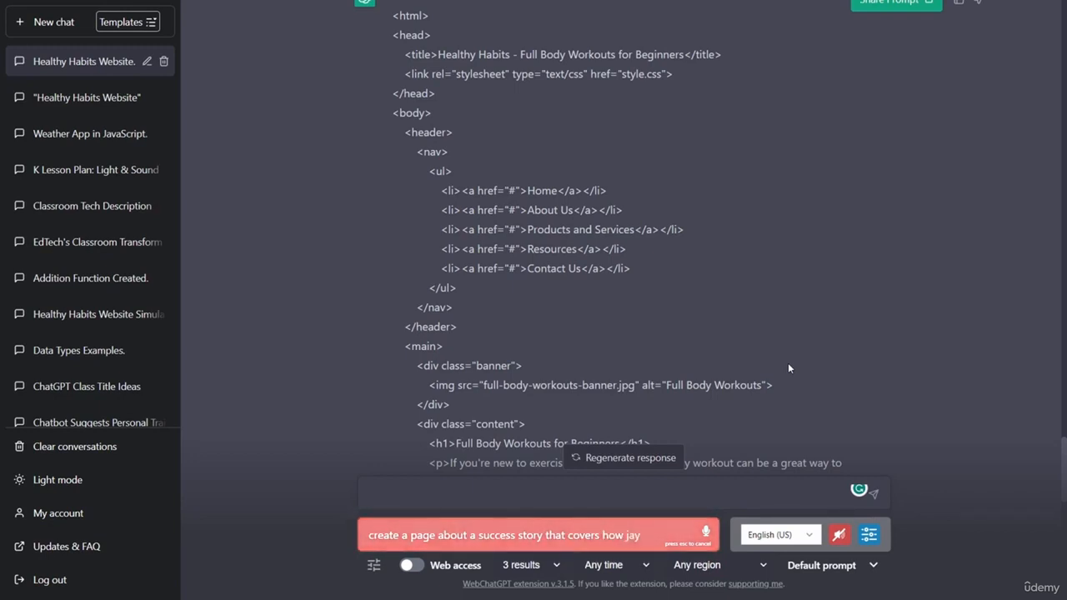
text(Jay lost 20 lb)
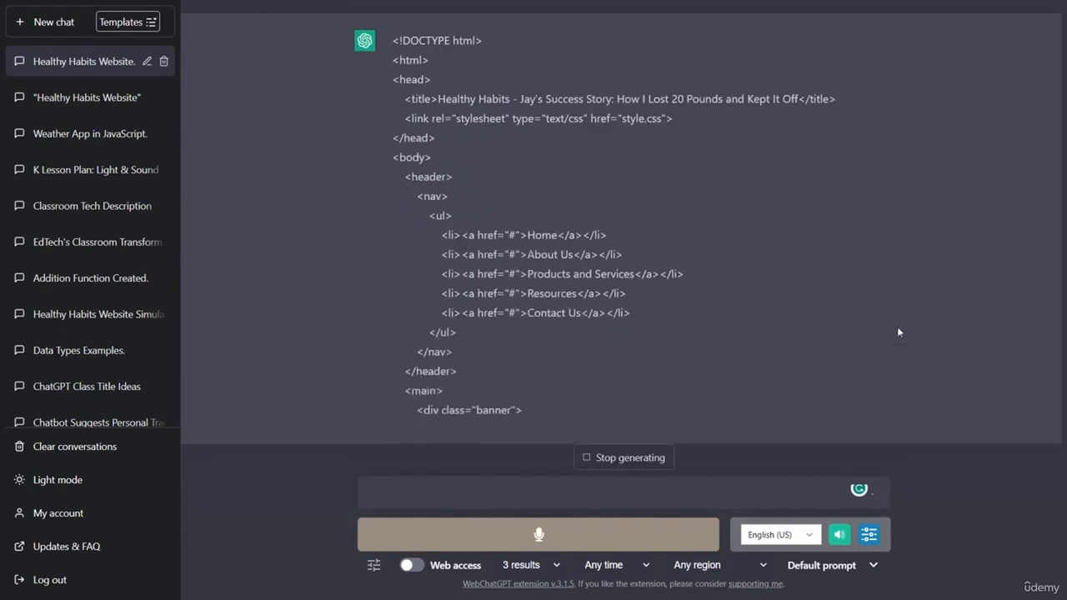
scroll(down, 3)
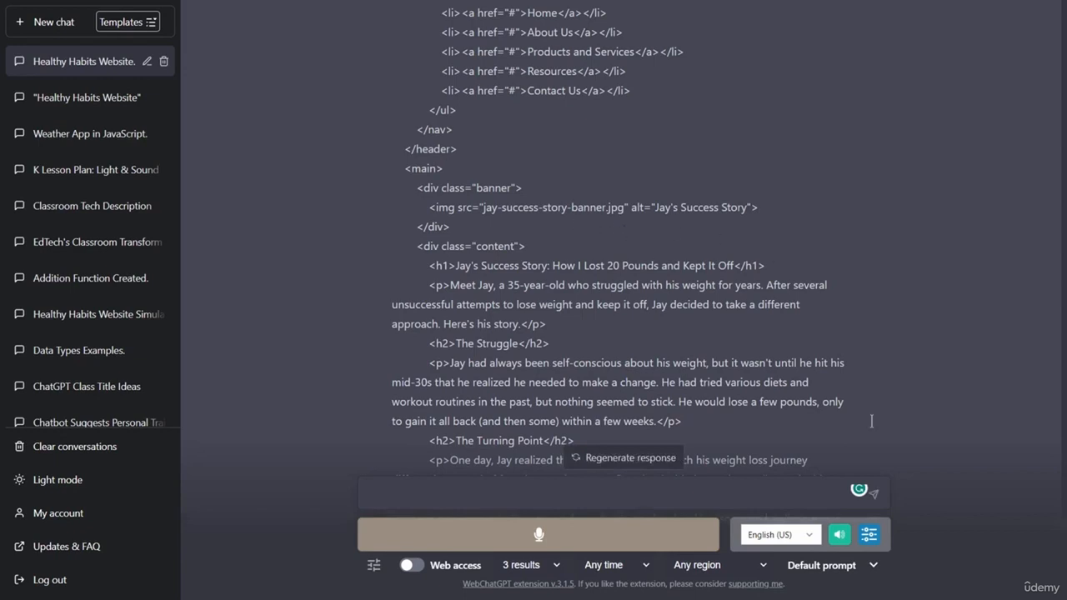
mouse_move(824, 325)
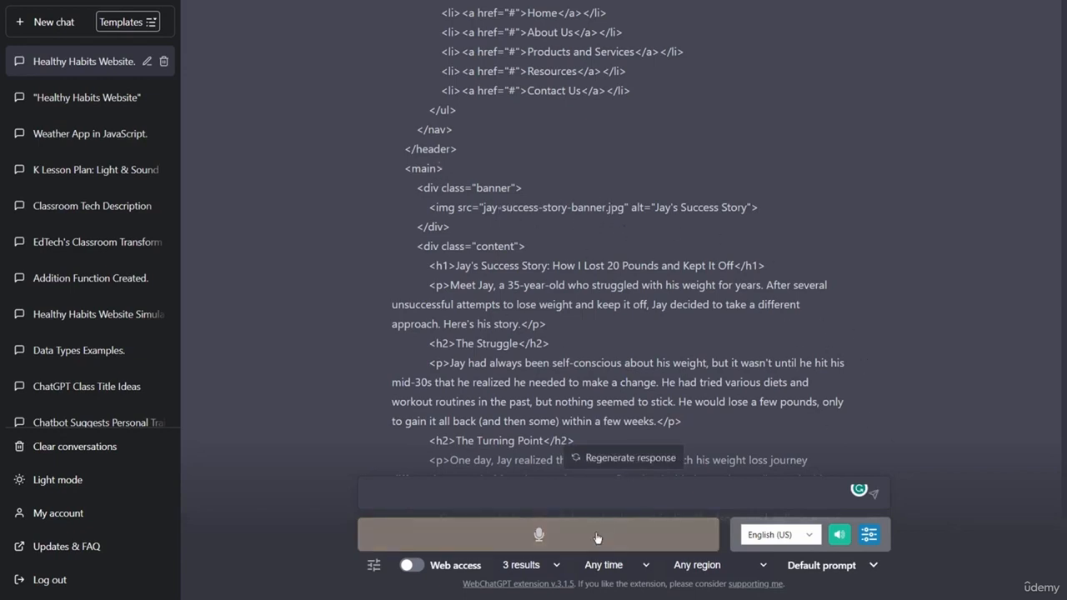
Step: Re-dictate the prompt as a success story page about how Jane lost 20 pounds
click(538, 534)
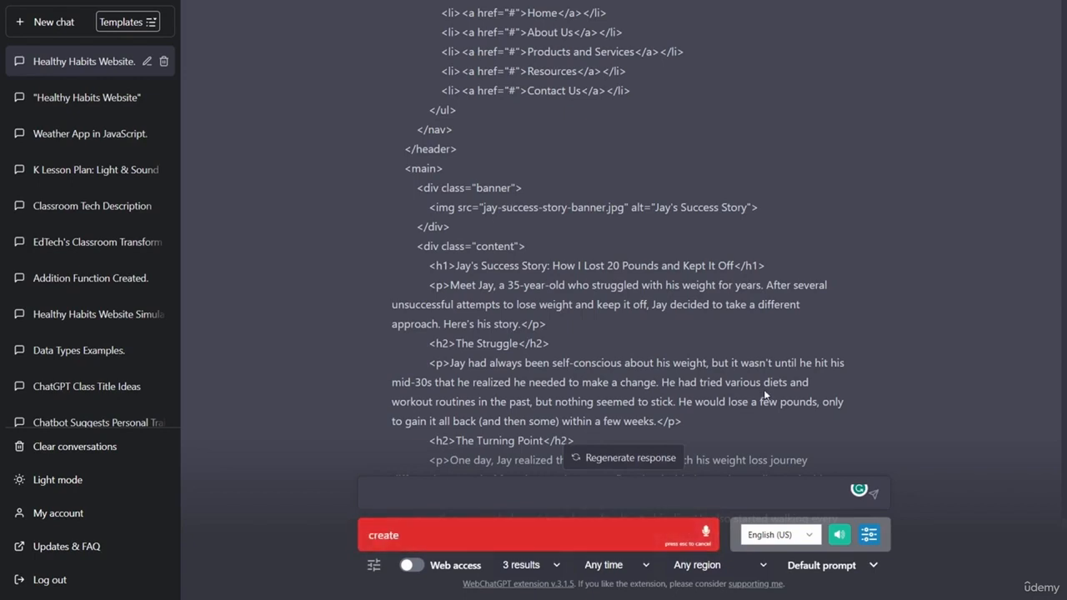
text(a page about)
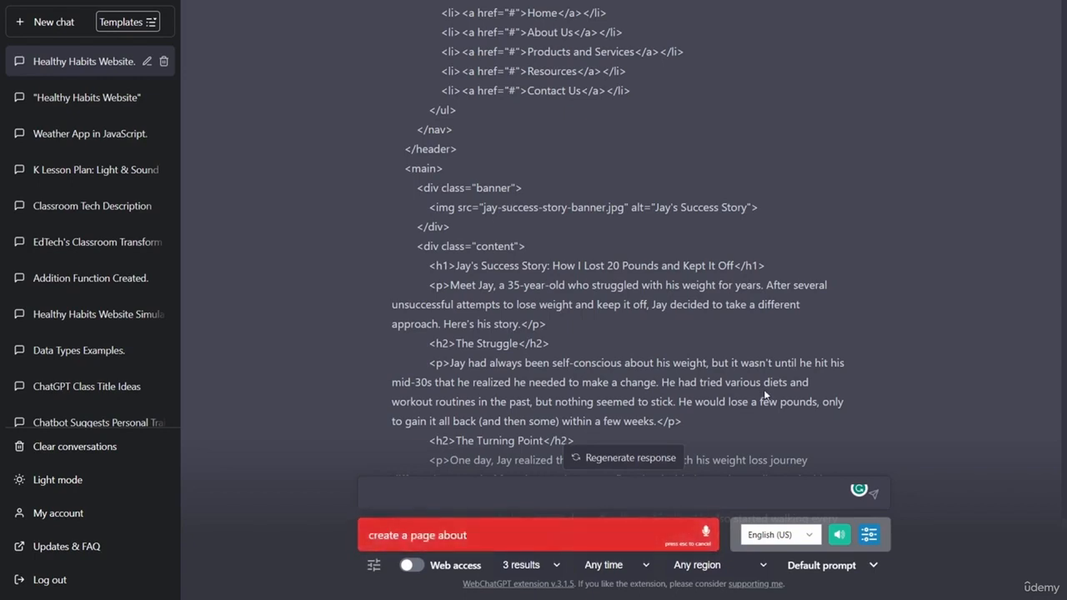
text(a success story)
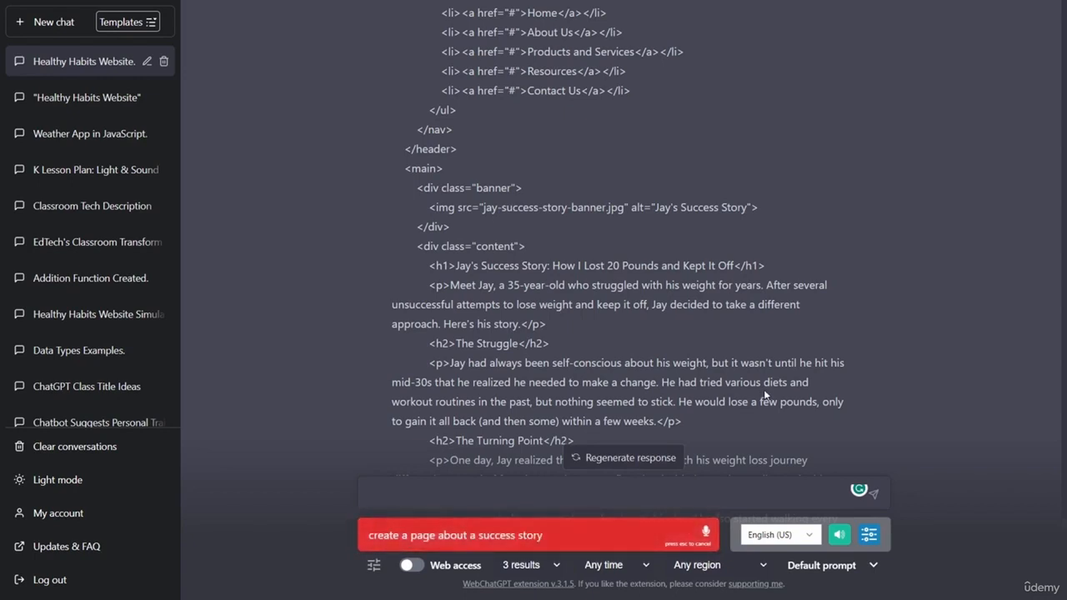
text(that covers)
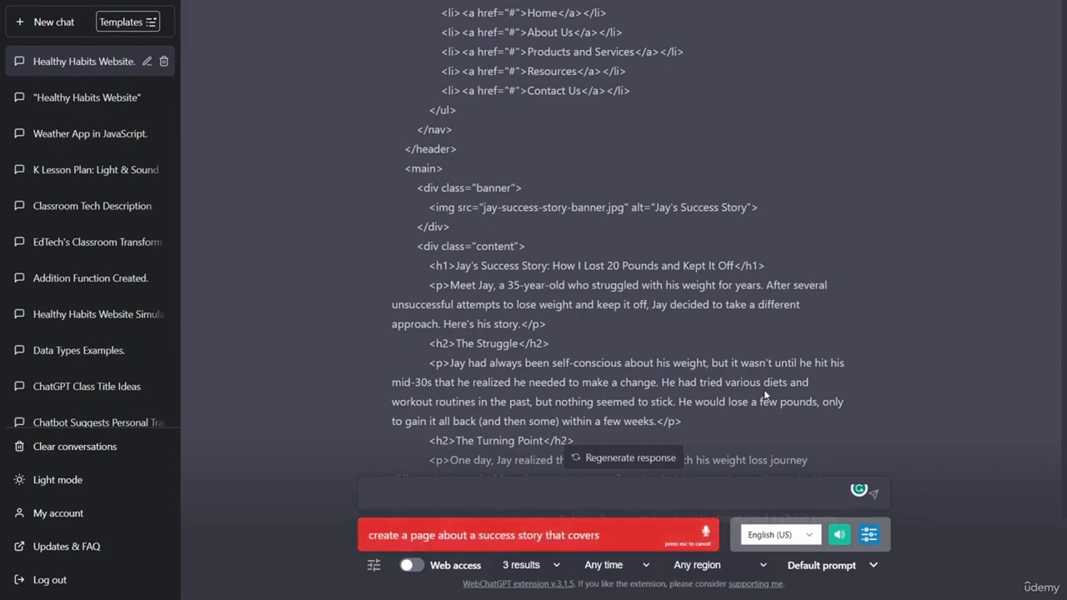
text(how Jane)
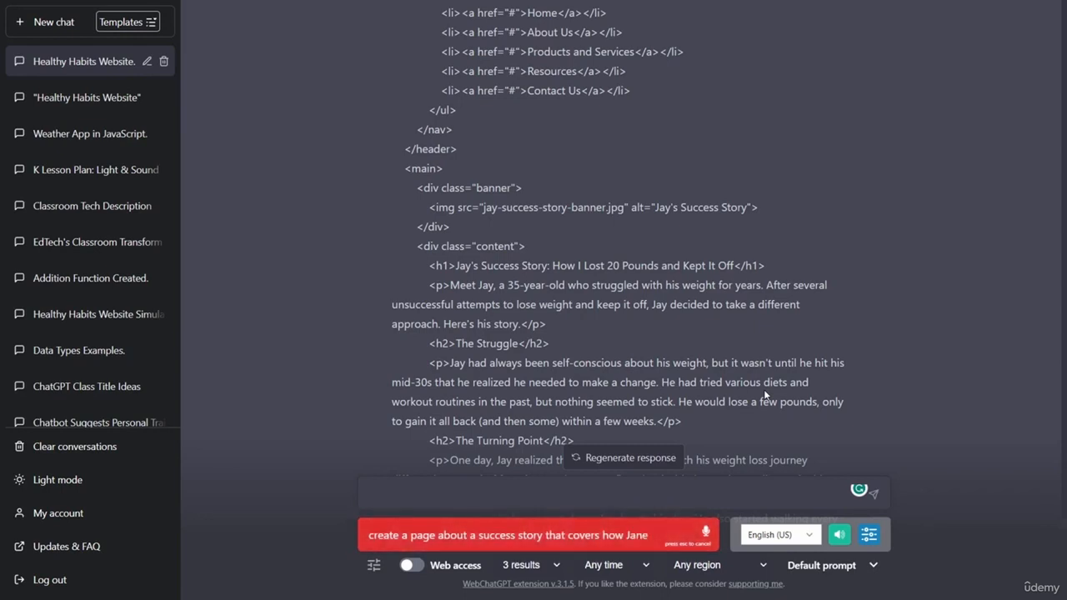
text(lost 20)
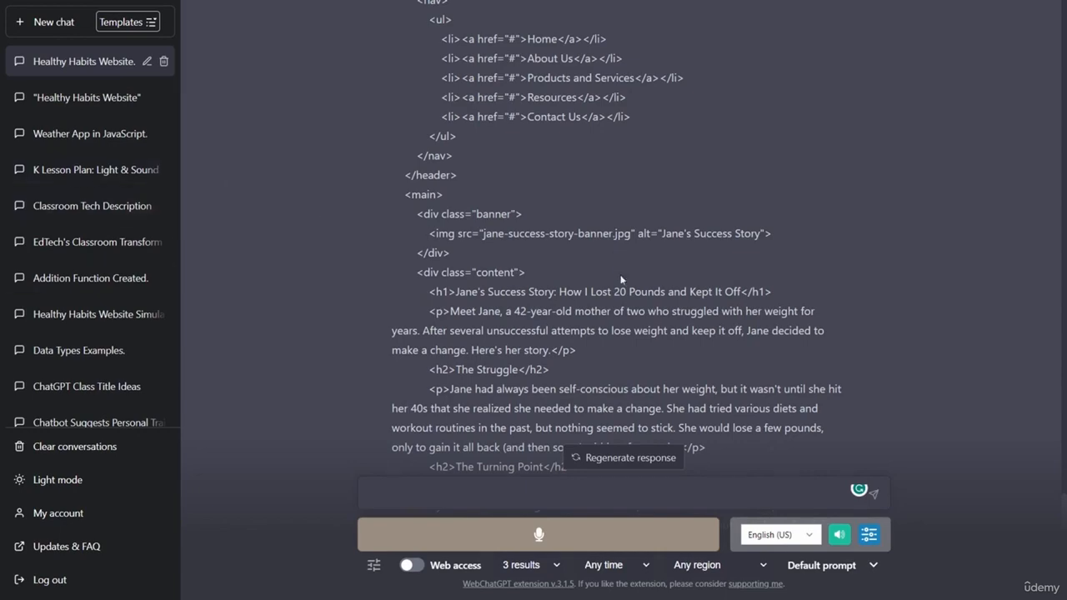
Step: Select the generated Jane success story HTML and copy it
scroll(up, 3)
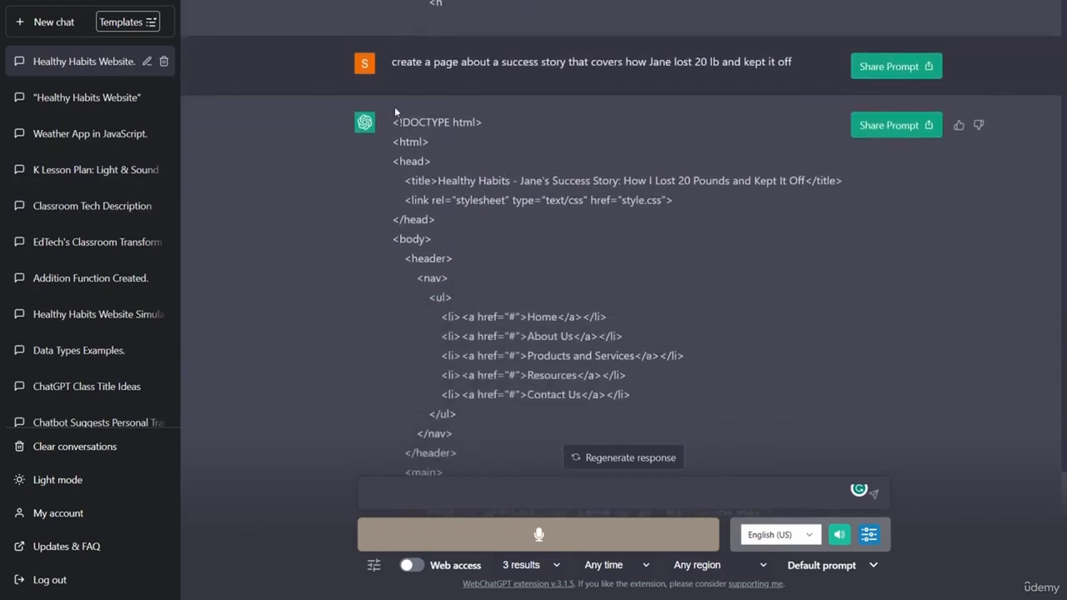
drag(395, 116, 544, 467)
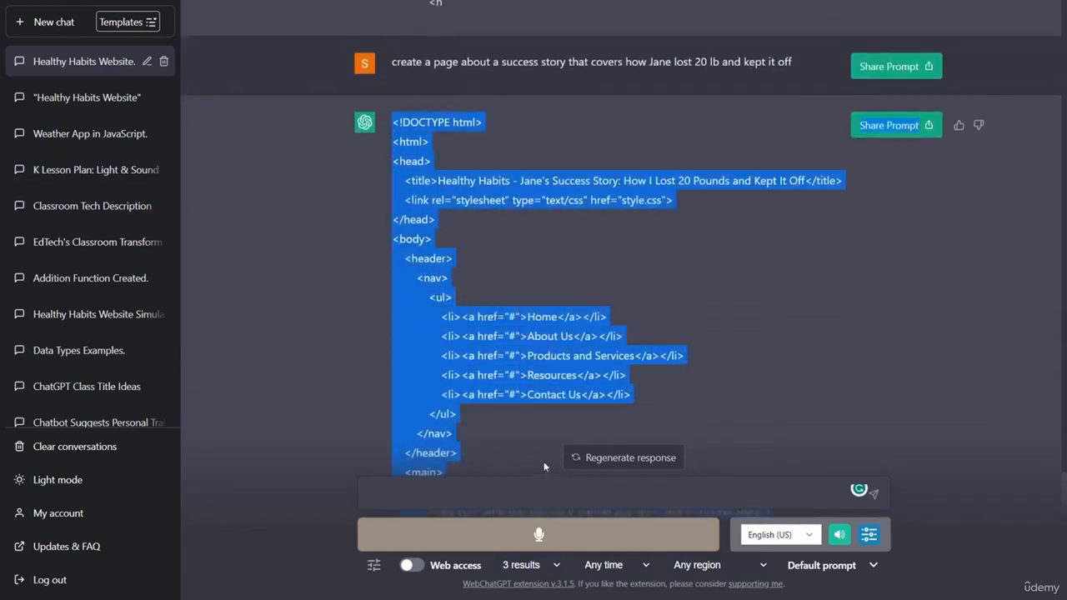
scroll(down, 3)
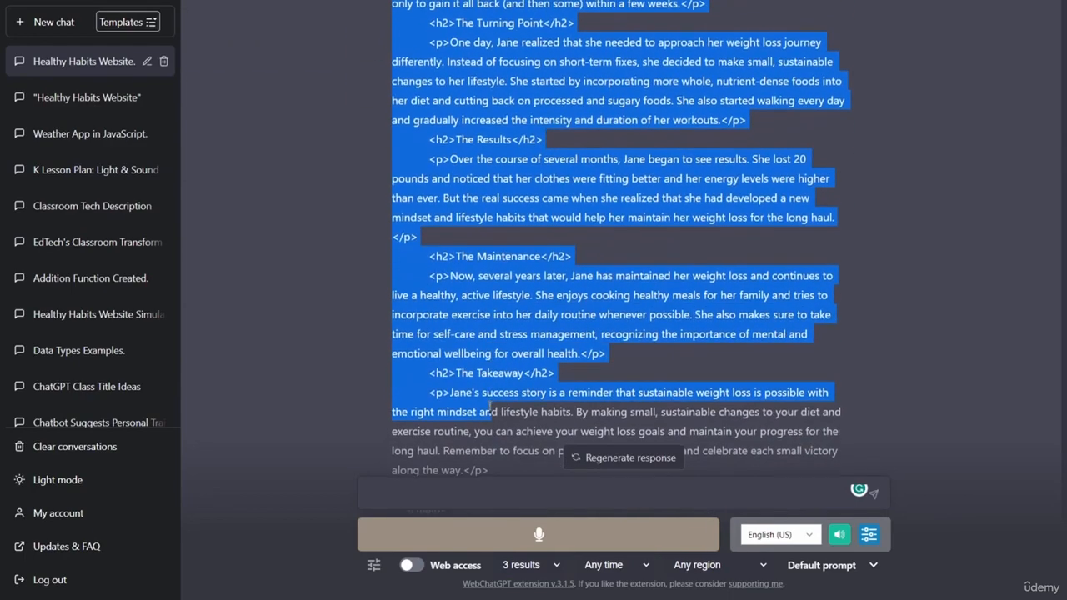
scroll(down, 3)
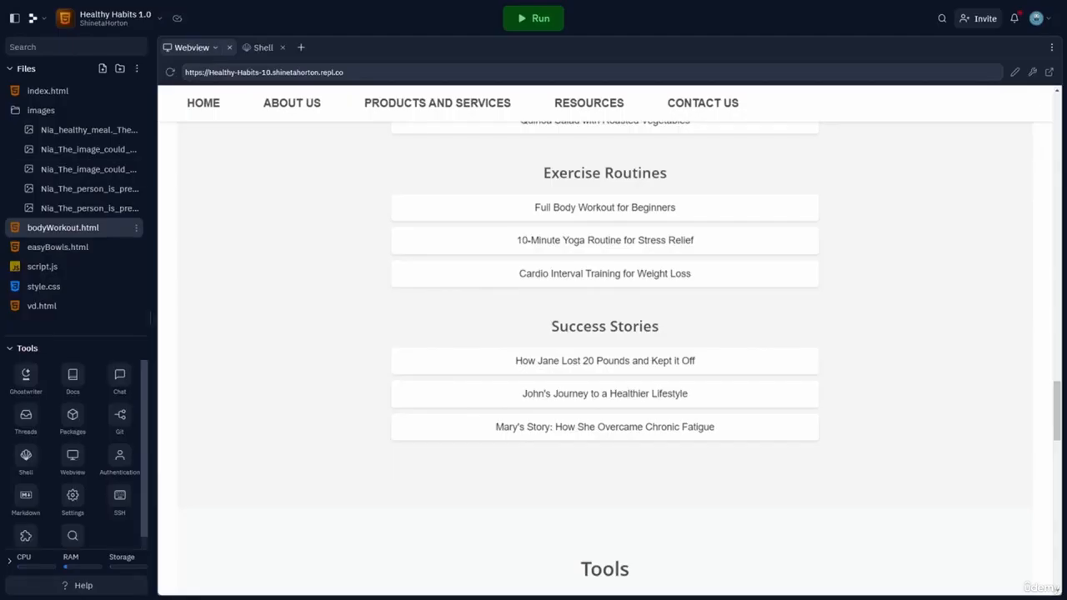
Step: Create a new jane.html file with the pasted success story code, Home link set to index.html
drag(154, 280, 292, 280)
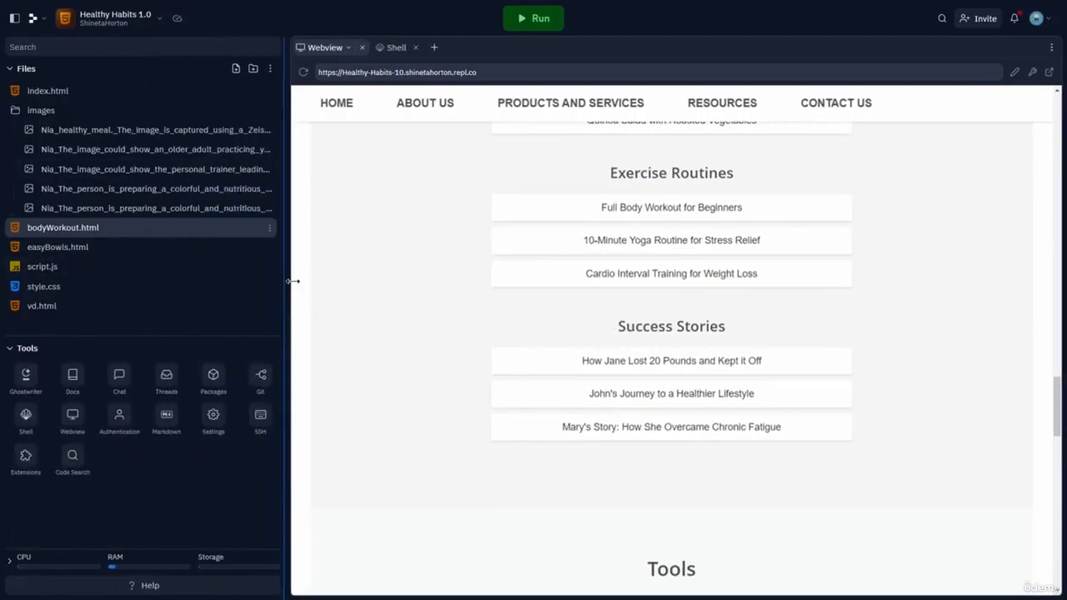
click(231, 69)
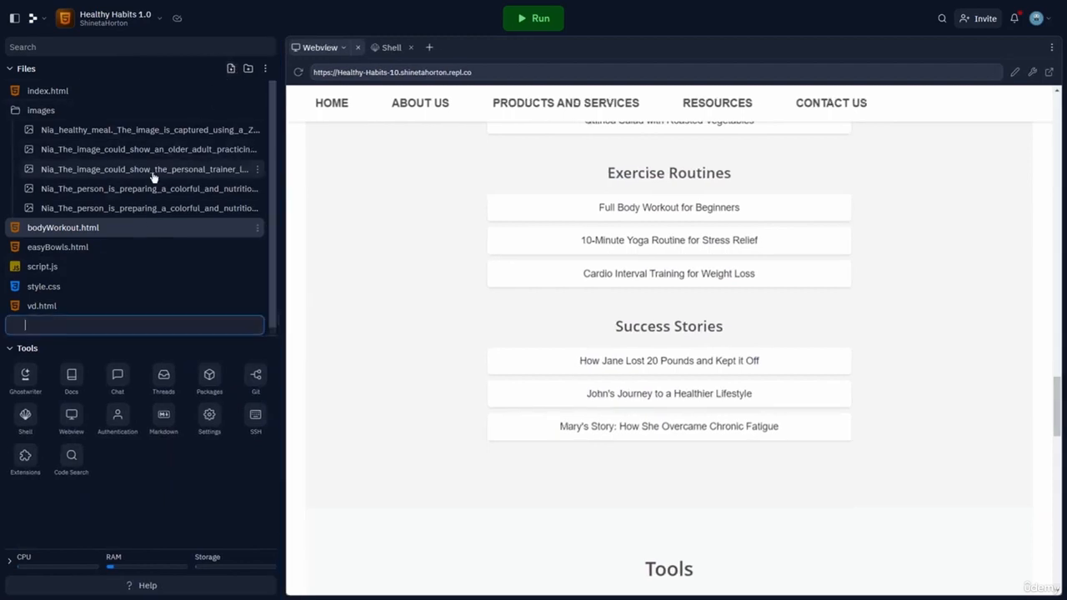
text(jane.html)
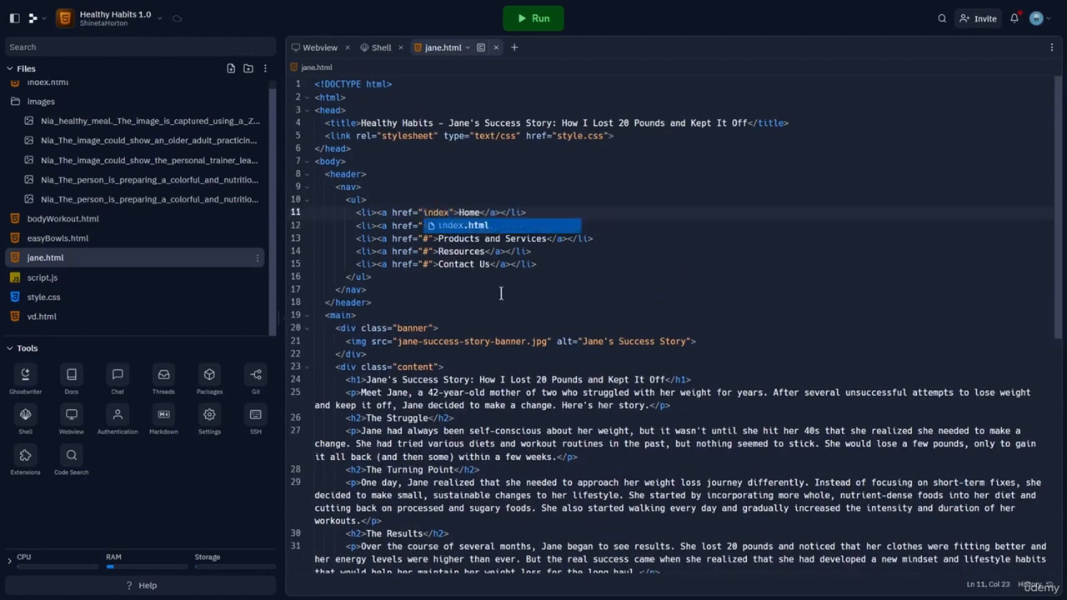
scroll(down, 3)
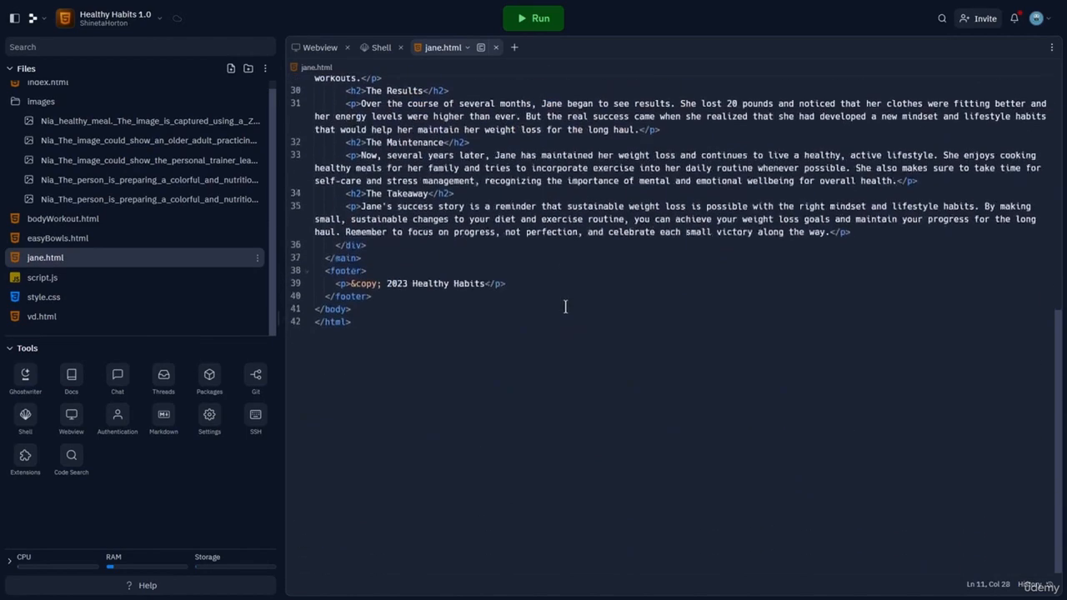
scroll(up, 3)
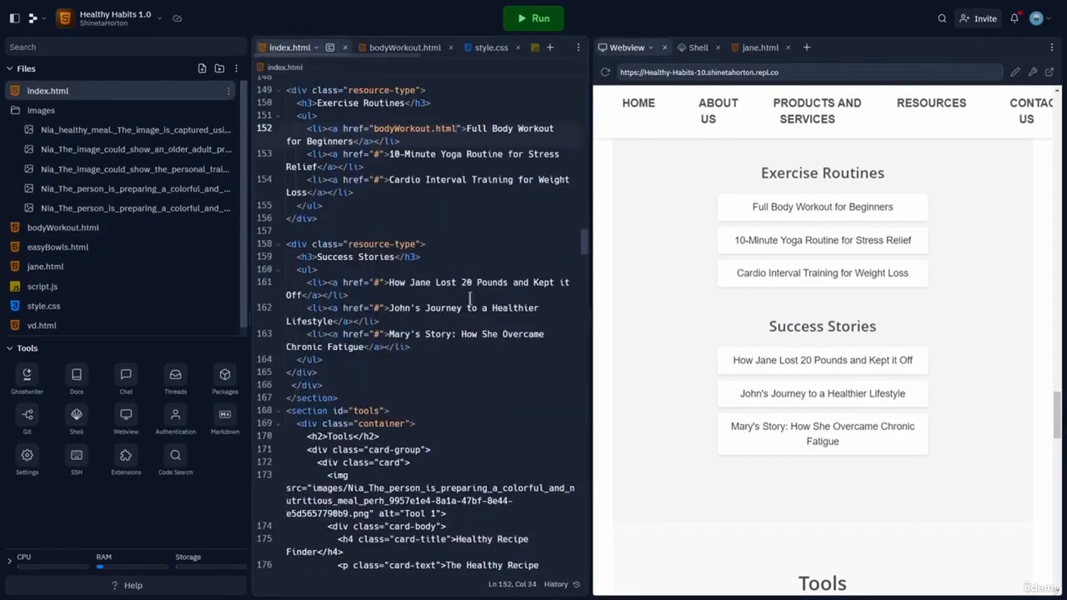
Step: Follow the How Jane Lost 20 Pounds link in the Webview and scroll through jane.html to confirm it opens
scroll(down, 3)
text(jane.html)
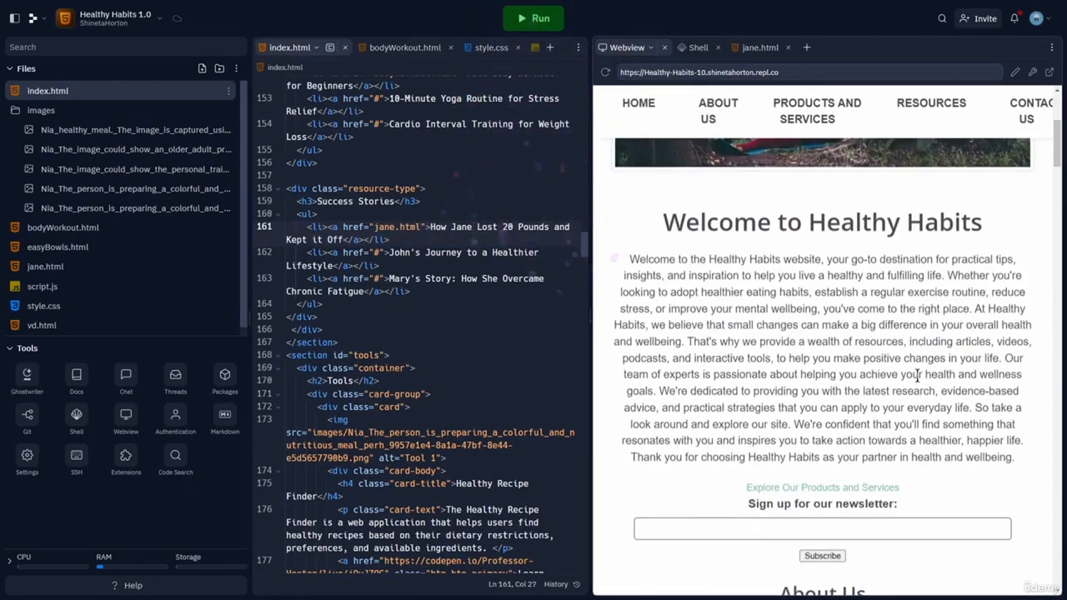
click(460, 227)
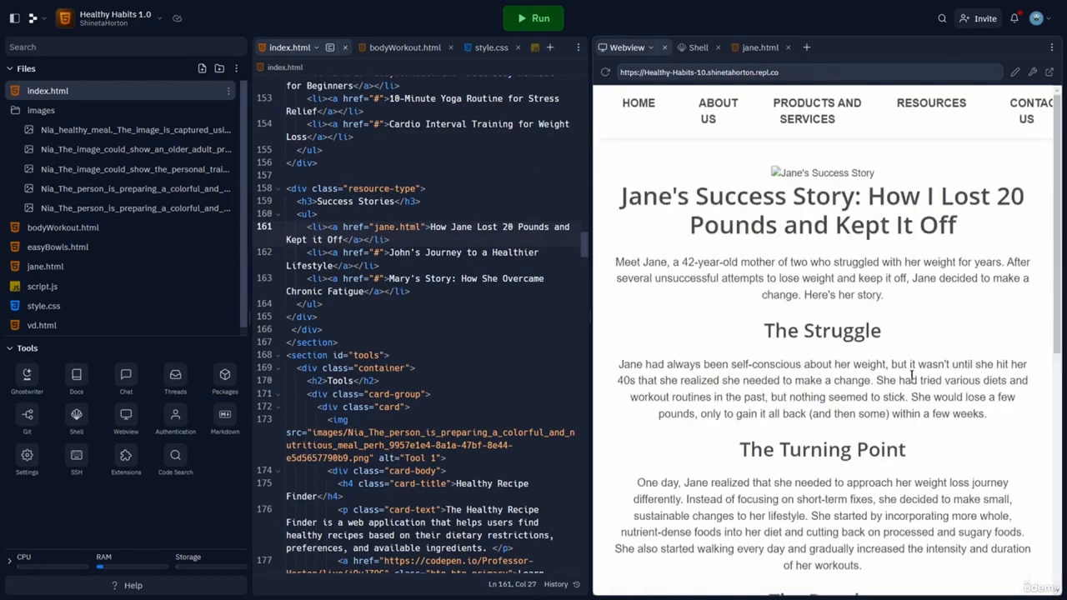
scroll(down, 3)
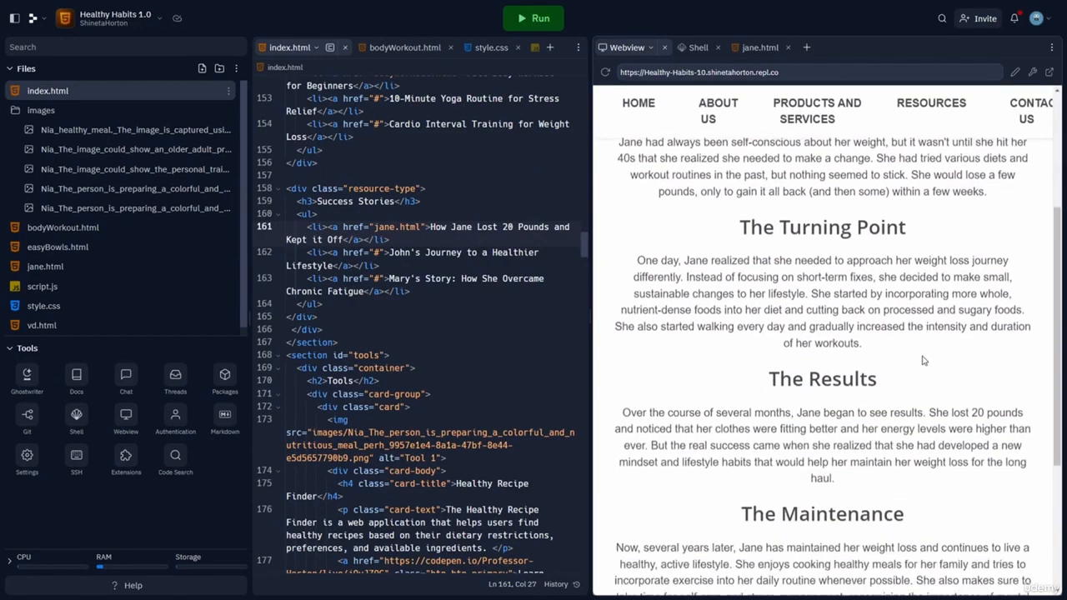
scroll(down, 3)
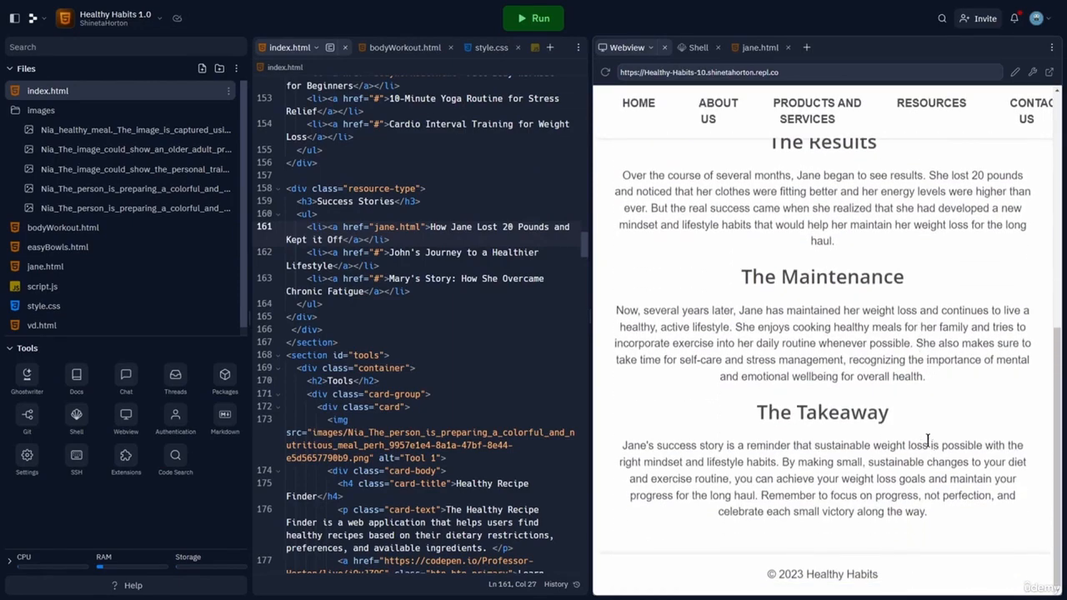
scroll(up, 3)
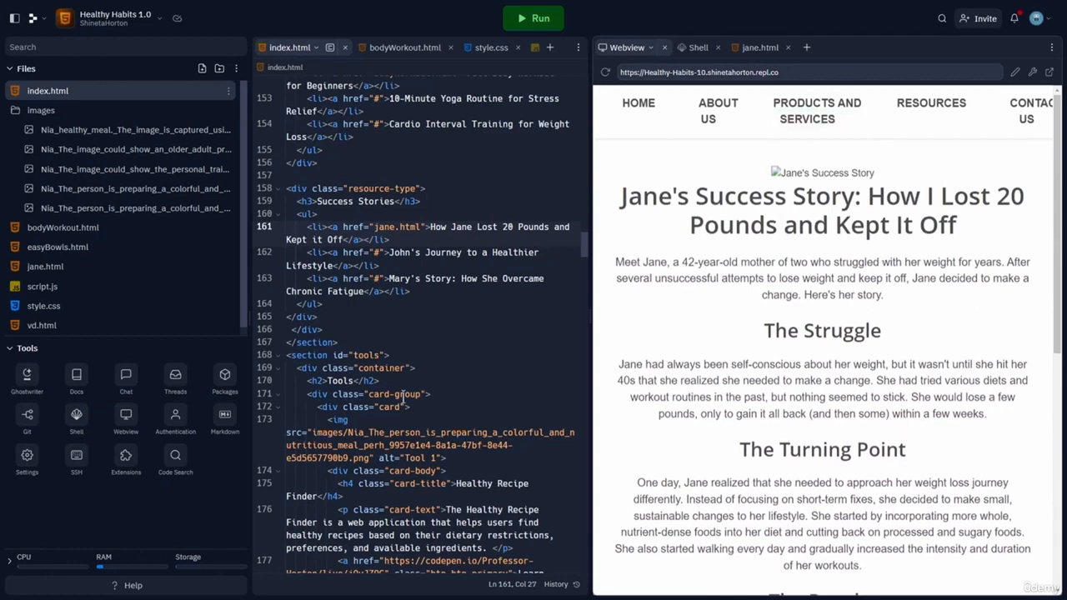
mouse_move(964, 398)
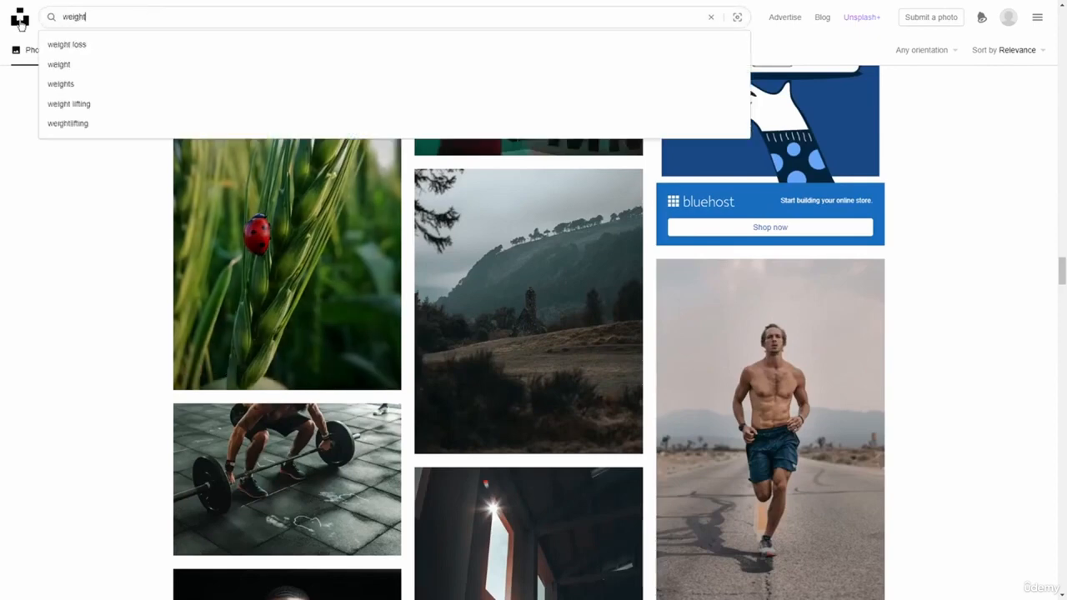
Step: Search Unsplash for 'weight loss' and scroll far down the Photos results grid
click(66, 43)
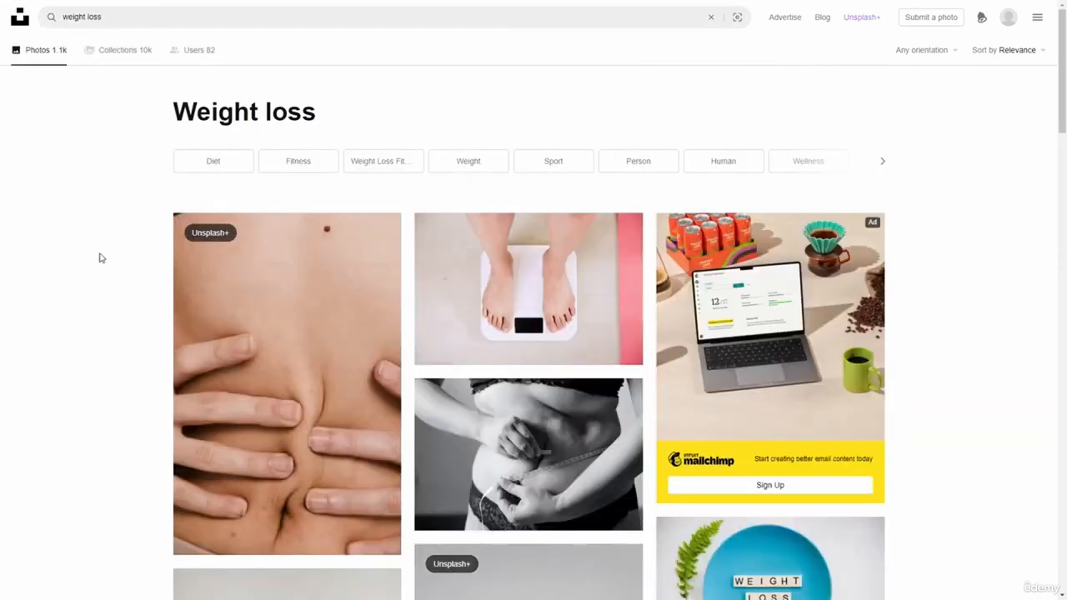
scroll(down, 3)
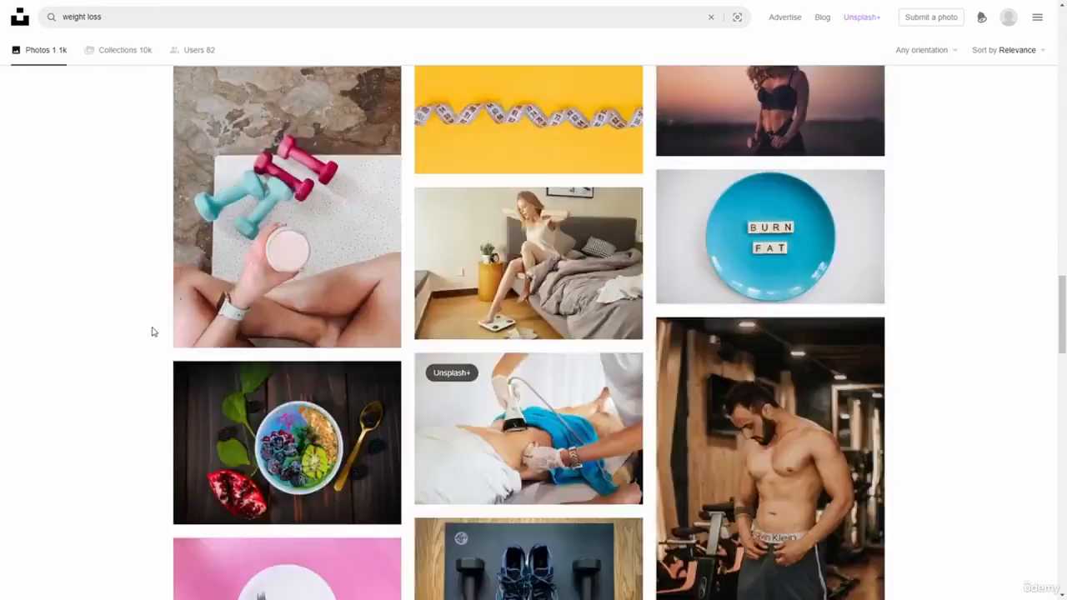
scroll(down, 3)
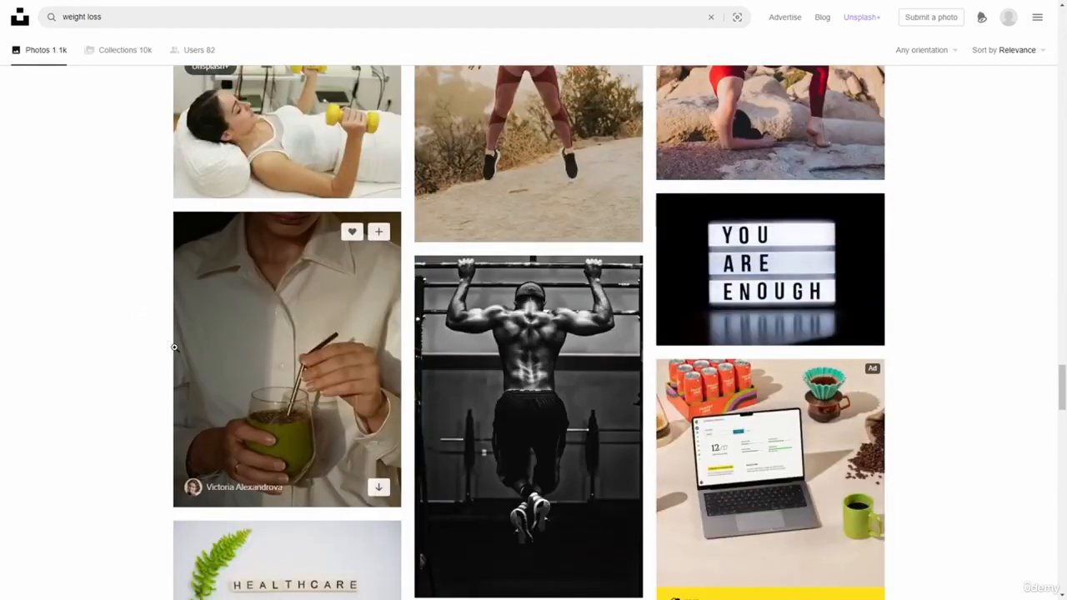
scroll(down, 3)
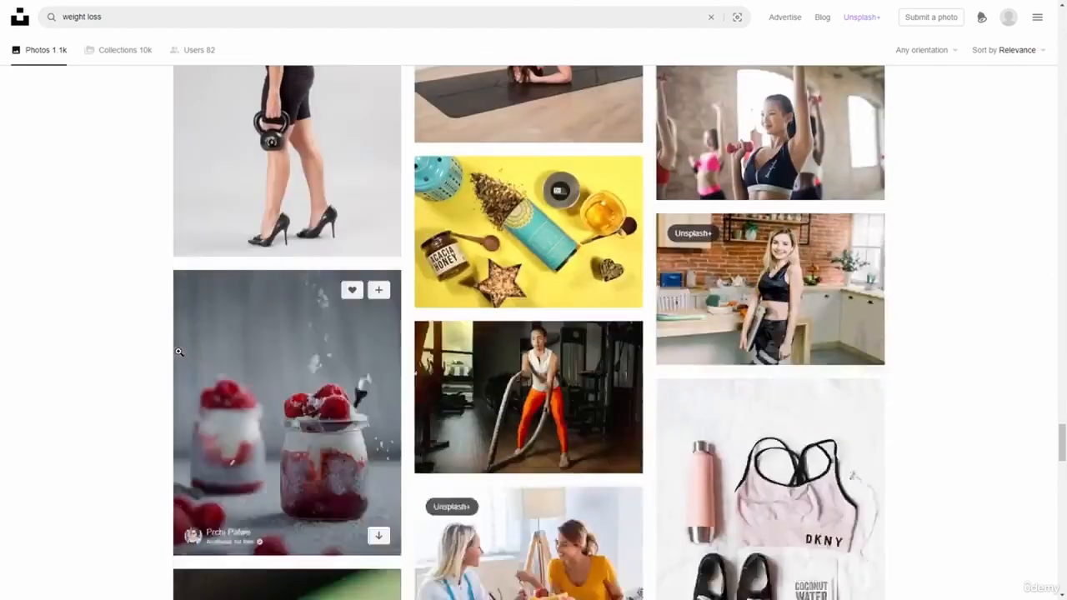
scroll(down, 3)
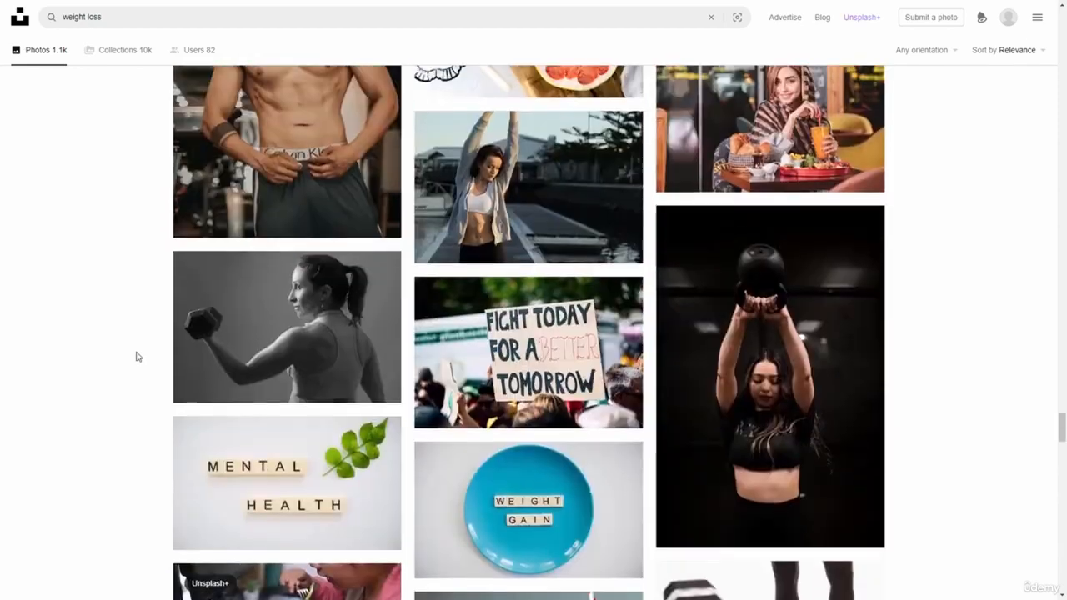
scroll(down, 3)
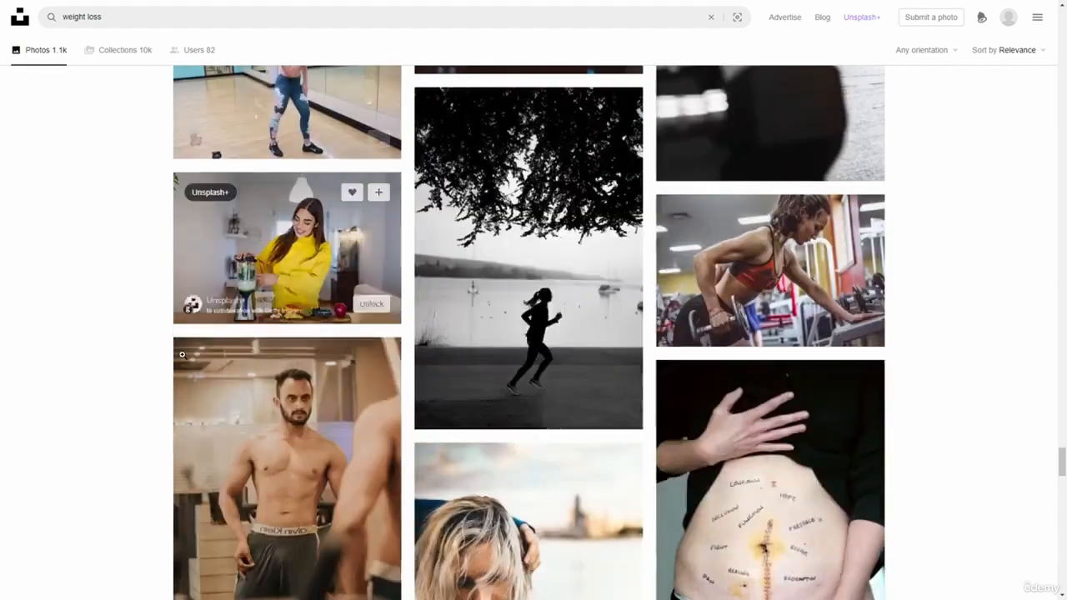
scroll(down, 3)
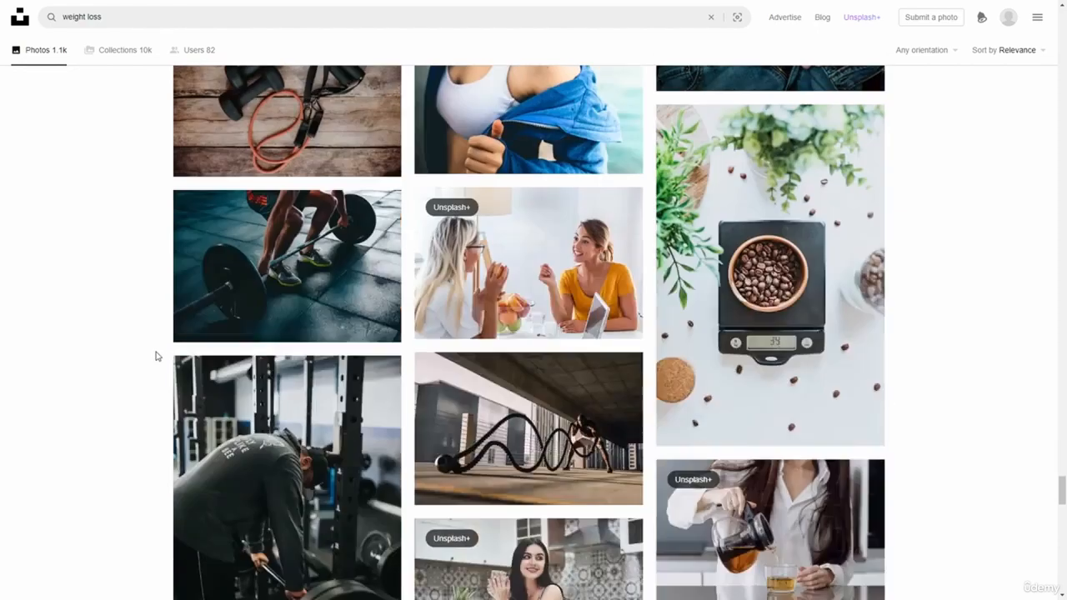
scroll(down, 3)
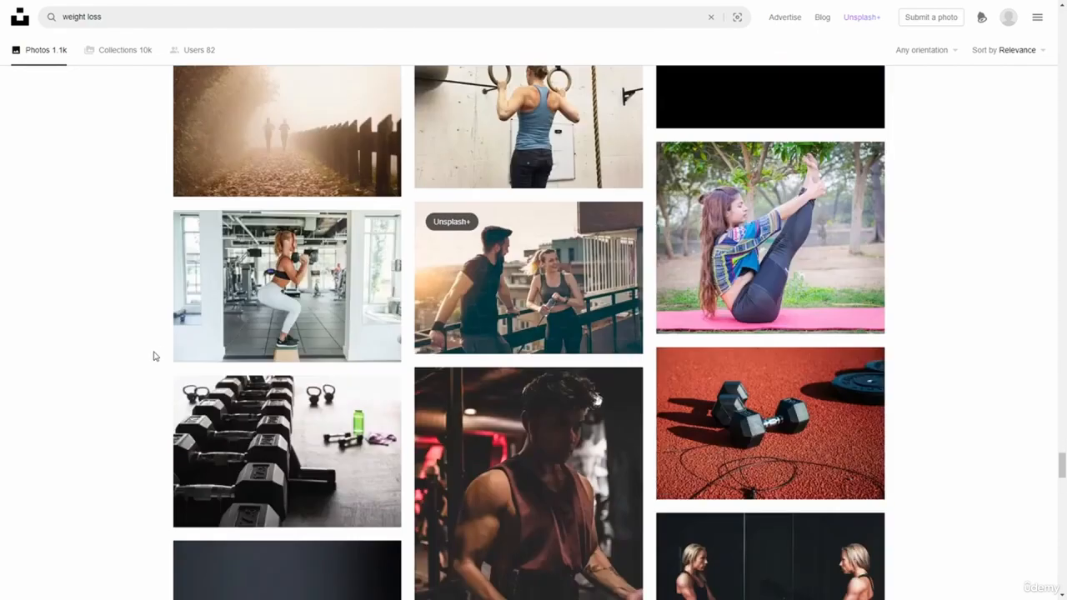
scroll(down, 3)
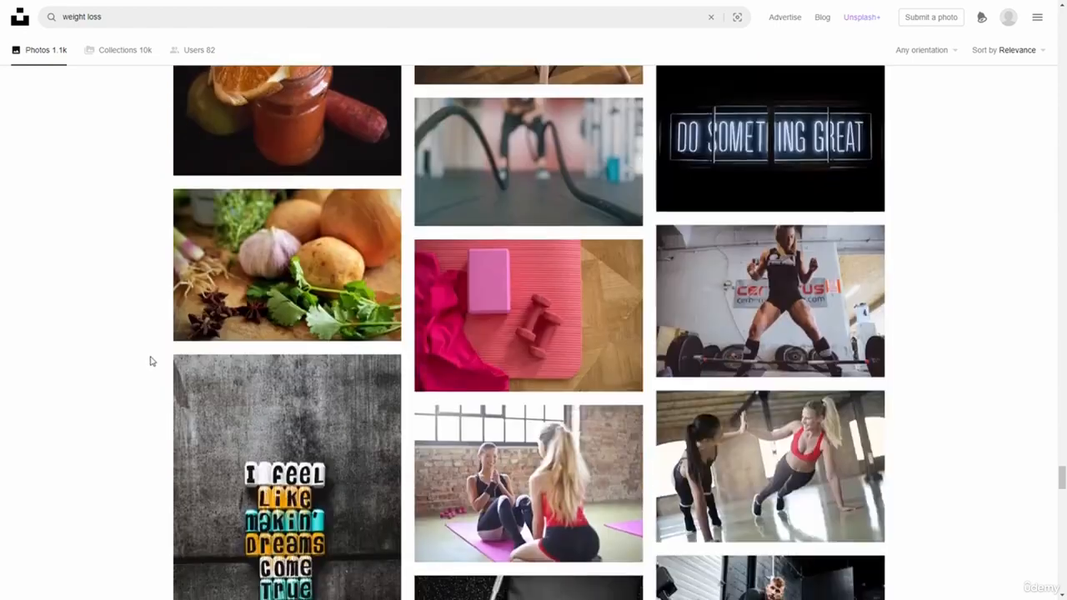
scroll(down, 3)
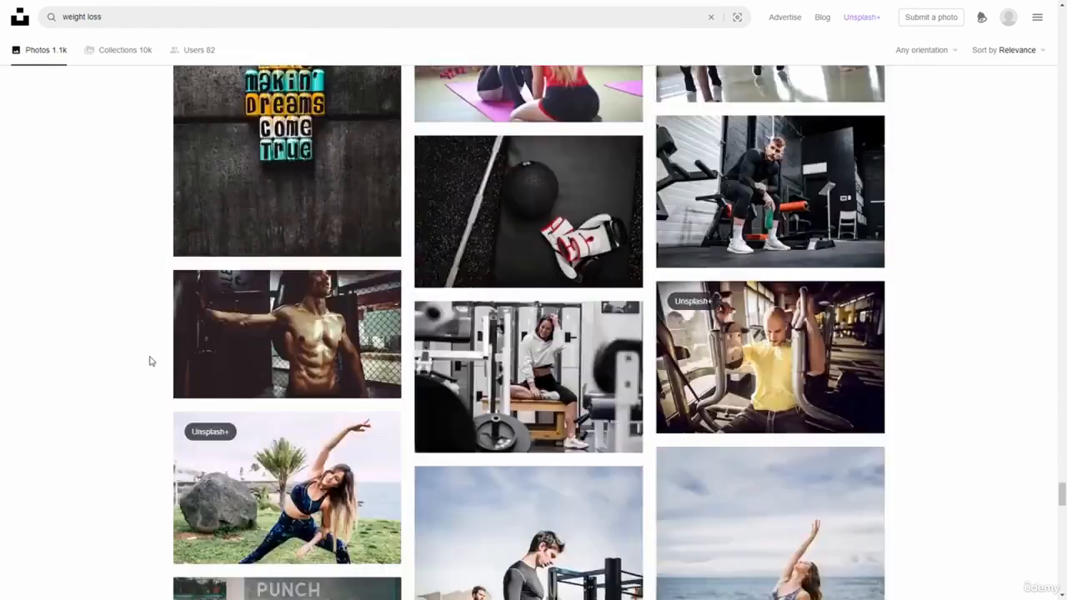
scroll(down, 3)
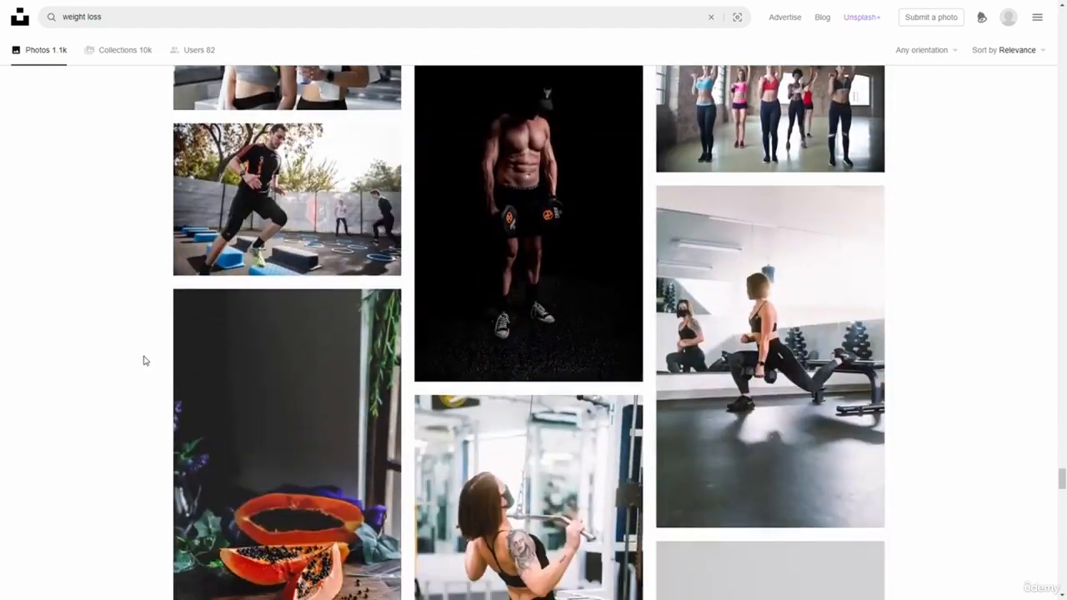
scroll(down, 3)
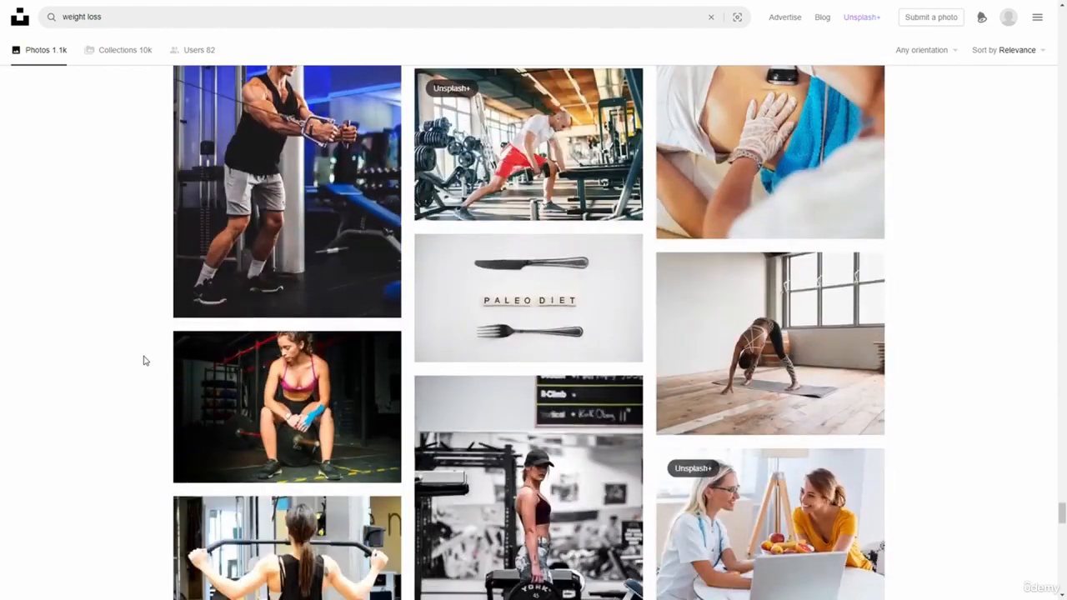
scroll(down, 3)
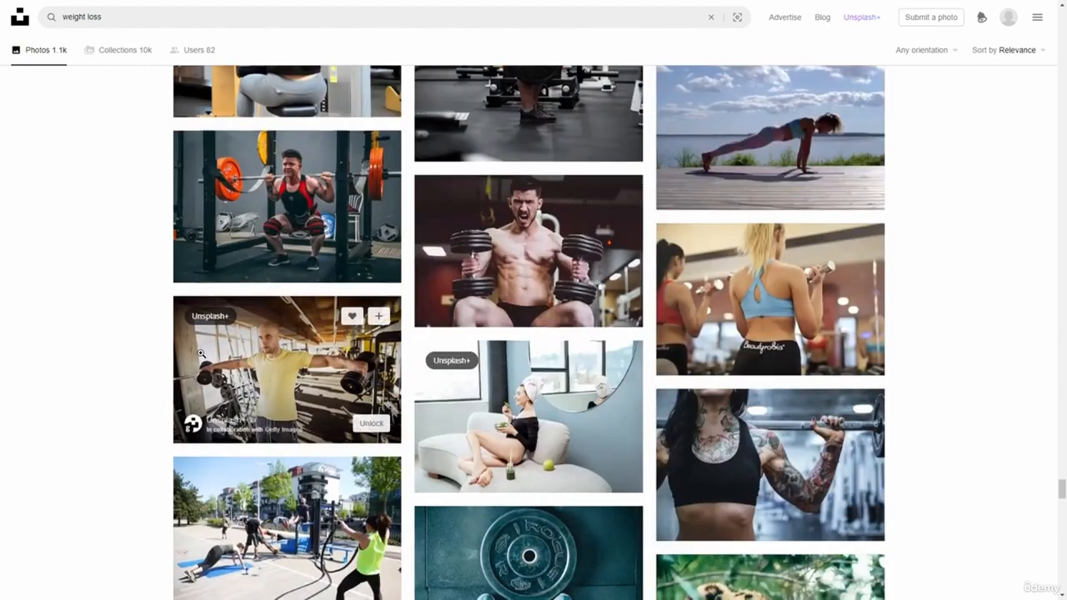
scroll(down, 3)
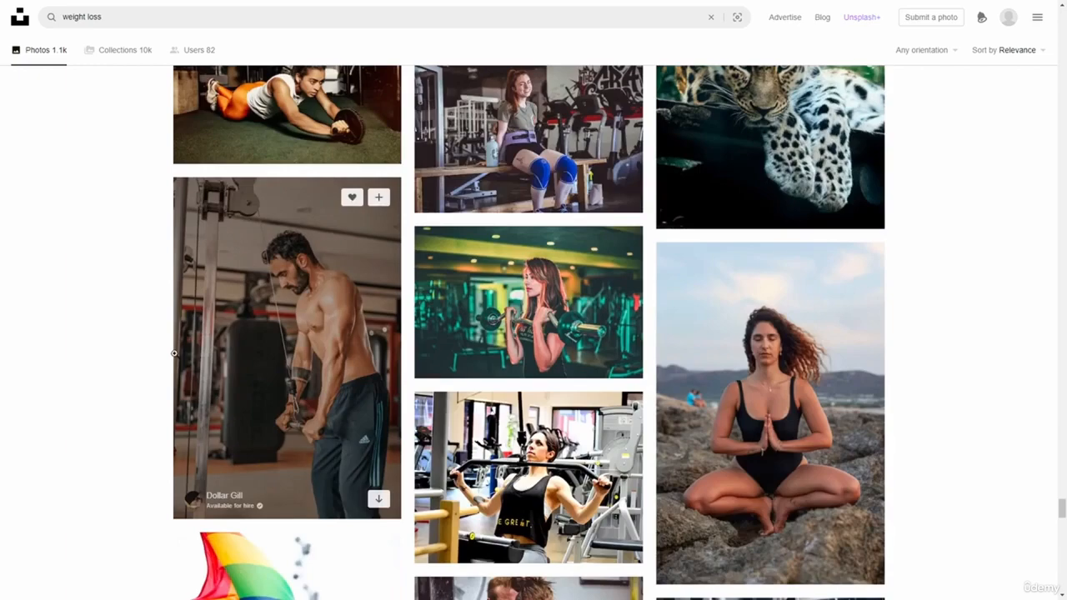
scroll(down, 3)
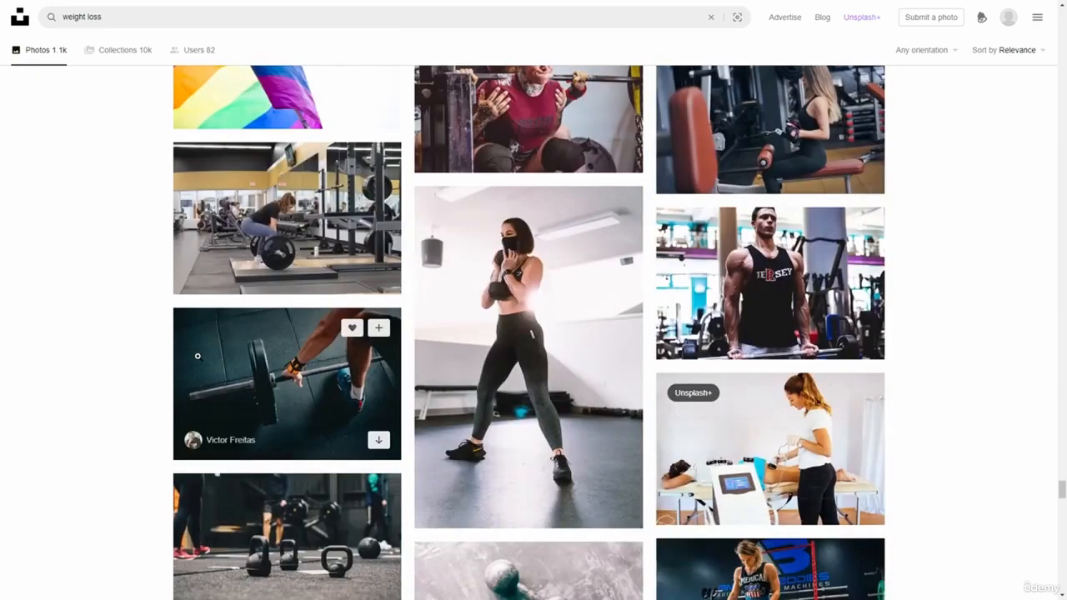
scroll(down, 3)
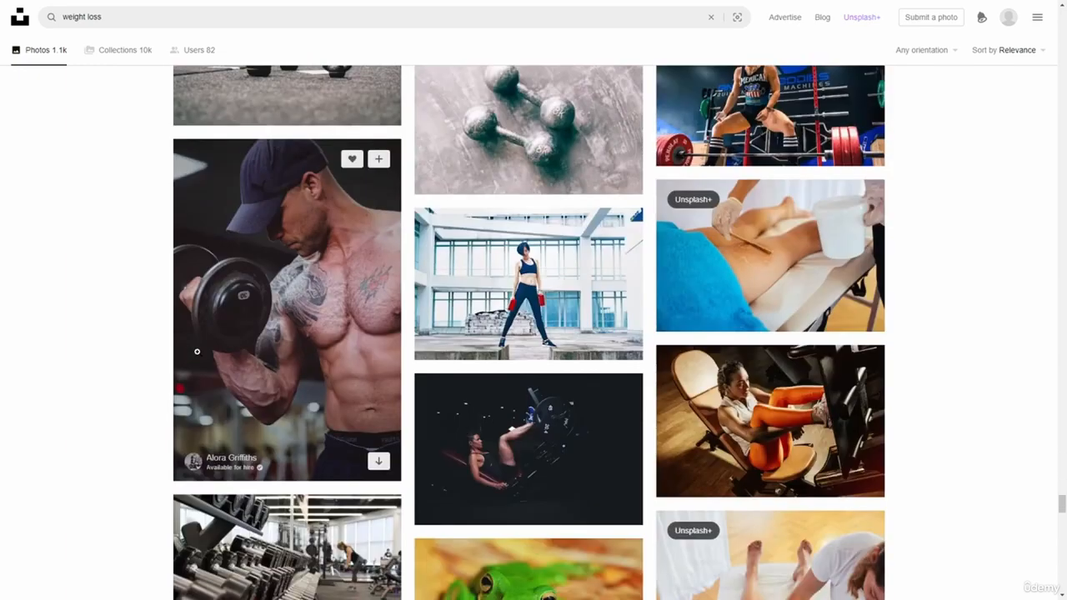
scroll(down, 3)
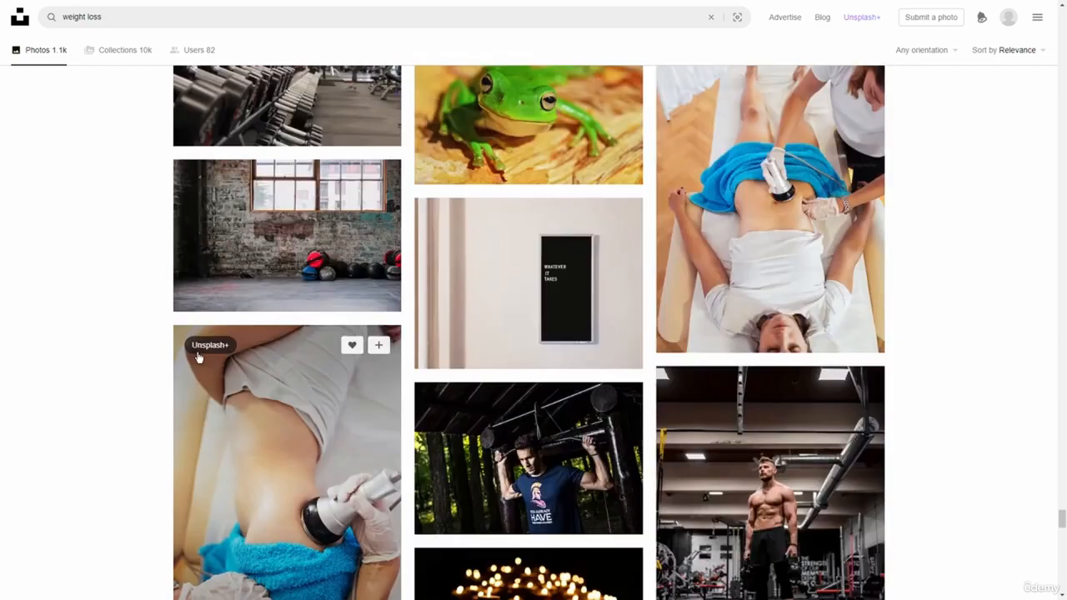
scroll(down, 3)
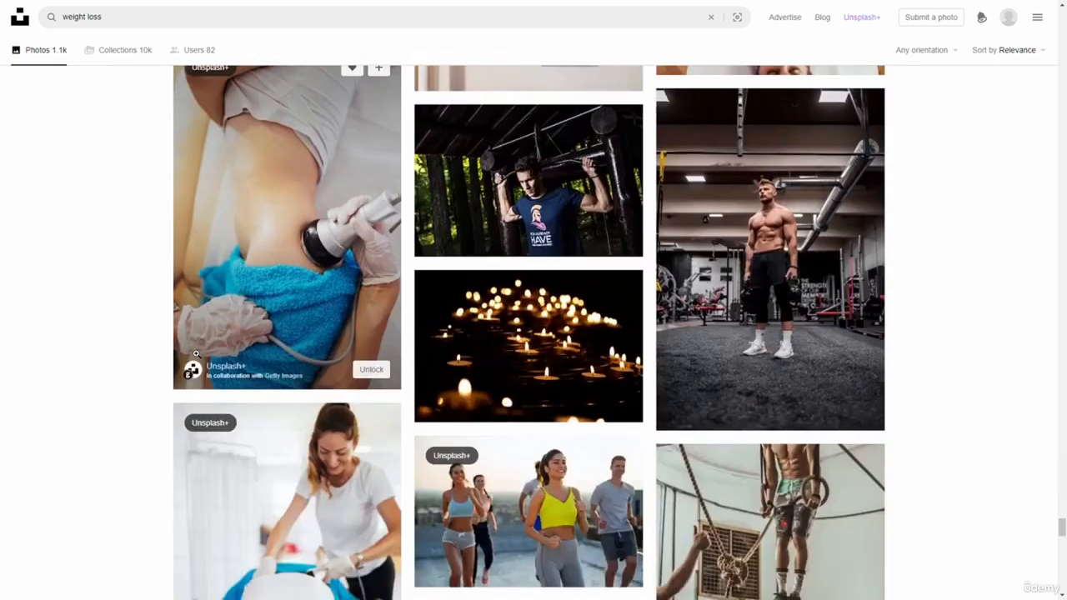
scroll(down, 3)
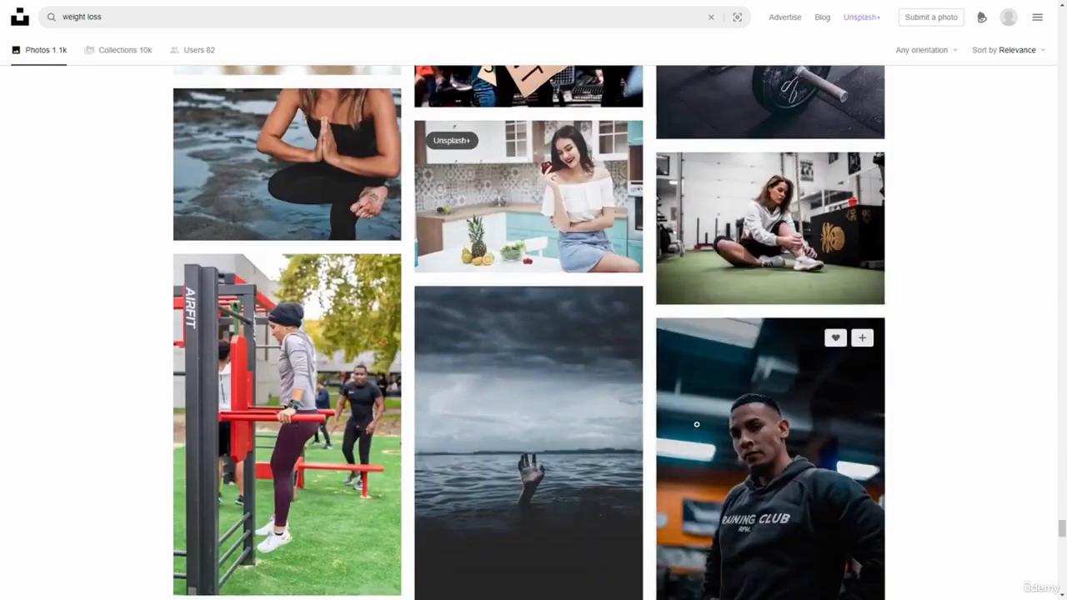
scroll(down, 3)
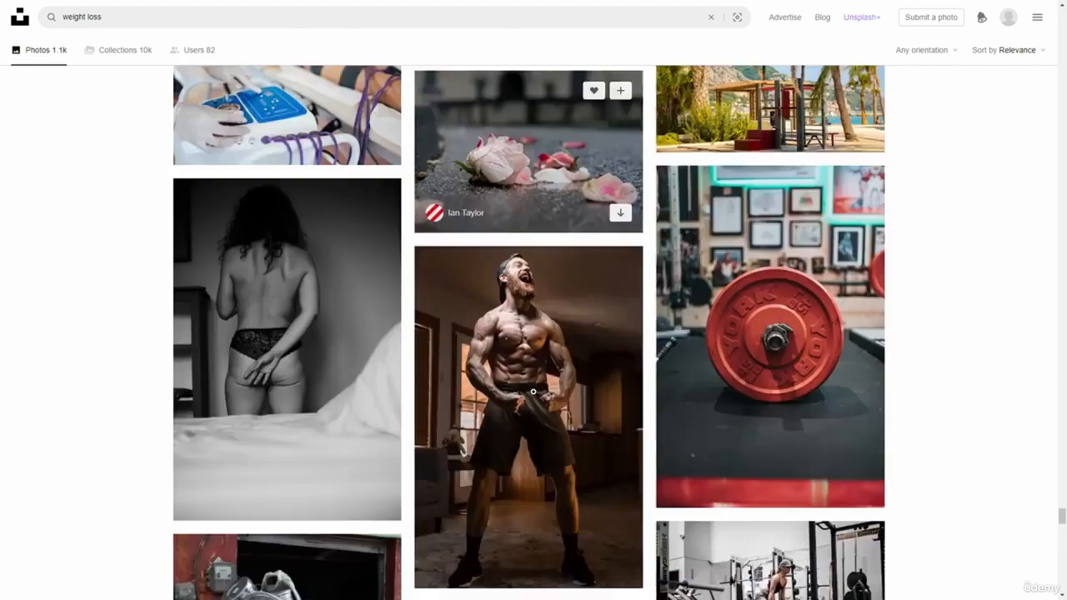
scroll(down, 3)
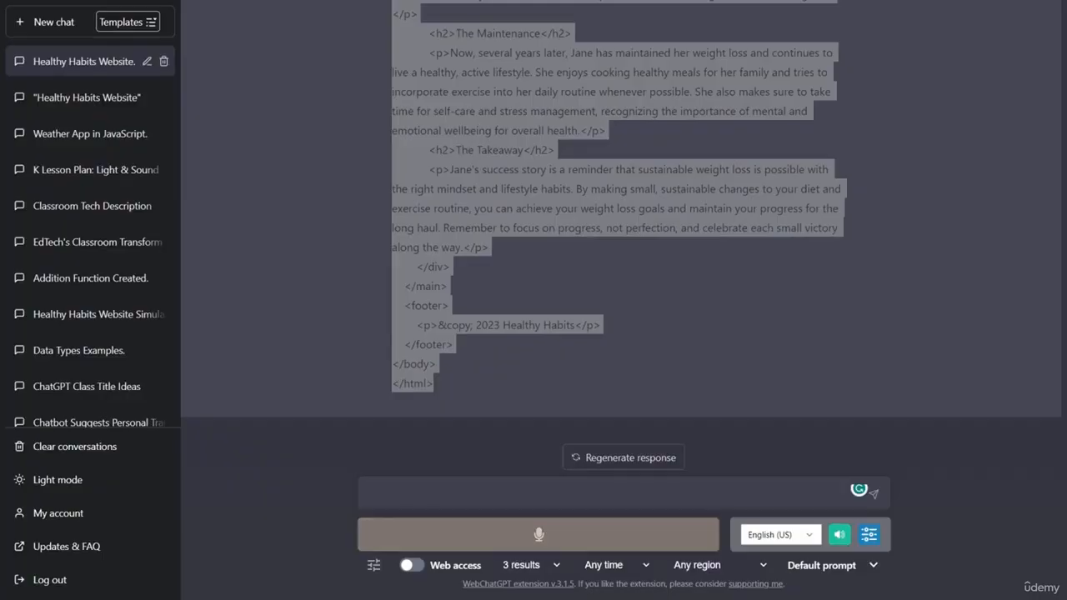
Step: Ask ChatGPT to 'write a description of a suggested visual to a company this article' and submit it
click(538, 534)
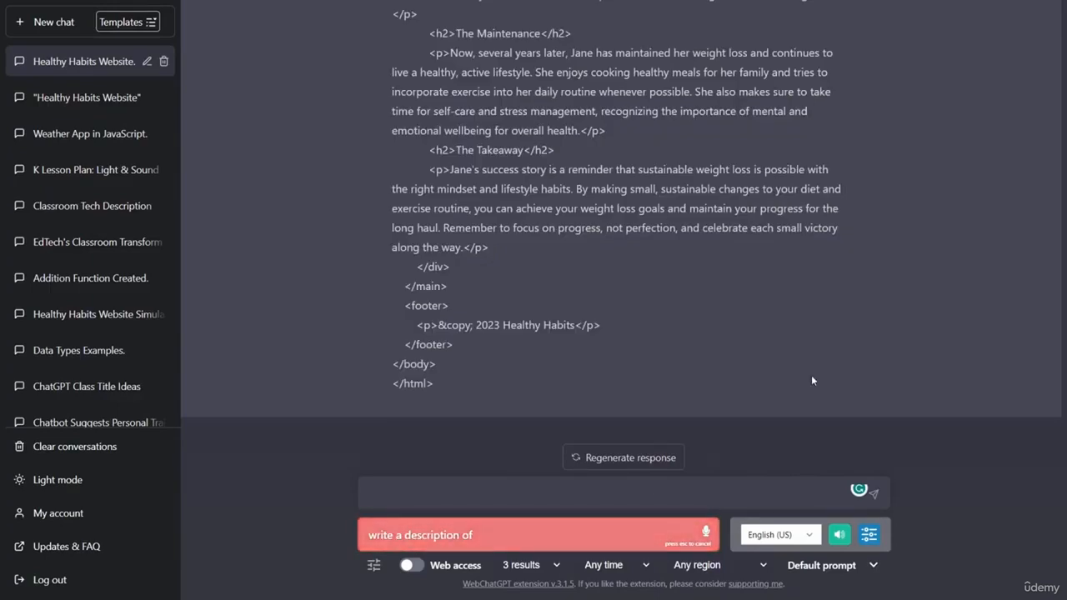
text(a suggested)
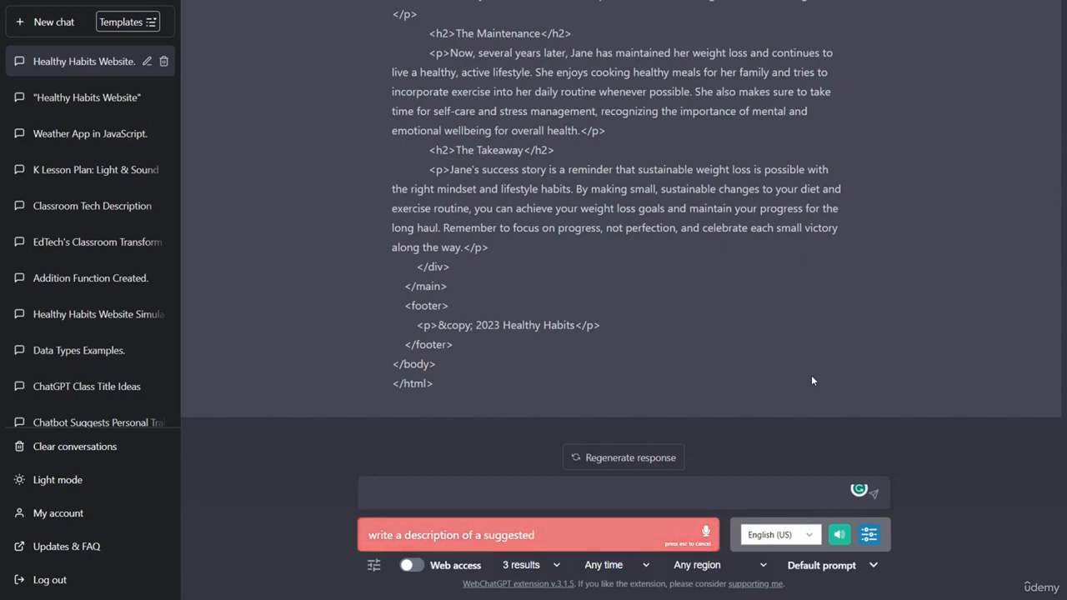
text(visual to a)
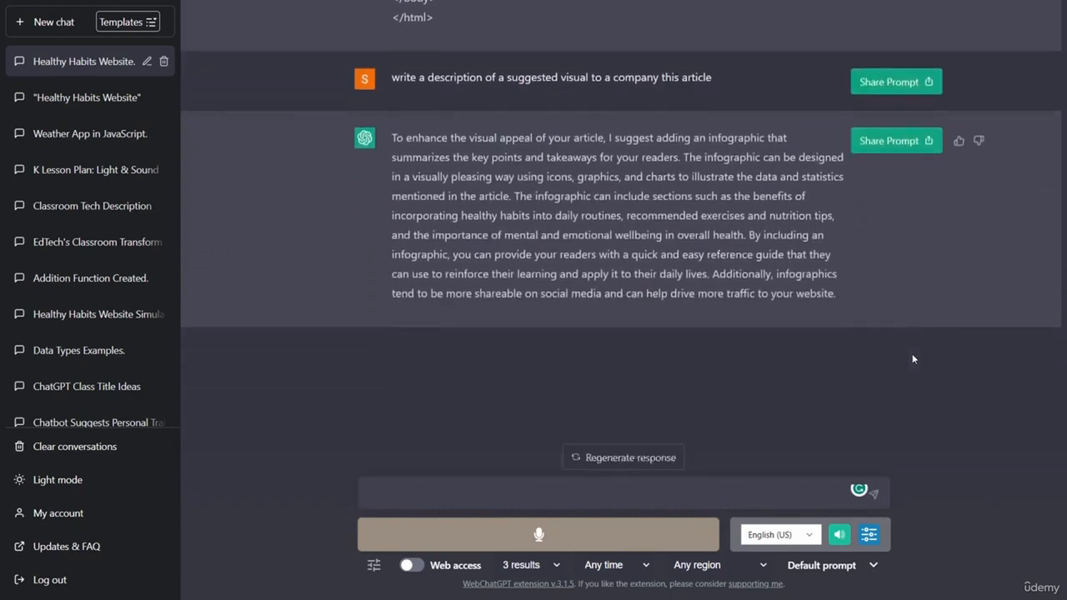
mouse_move(894, 397)
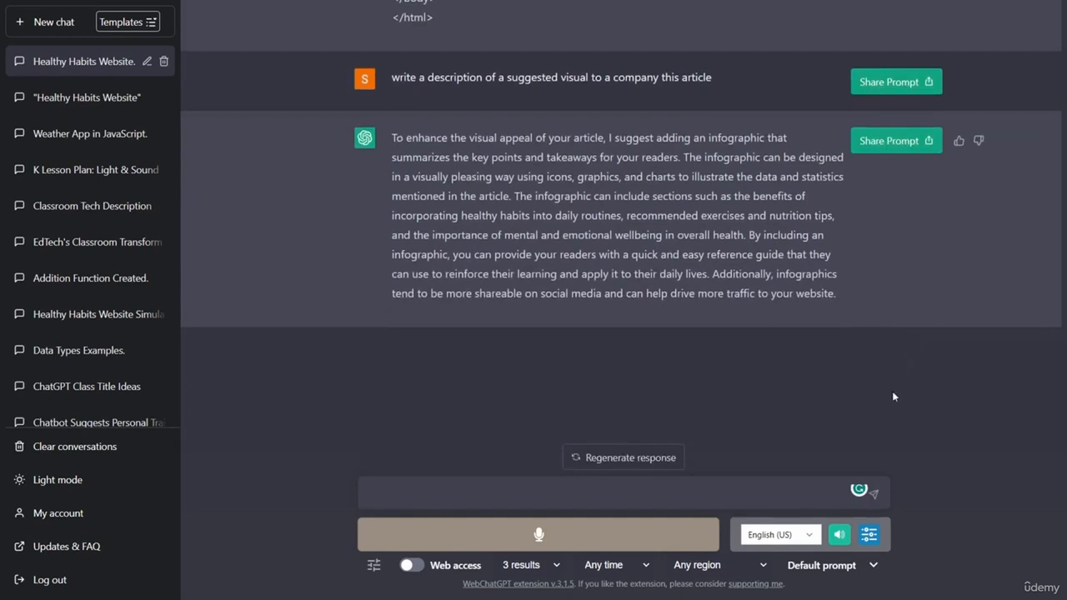
mouse_move(880, 404)
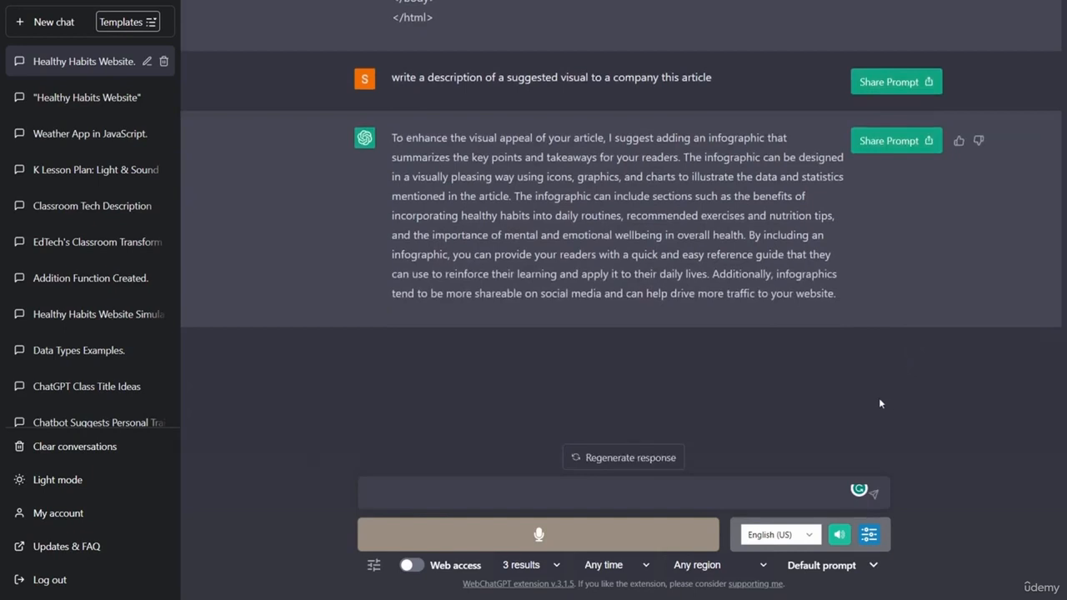
click(617, 492)
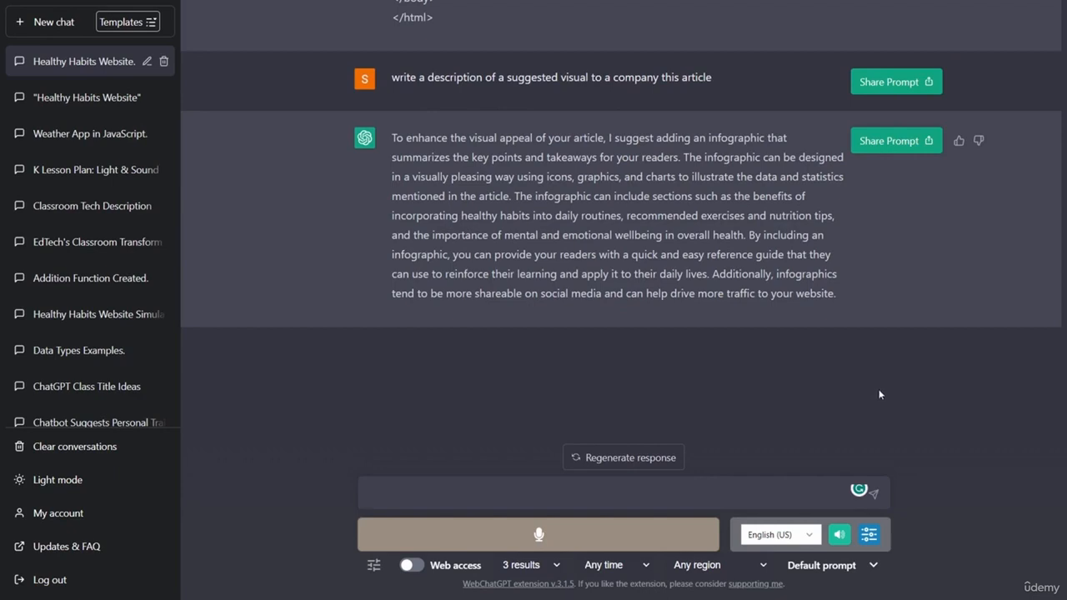
mouse_move(987, 451)
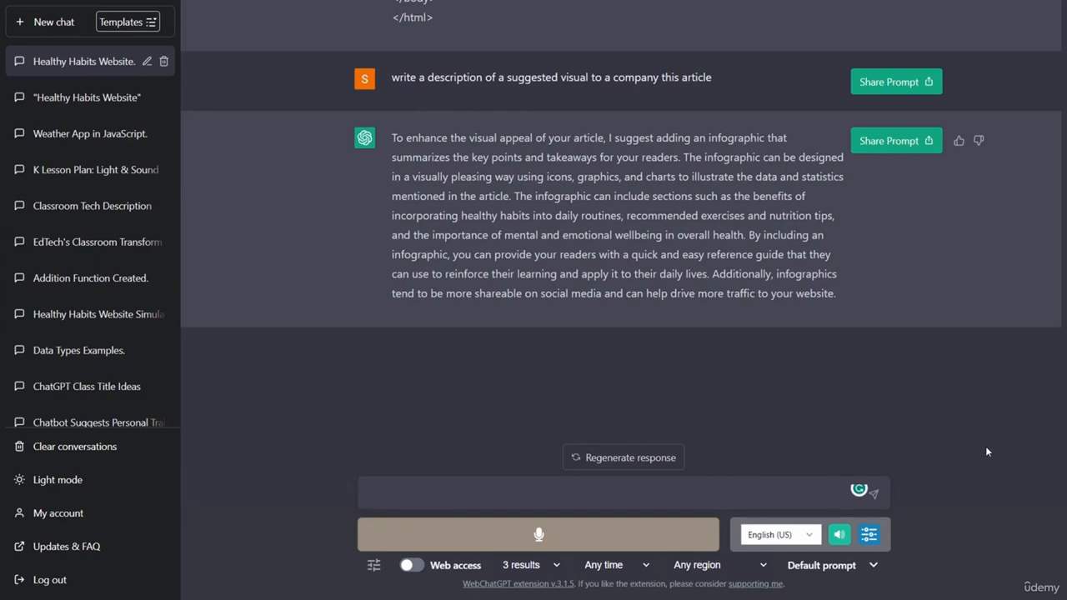
mouse_move(1001, 450)
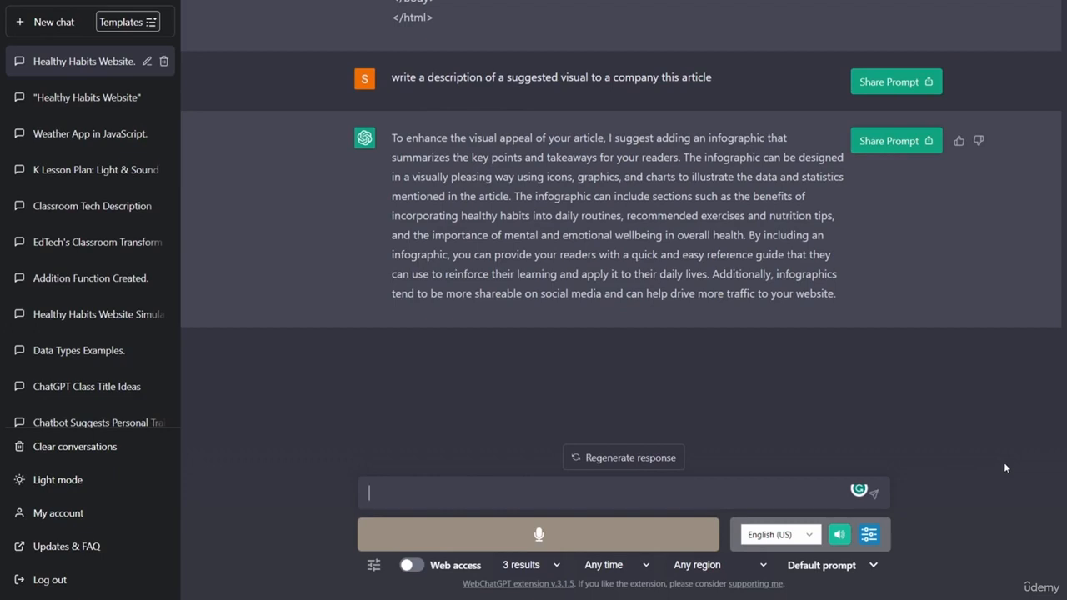
mouse_move(633, 330)
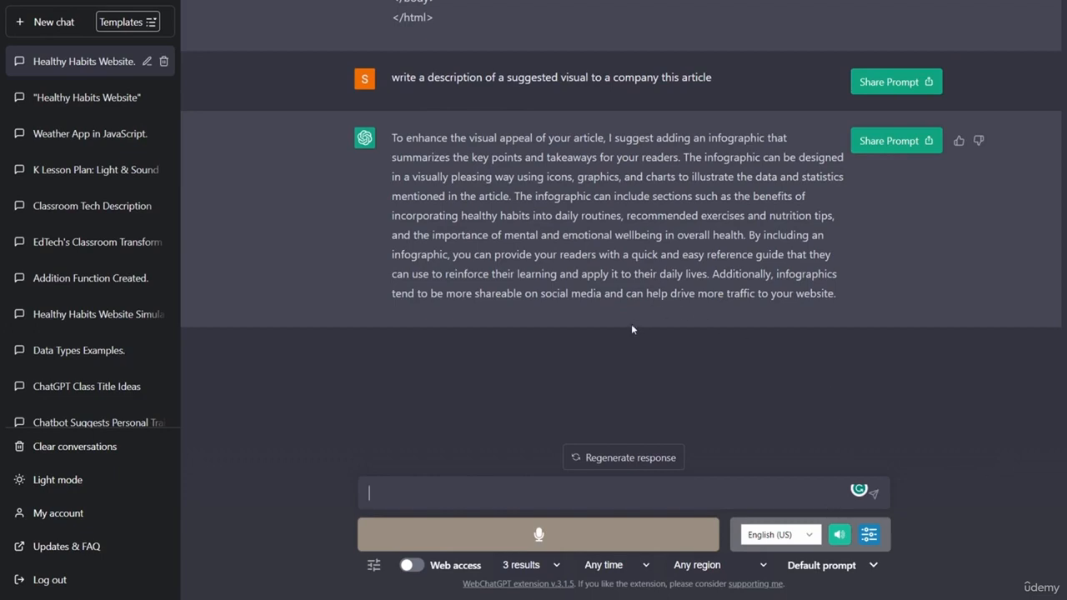
mouse_move(717, 260)
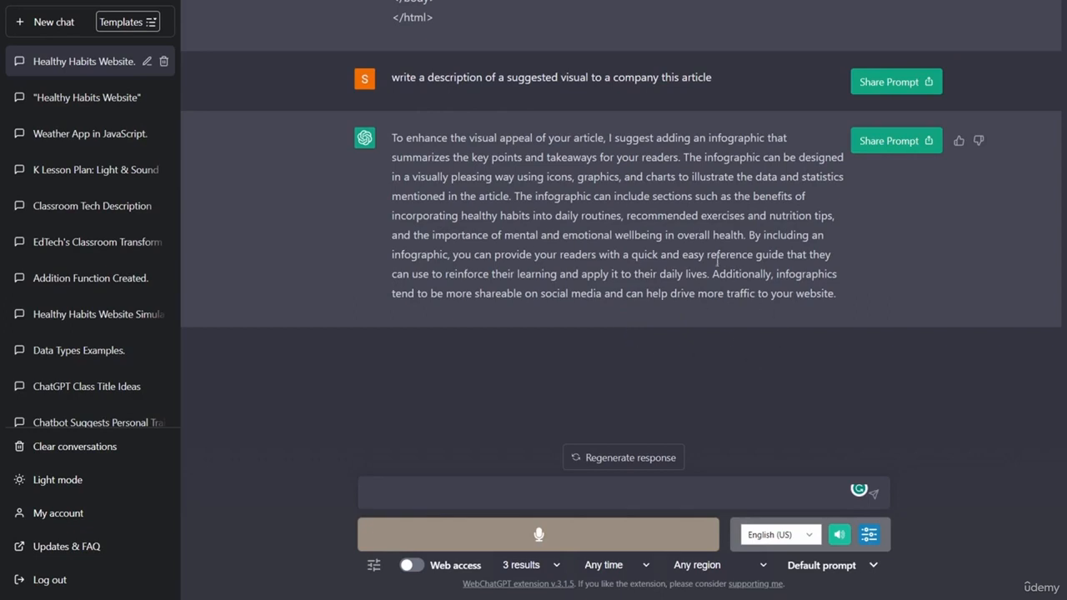
mouse_move(844, 342)
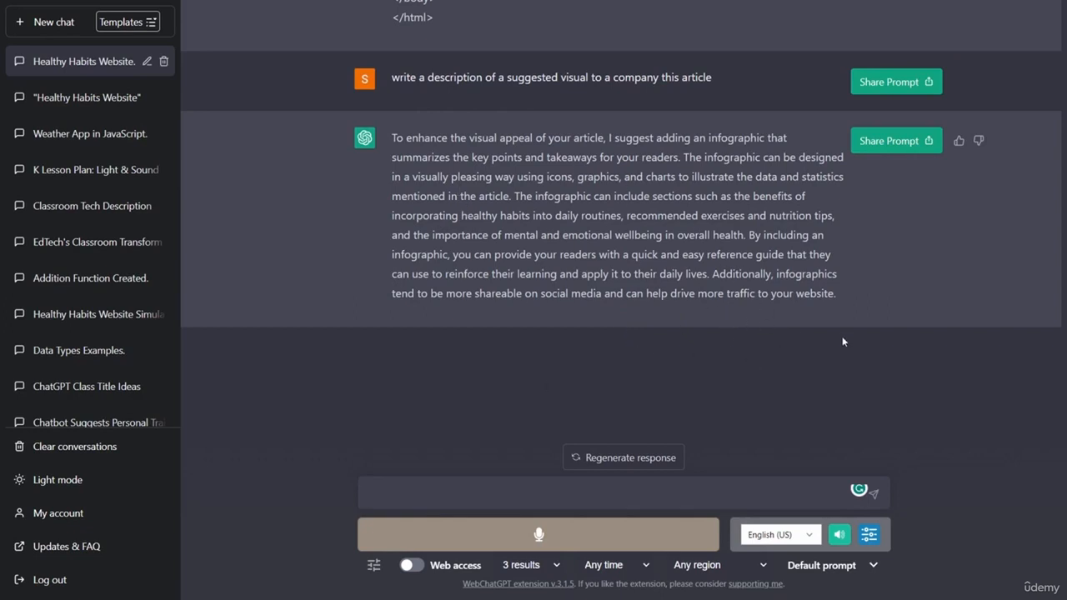
mouse_move(353, 494)
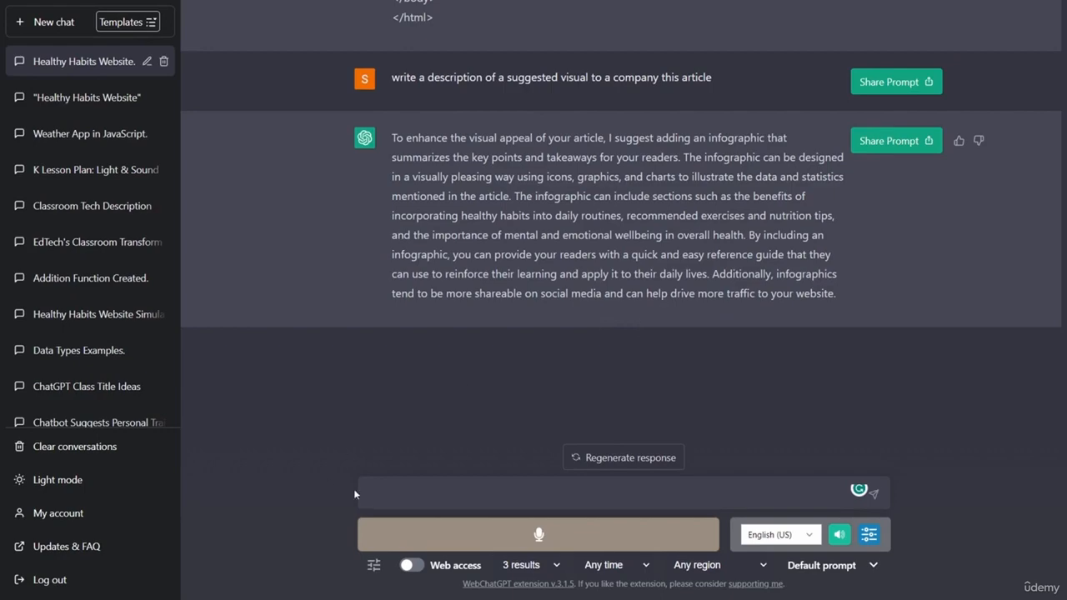
mouse_move(493, 349)
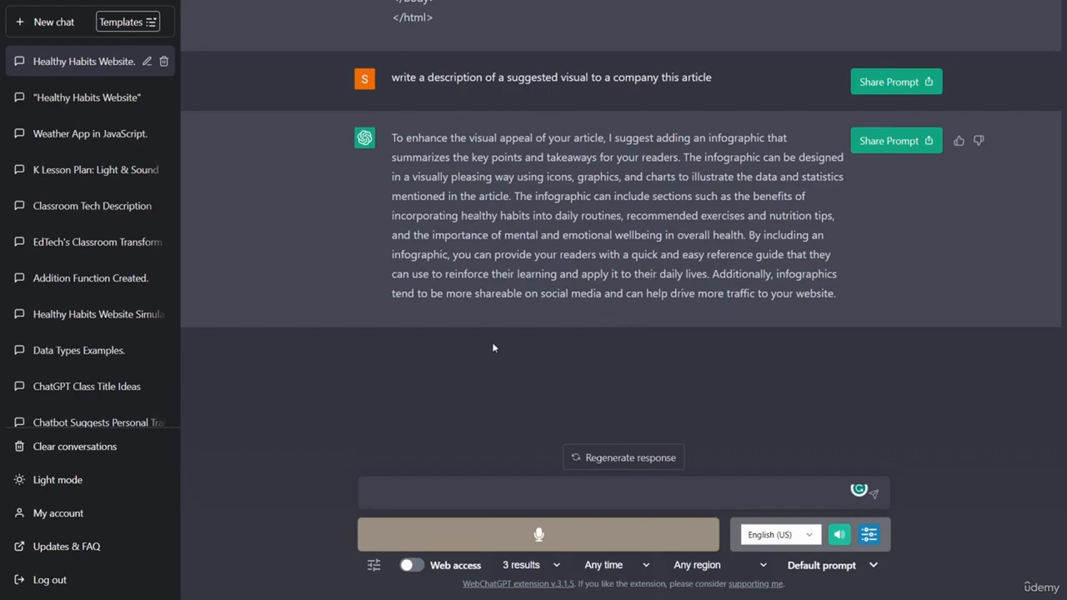
Step: Scroll back up the ChatGPT answer and return to jane.html's code in the Replit workspace
scroll(up, 3)
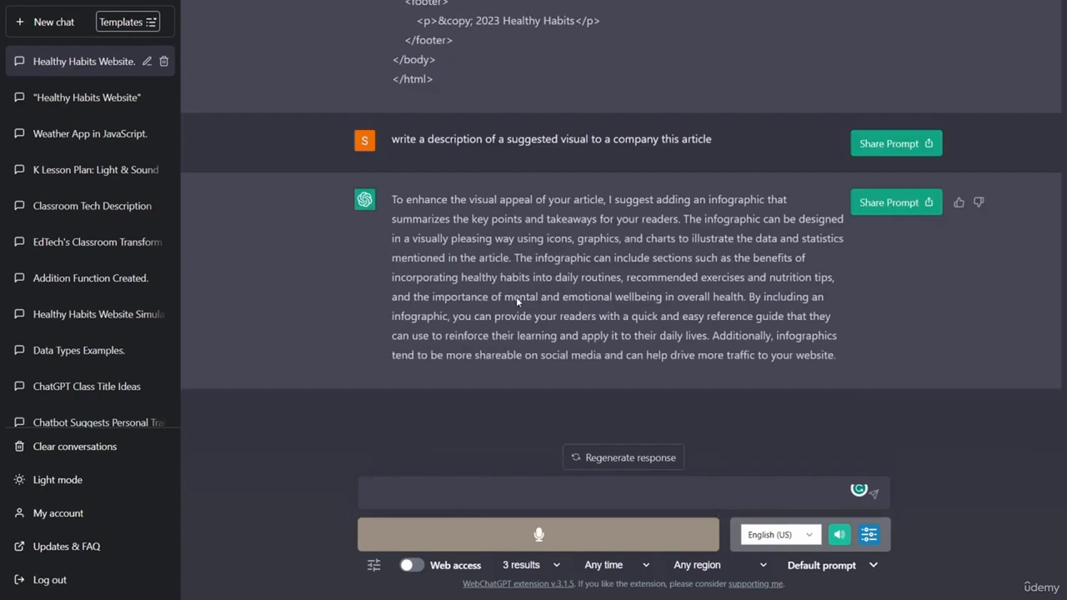
scroll(up, 3)
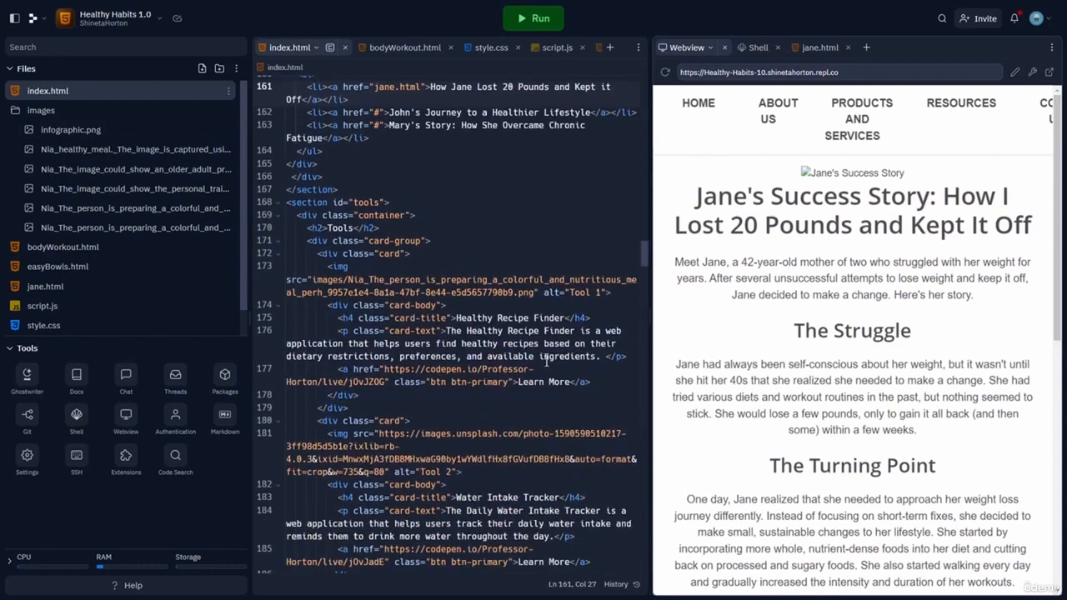
click(464, 47)
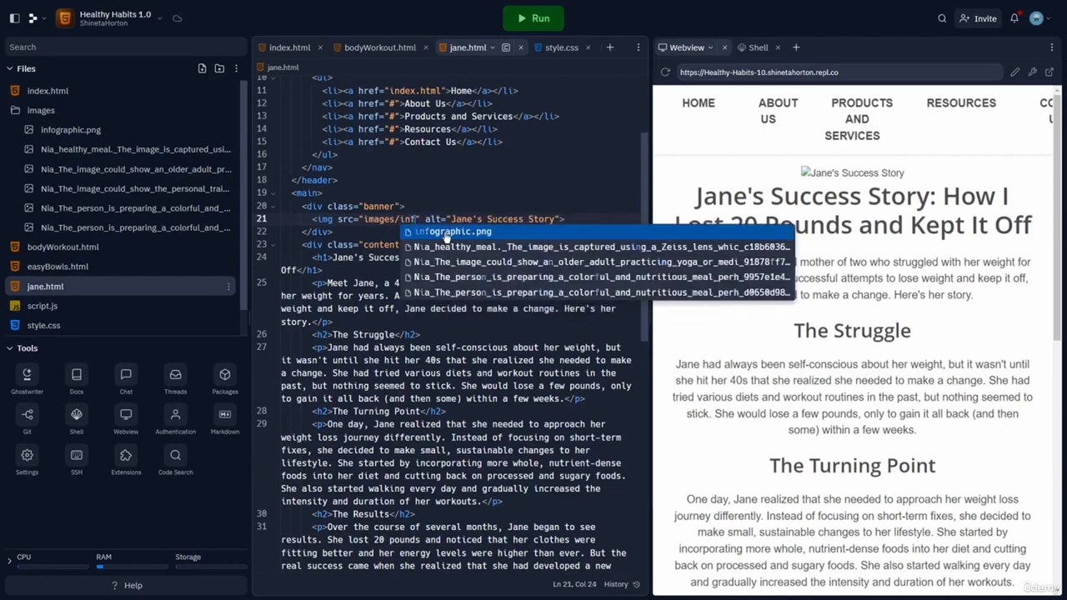
Step: Set jane.html's banner img src to images/infographic.png and rerun the site to view it
click(452, 231)
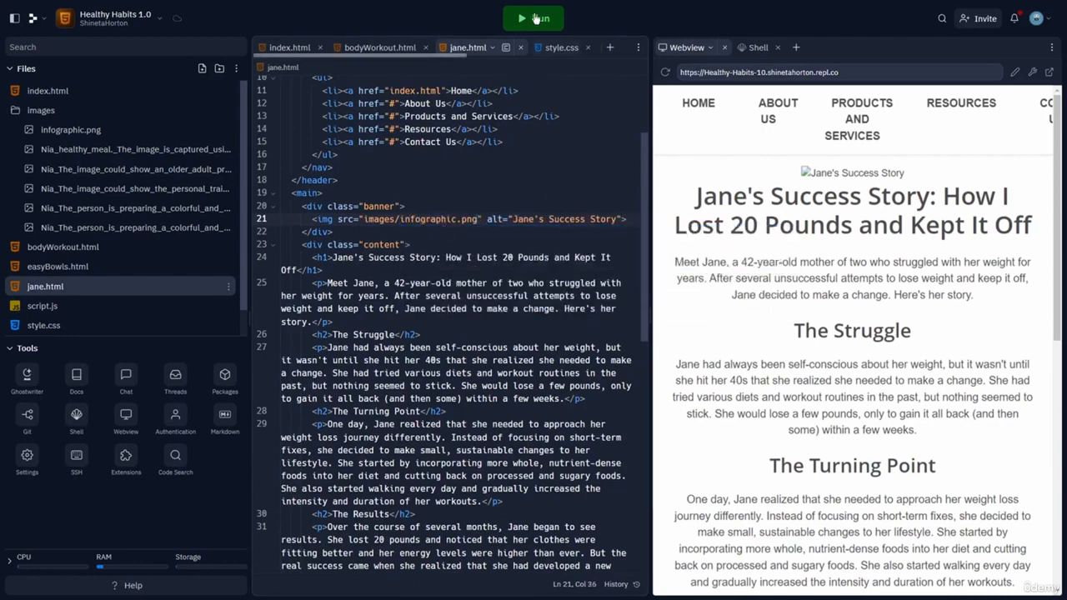
click(533, 17)
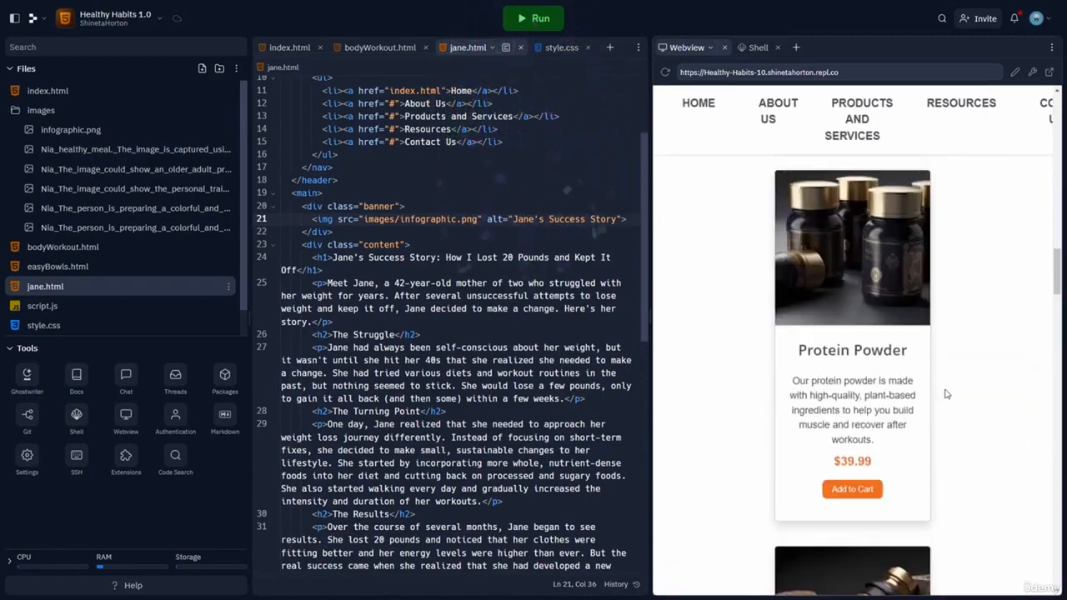
scroll(down, 3)
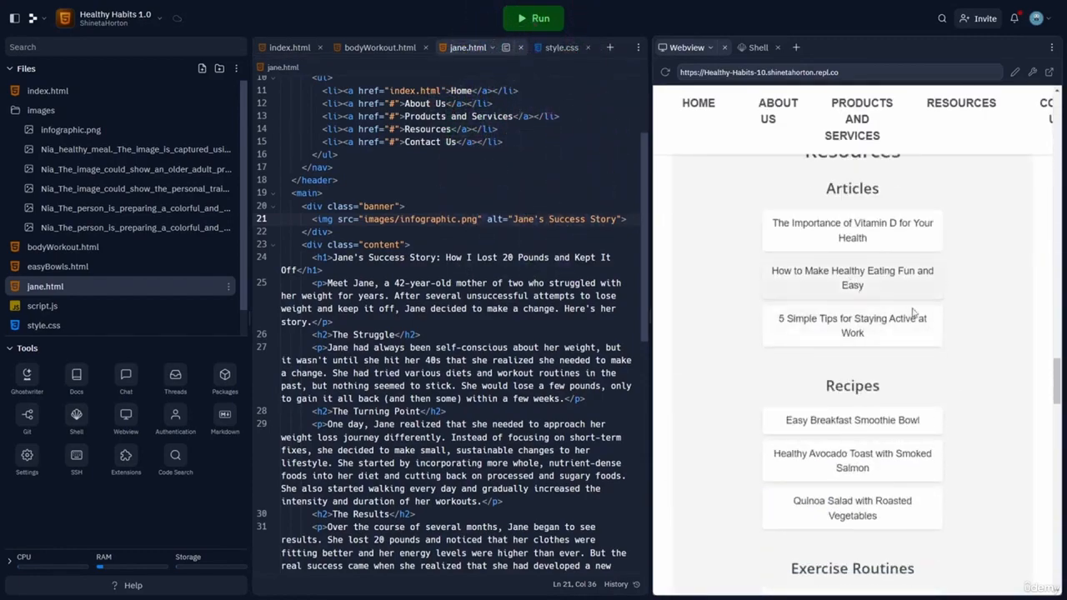
scroll(up, 3)
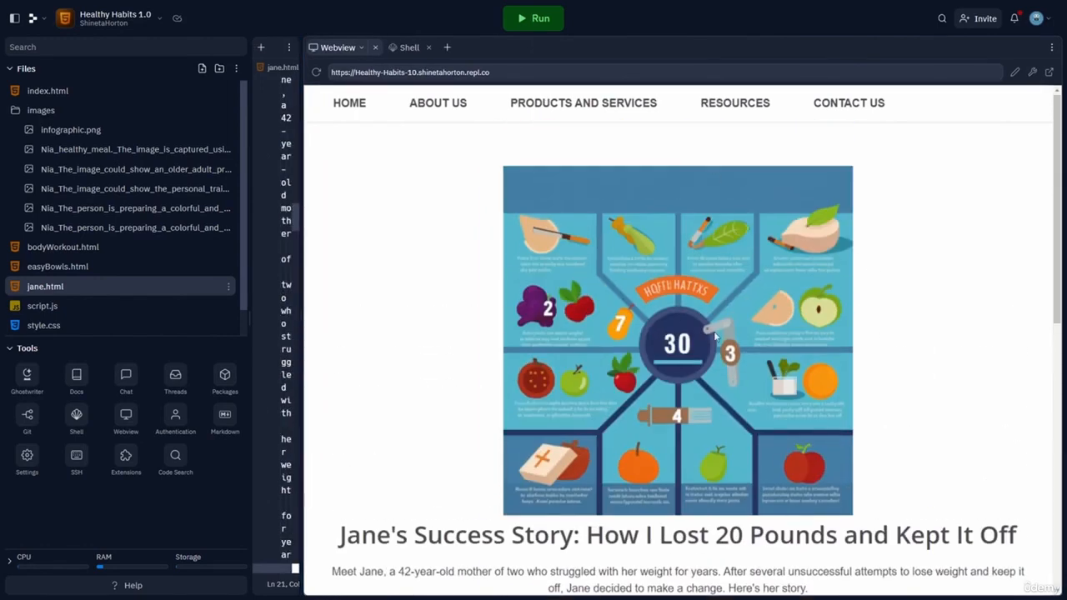
mouse_move(820, 407)
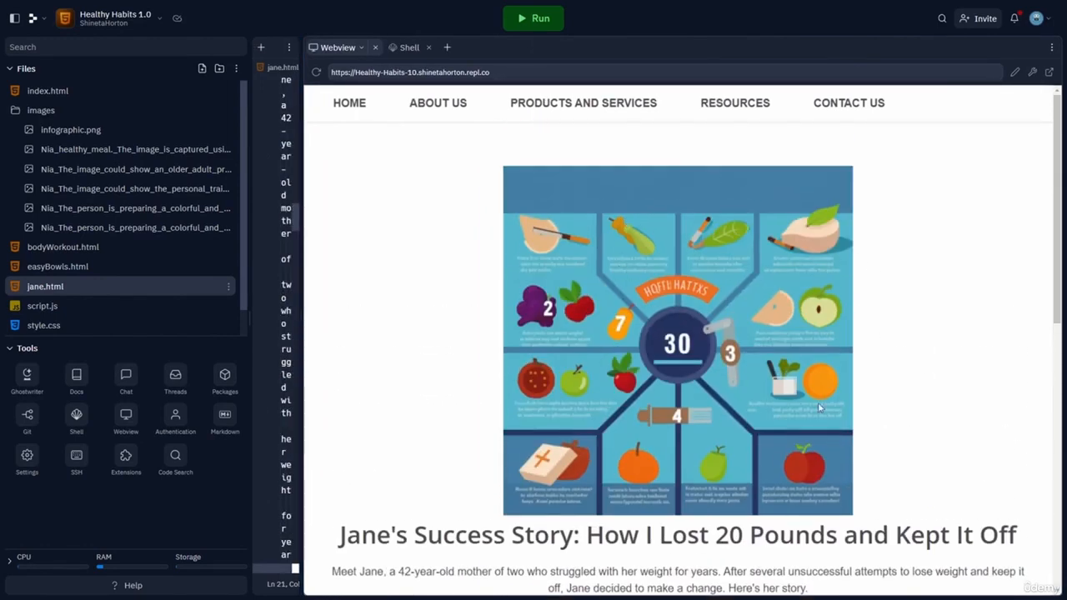
mouse_move(887, 387)
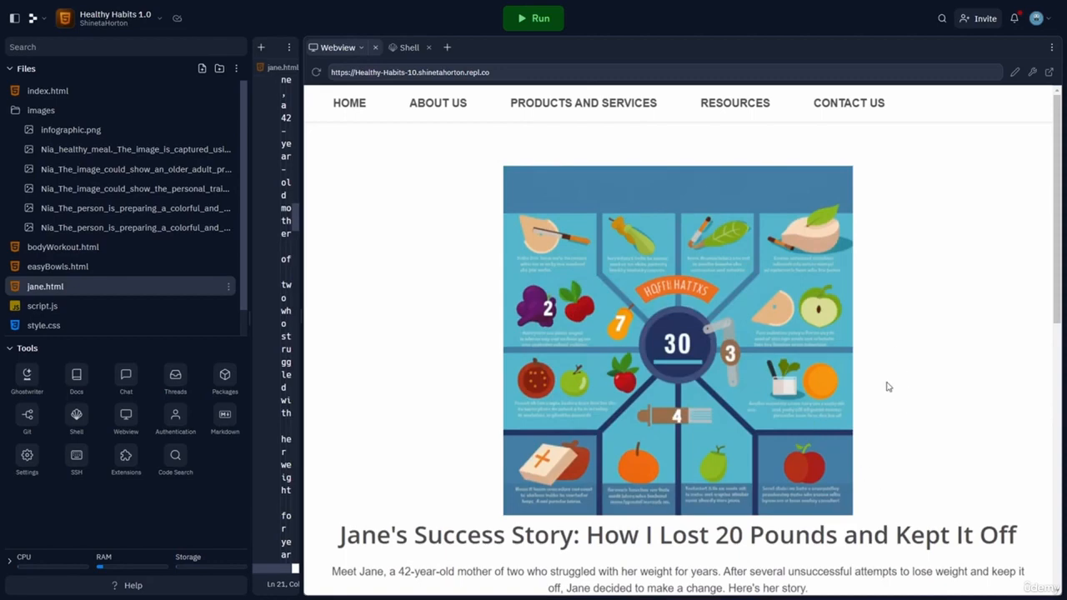
Step: Scroll Jane's story preview from the infographic banner down to the Takeaway section and back
scroll(down, 3)
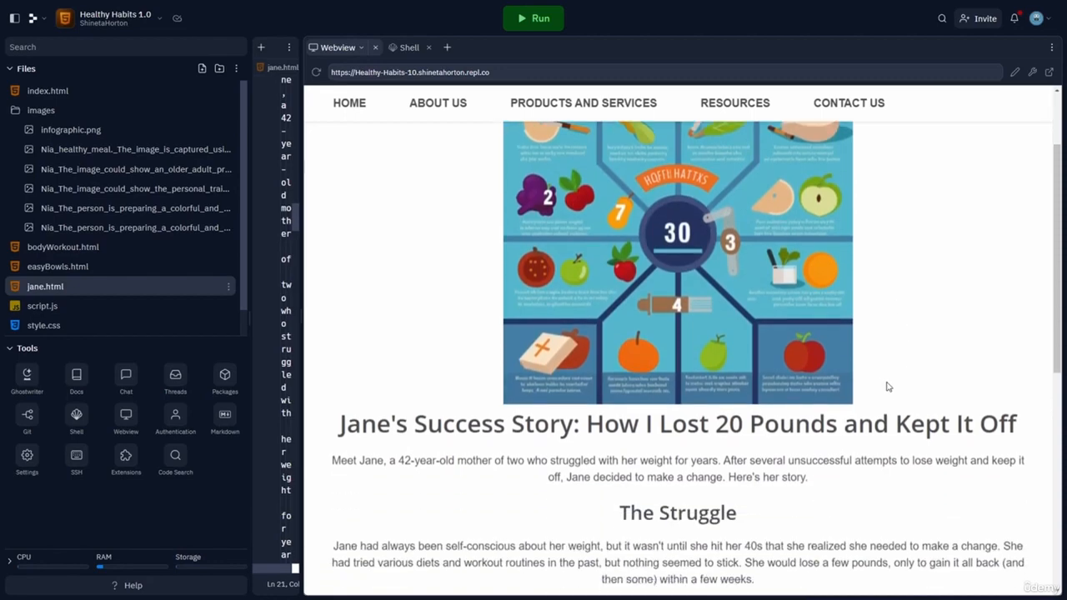
scroll(up, 3)
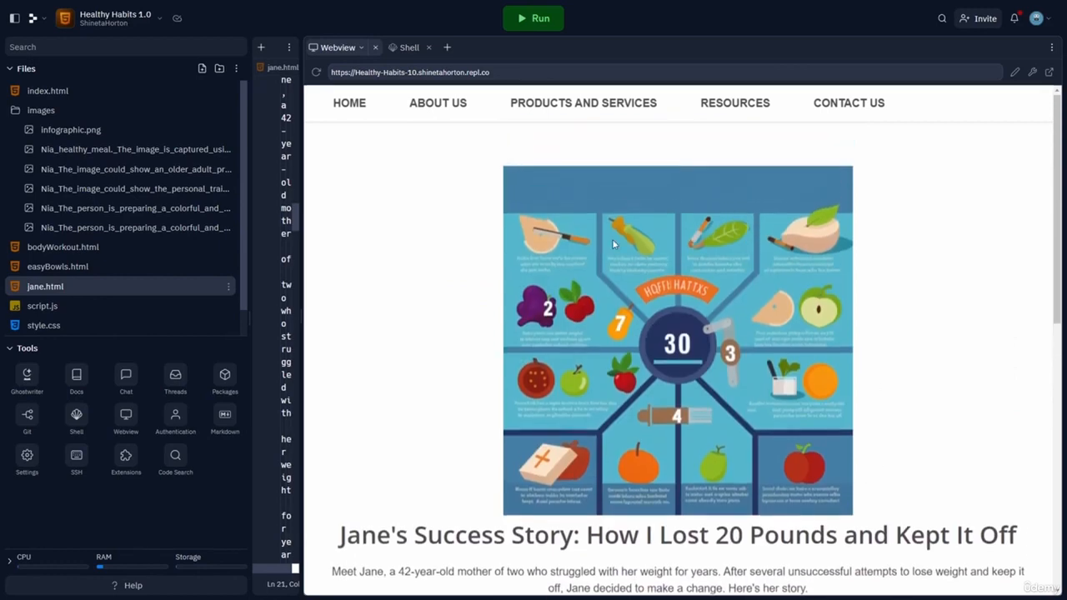
mouse_move(707, 392)
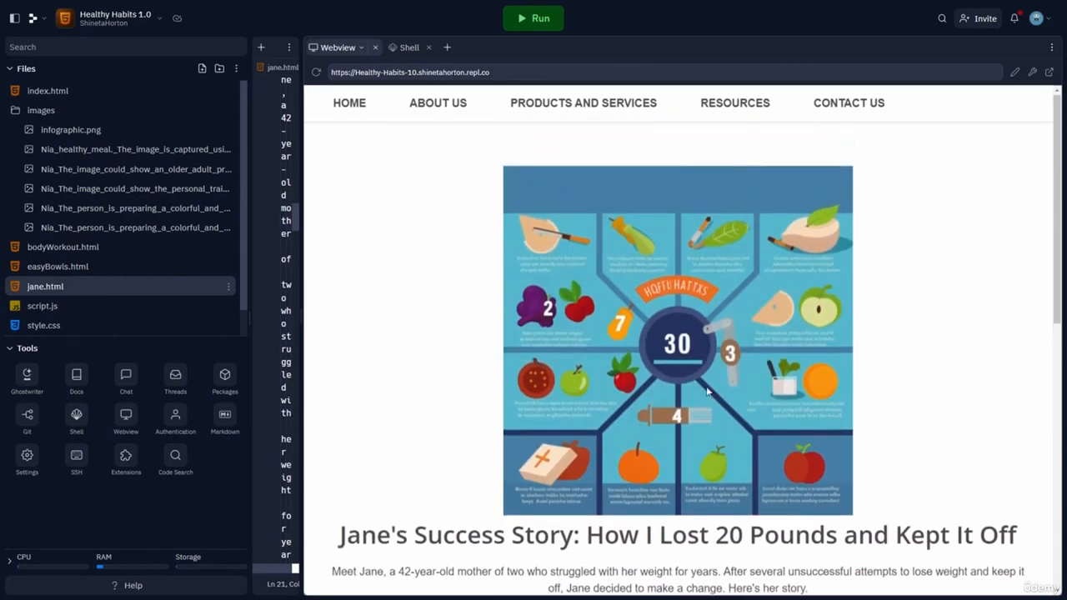
scroll(down, 3)
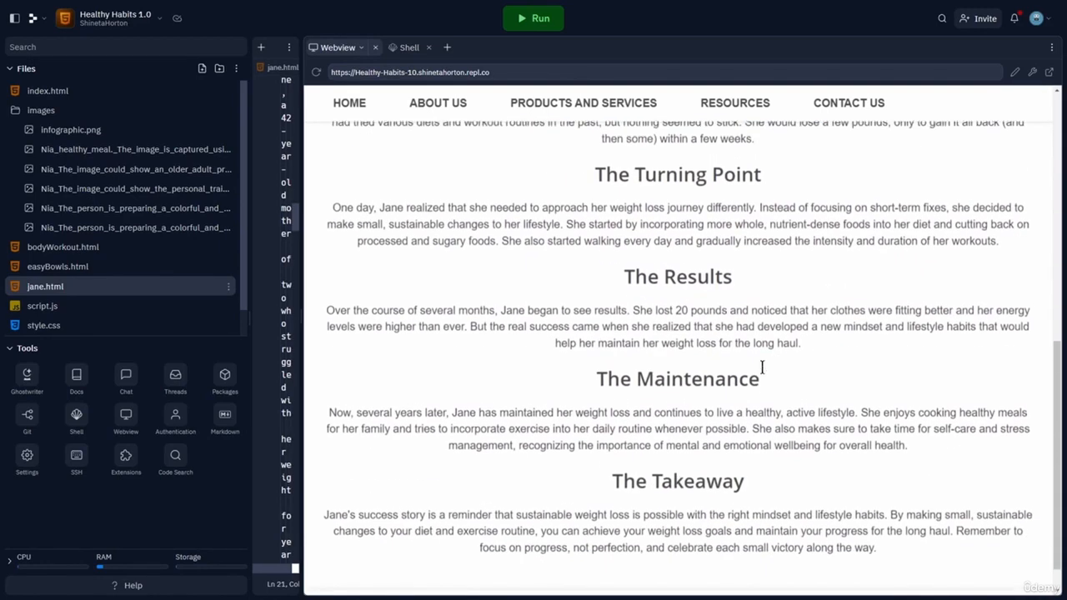
scroll(up, 3)
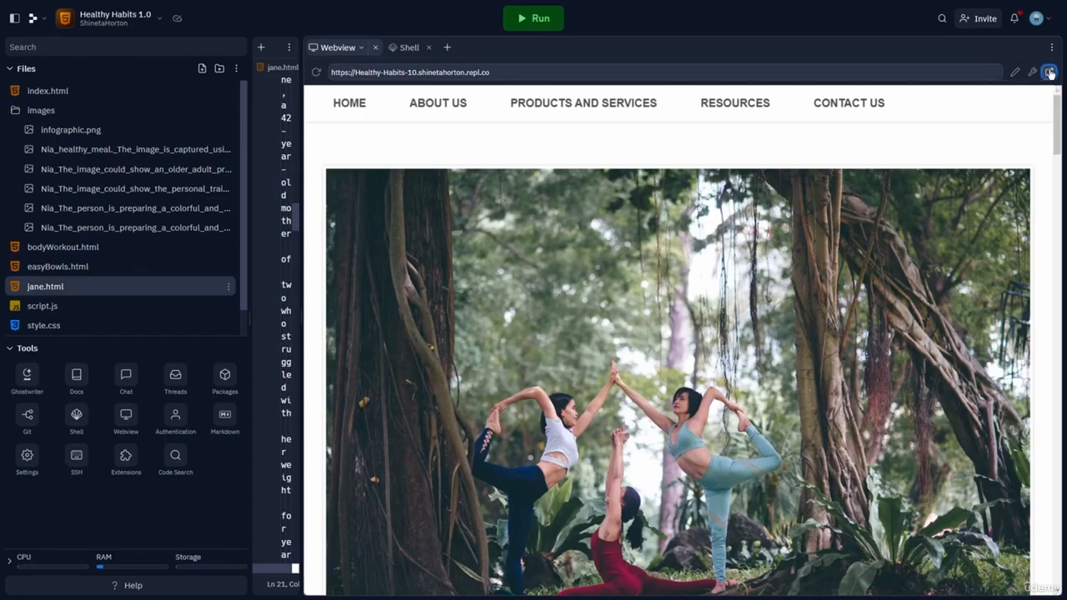
click(1051, 71)
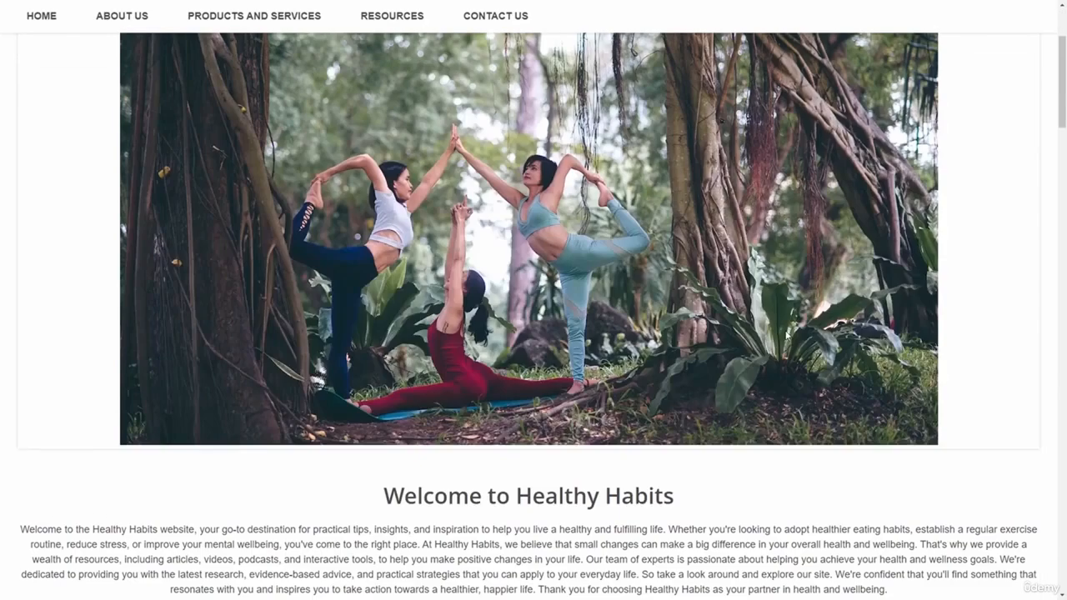
scroll(down, 3)
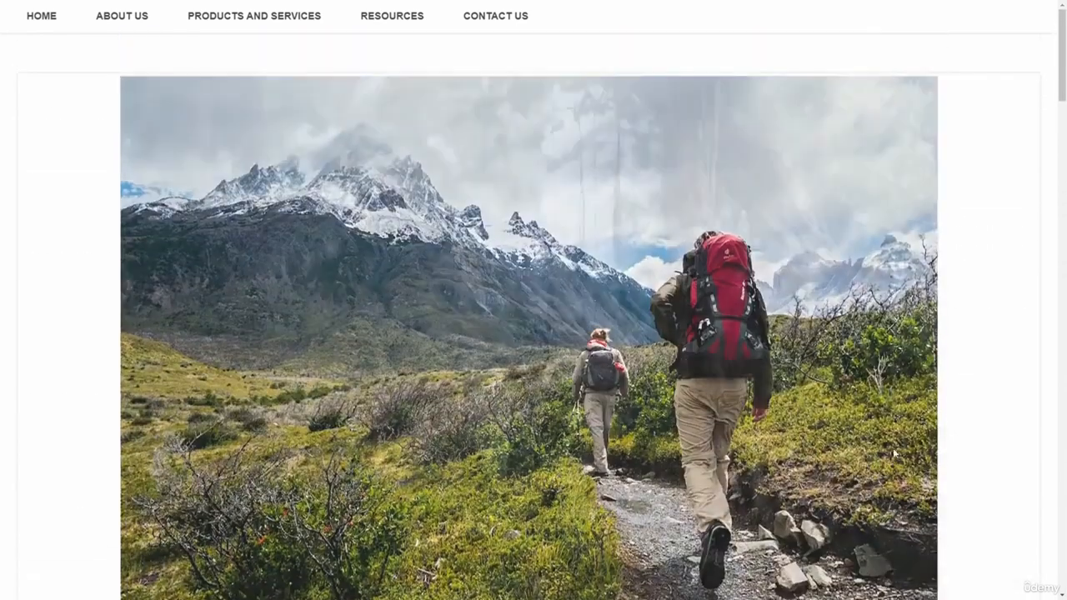
scroll(down, 3)
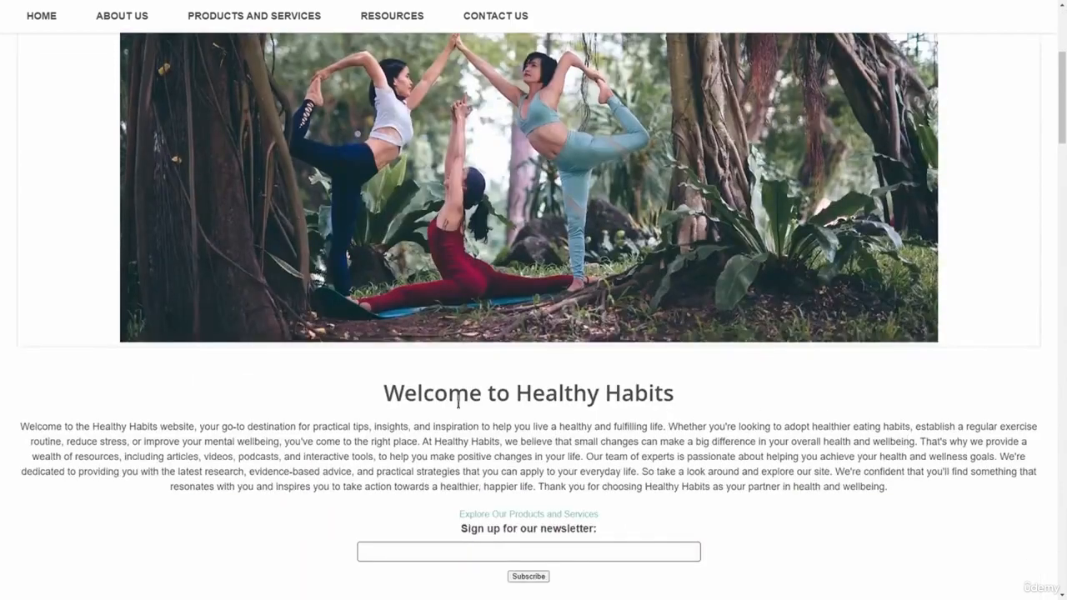
scroll(down, 3)
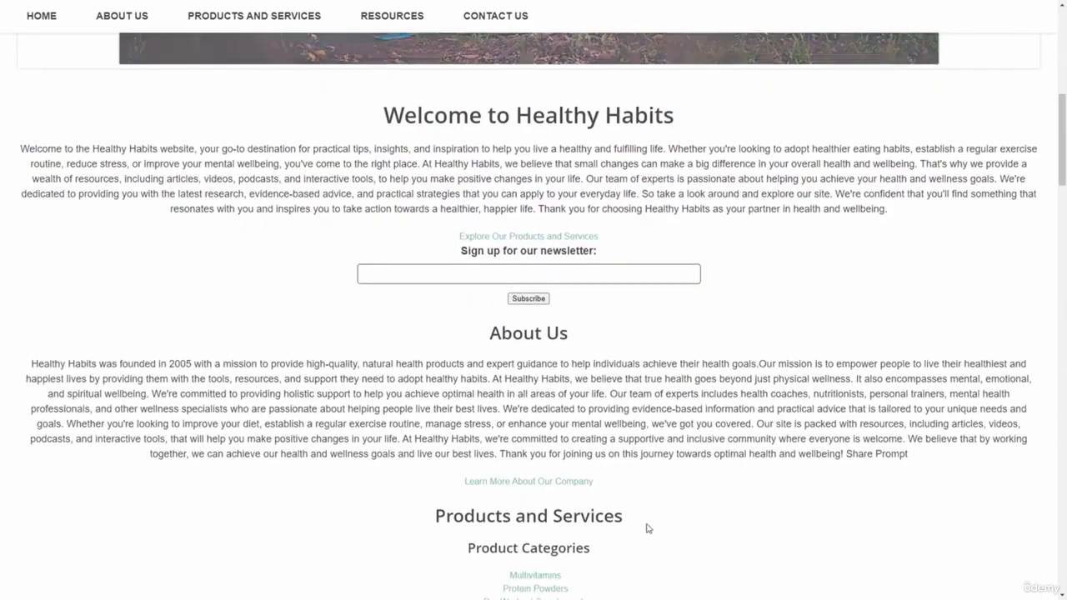
scroll(down, 3)
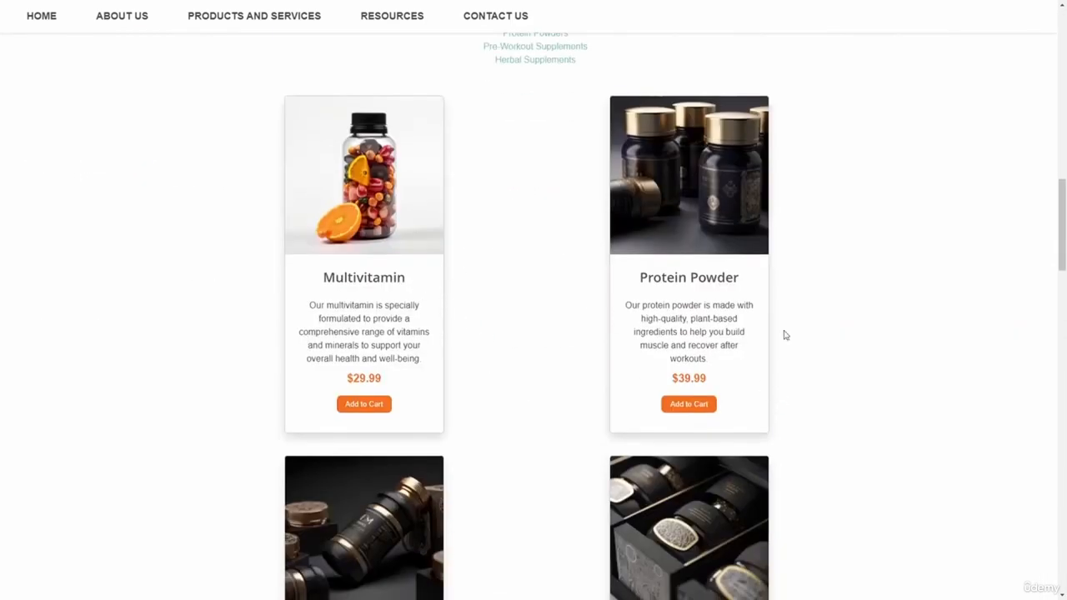
scroll(down, 3)
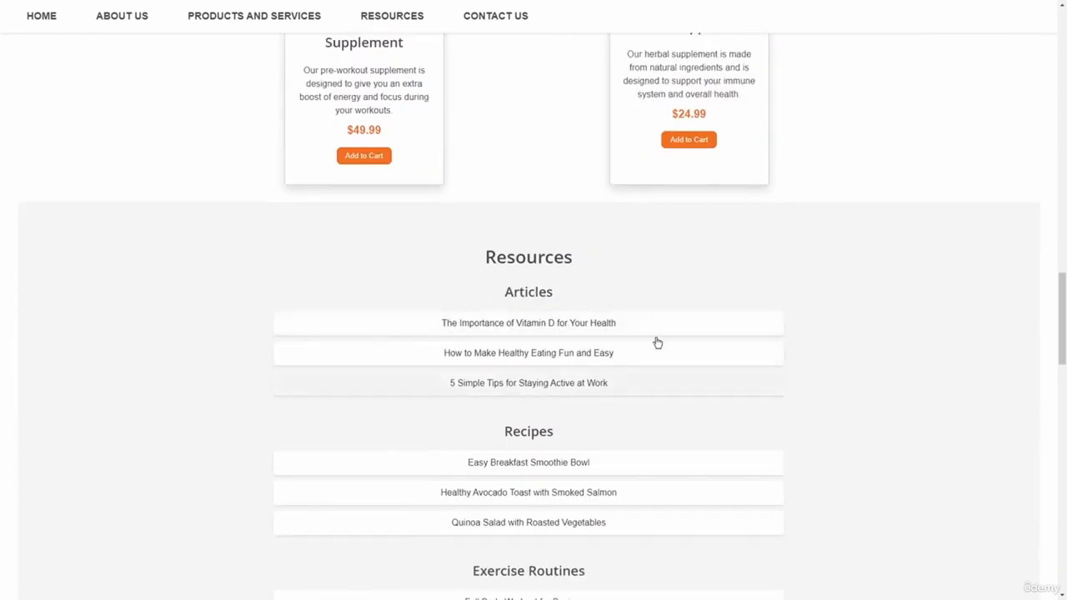
scroll(down, 3)
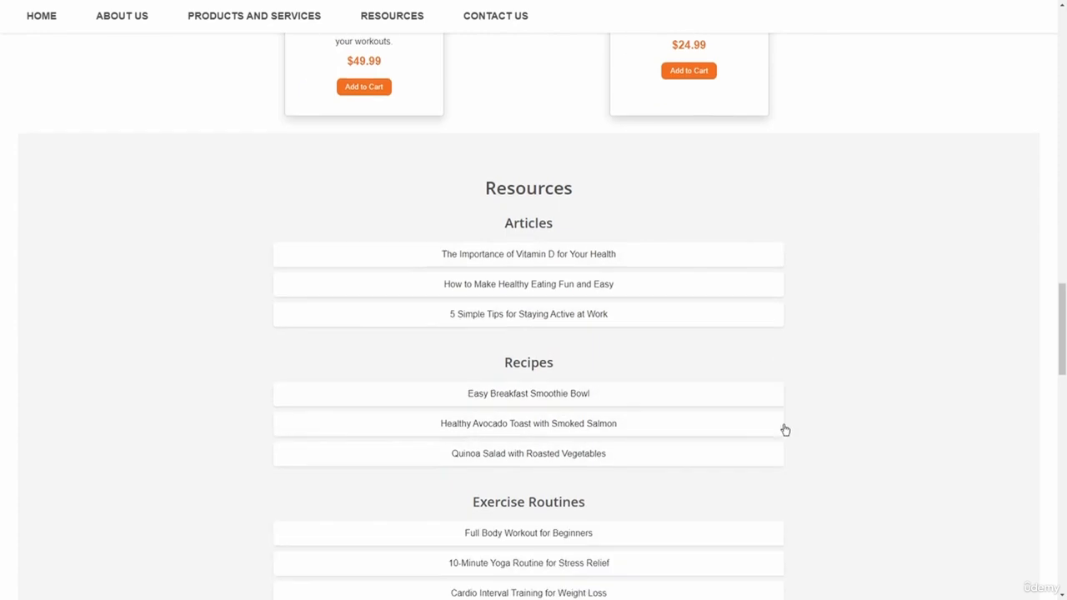
scroll(down, 3)
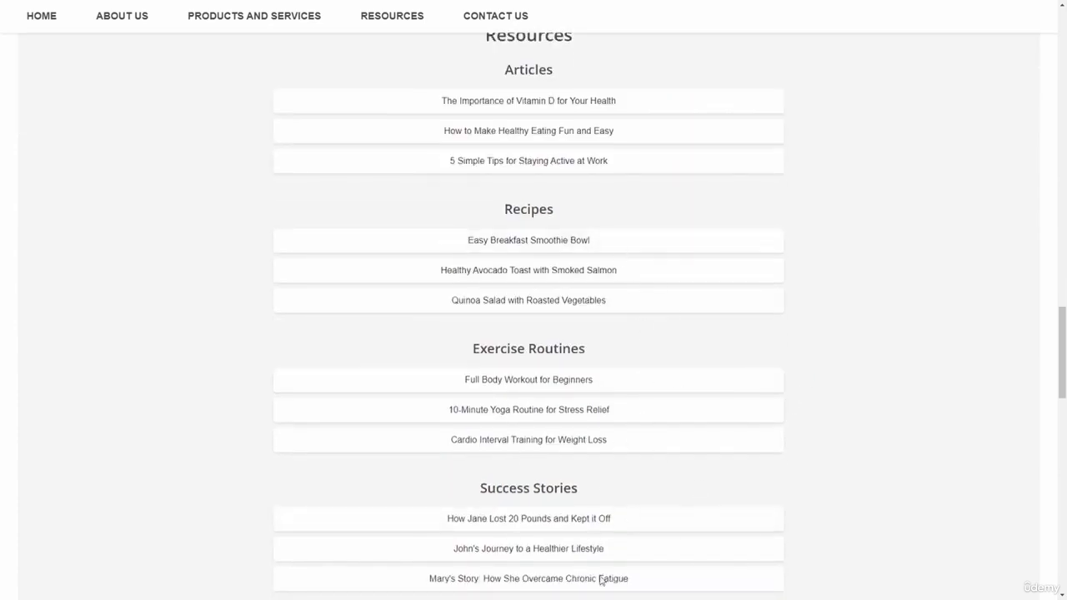
mouse_move(735, 303)
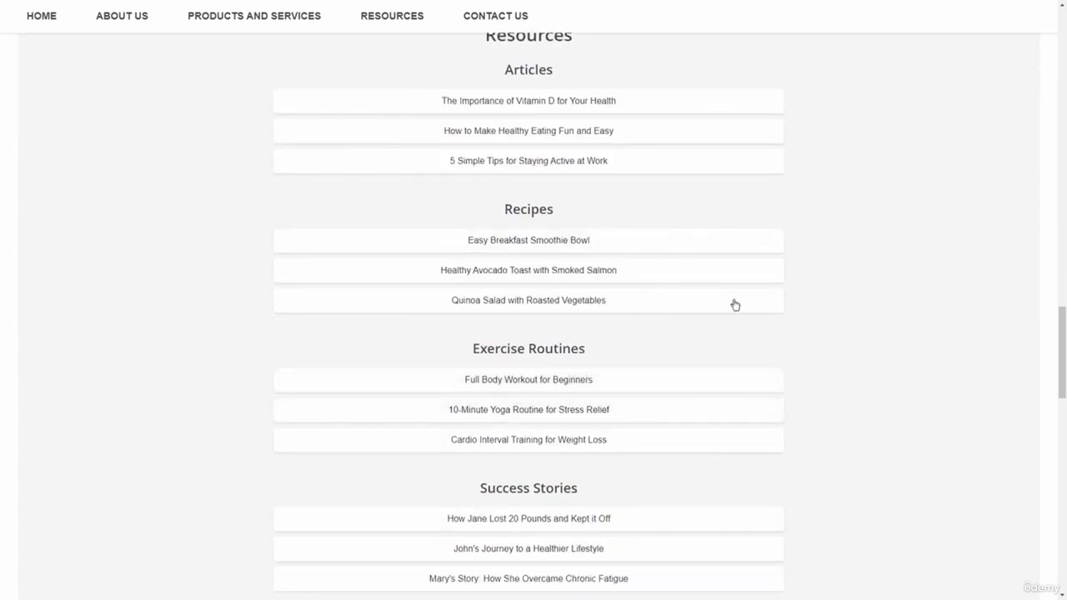
scroll(down, 3)
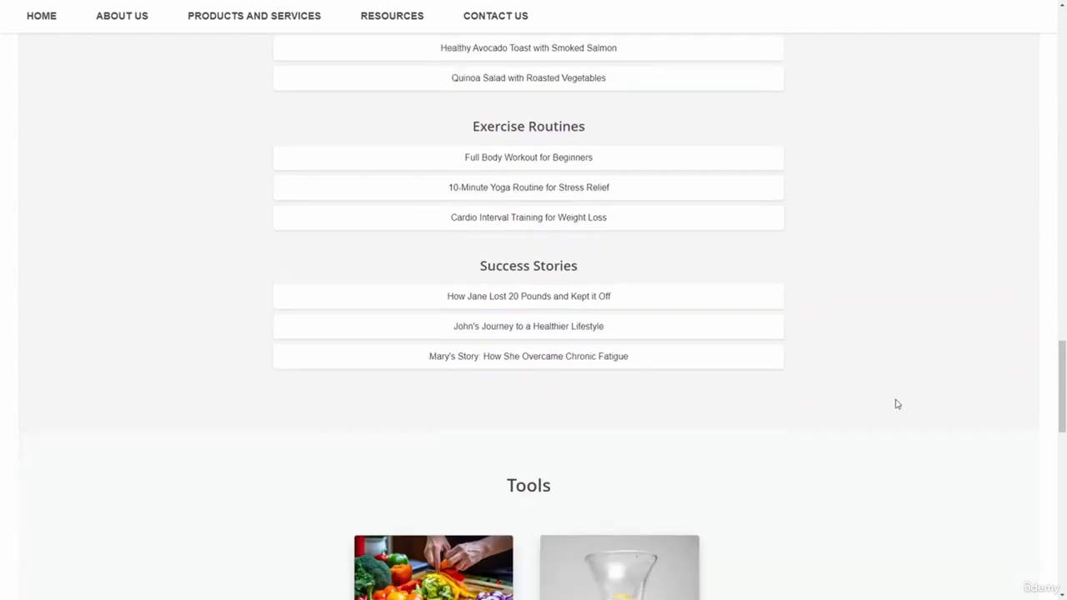
scroll(down, 3)
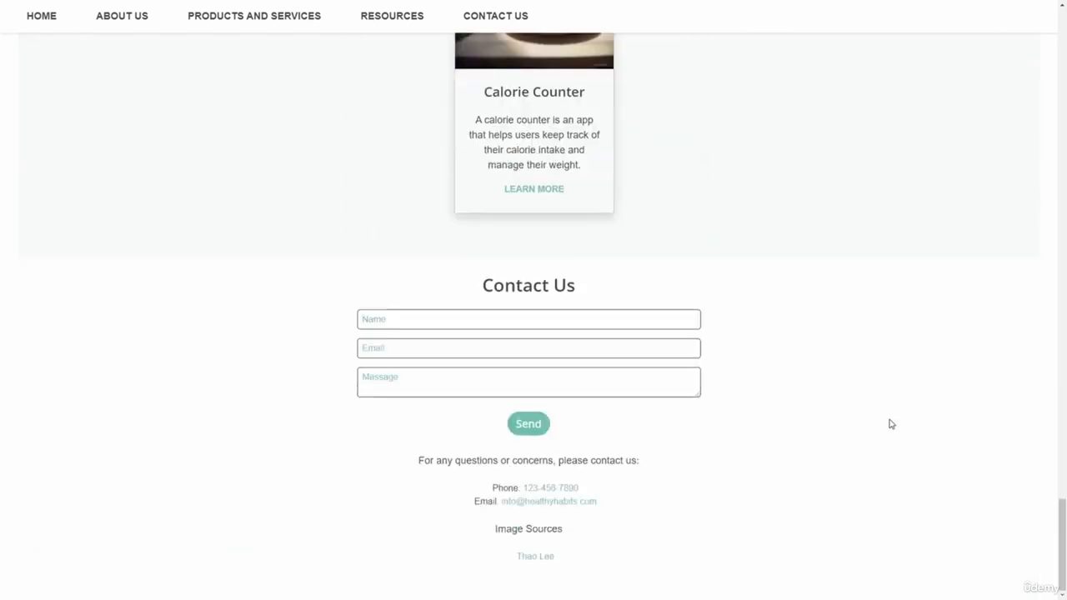
scroll(up, 3)
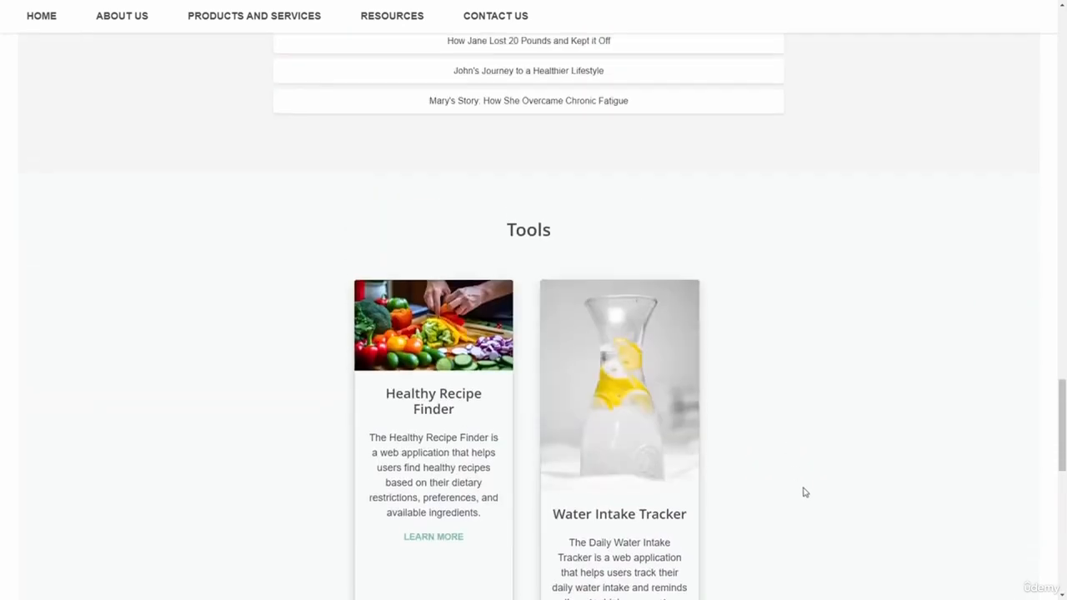
scroll(up, 3)
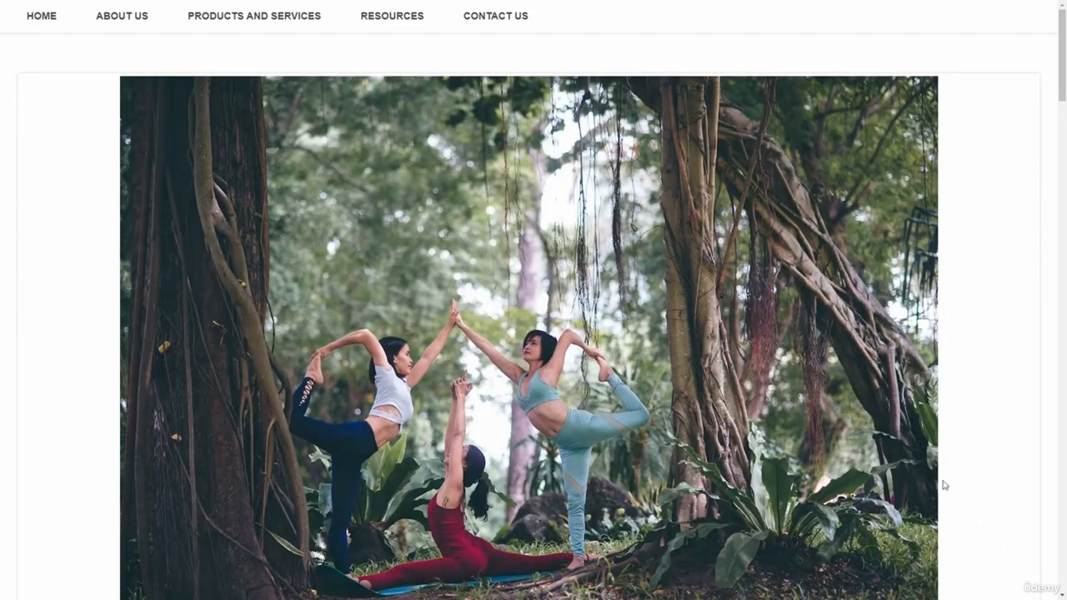
scroll(down, 3)
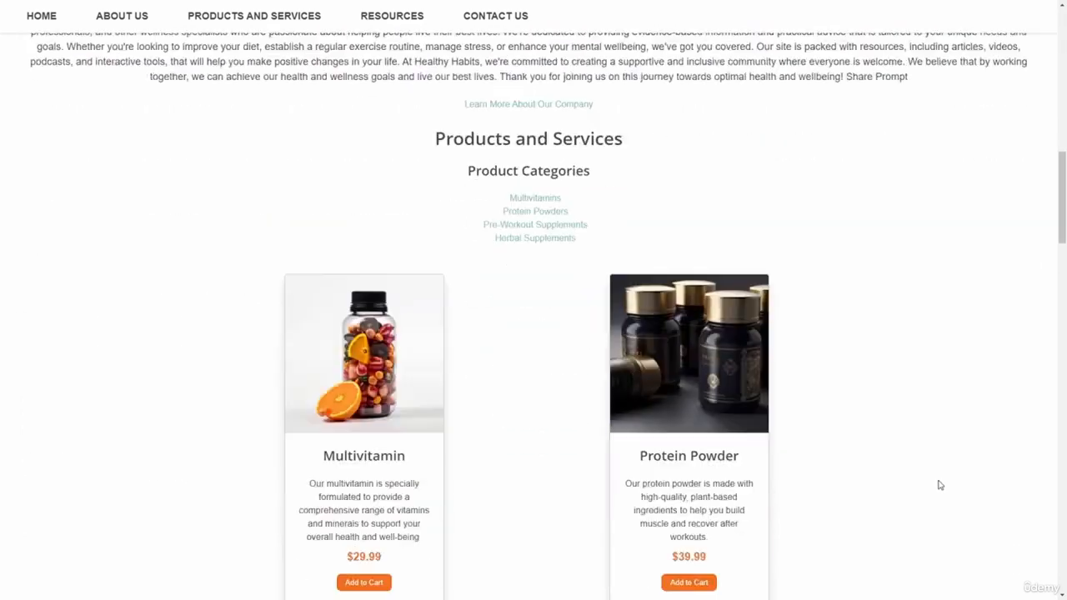
scroll(down, 3)
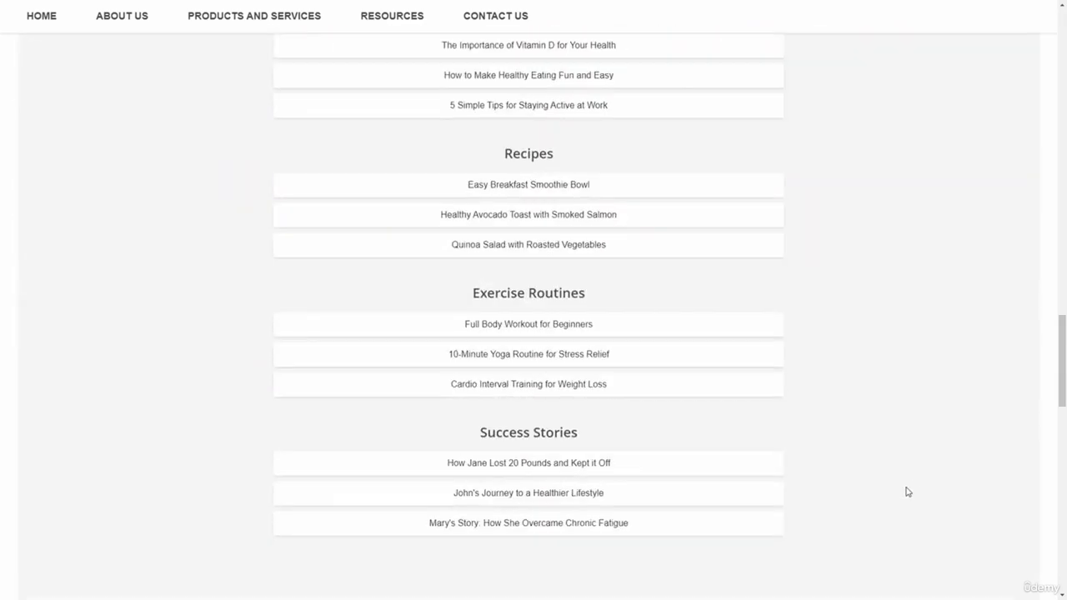
scroll(up, 3)
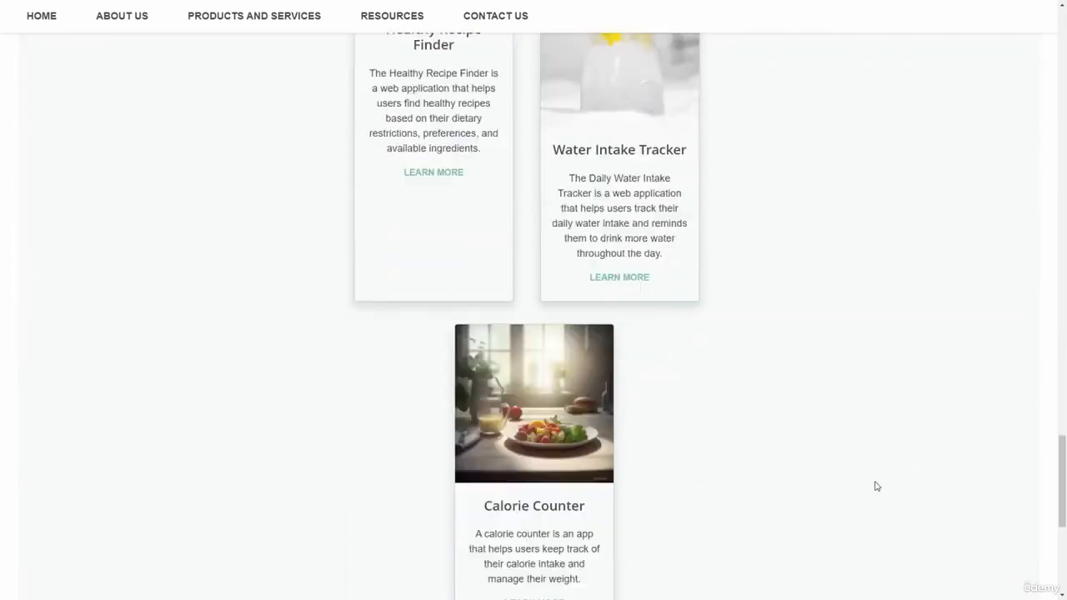
scroll(up, 3)
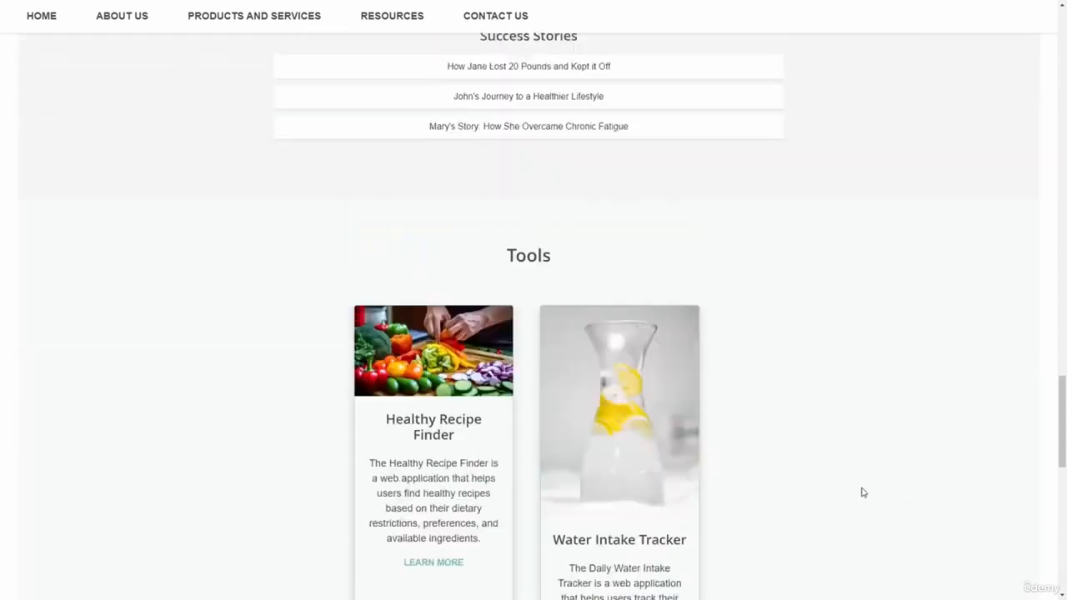
scroll(up, 3)
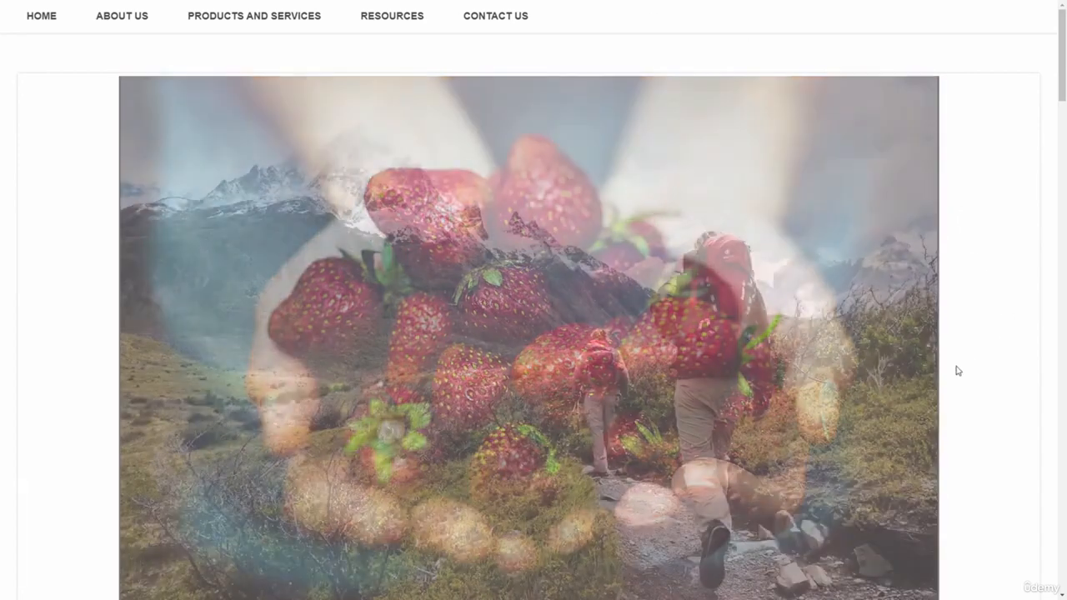
scroll(down, 3)
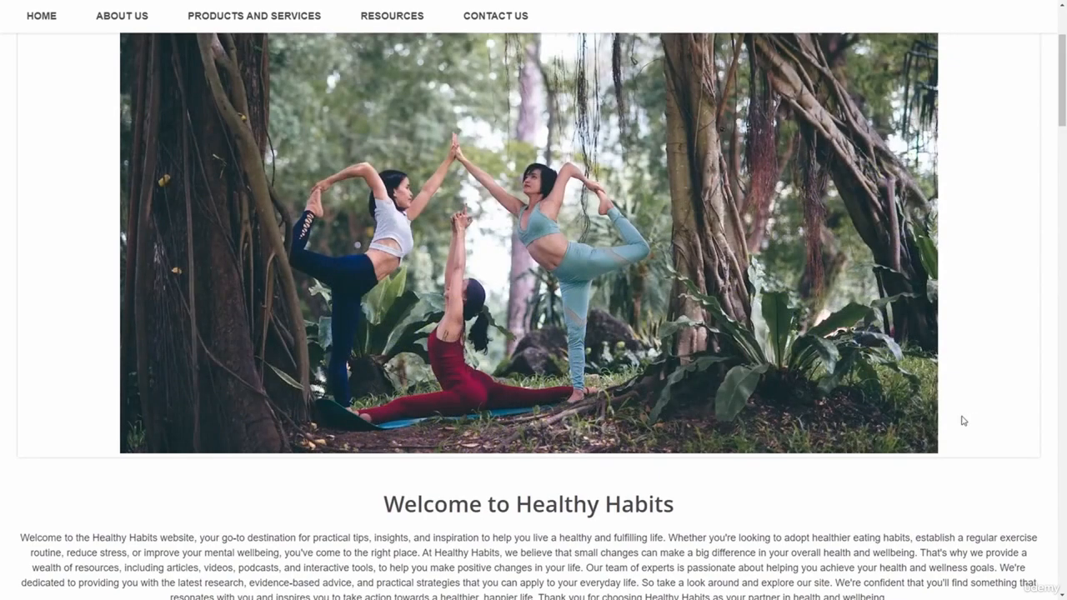
scroll(down, 3)
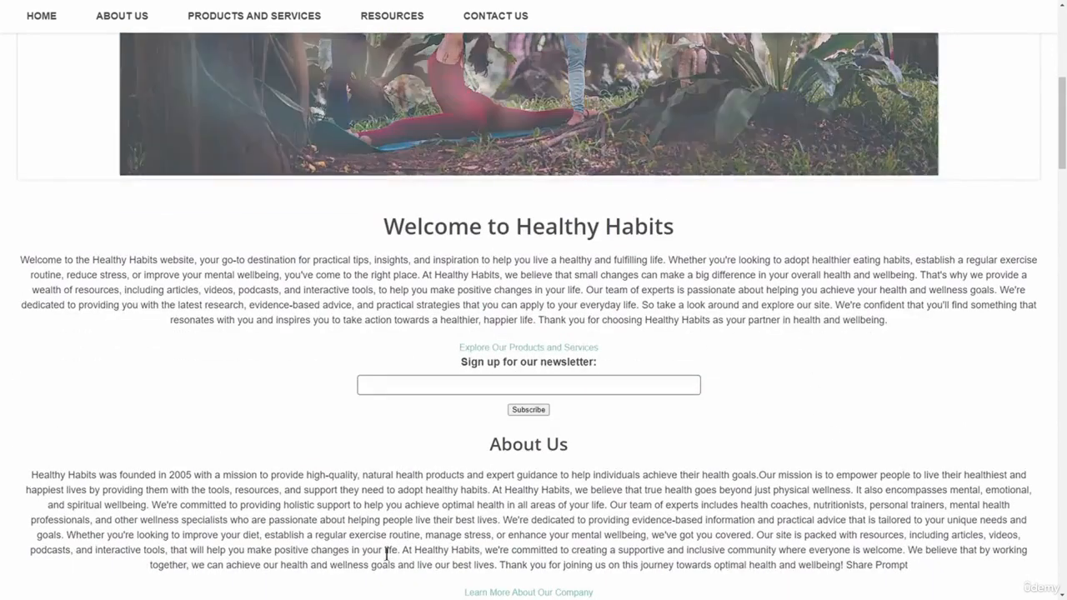
scroll(down, 3)
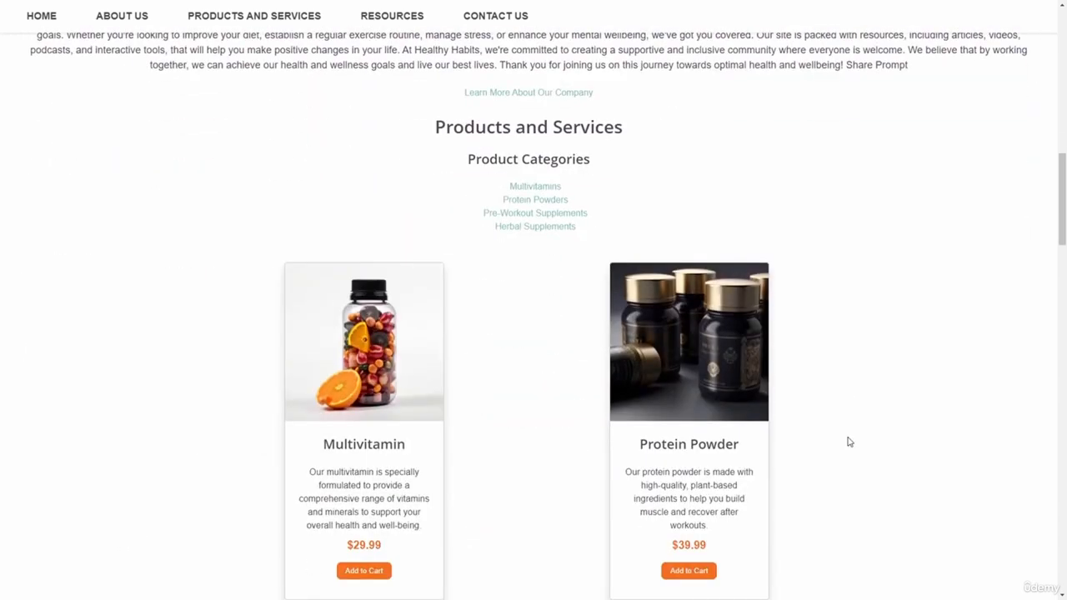
scroll(down, 3)
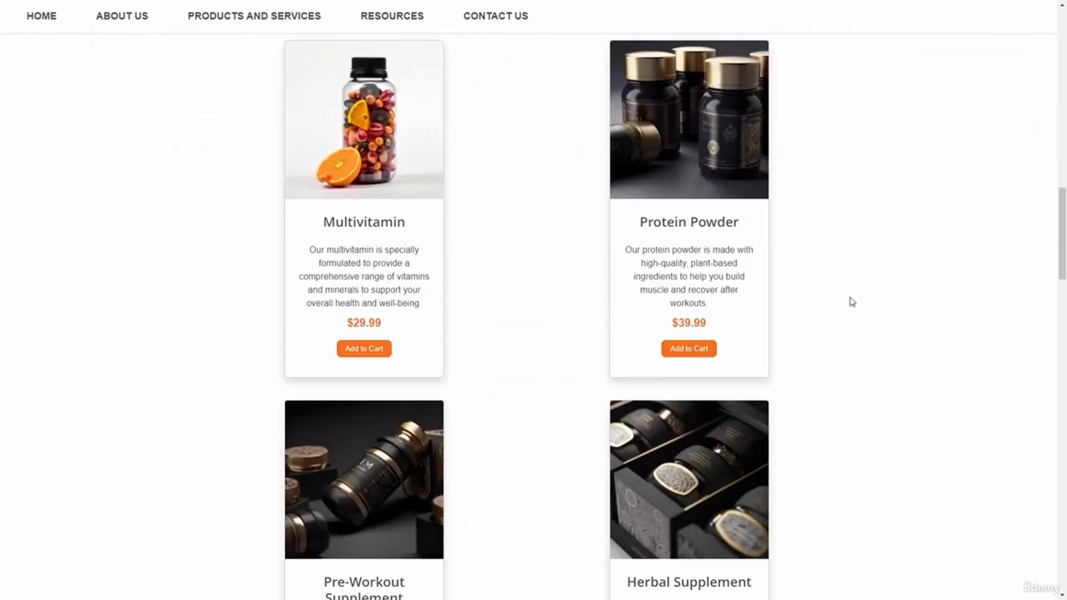
scroll(down, 3)
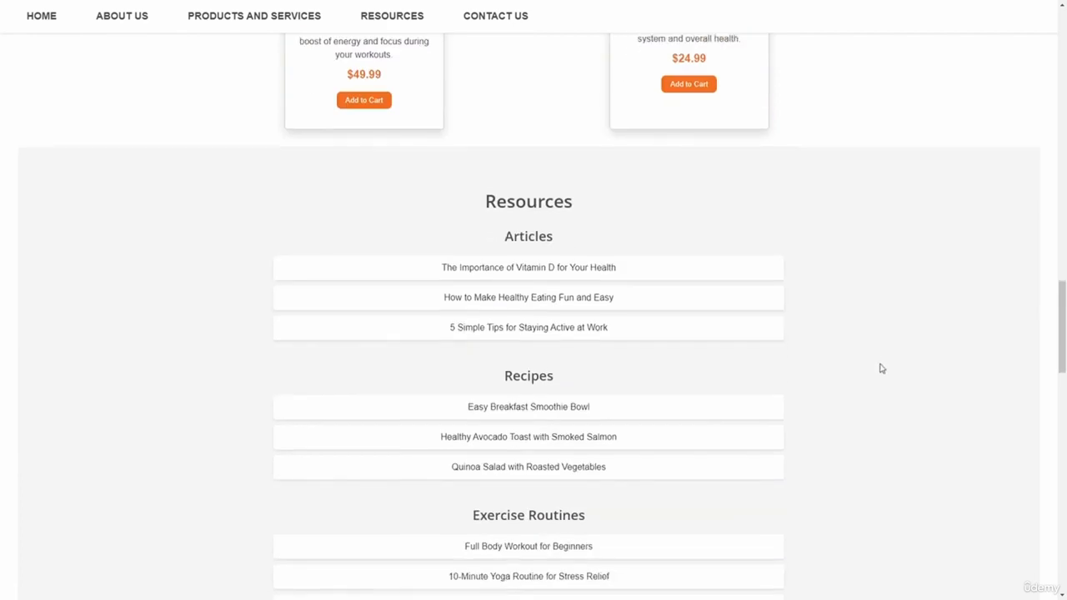
scroll(down, 3)
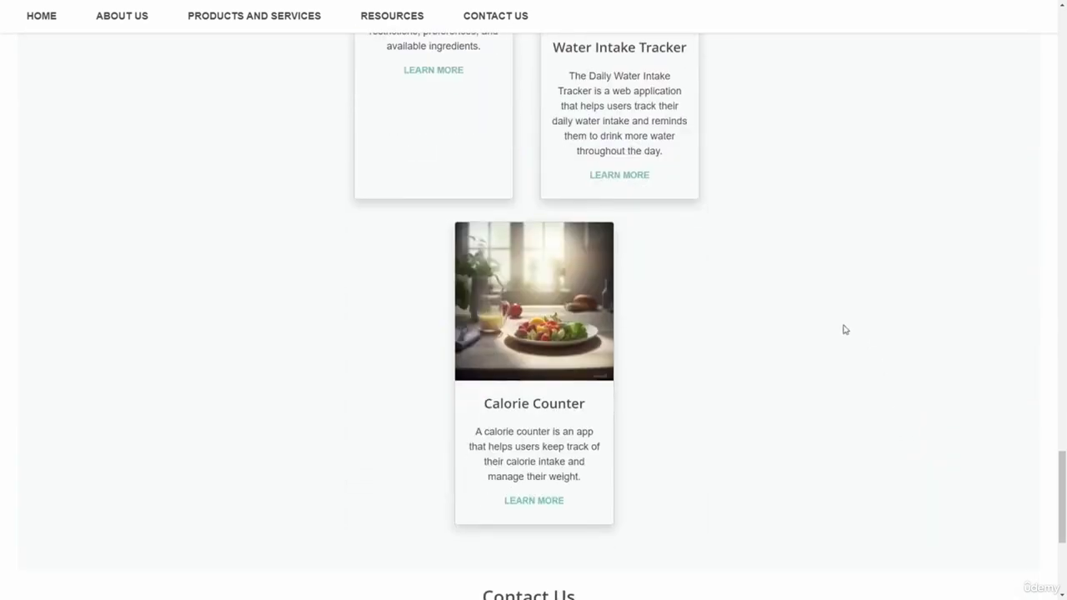
scroll(up, 3)
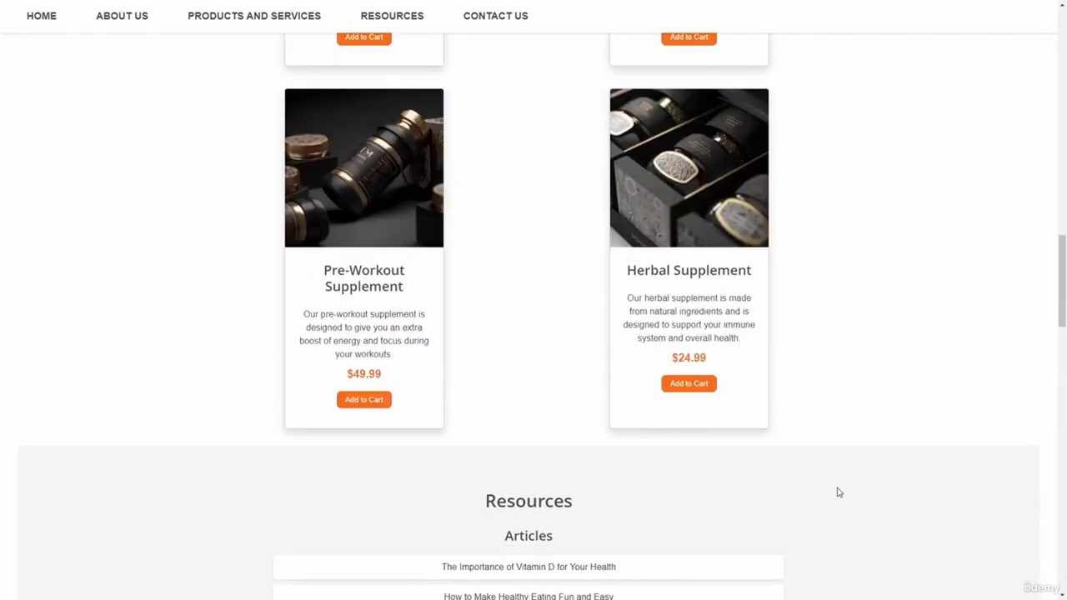
scroll(up, 3)
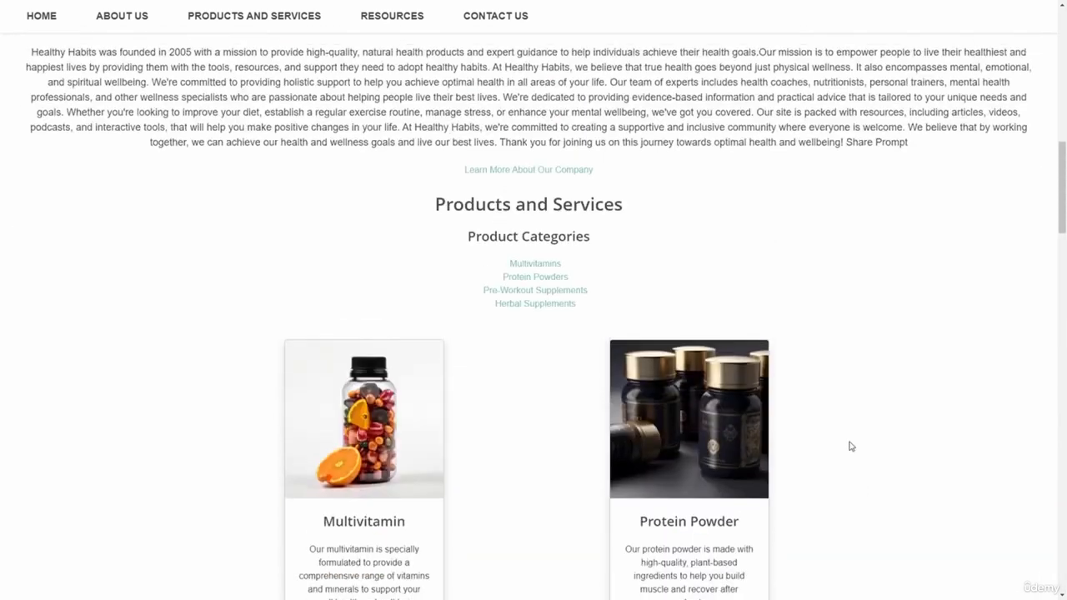
scroll(up, 3)
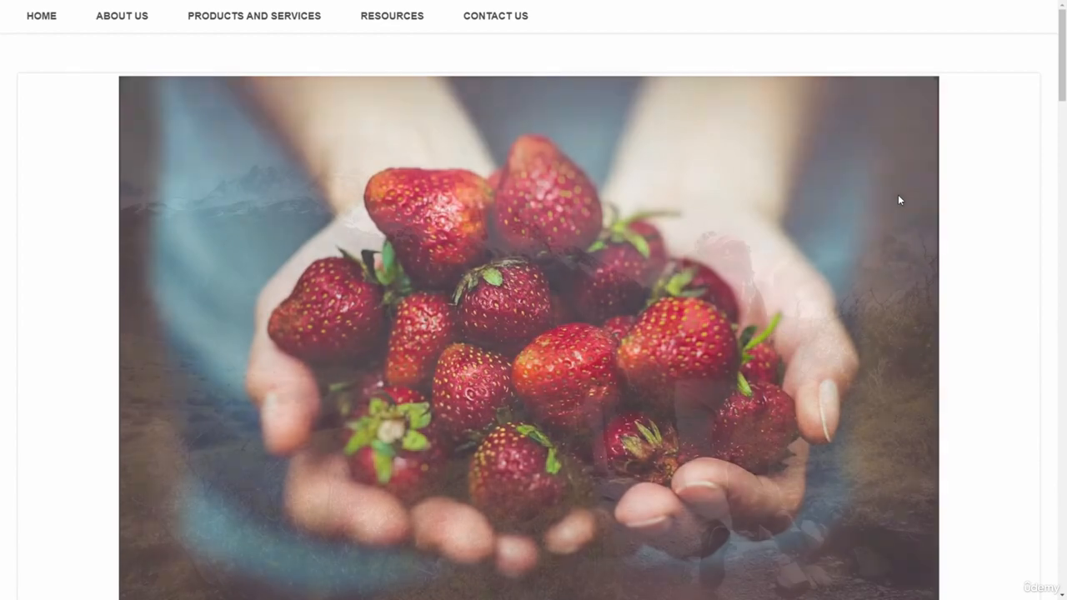
scroll(down, 3)
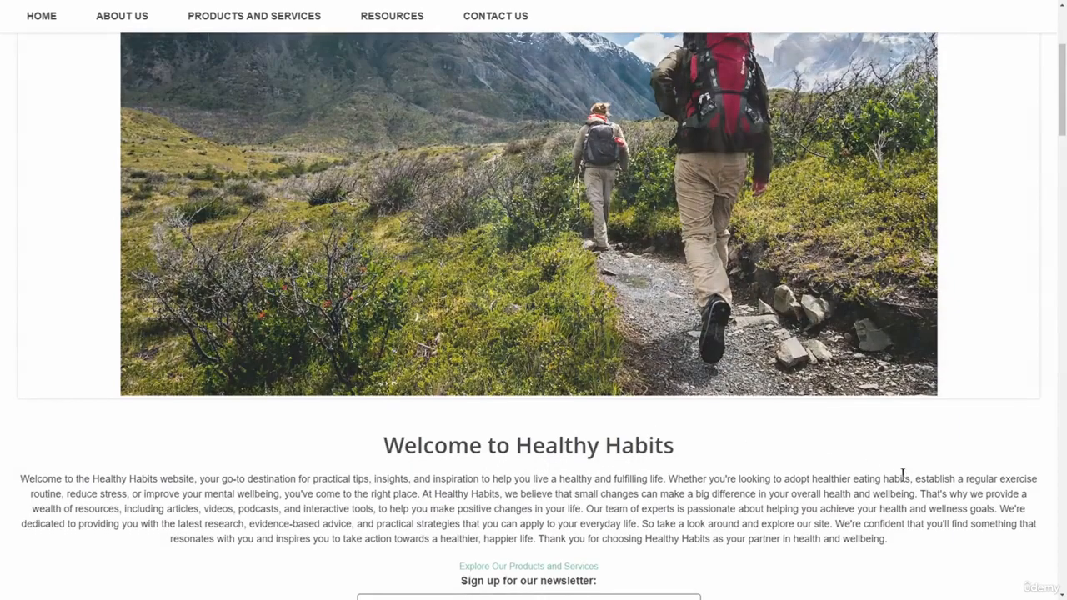
scroll(down, 3)
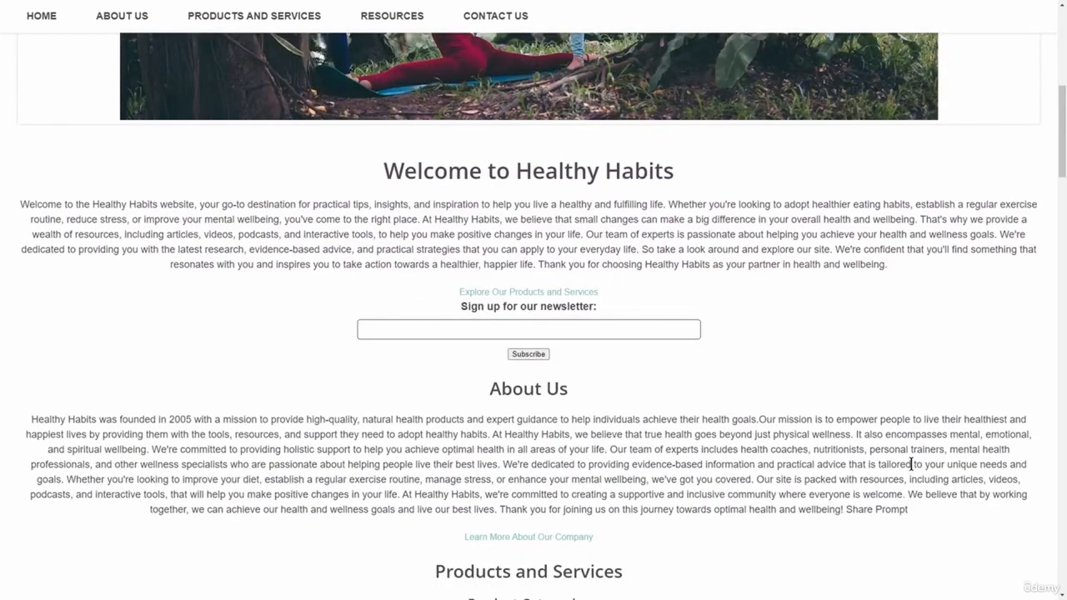